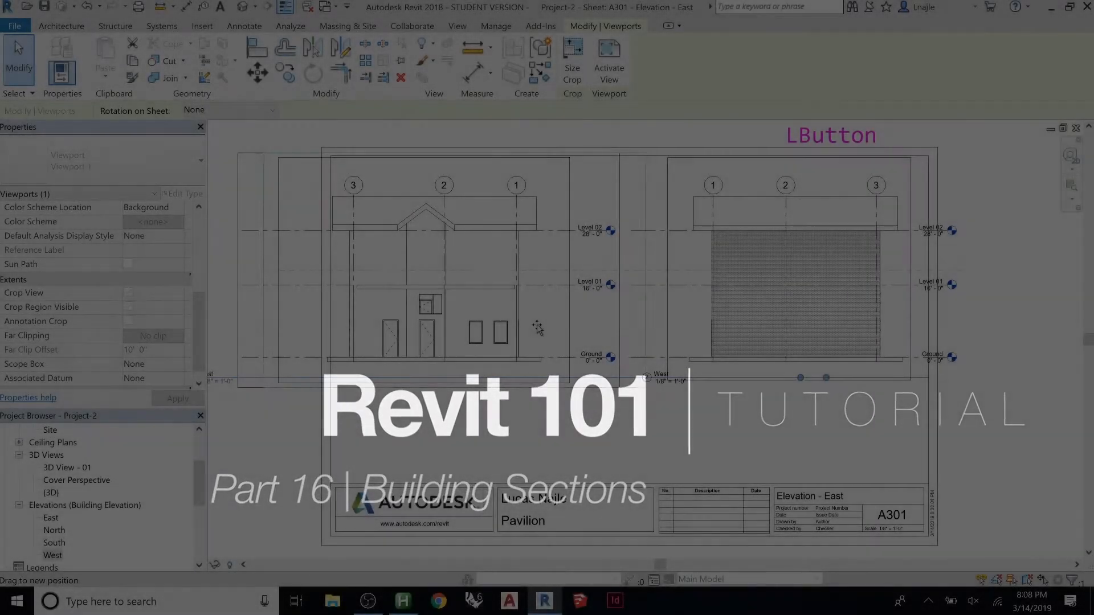
Step: Clear the viewport selection on the East elevation sheet
left_click(479, 443)
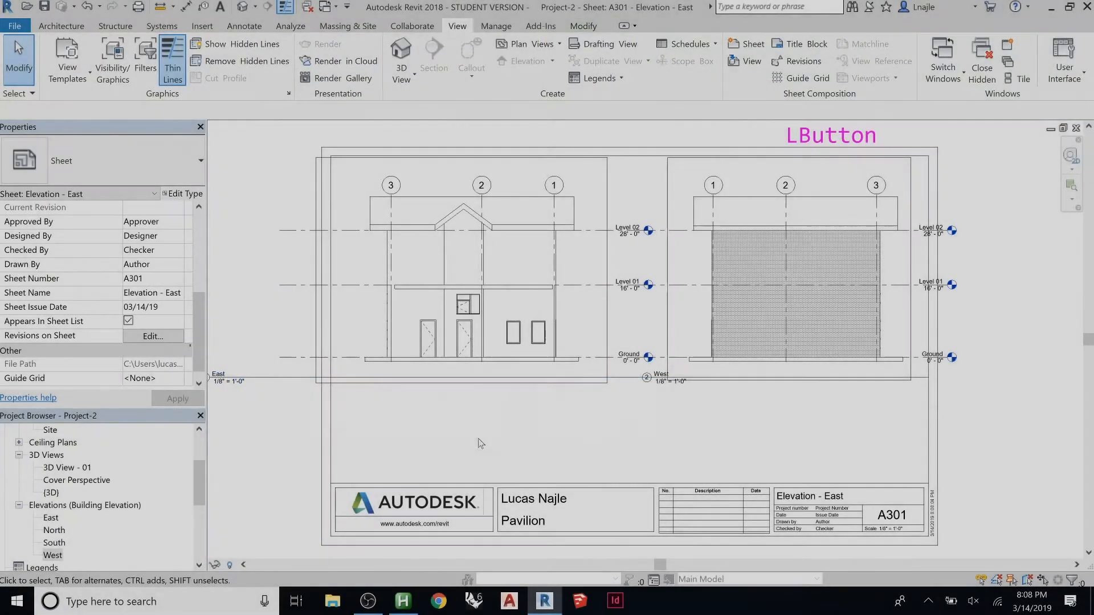
left_click(792, 265)
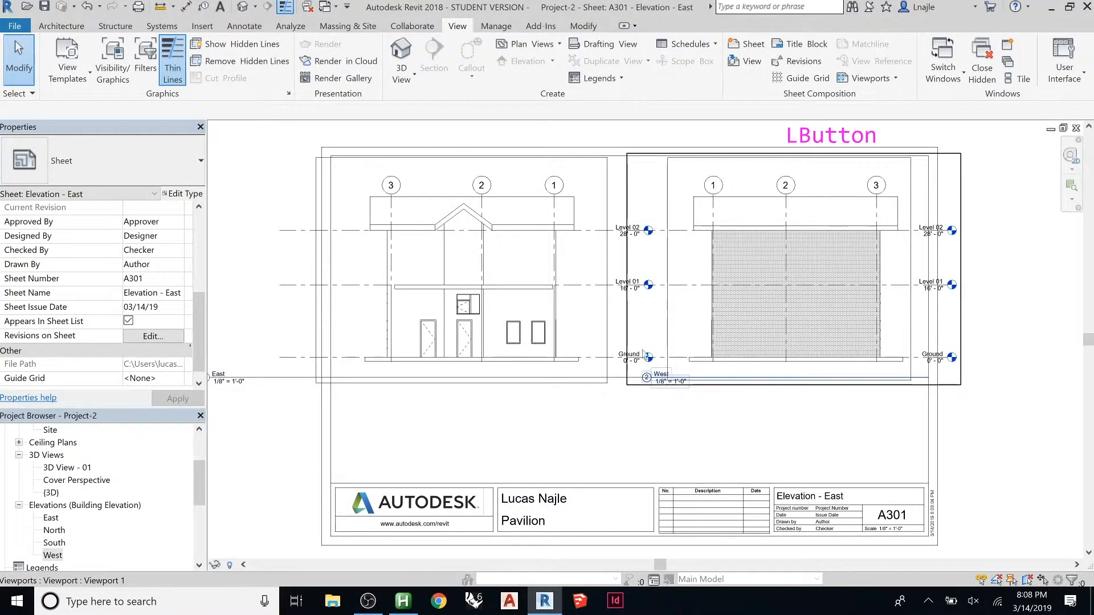
left_click(755, 409)
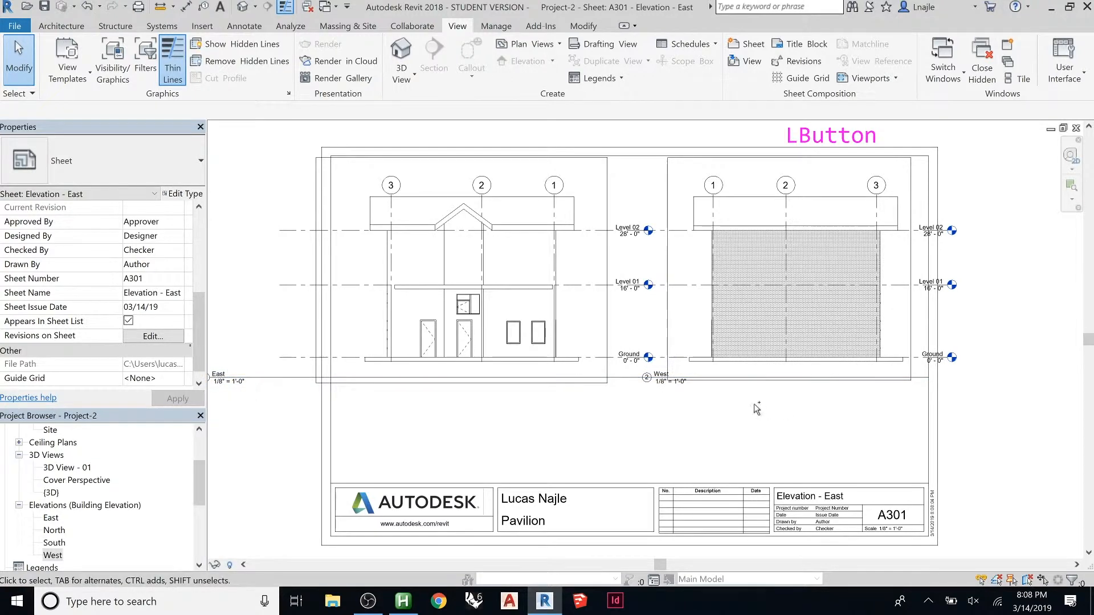
Step: Cycle through the A201 sheet, Level 02, Ground and 3D views to Floor Plan: Level 01
key("ctrl+Tab")
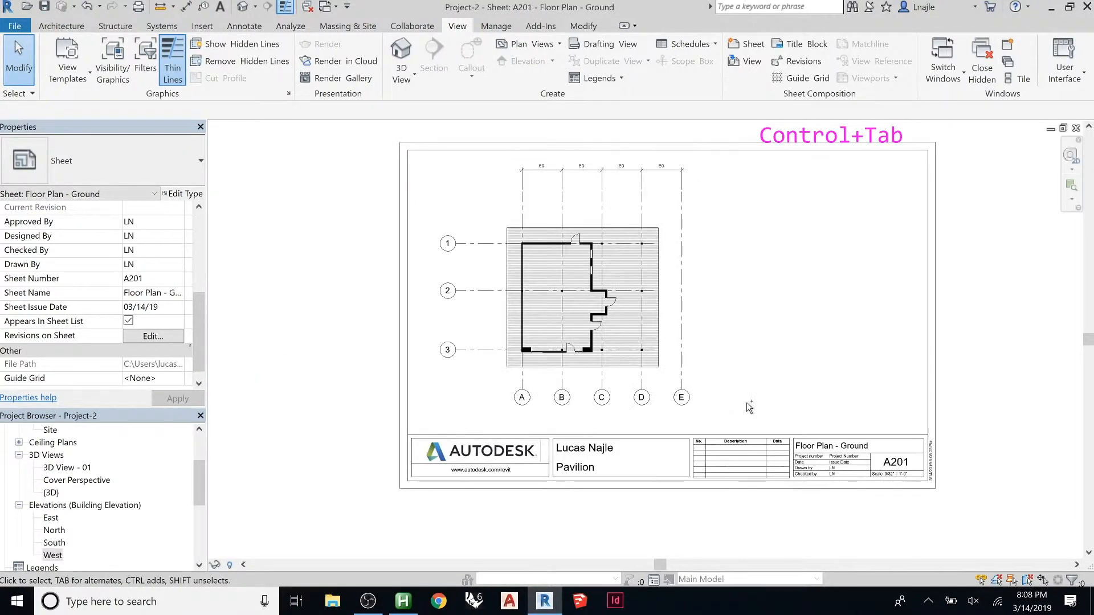
key("ctrl+Tab")
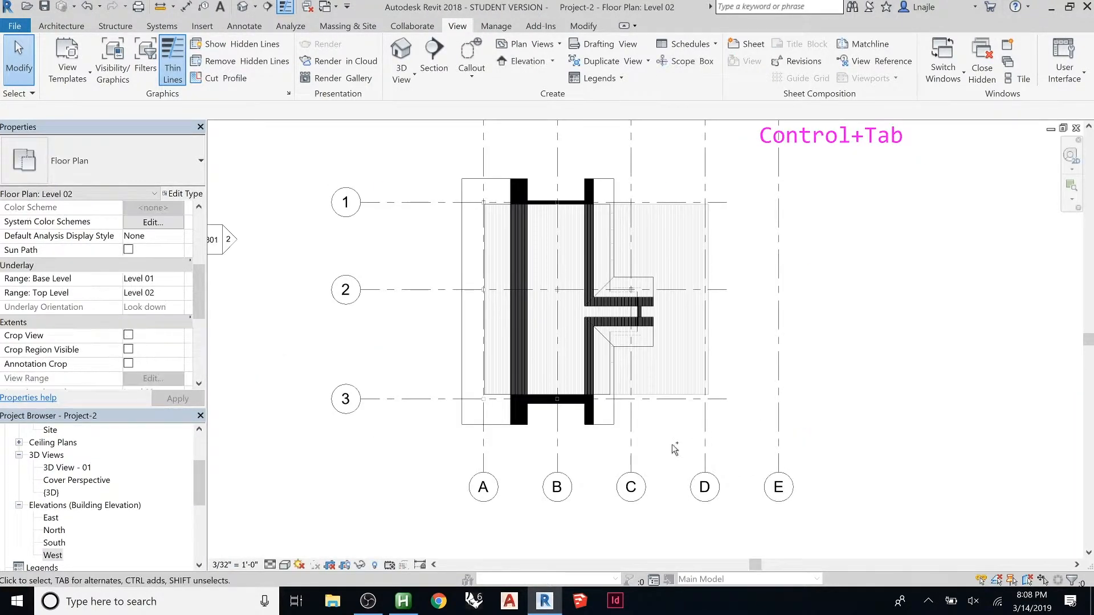
key("ctrl+Tab")
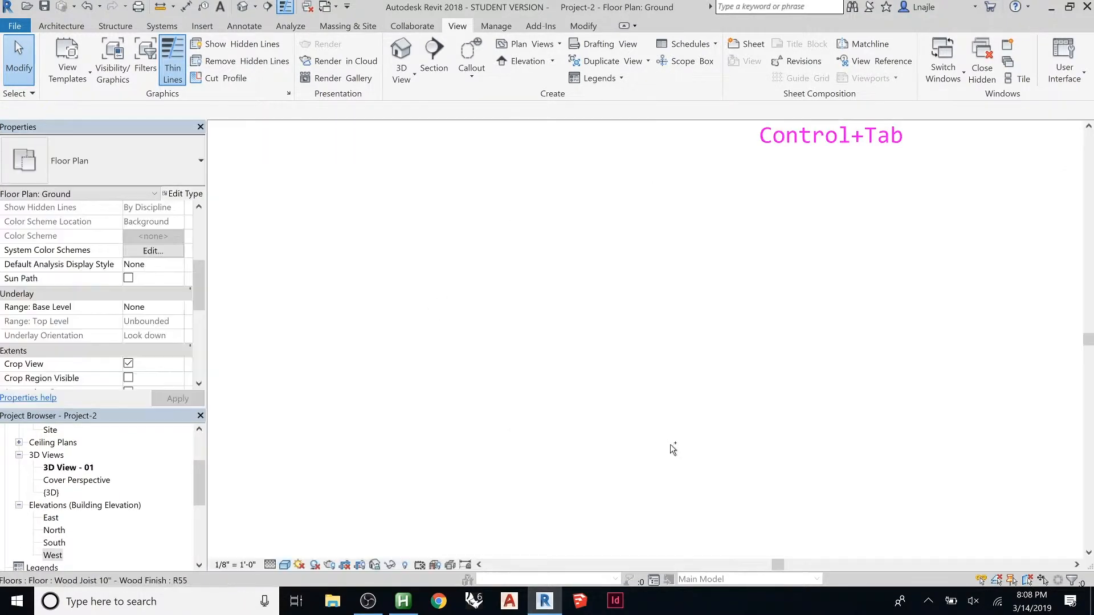
key("ctrl+Tab")
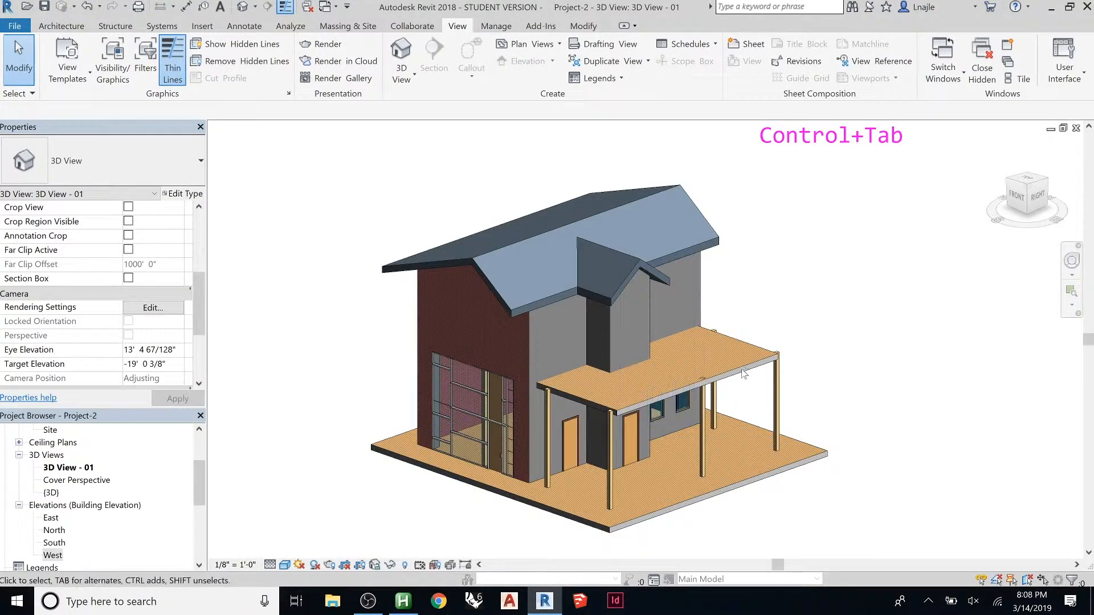
key("ctrl+Tab")
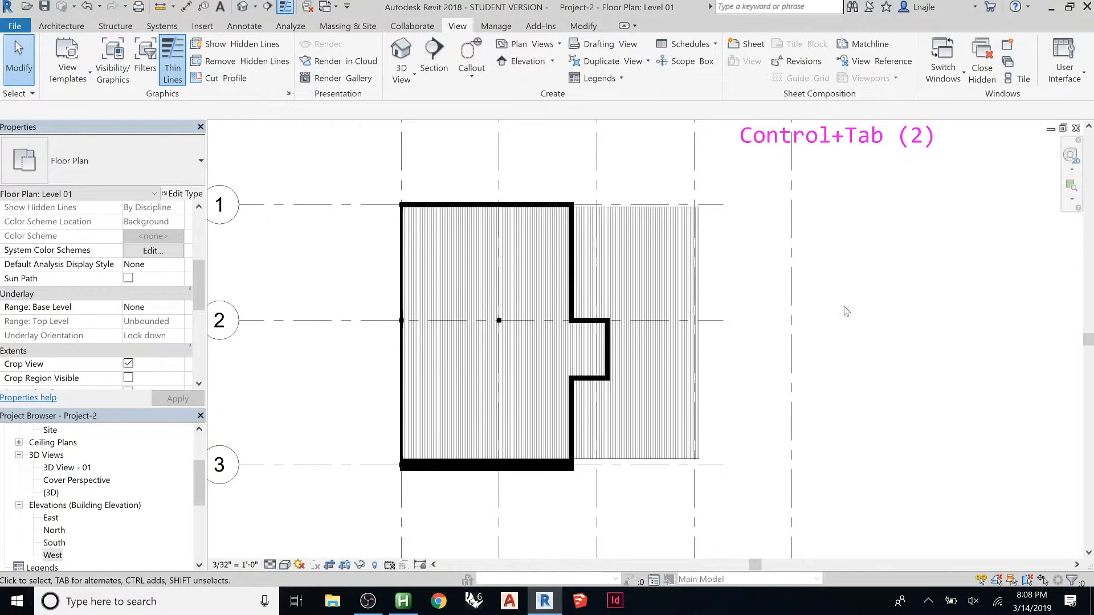
Step: Zoom the Level 01 plan and start a section using the Building Section type
scroll("up", 3)
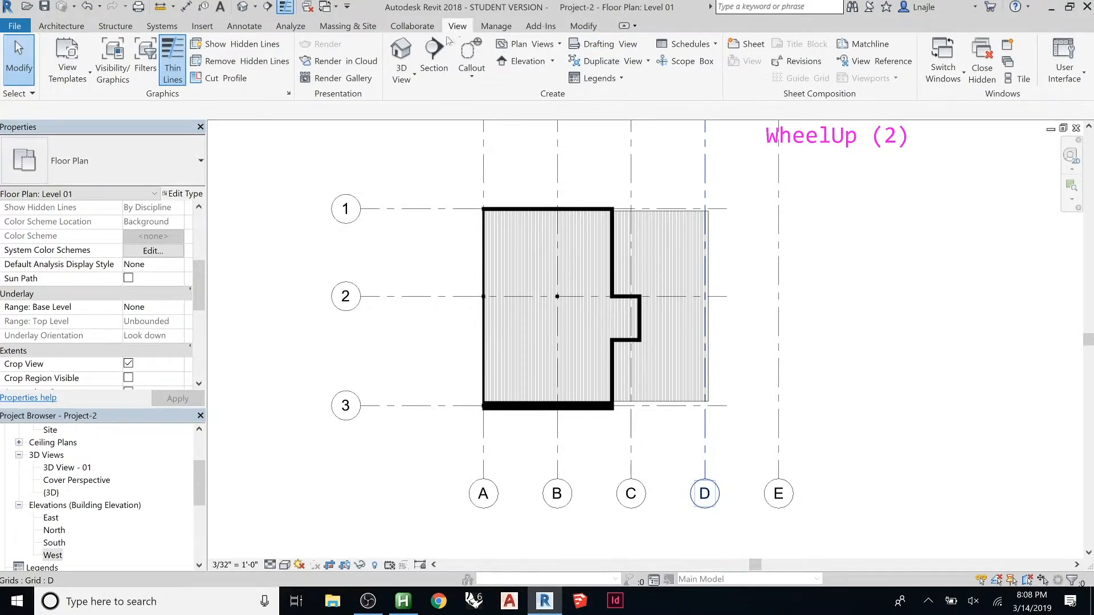
mouse_move(433, 49)
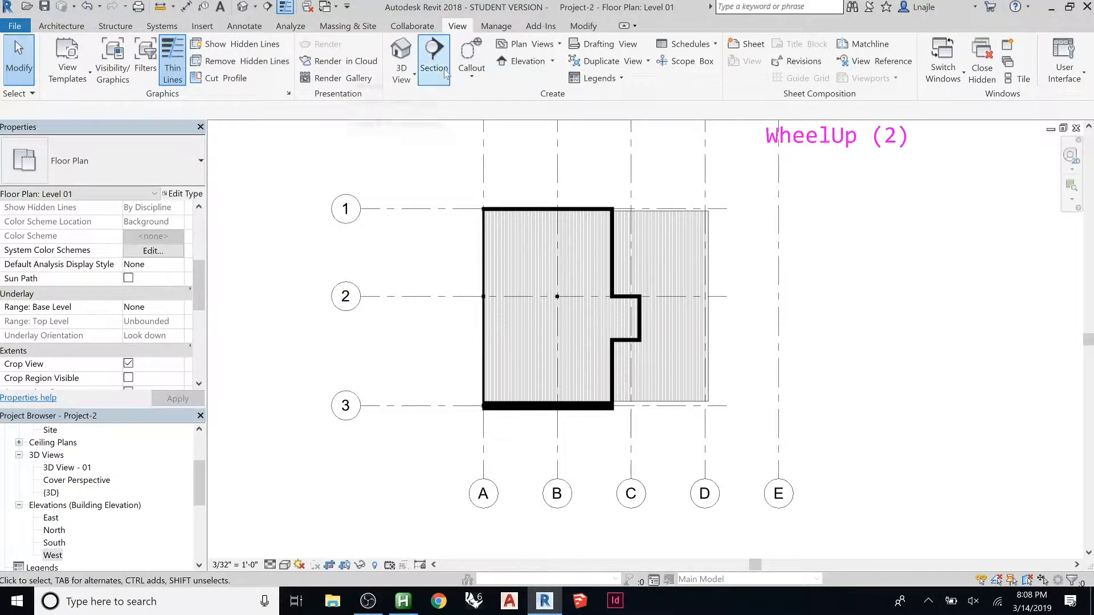
left_click(433, 56)
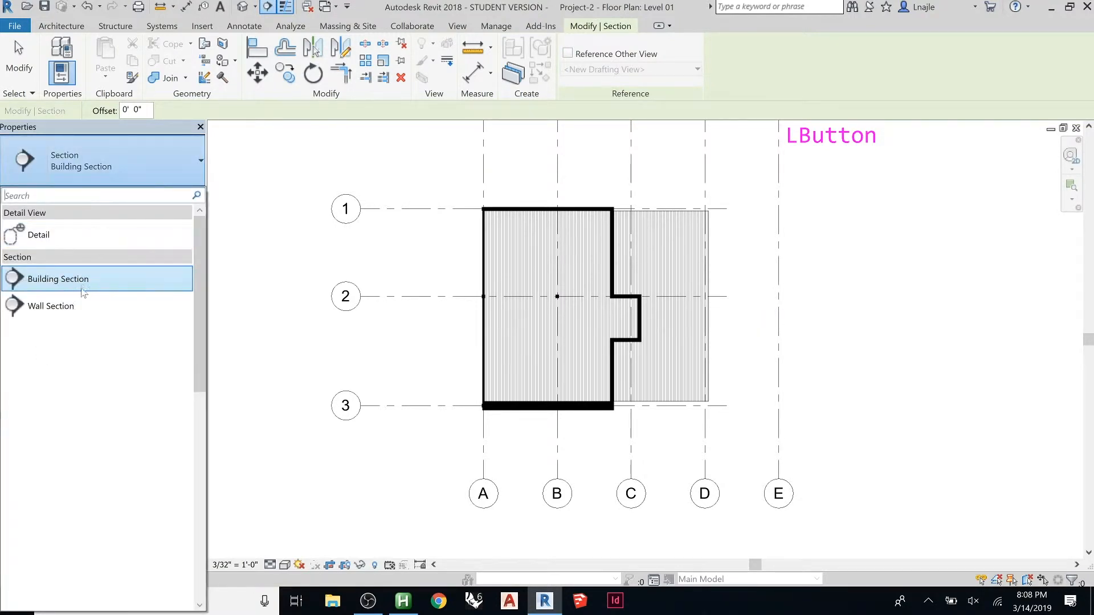
mouse_move(62, 290)
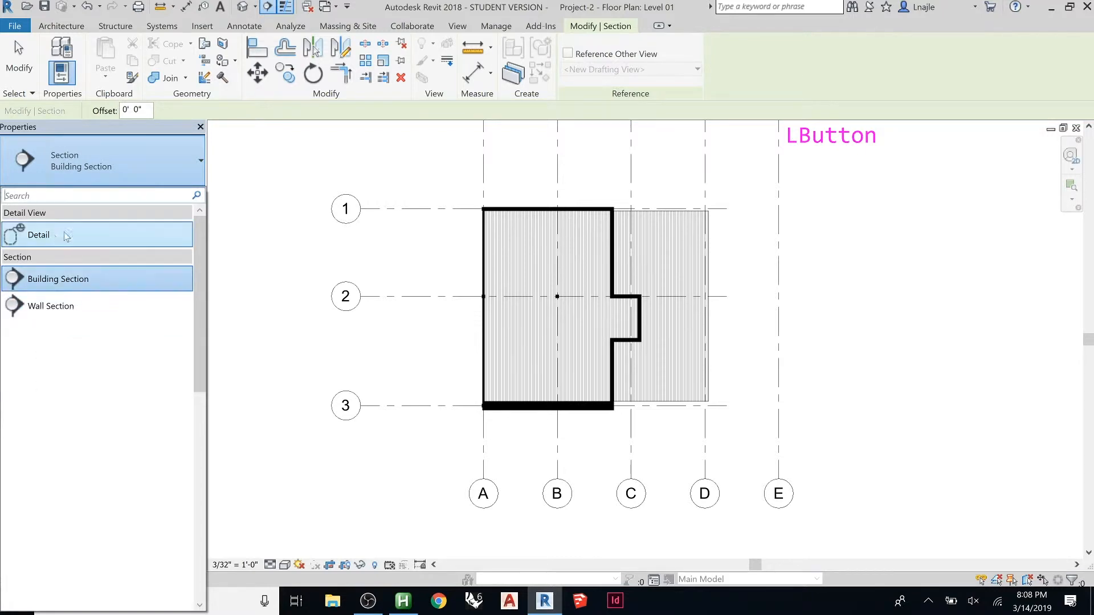
left_click(58, 278)
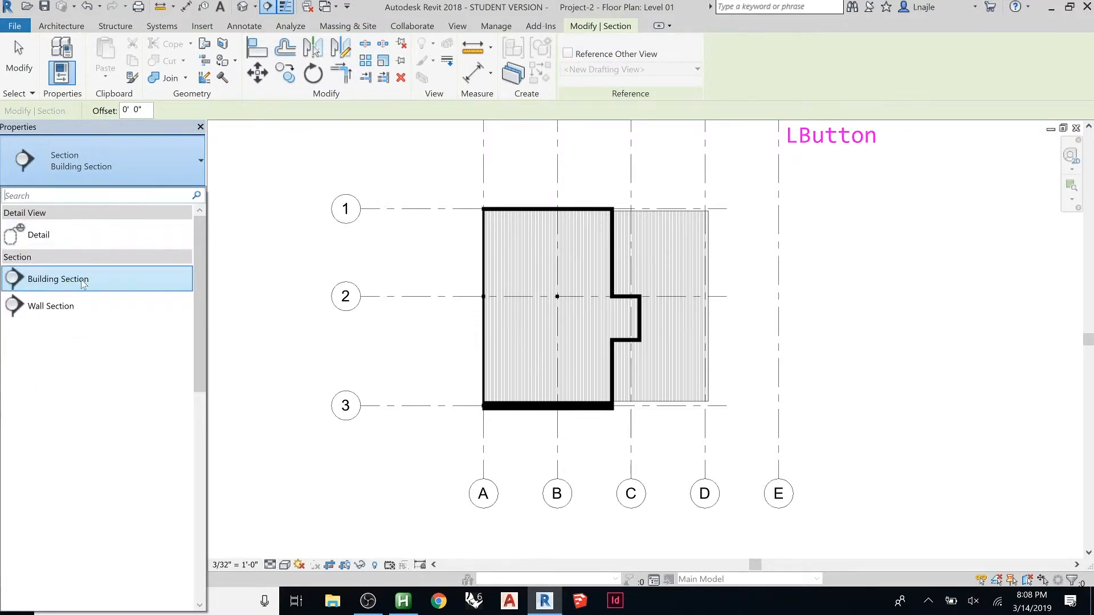
left_click(58, 279)
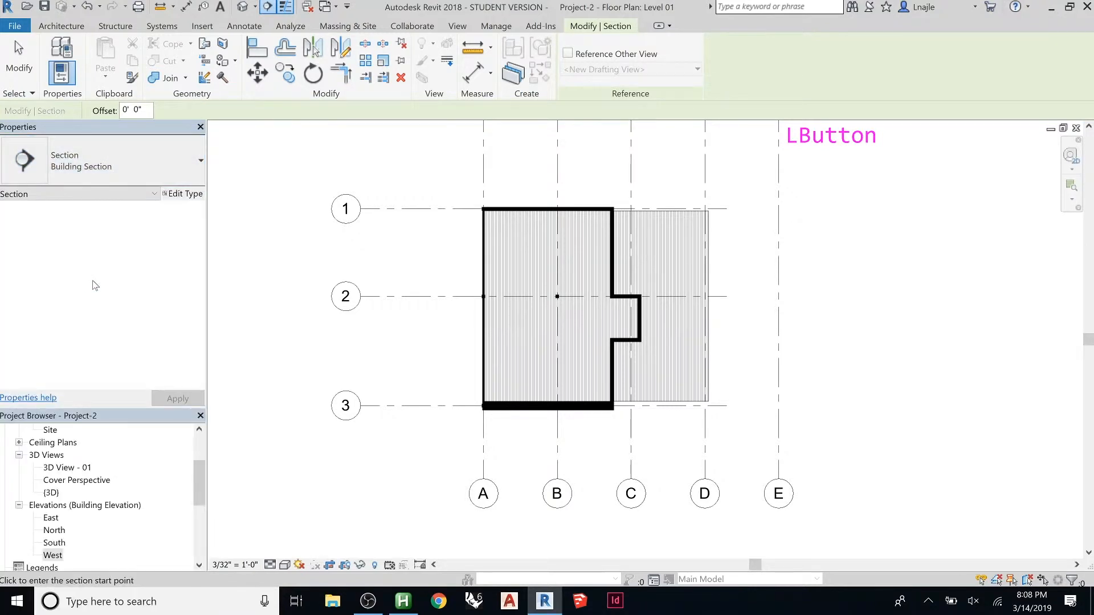
mouse_move(441, 251)
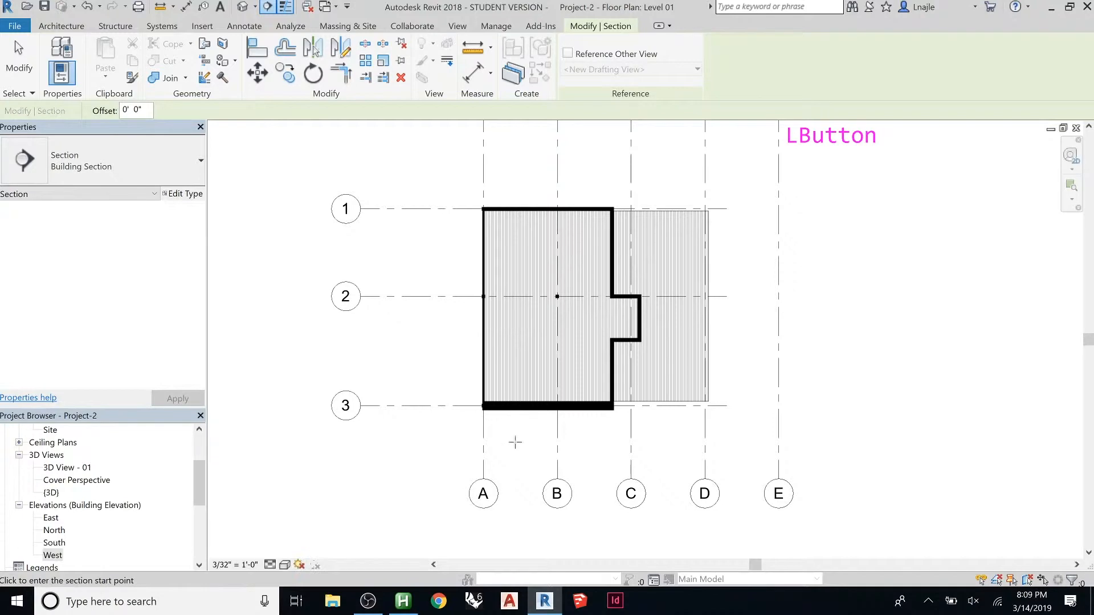
mouse_move(869, 342)
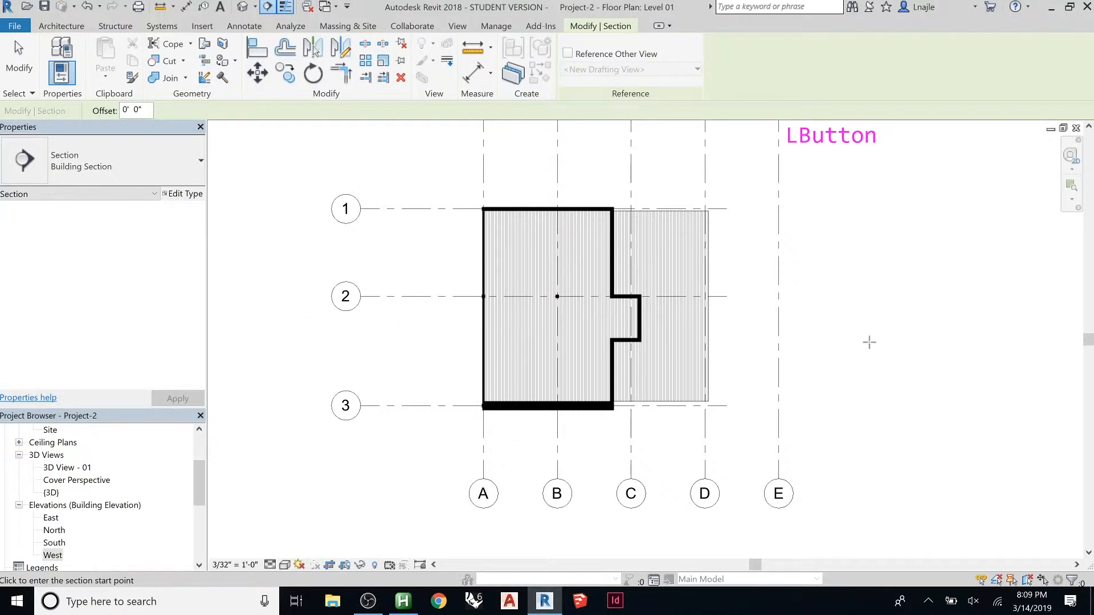
mouse_move(854, 346)
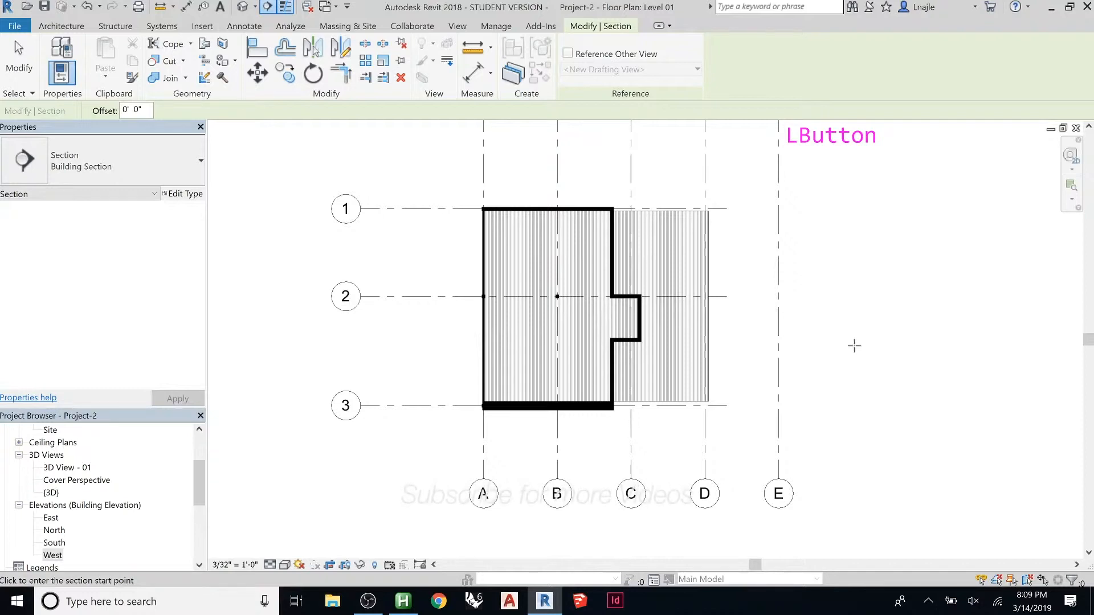
mouse_move(457, 324)
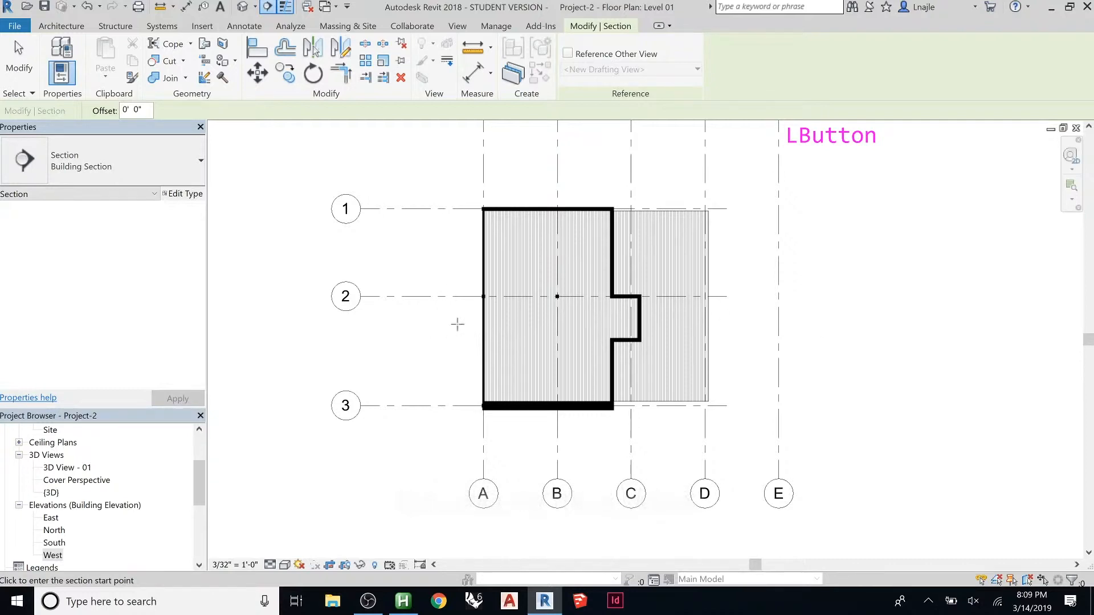
Step: Draw Section 1 horizontally from left of grid A to right of grid E, then zoom on its head
left_click(373, 321)
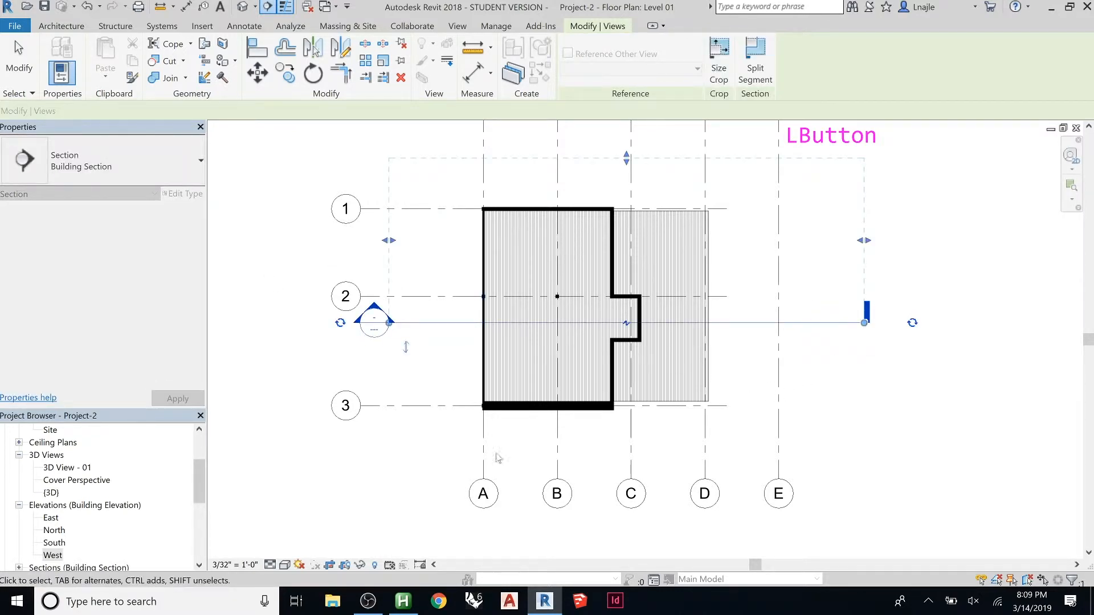
left_click(497, 457)
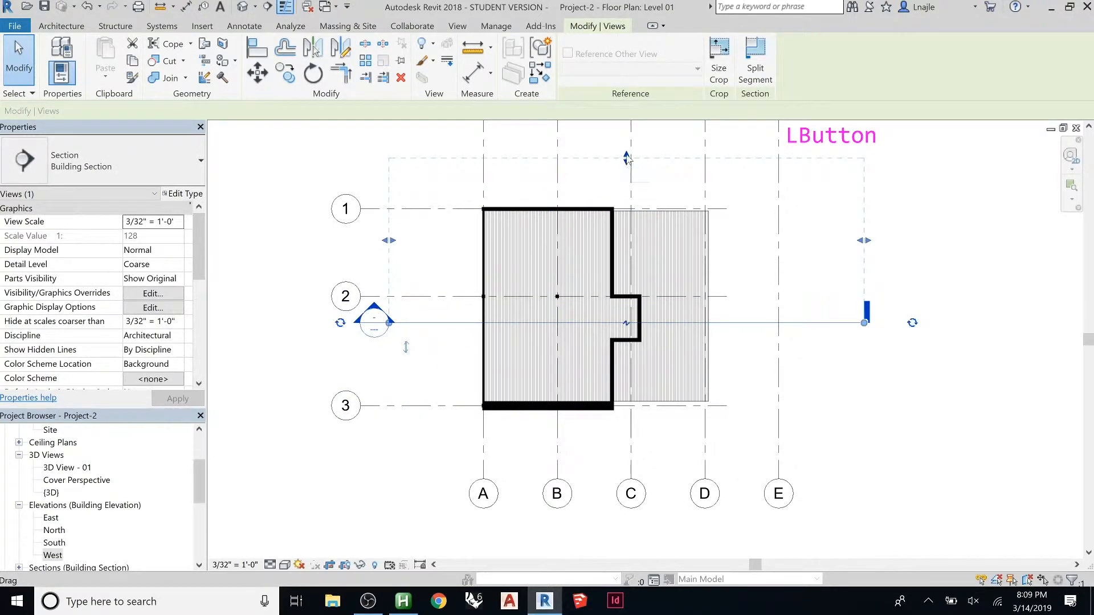
mouse_move(619, 301)
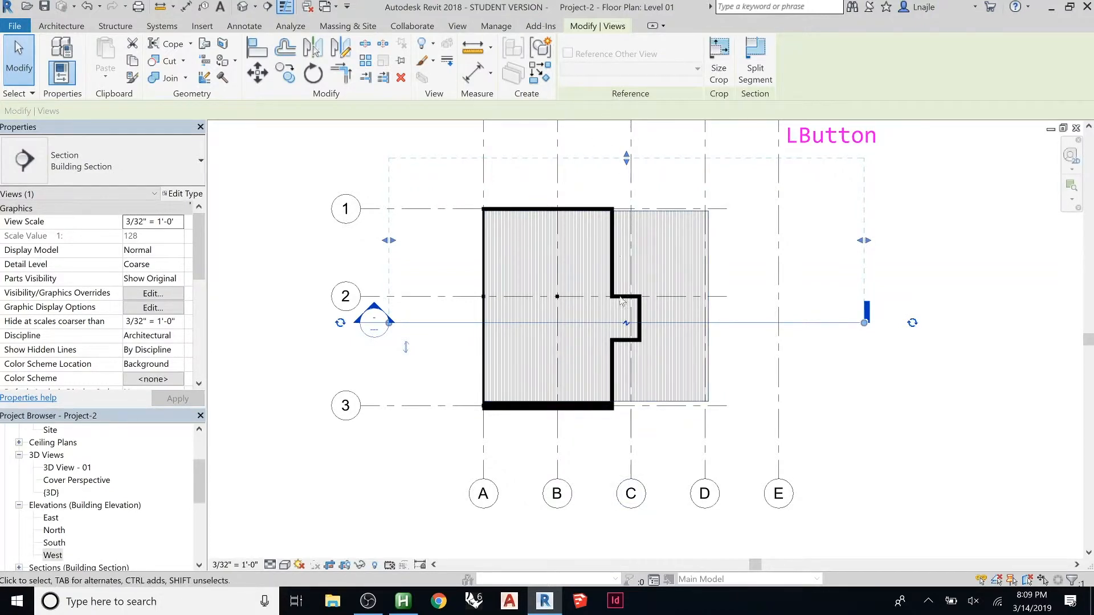
mouse_move(387, 306)
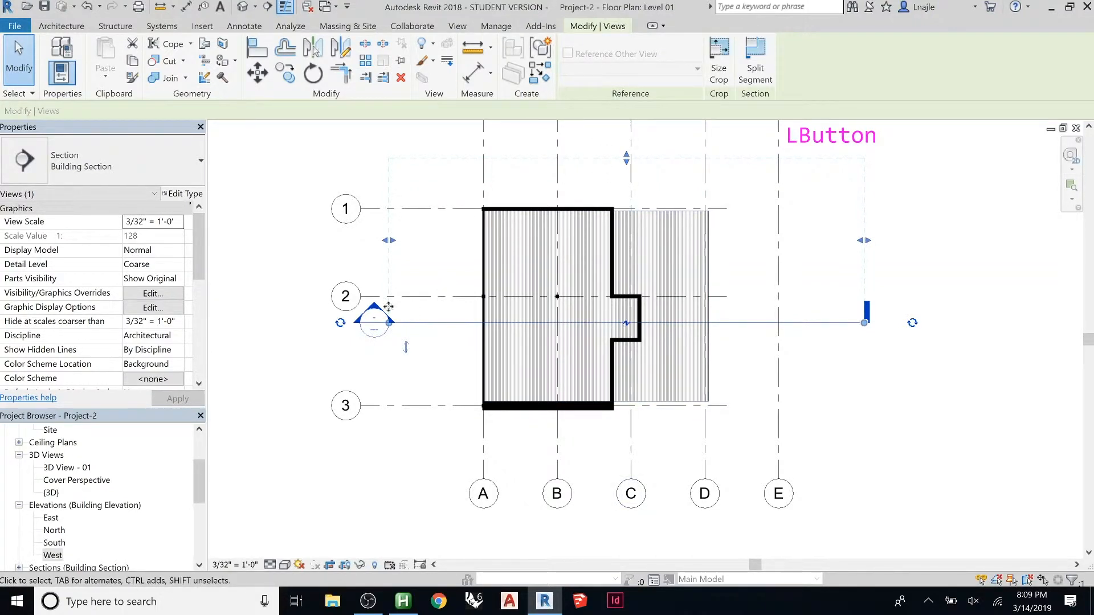
left_click(374, 321)
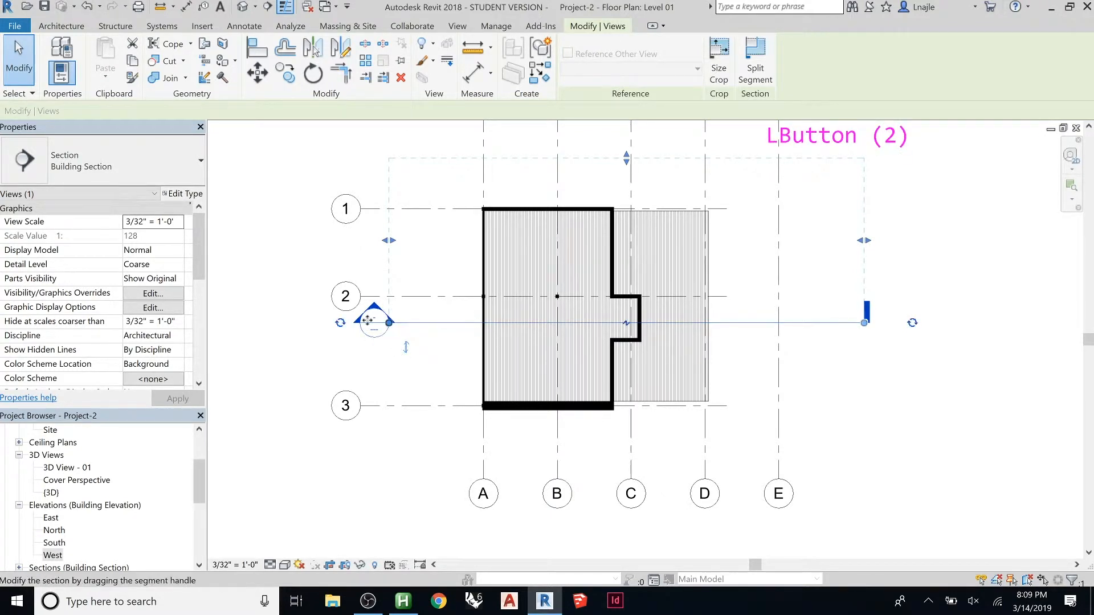
scroll("up", 3)
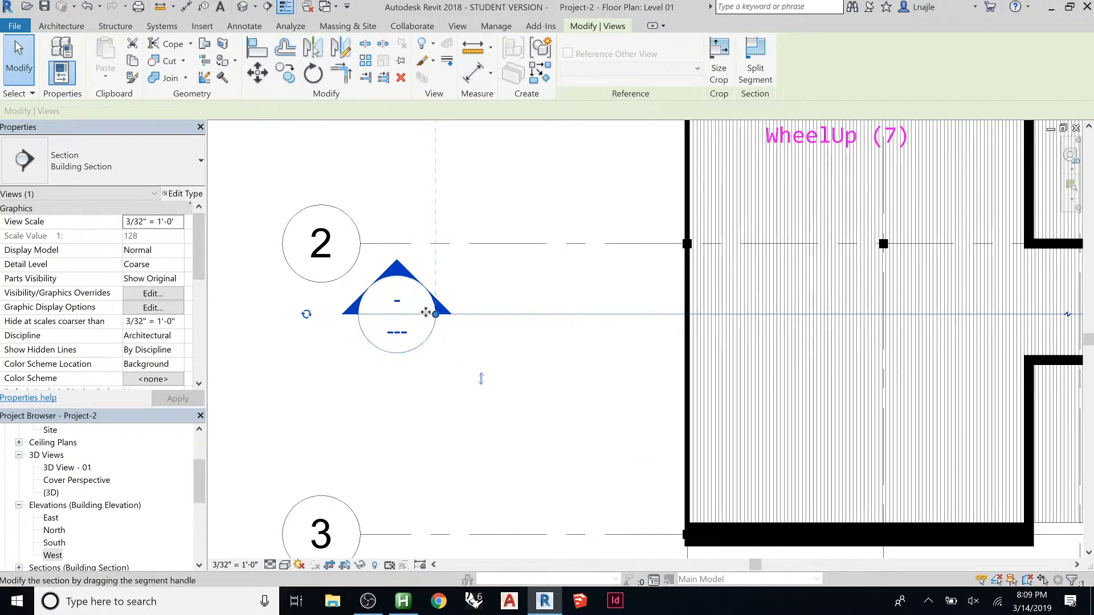
mouse_move(486, 330)
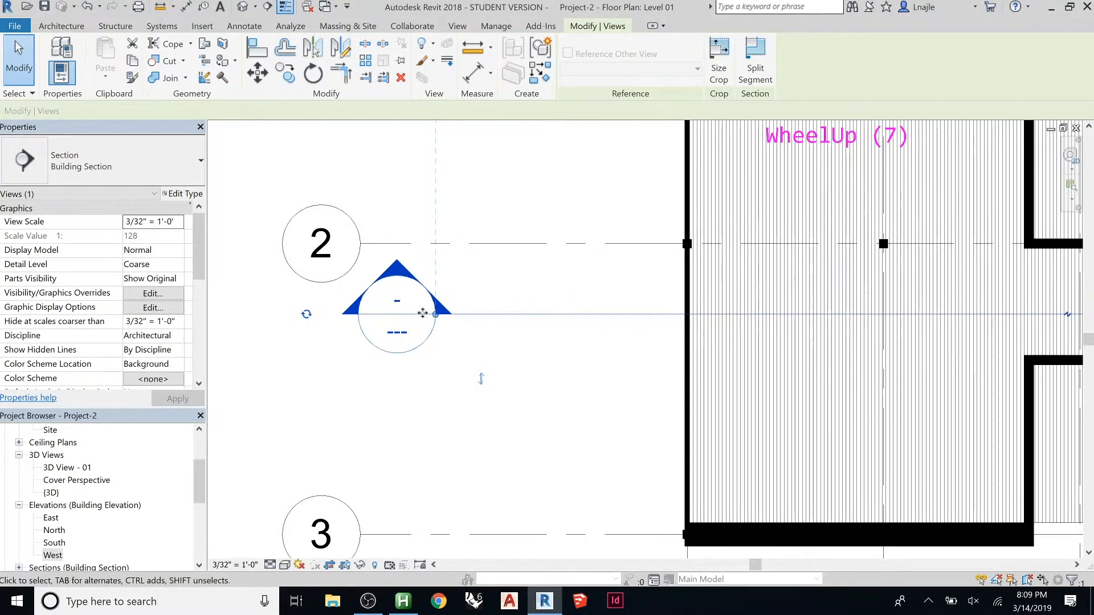
right_click(424, 313)
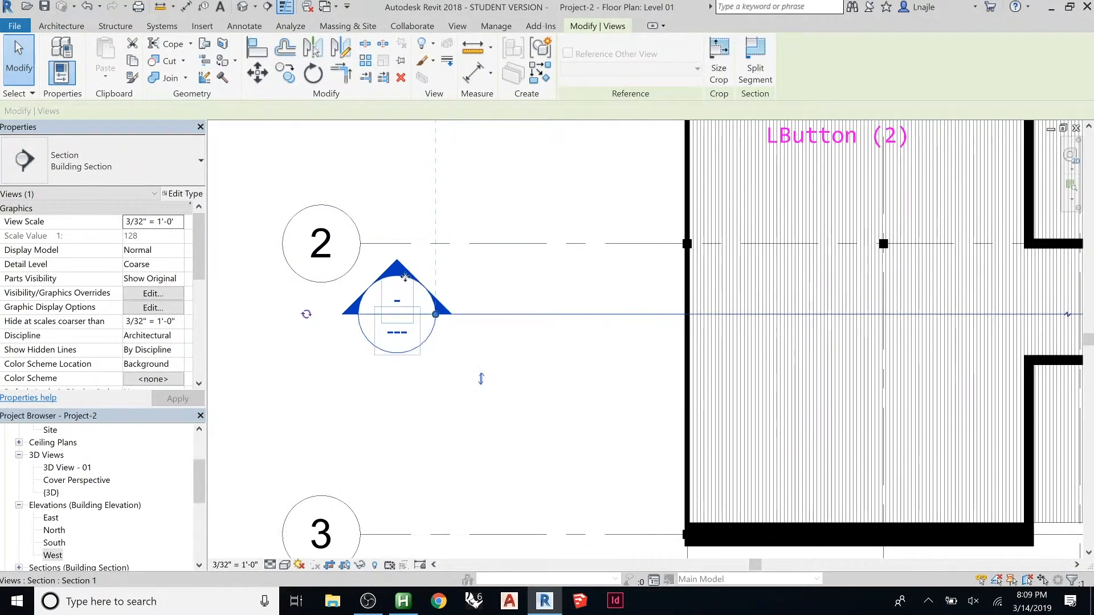
Step: Go to the Section 1 view from the section head's right-click menu
right_click(396, 300)
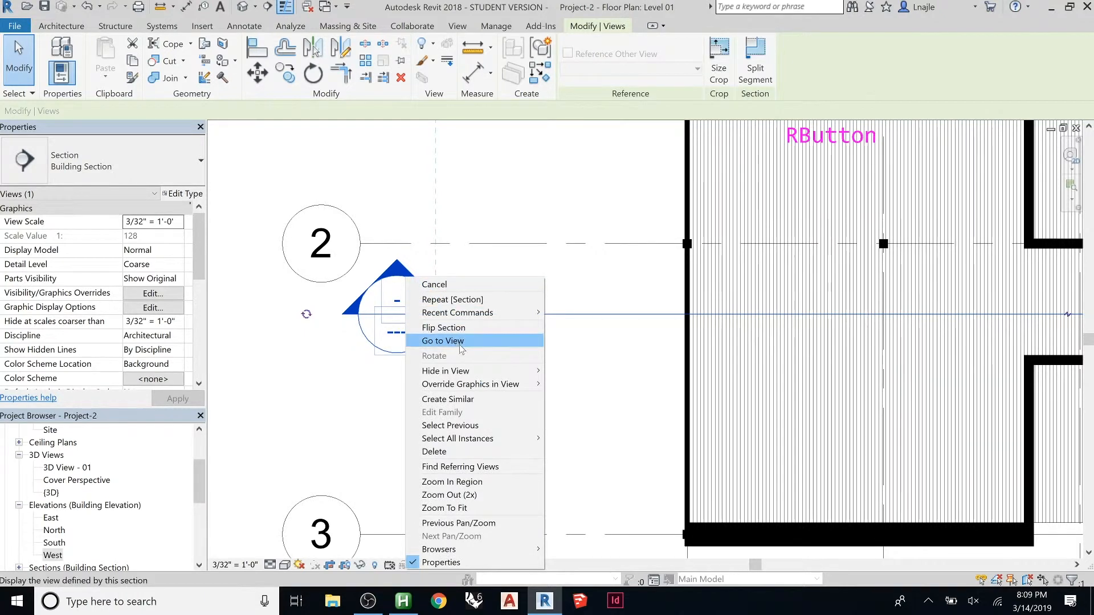
left_click(441, 341)
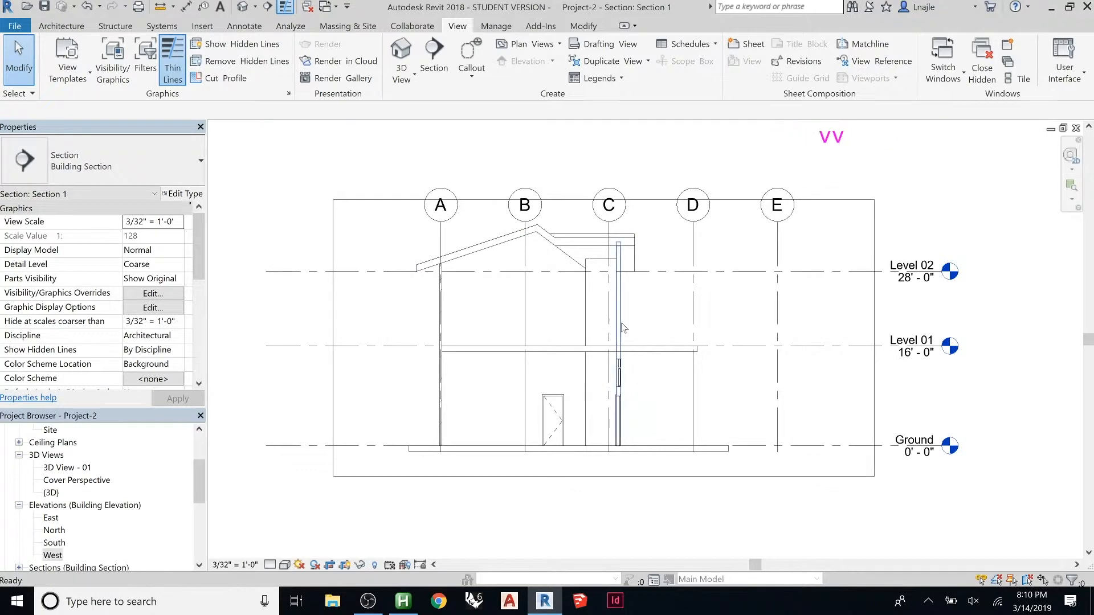
Step: Give the Walls cut pattern a solid mid-grey fill (RGB 128-128-128)
left_click(153, 293)
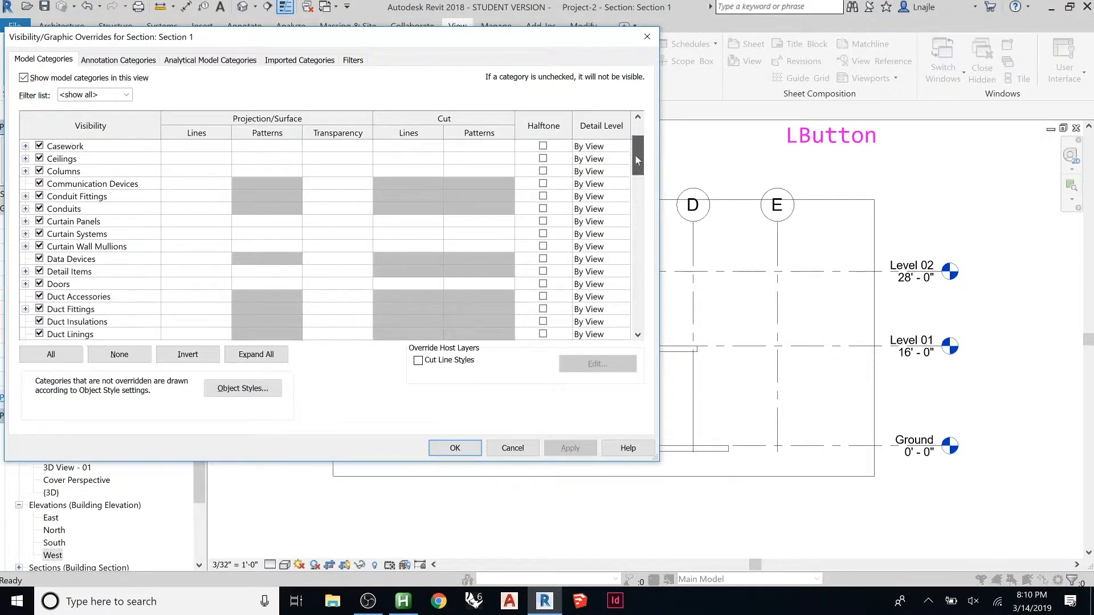
scroll("up", 3)
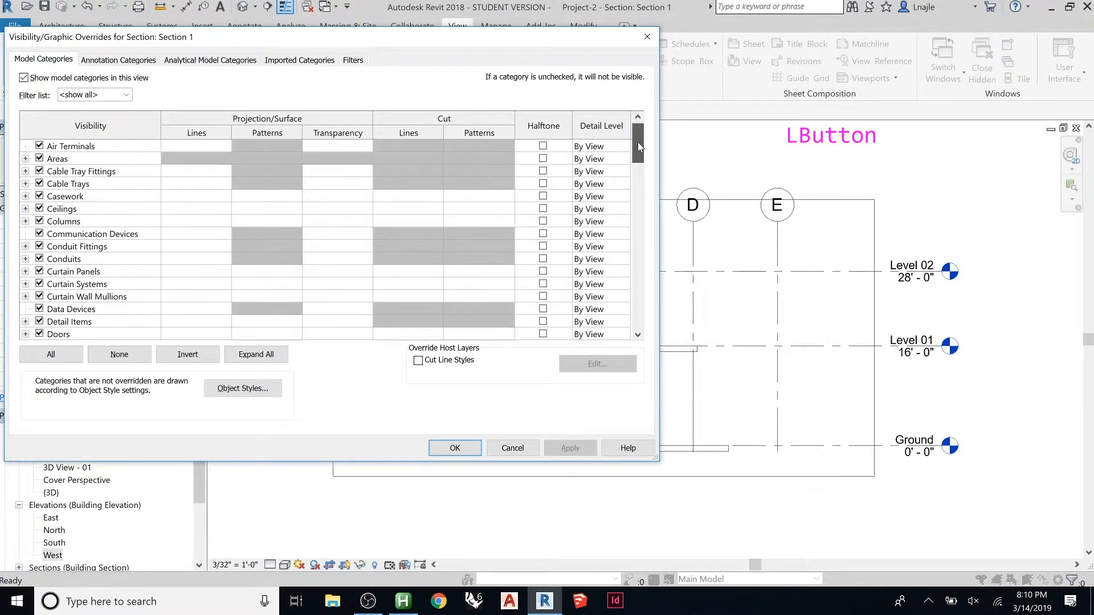
scroll("down", 3)
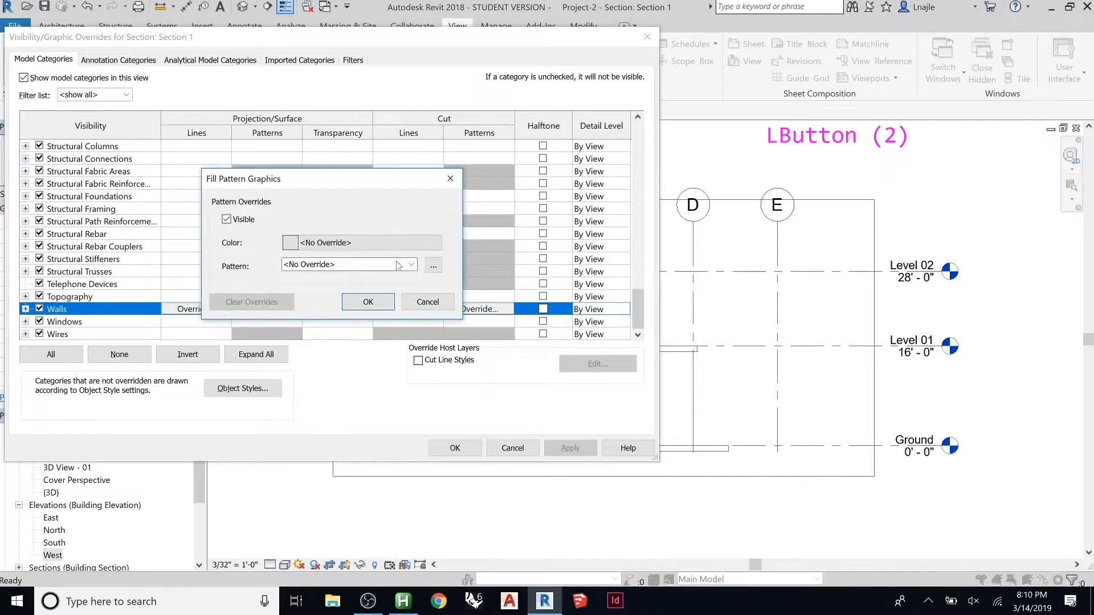
left_click(410, 264)
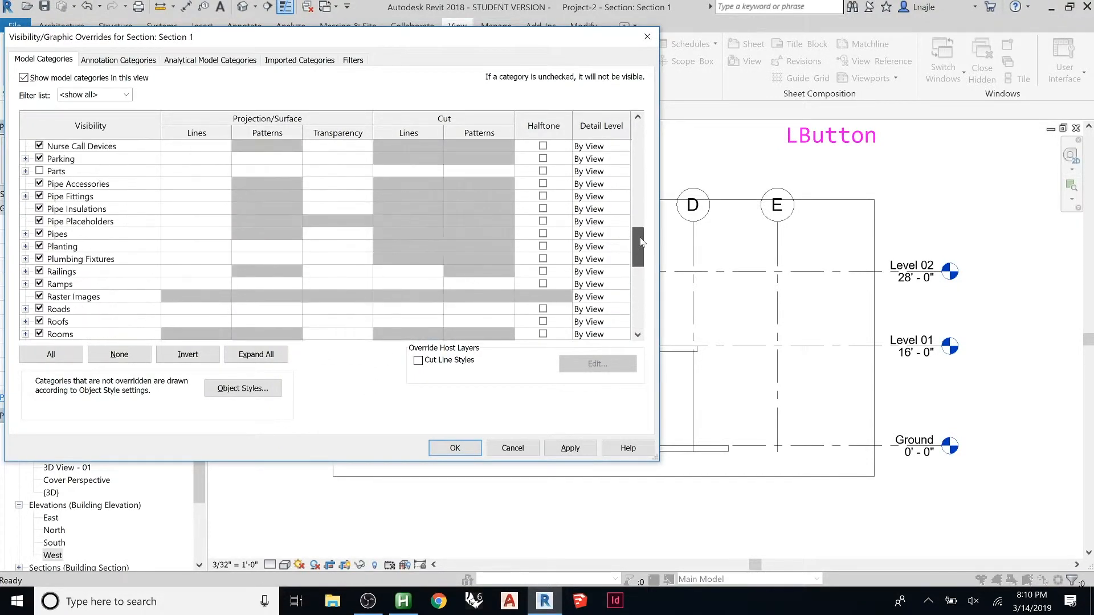
scroll("up", 3)
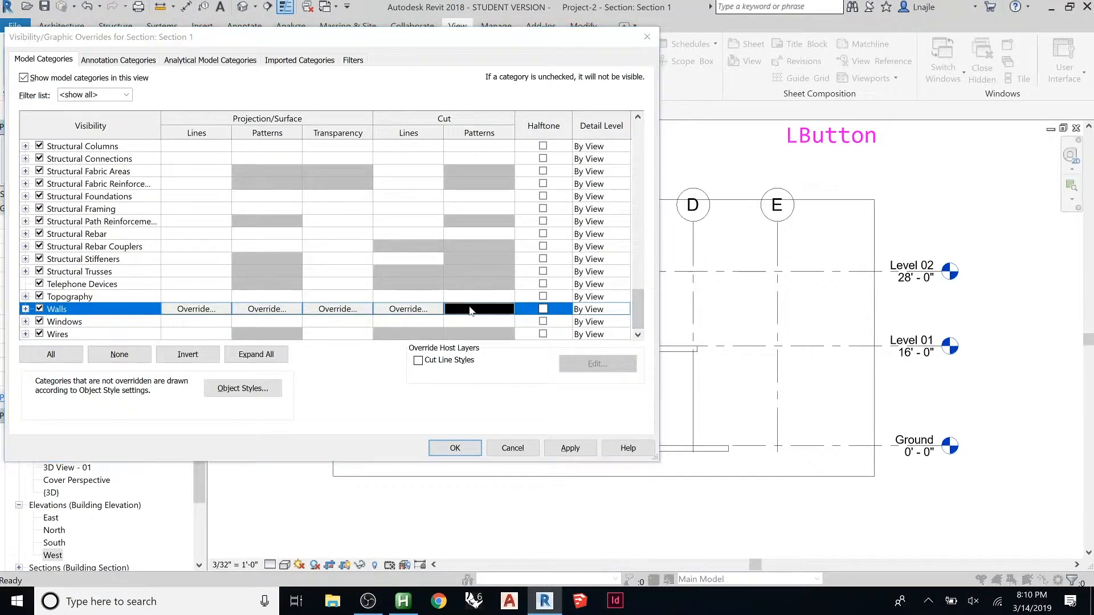
left_click(478, 308)
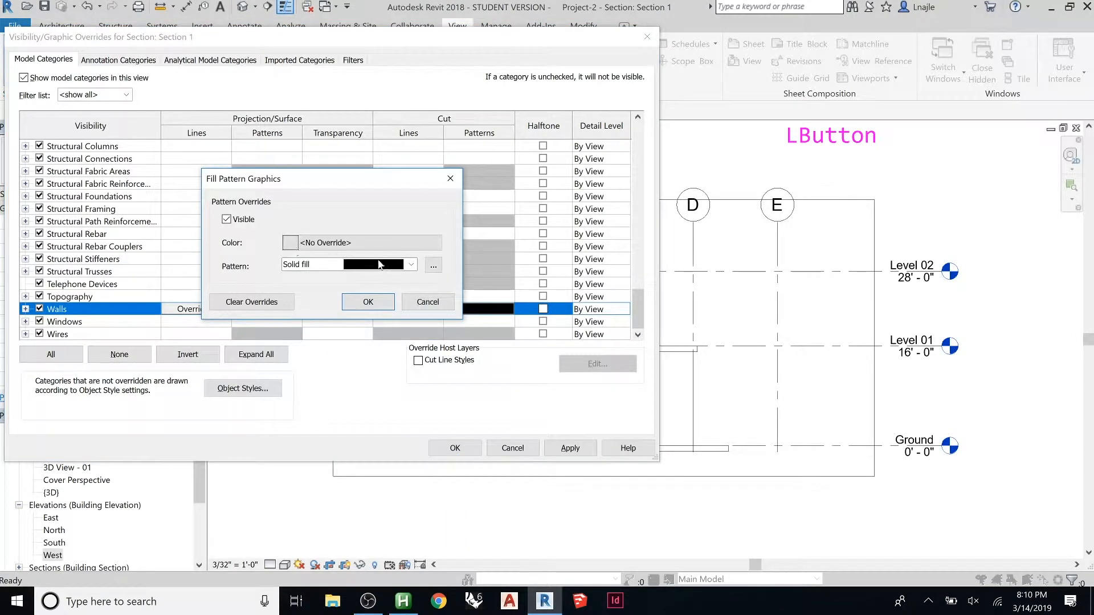
left_click(289, 242)
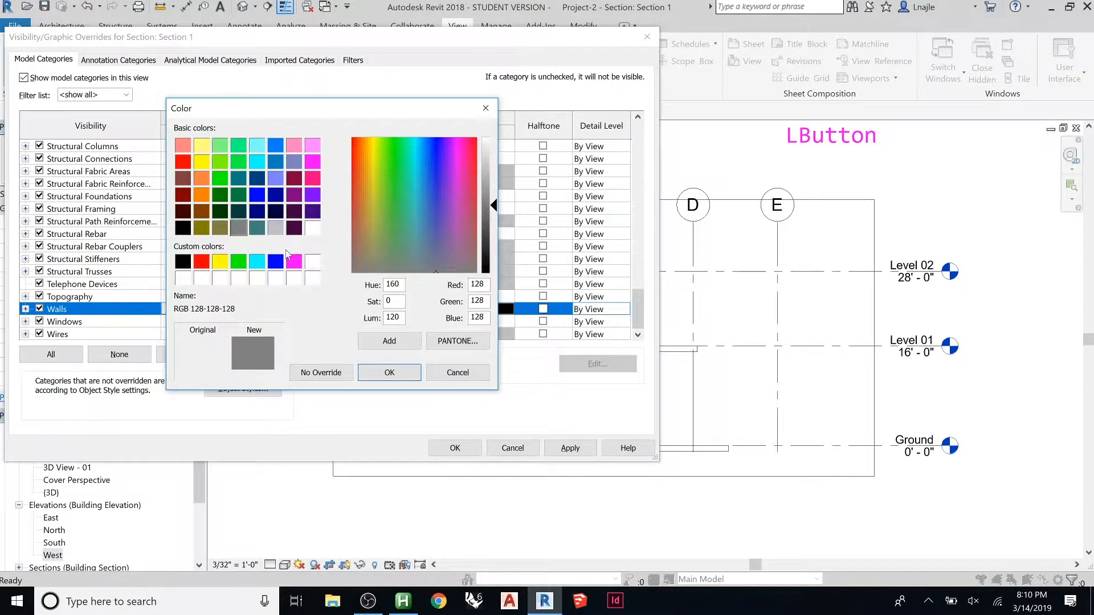
mouse_move(240, 233)
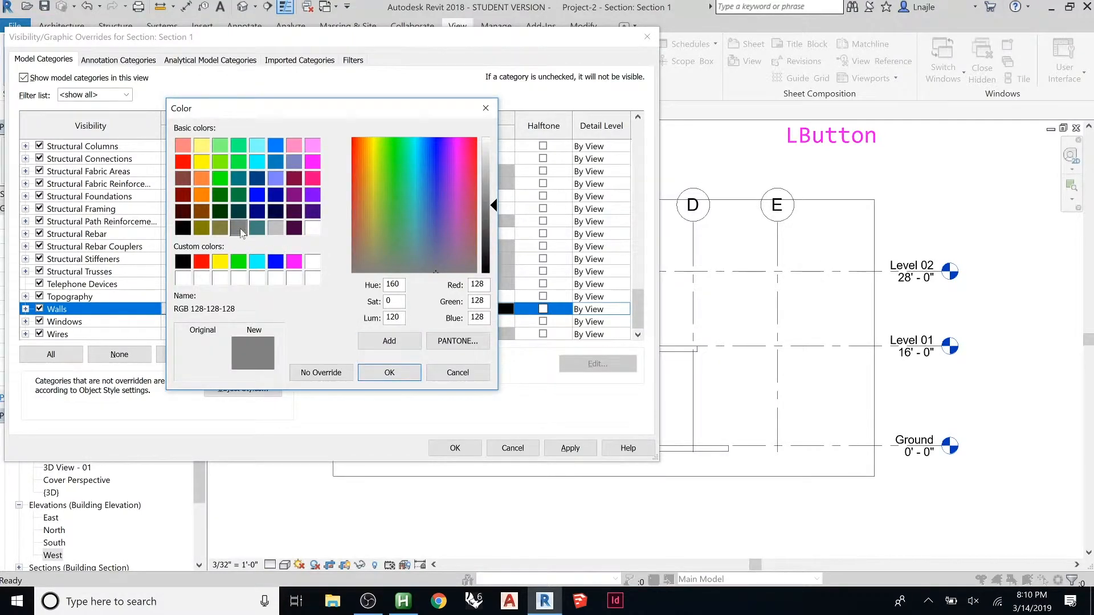
left_click(388, 372)
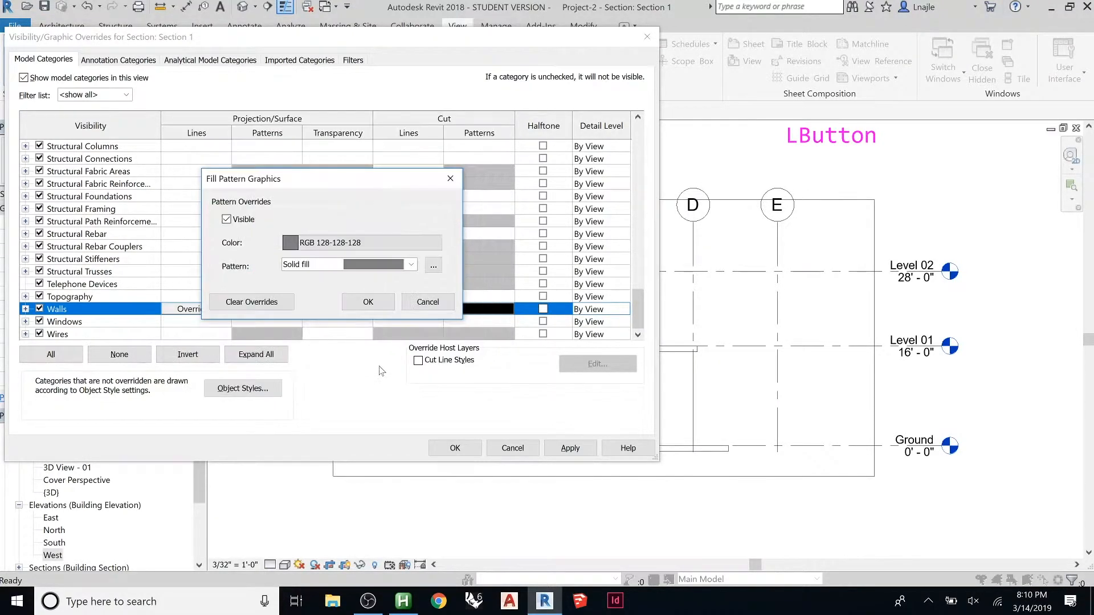
left_click(367, 301)
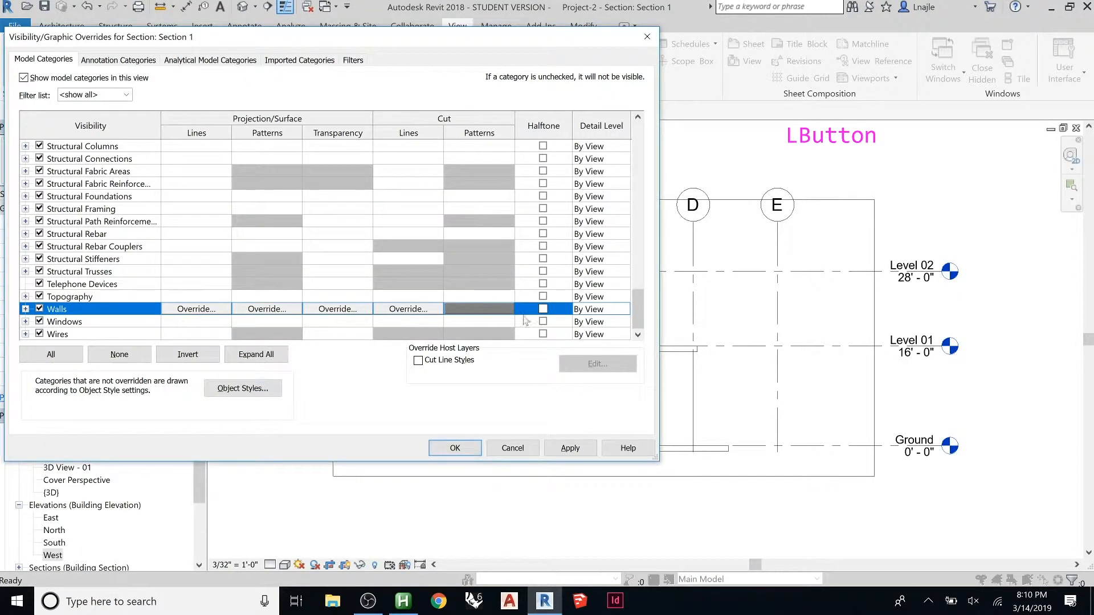
Step: Set the Roofs cut pattern to the same solid grey fill
scroll("down", 3)
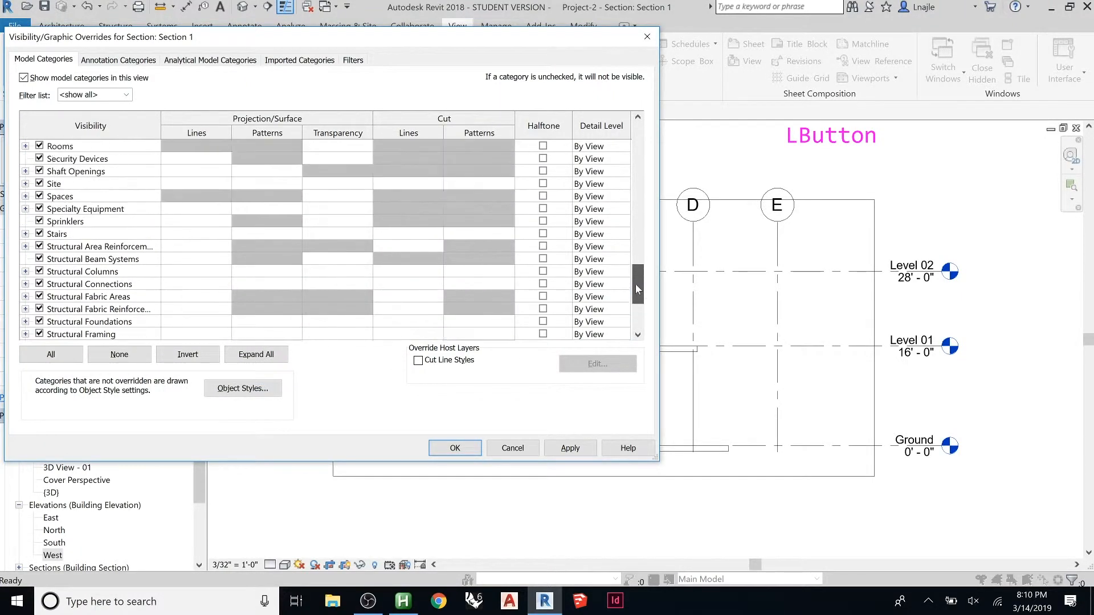
scroll("up", 3)
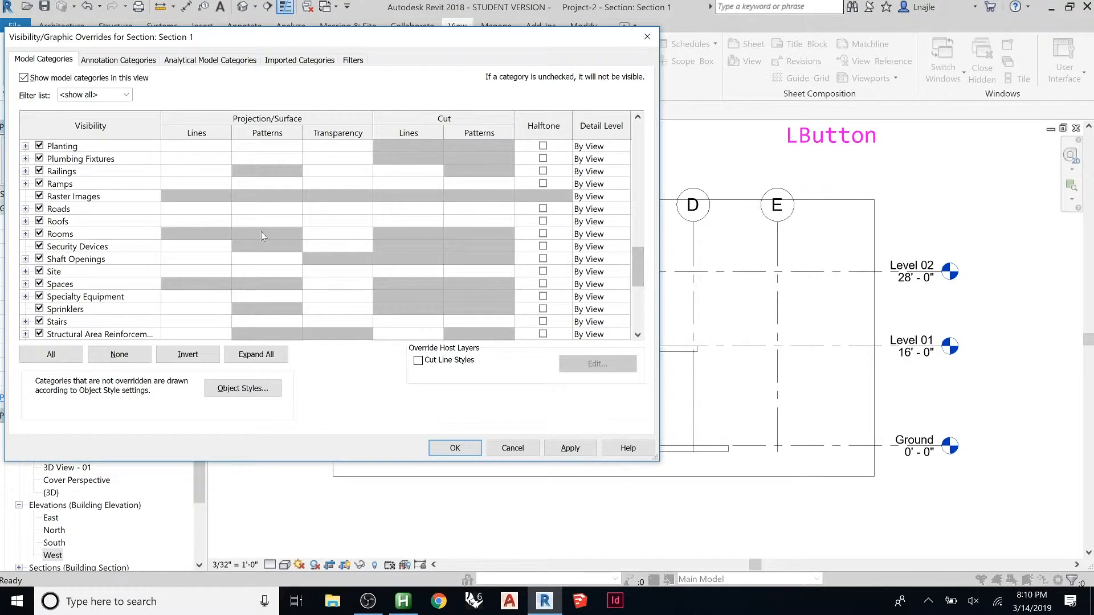
left_click(479, 221)
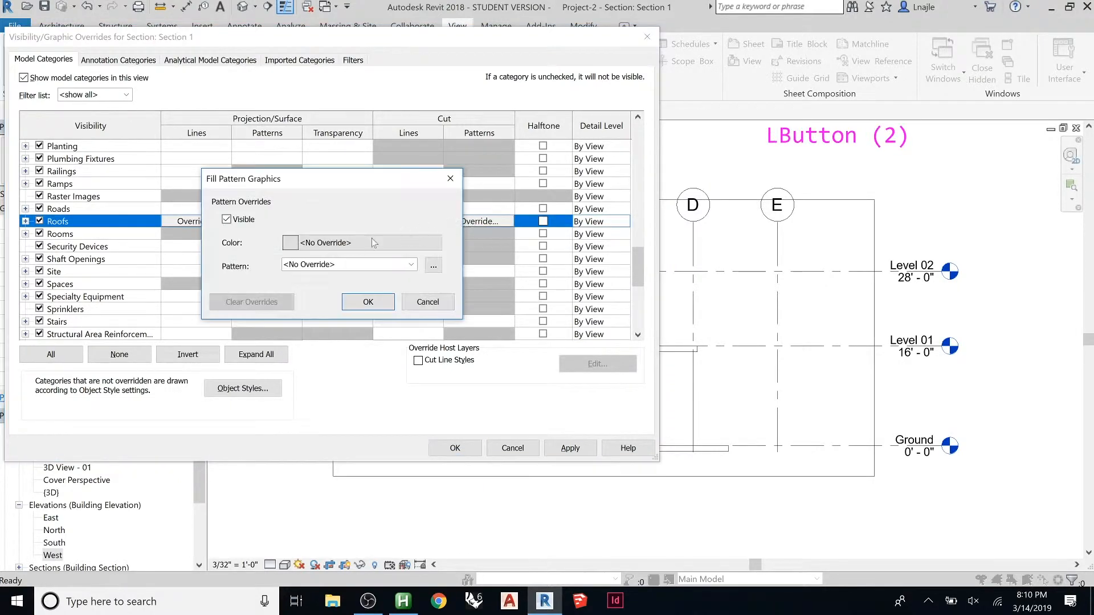
left_click(411, 264)
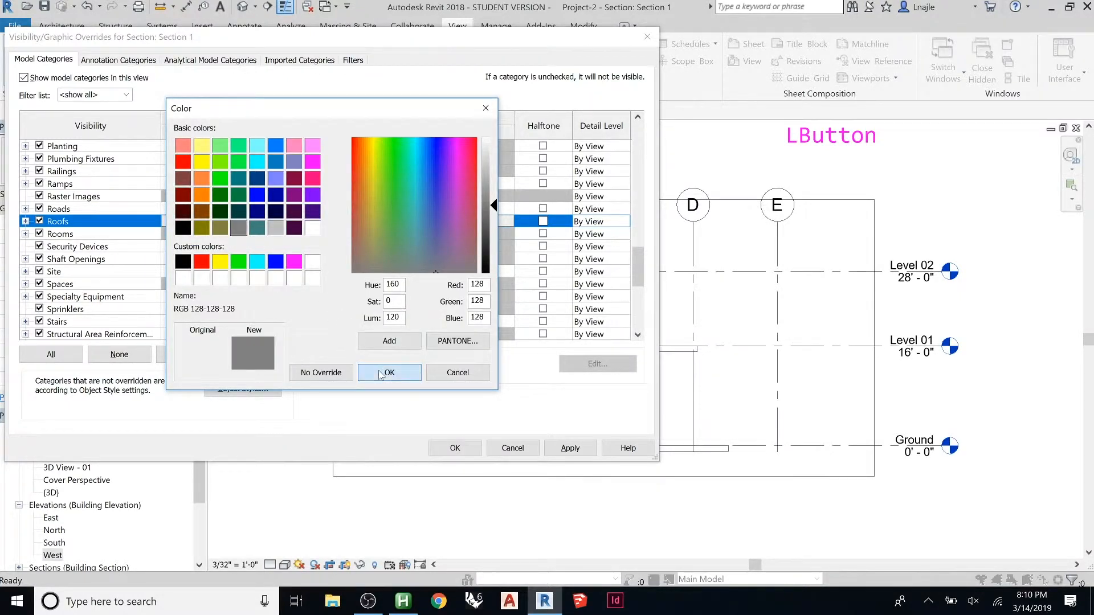
left_click(389, 372)
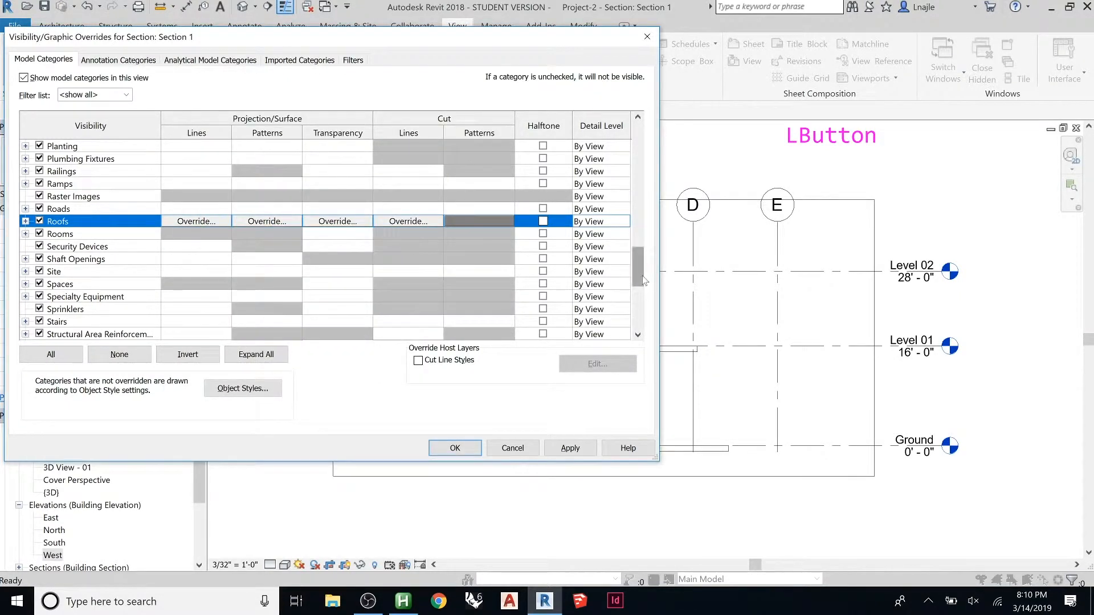
Step: Set the Floors cut pattern to solid grey and apply the overrides
scroll("up", 3)
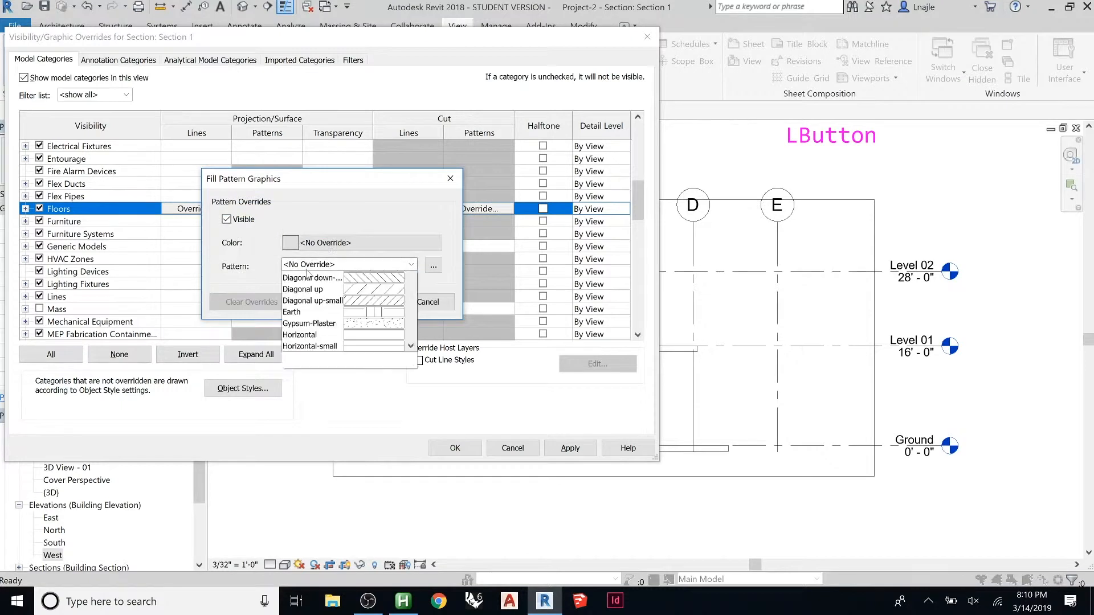
scroll("down", 3)
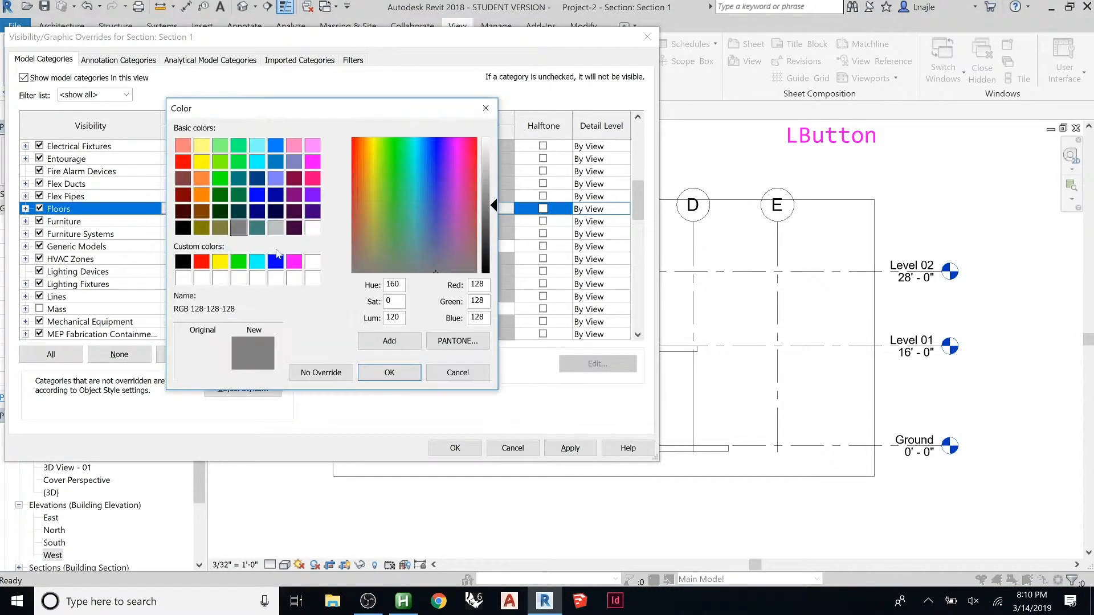
left_click(388, 372)
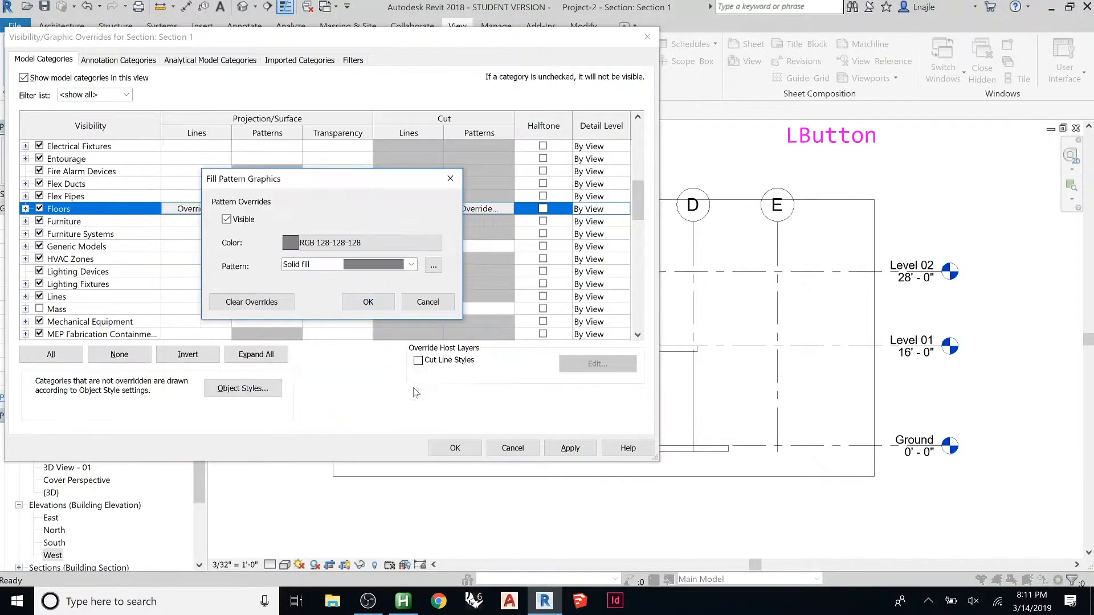
left_click(367, 302)
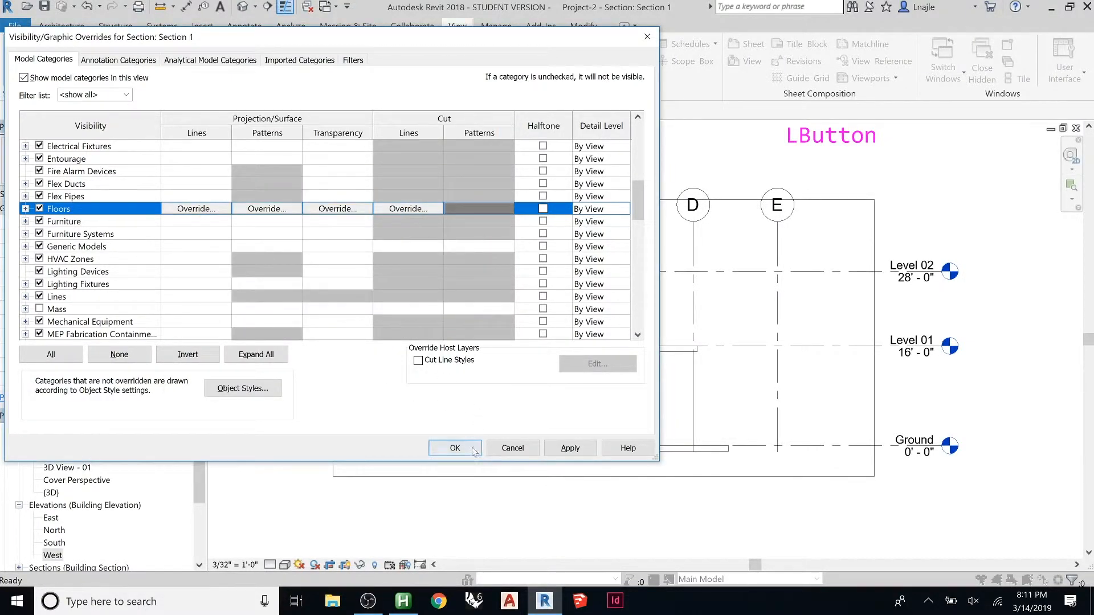
left_click(455, 448)
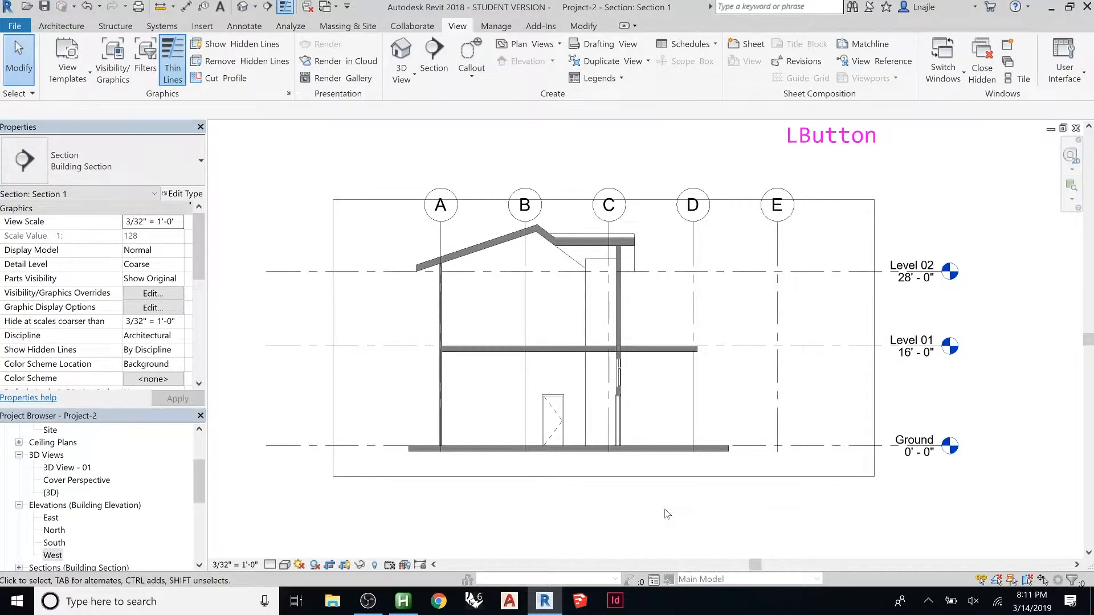
mouse_move(663, 311)
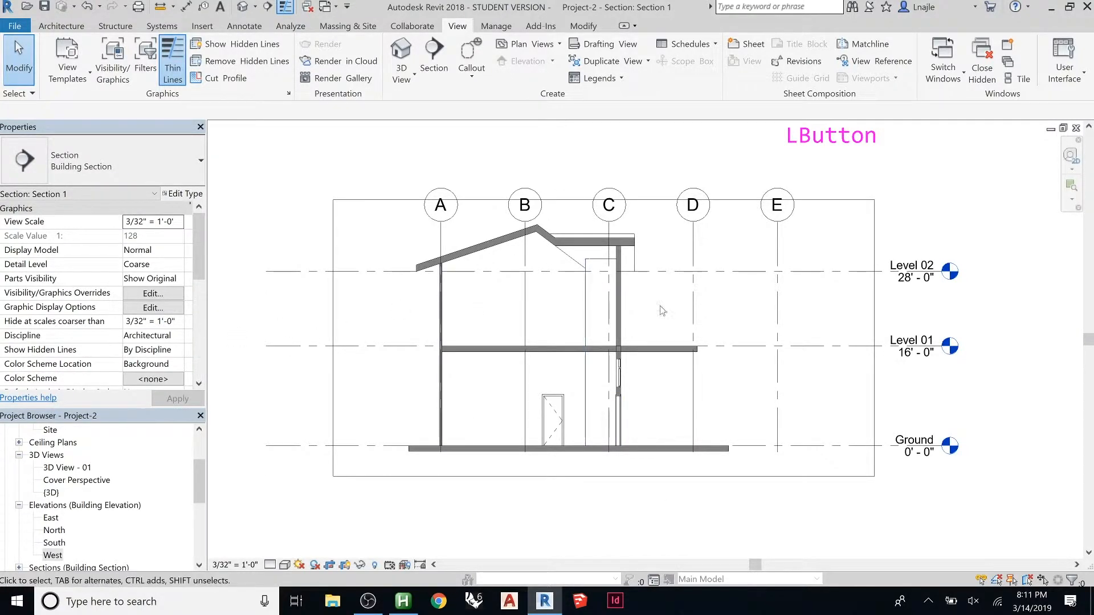
Step: Zoom out in Section 1 to view the shaded surfaces beyond the cut
scroll("down", 3)
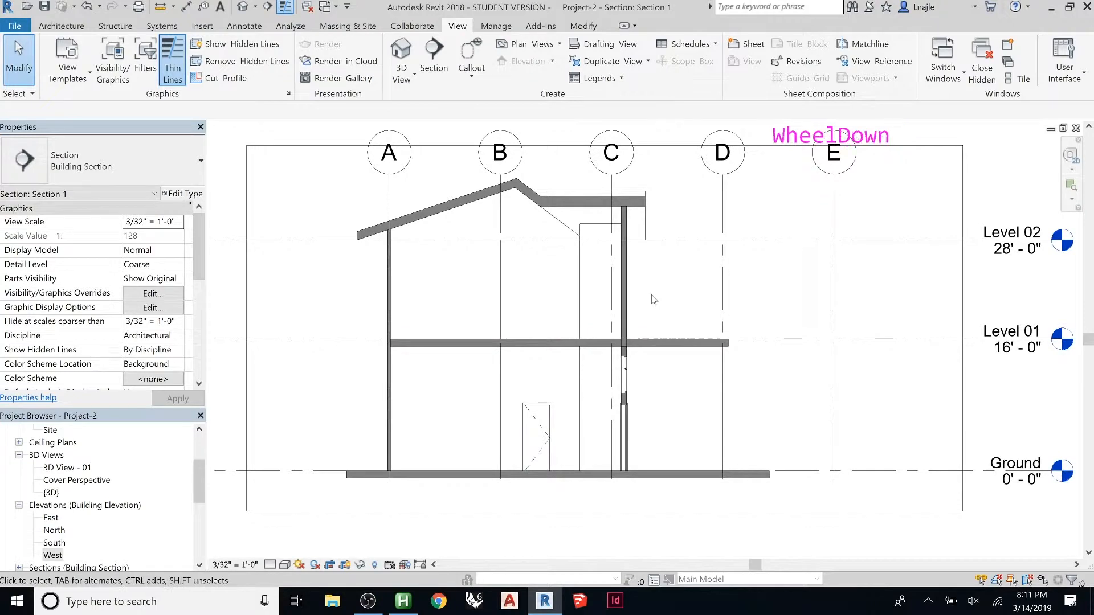
scroll("down", 3)
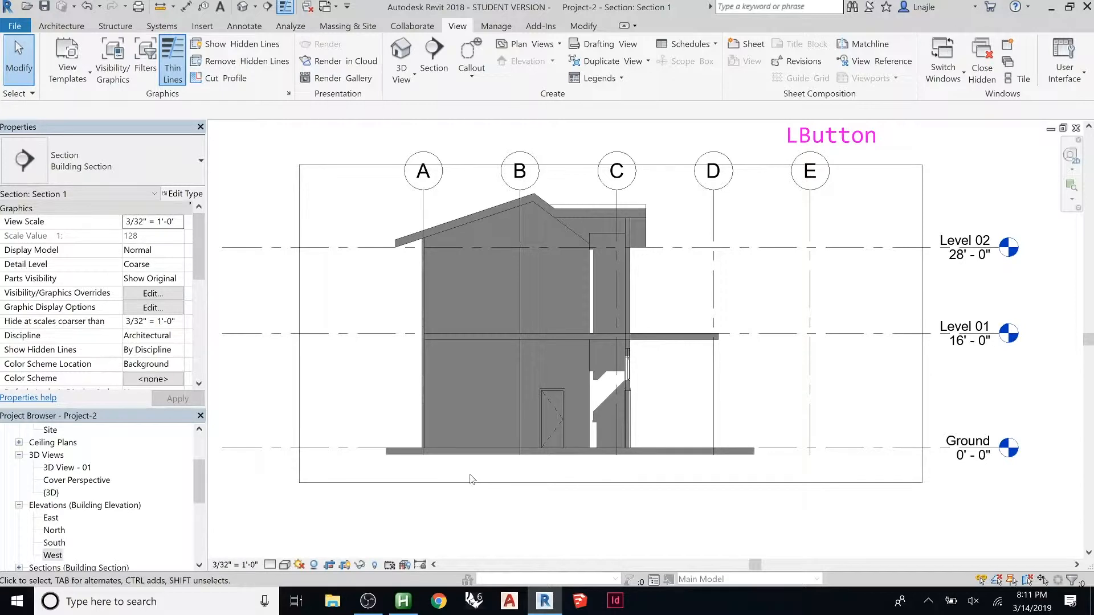
mouse_move(472, 440)
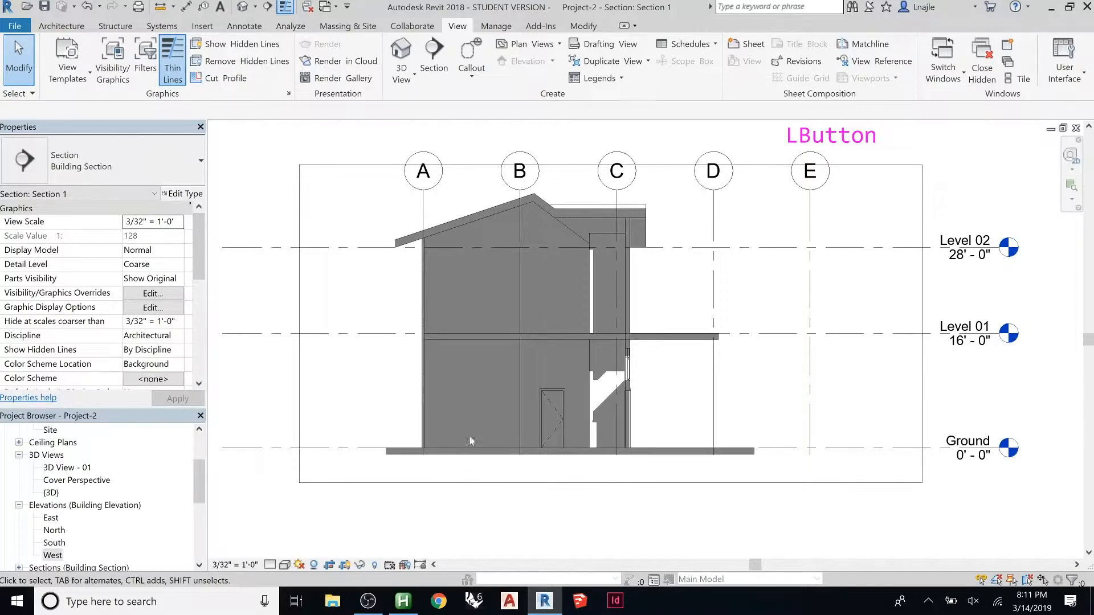
mouse_move(272, 558)
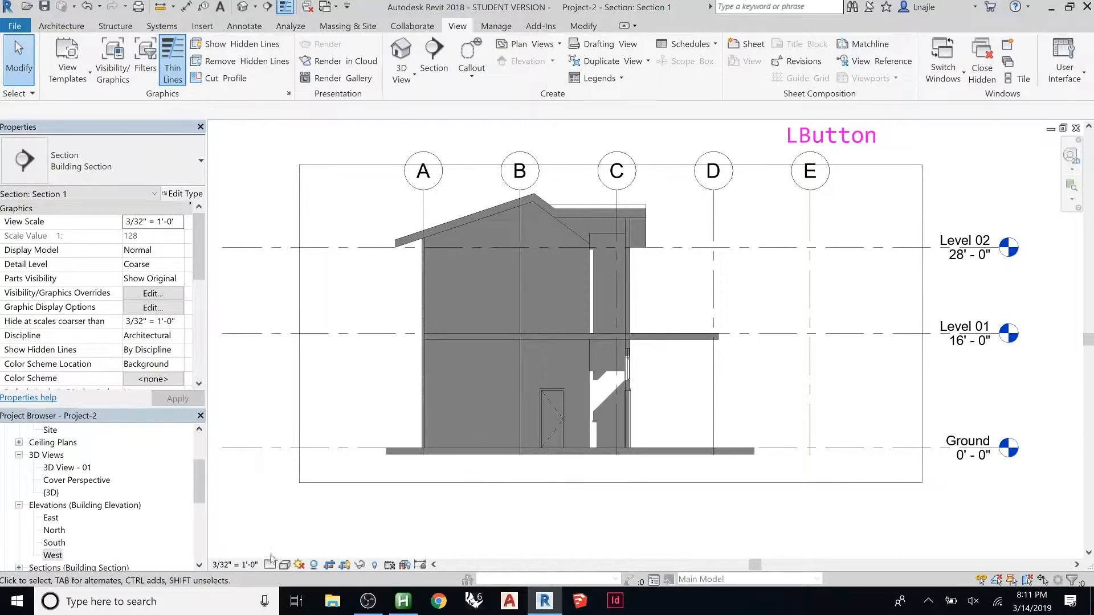
Step: In Graphic Display Options, set Lighting shadow intensity to 15, apply and accept
left_click(153, 308)
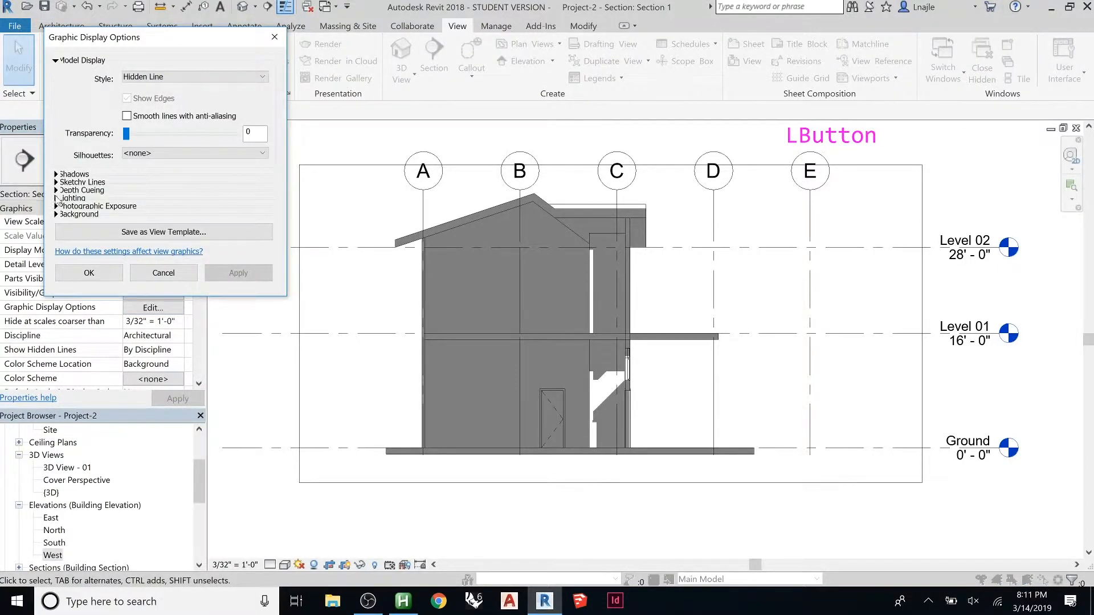
left_click(57, 190)
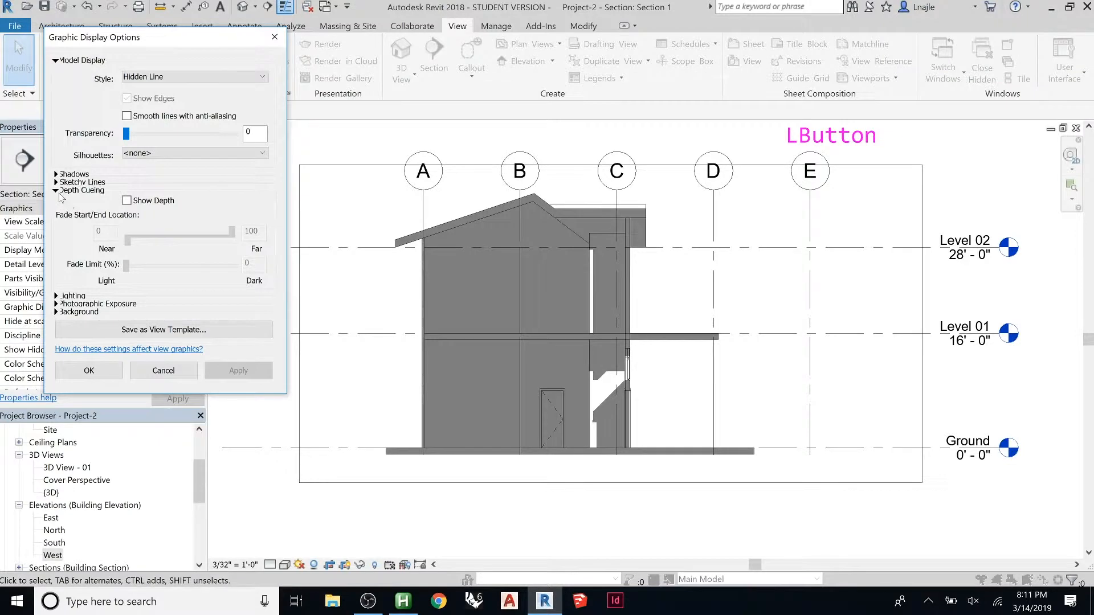
left_click(58, 190)
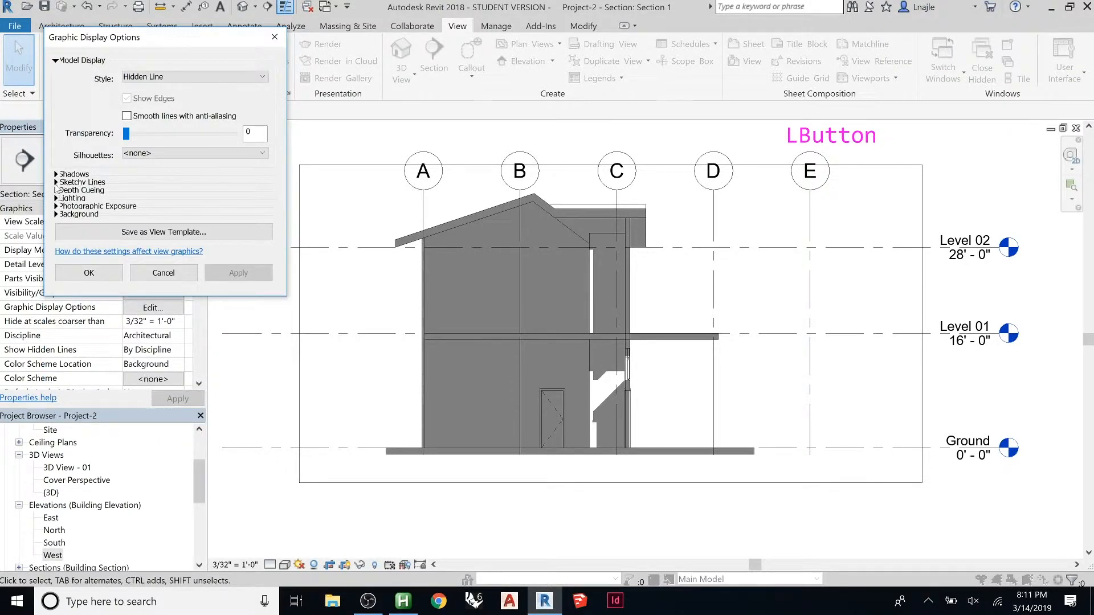
left_click(56, 174)
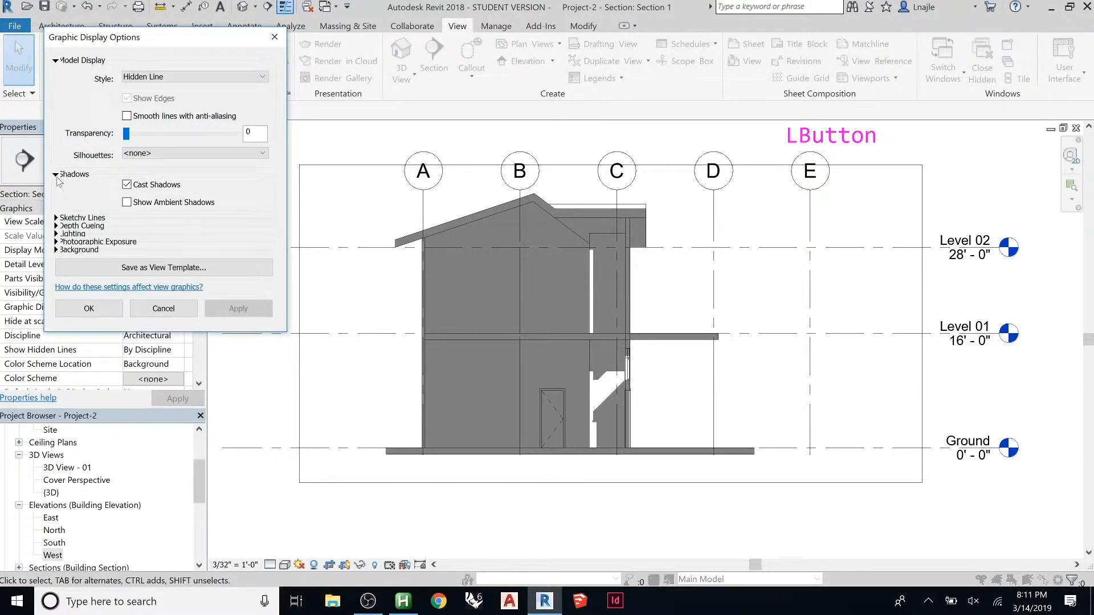
left_click(73, 198)
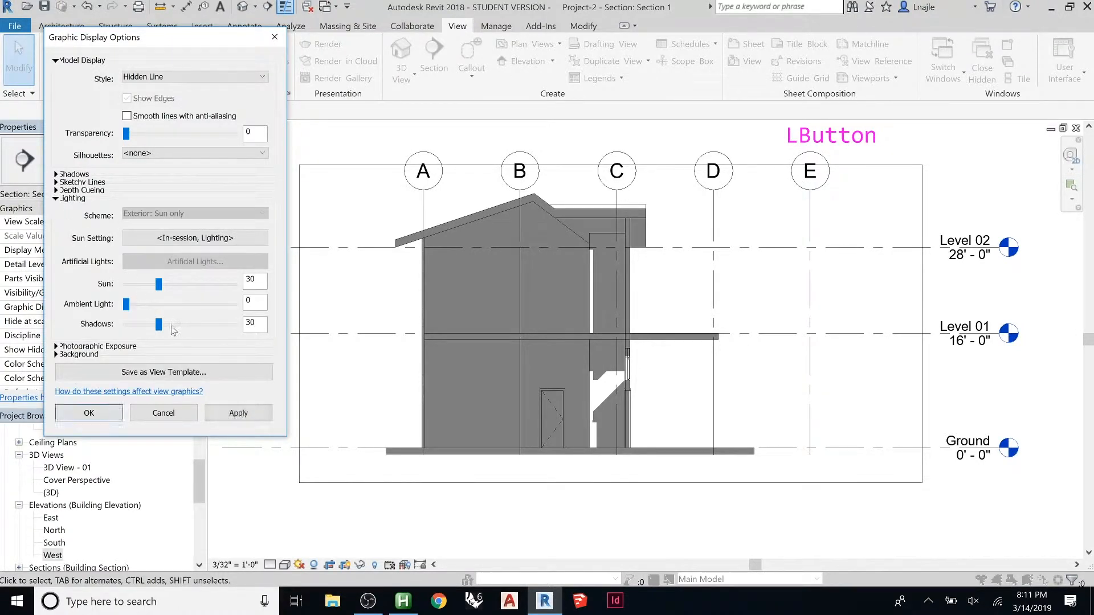
left_click(238, 413)
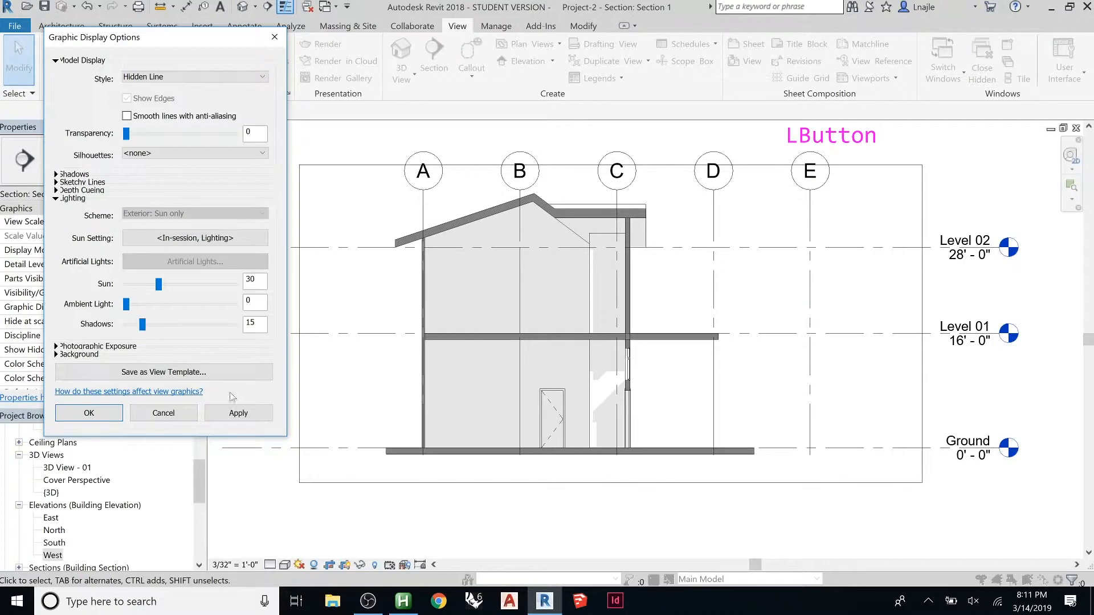
left_click(238, 413)
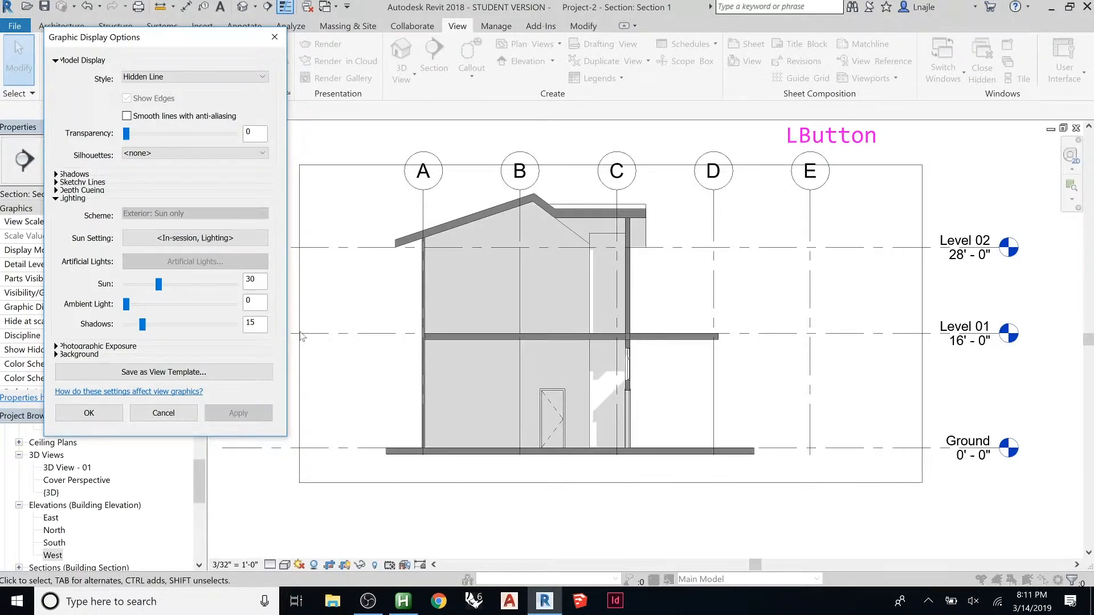
mouse_move(89, 413)
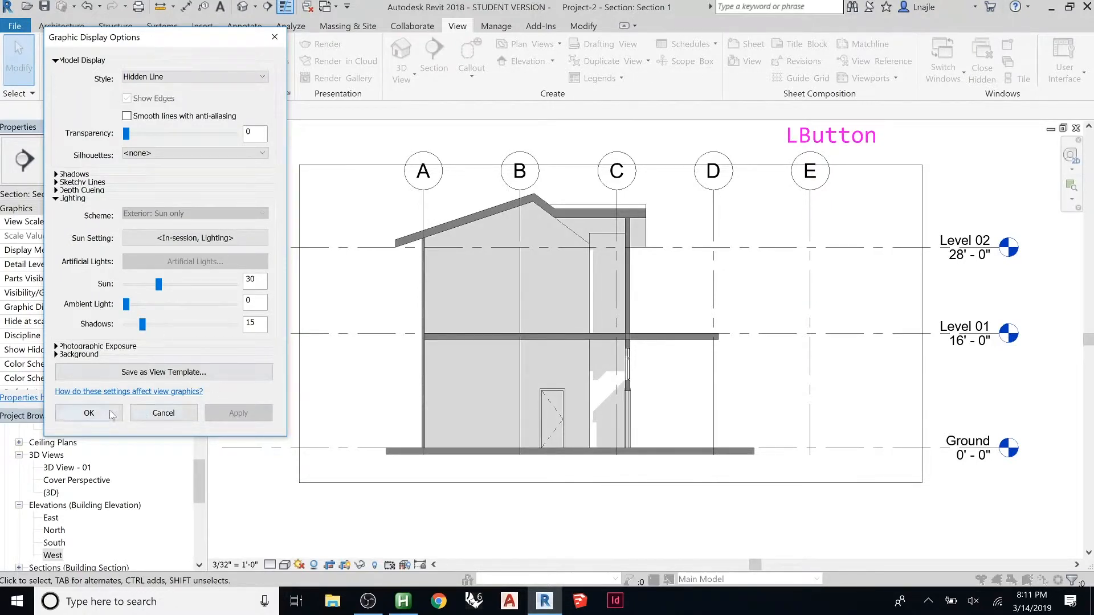
left_click(87, 413)
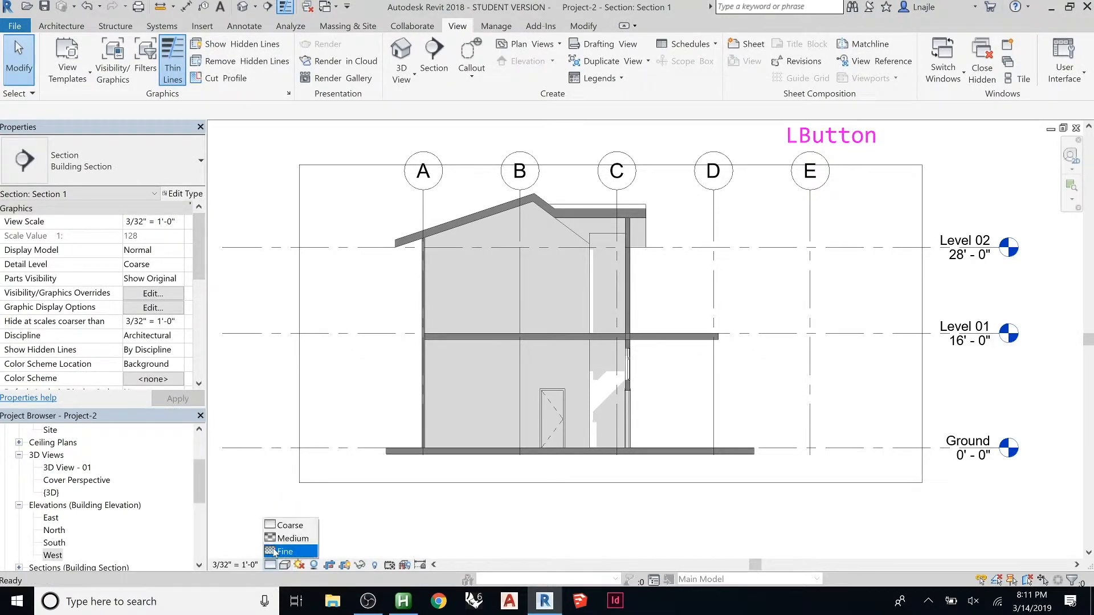
Step: Try Medium and Coarse detail levels, settle on Fine, and zoom in on the window
left_click(292, 538)
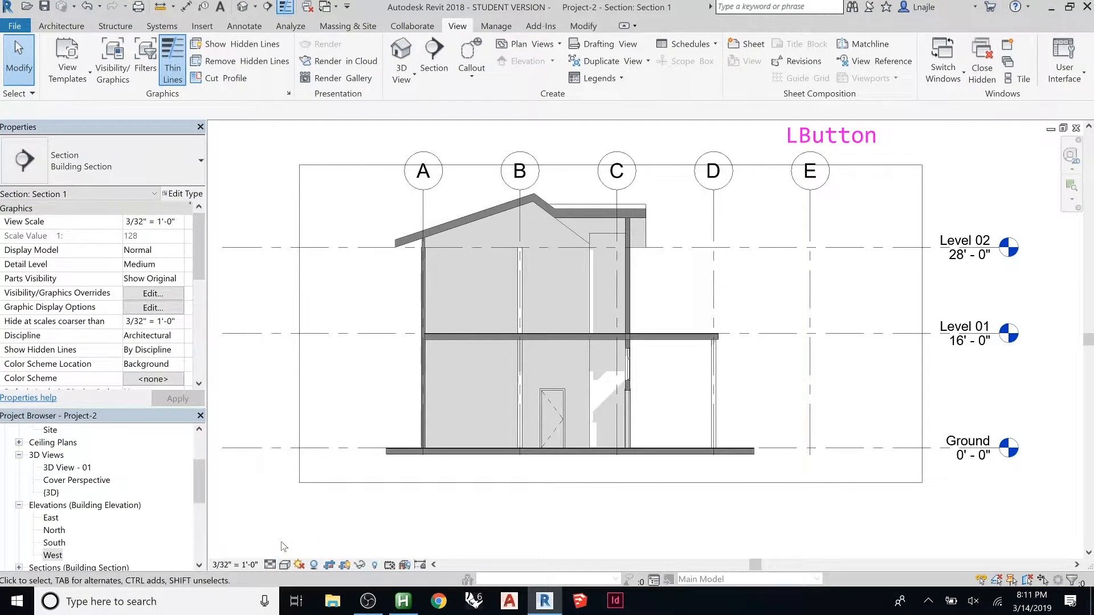
left_click(153, 263)
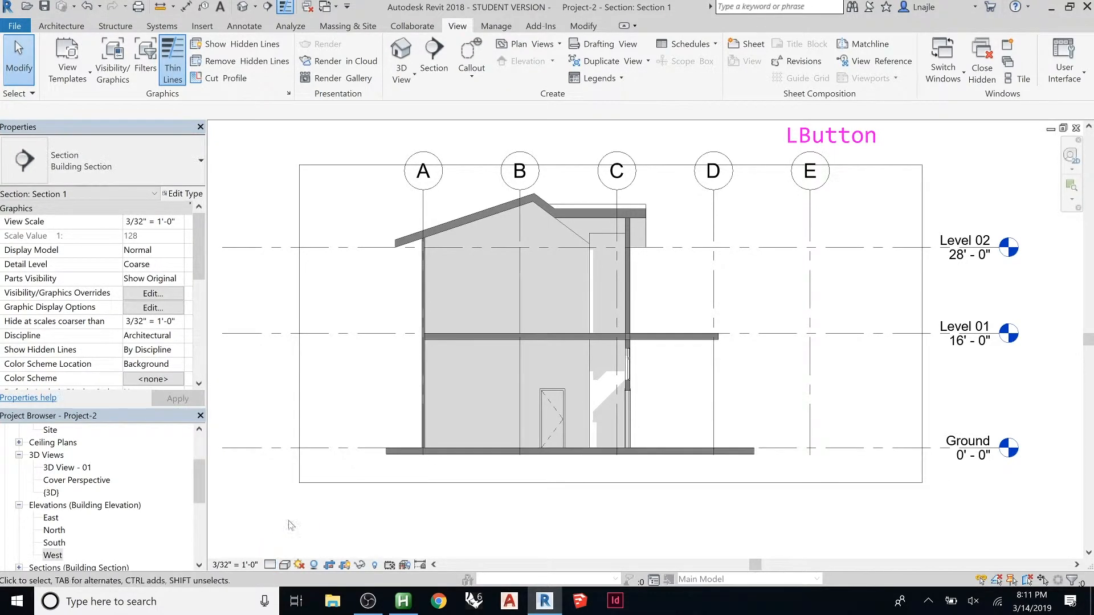
left_click(272, 565)
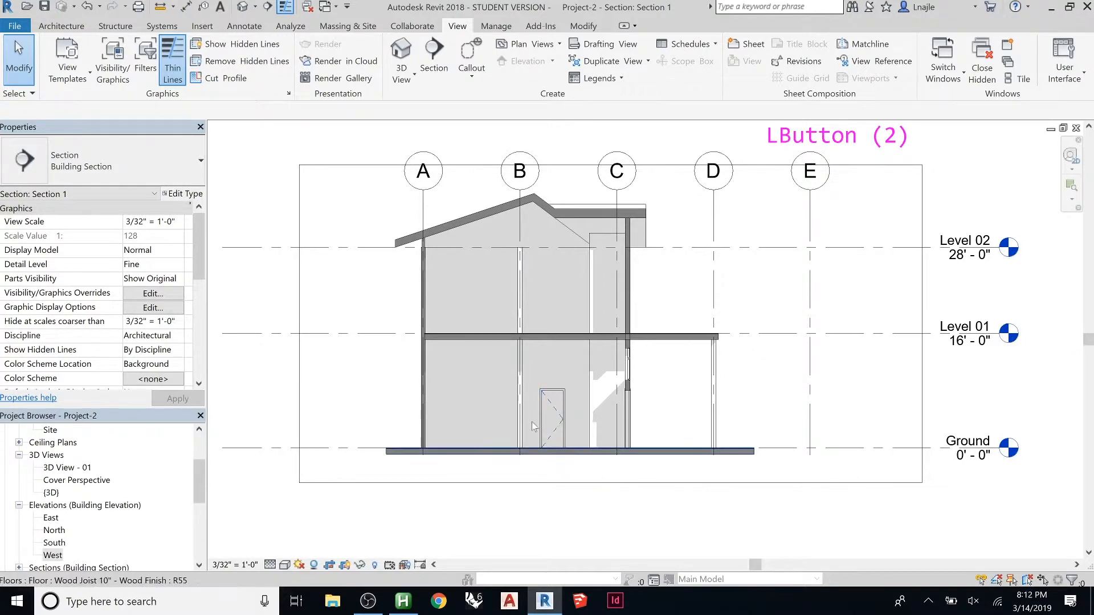
scroll("up", 3)
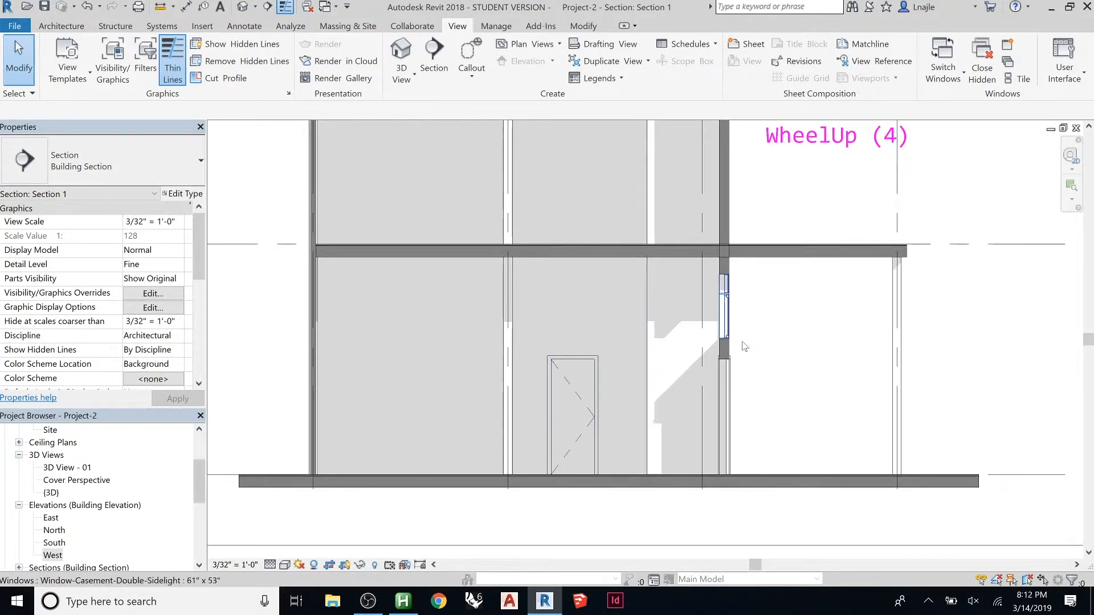
scroll("up", 3)
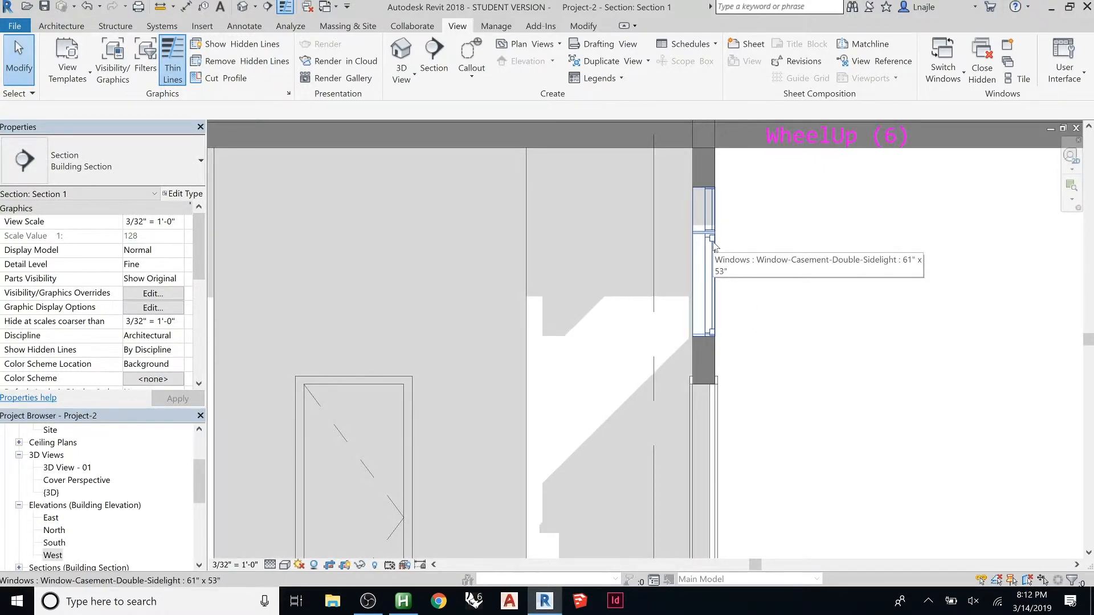
mouse_move(777, 296)
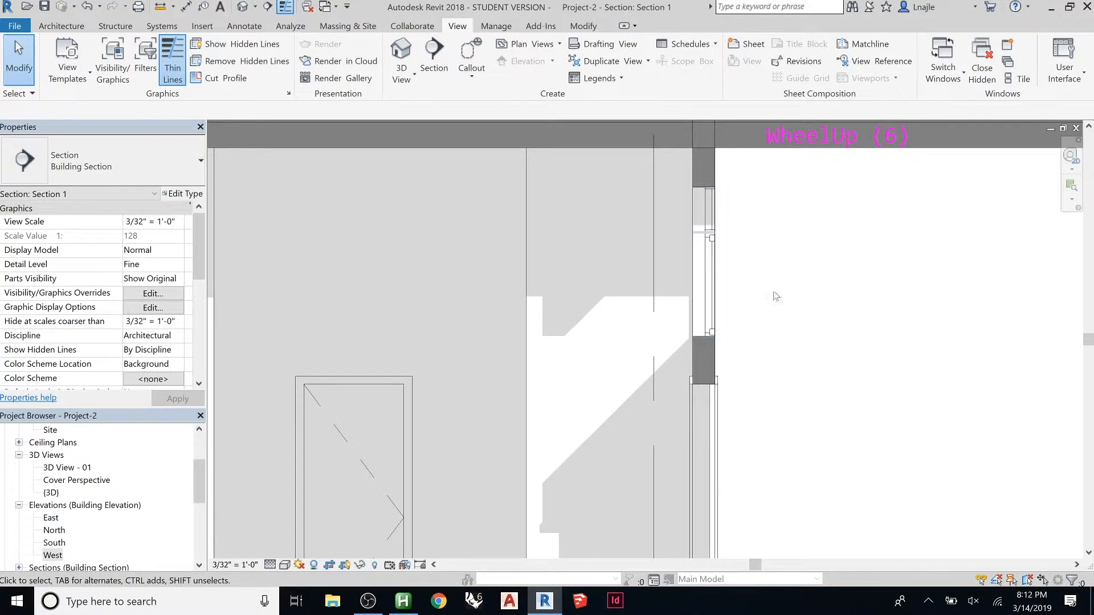
mouse_move(458, 328)
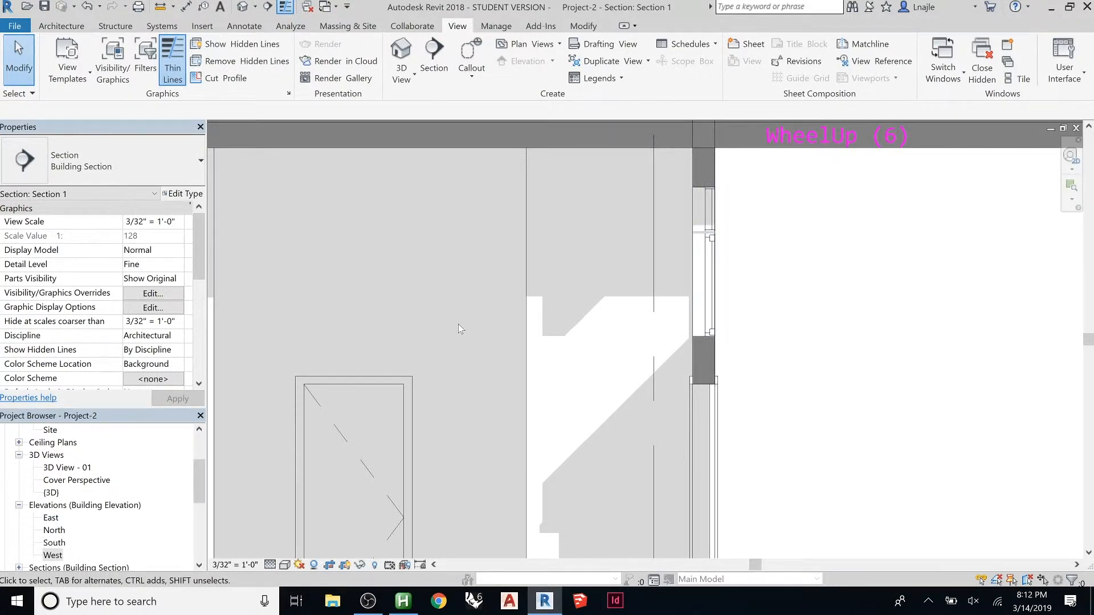
Step: Override the Windows cut pattern with a red solid fill and apply it to Section 1
left_click(152, 292)
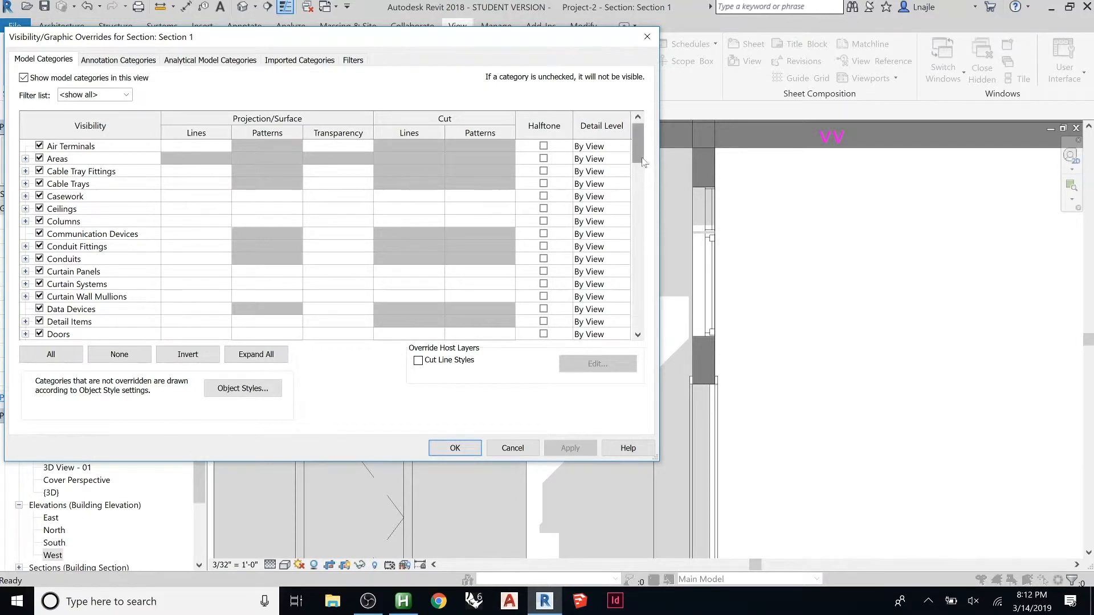
scroll("down", 3)
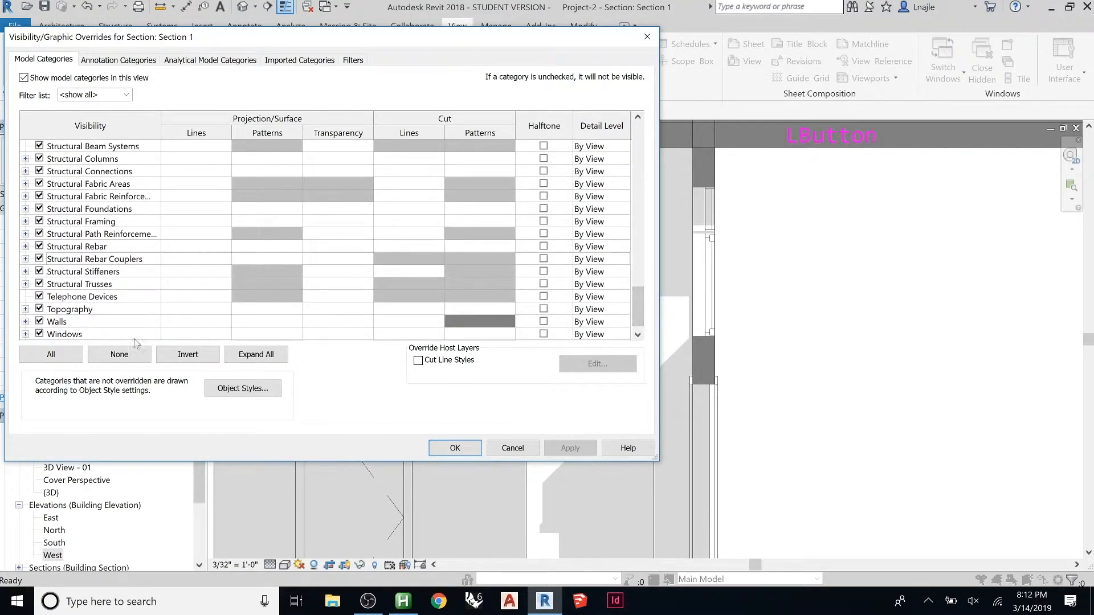
left_click(65, 321)
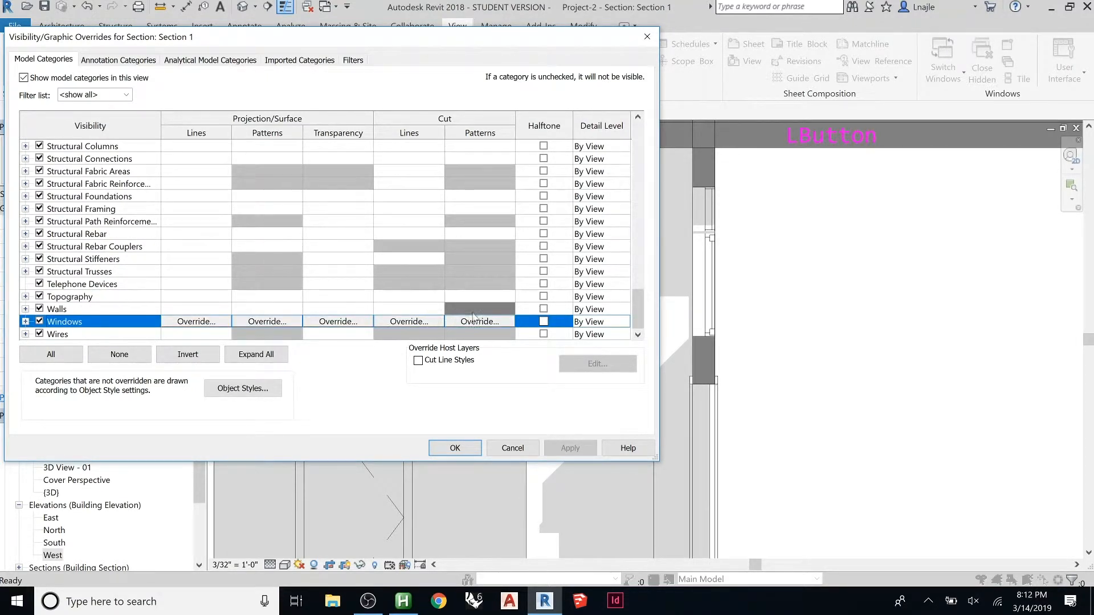
left_click(480, 321)
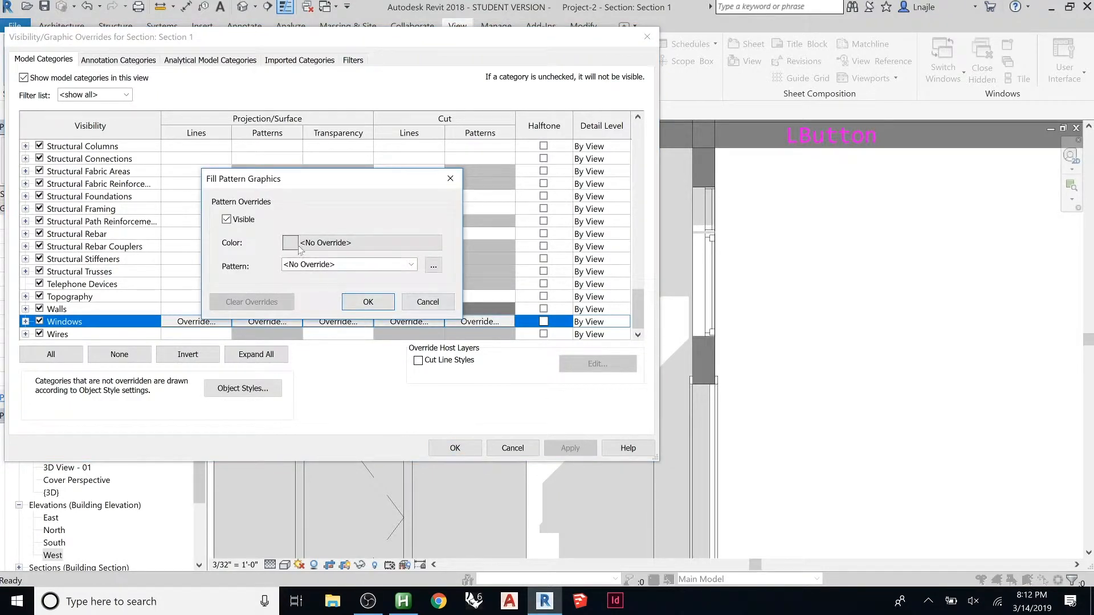
left_click(411, 264)
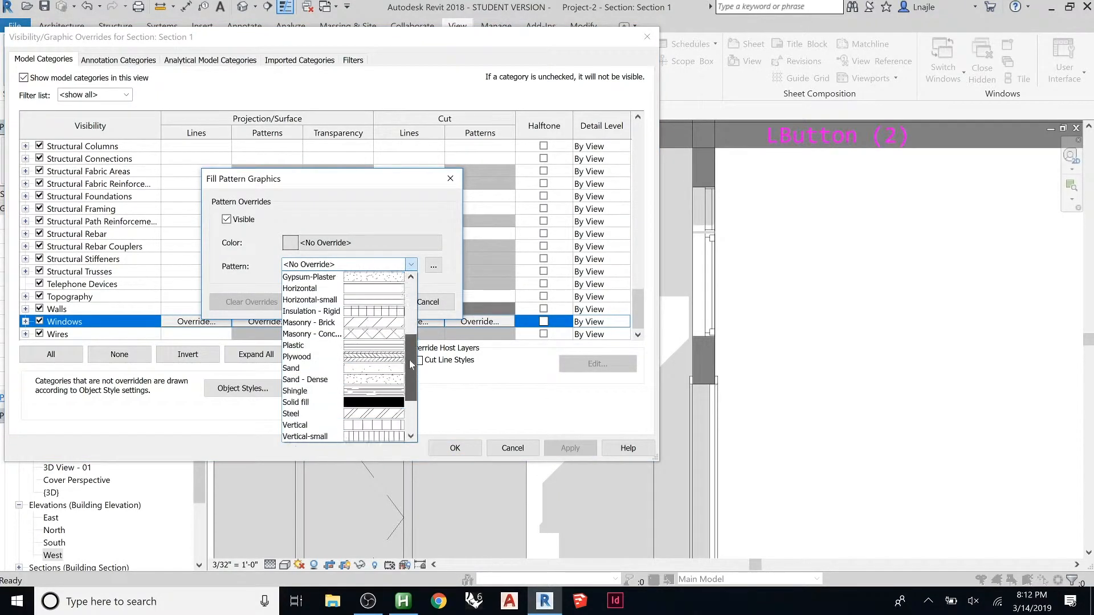
left_click(288, 242)
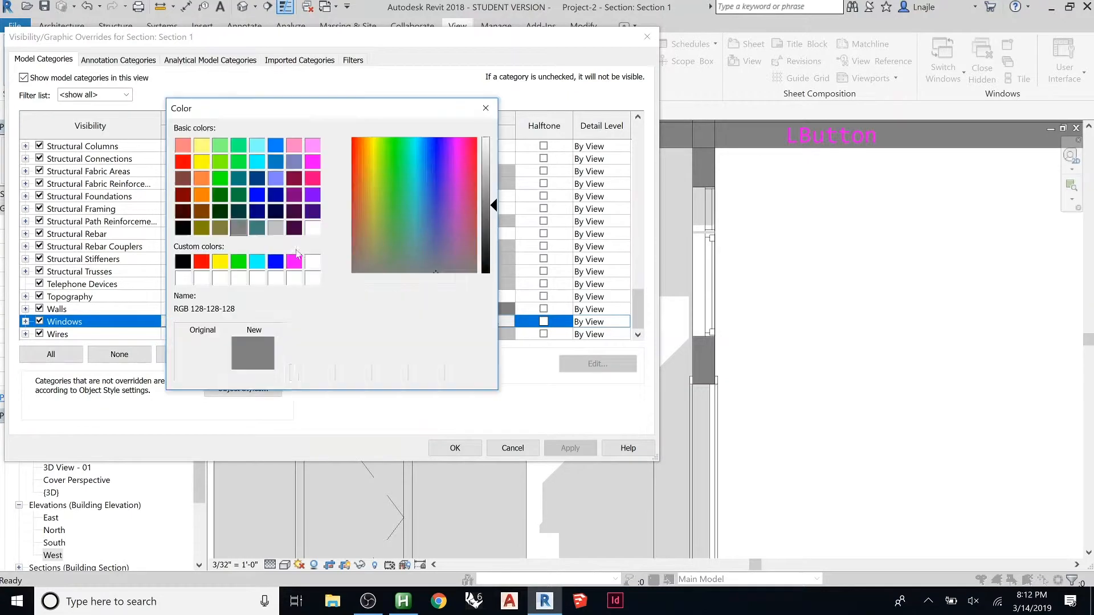
left_click(183, 161)
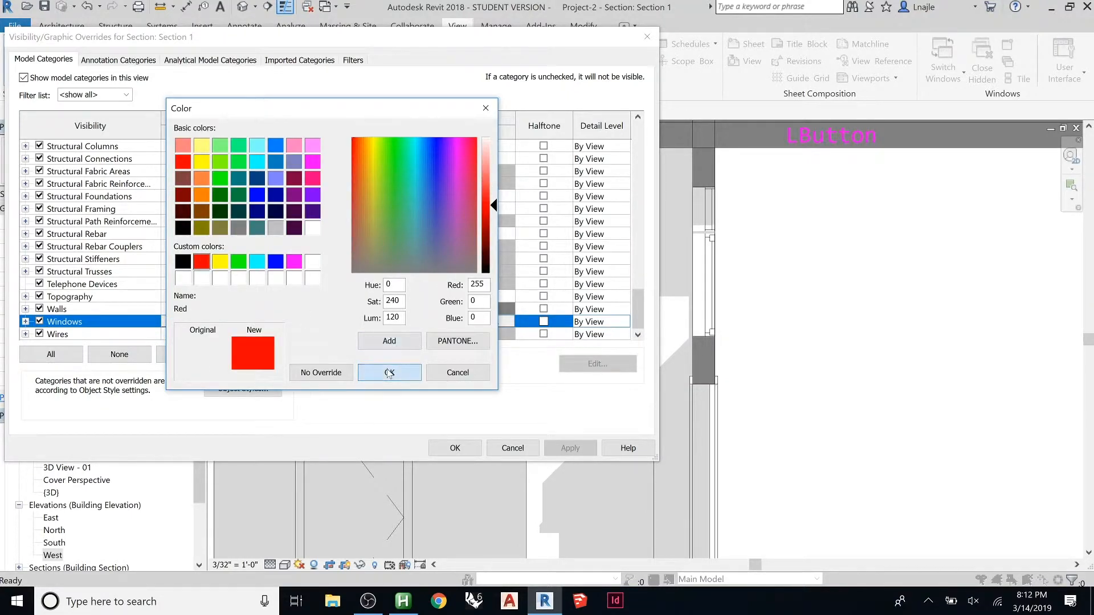
left_click(388, 372)
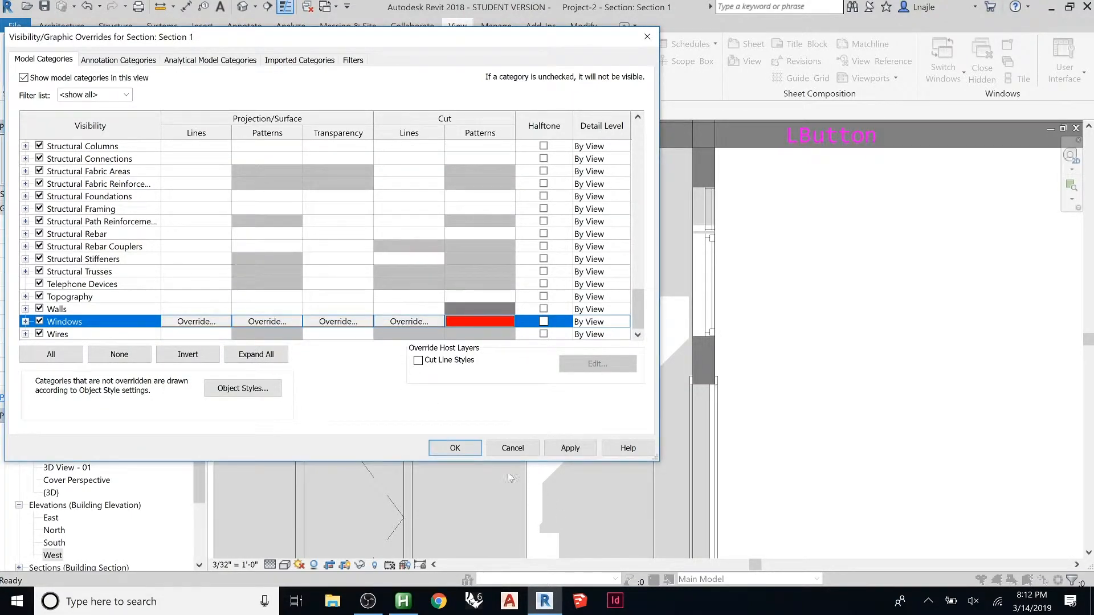
left_click(454, 447)
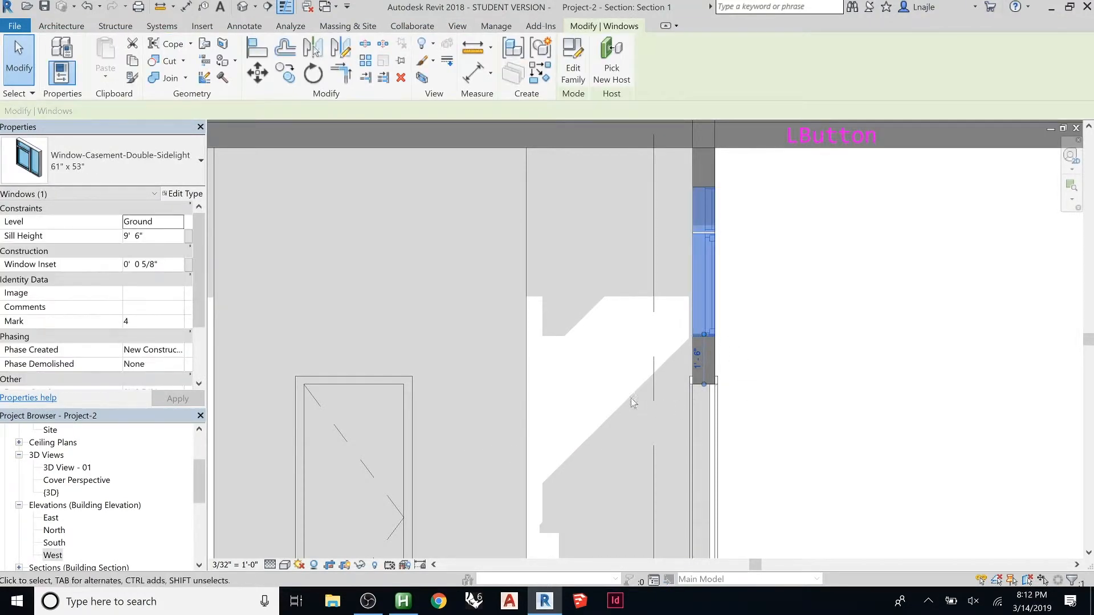
mouse_move(407, 530)
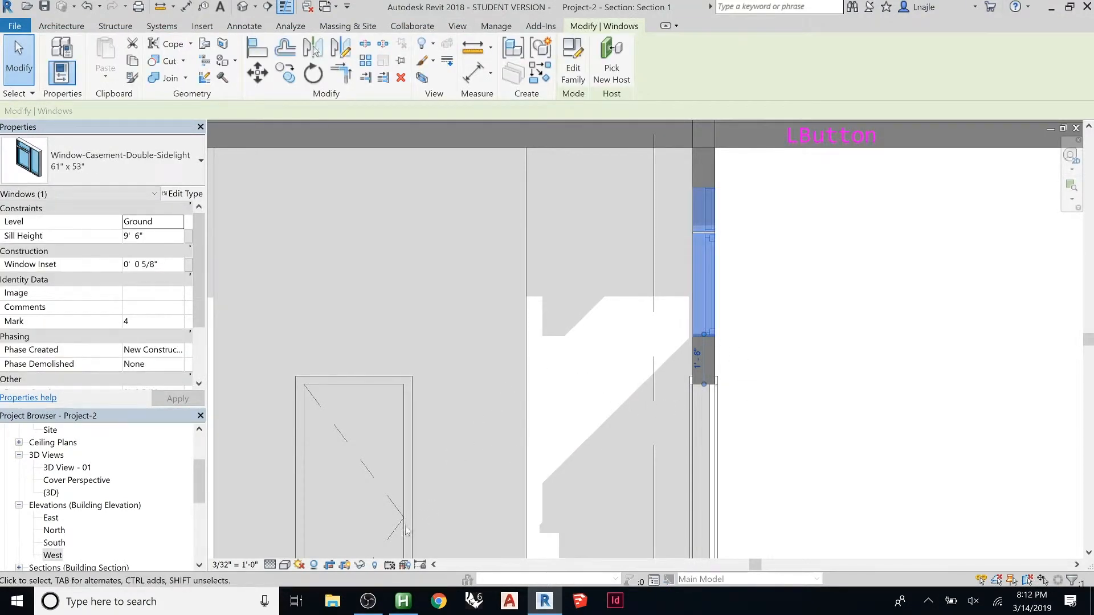
left_click(270, 565)
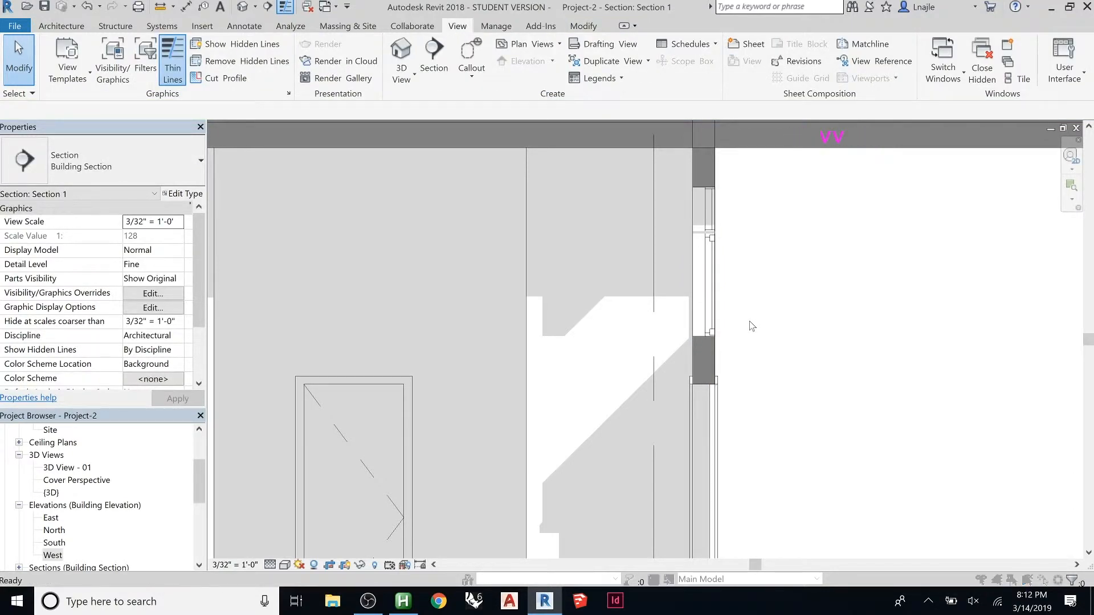
Step: Set the Windows cut pattern override back to <No Override> in Visibility/Graphics
left_click(152, 293)
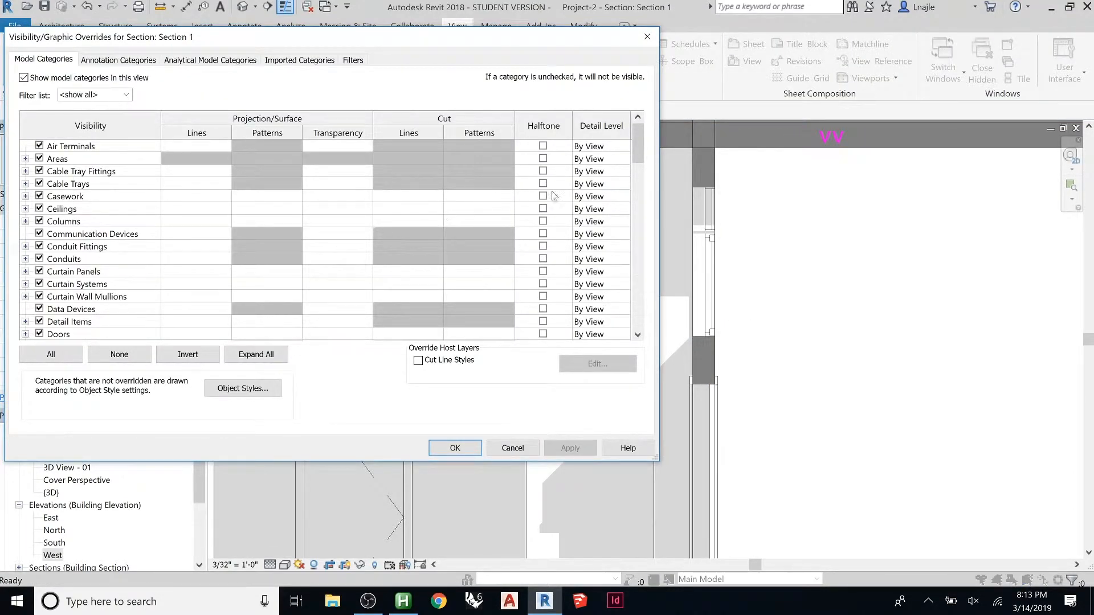
scroll("down", 3)
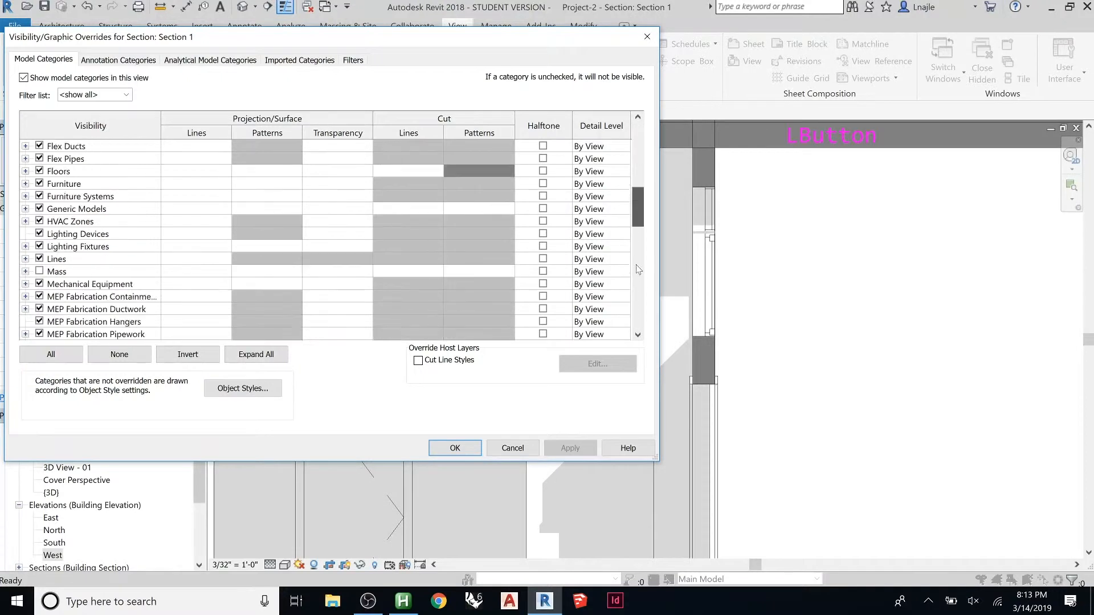
scroll("down", 3)
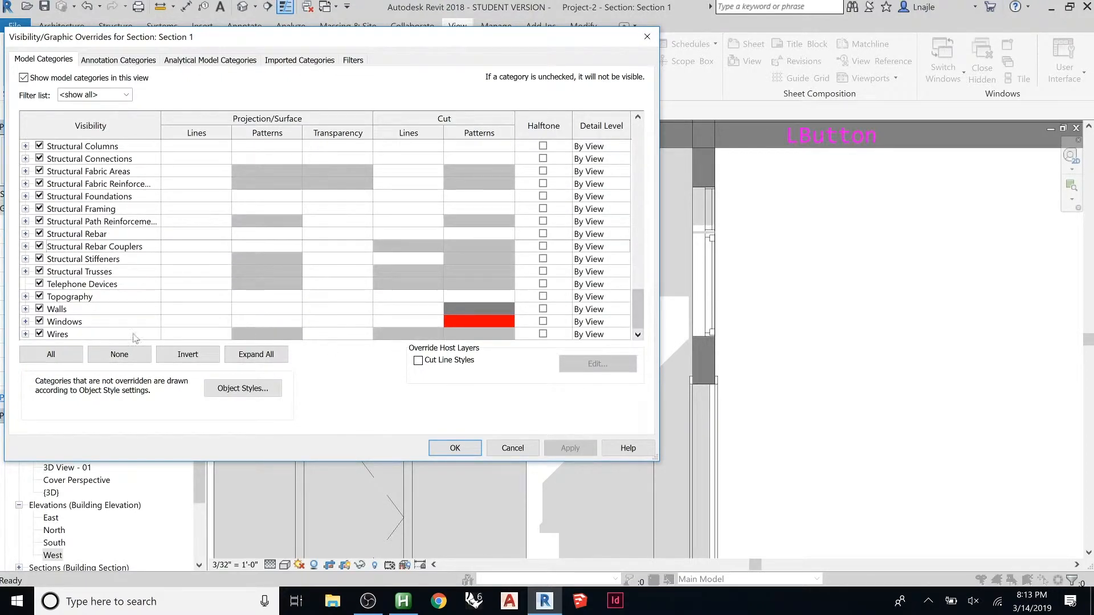
left_click(26, 208)
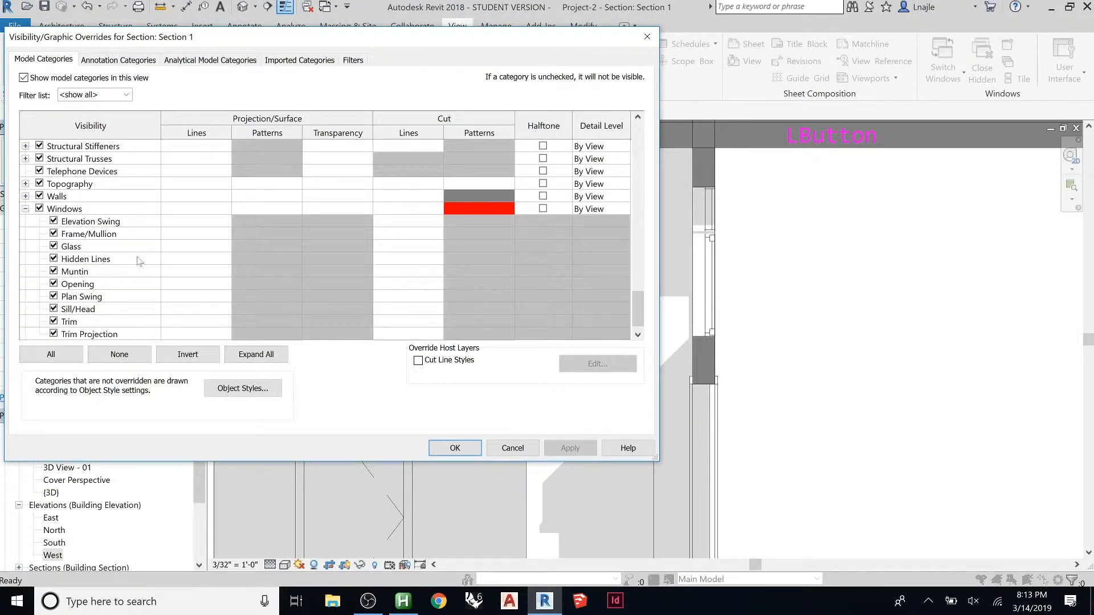
scroll("down", 3)
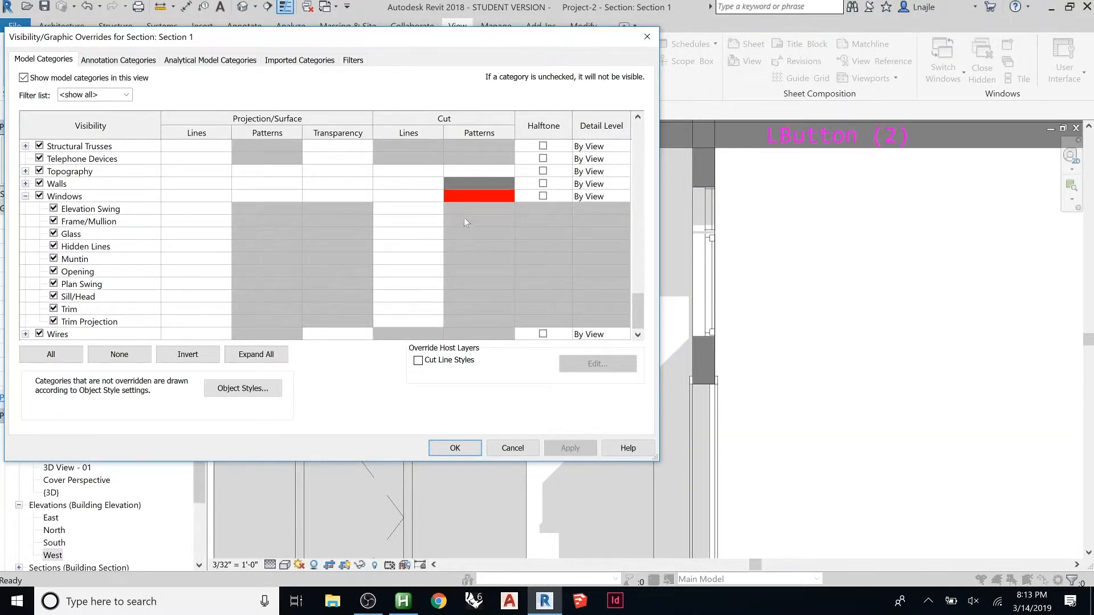
left_click(478, 196)
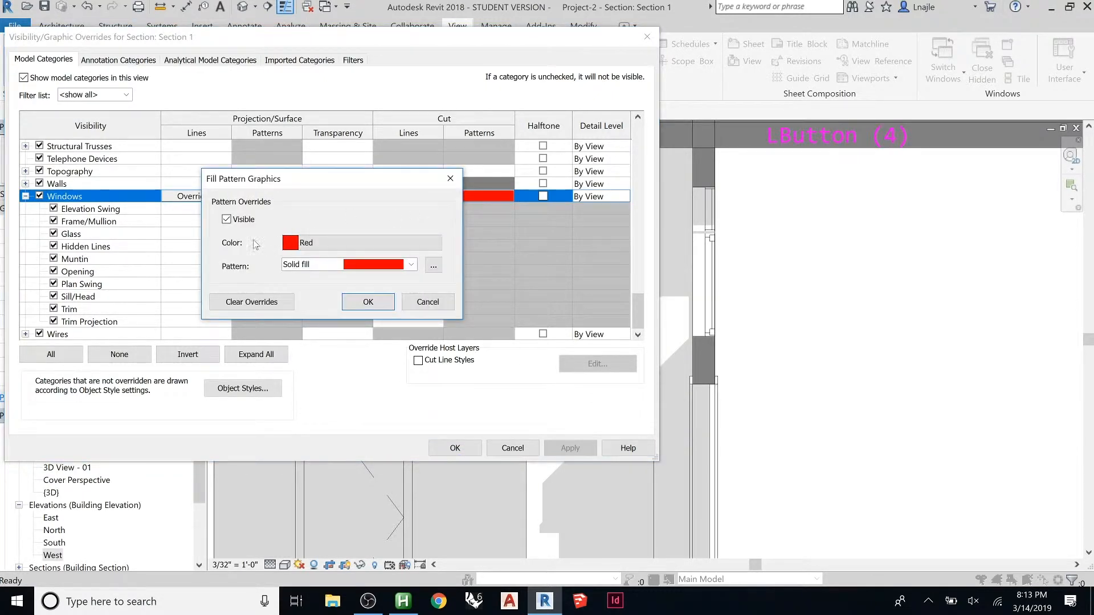
left_click(410, 264)
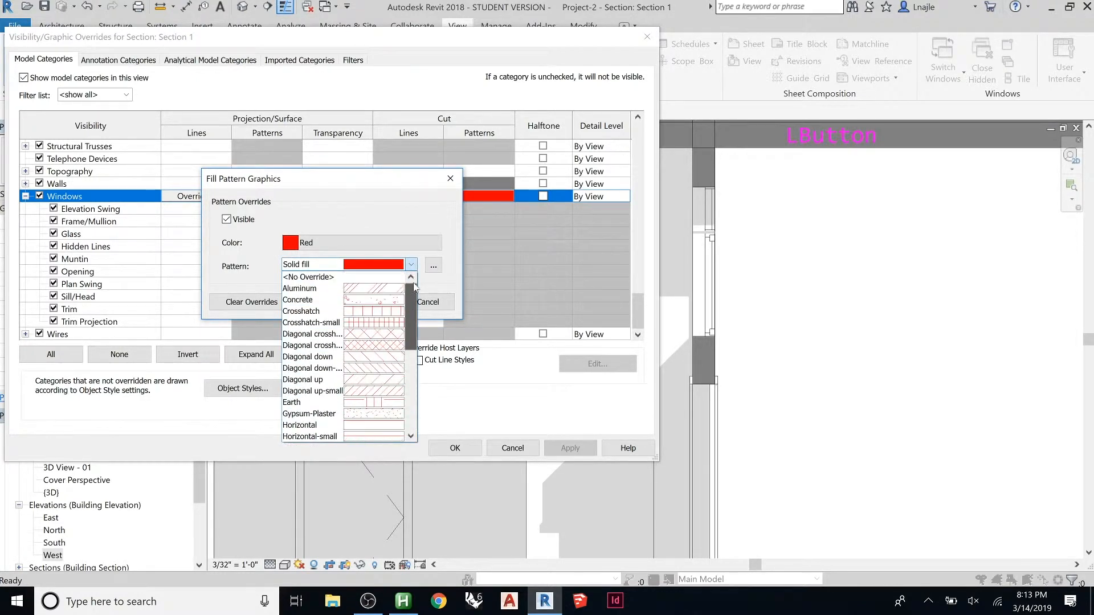
left_click(289, 242)
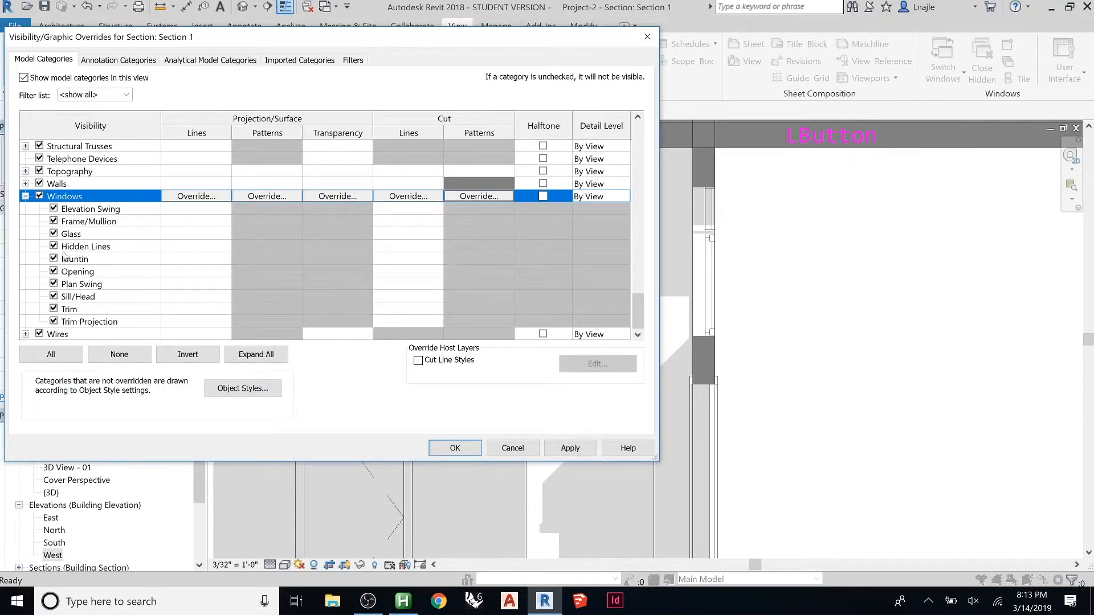
Step: Give the window Frame/Mullion cut lines a red colour override
left_click(70, 234)
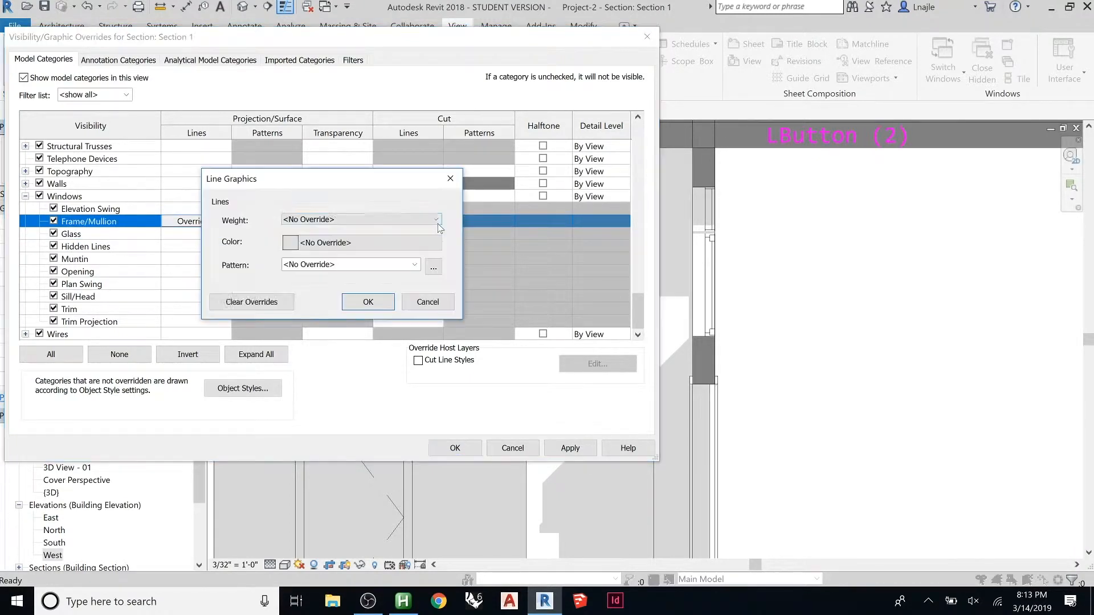
left_click(361, 242)
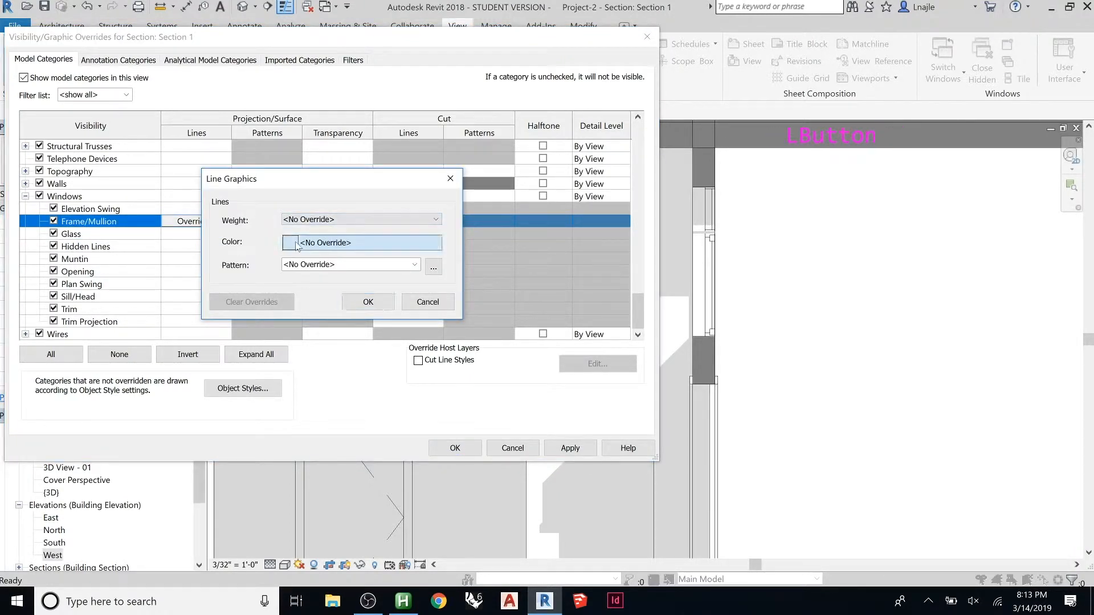
left_click(360, 243)
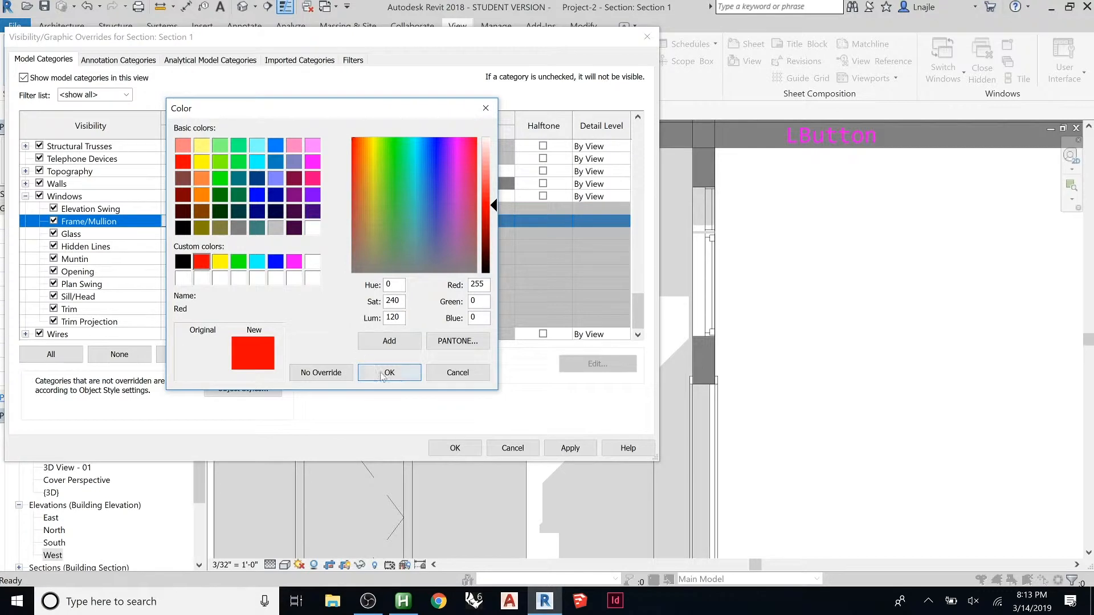
left_click(389, 372)
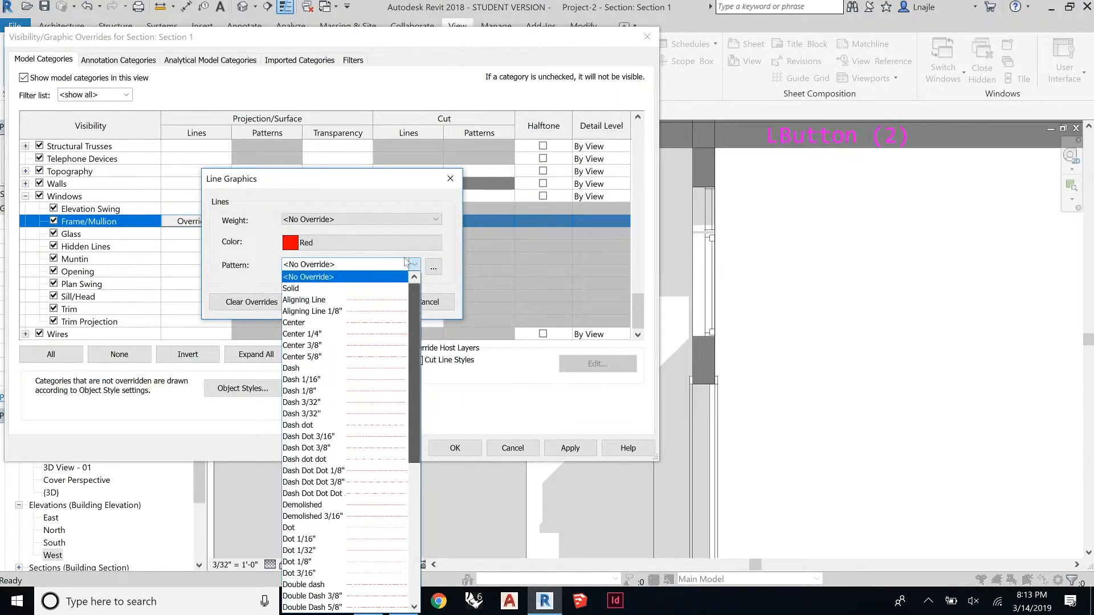
left_click(308, 276)
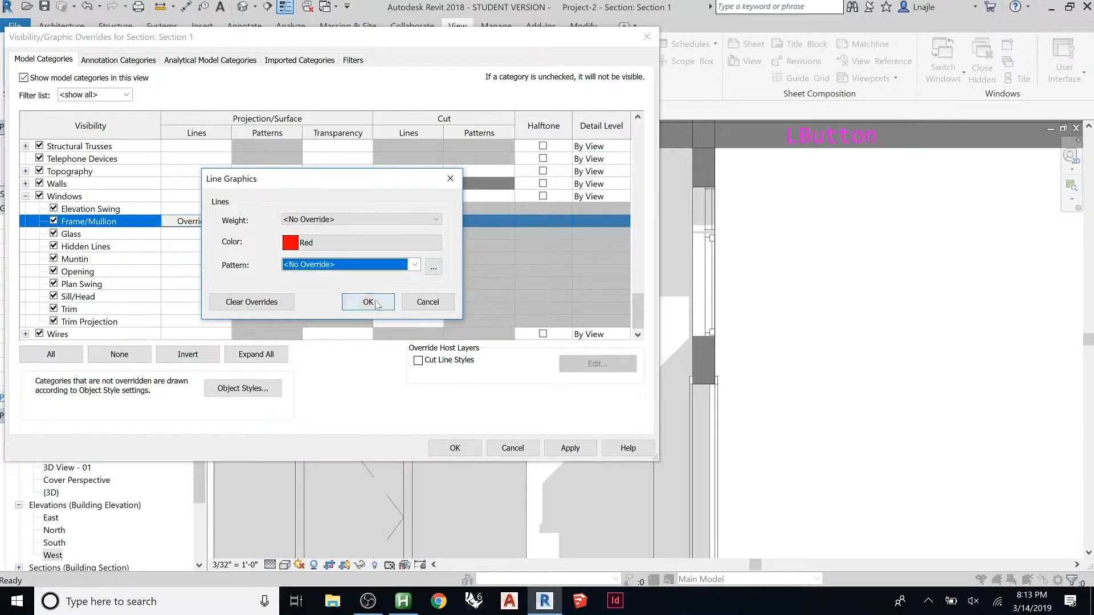
left_click(367, 302)
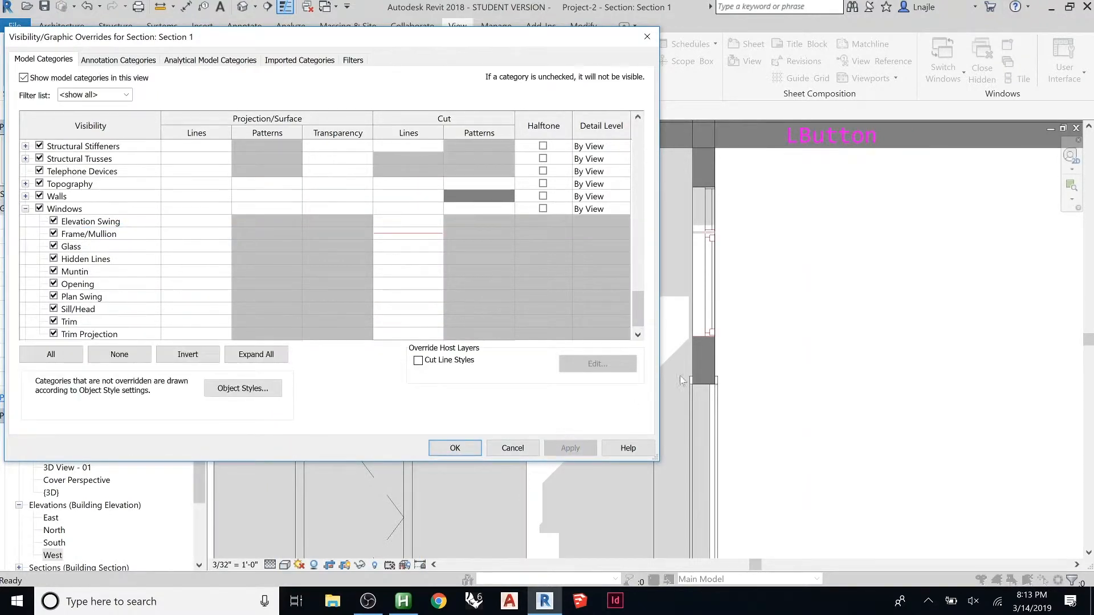
mouse_move(666, 271)
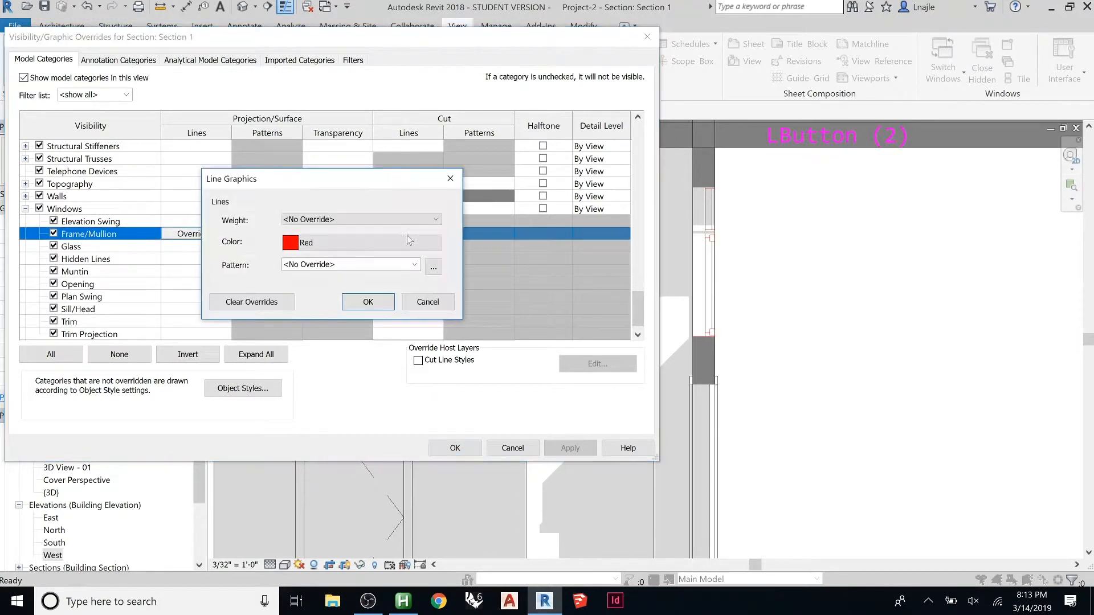
Step: Try heavier Frame/Mullion cut line weights, first 10 and then 16
left_click(360, 218)
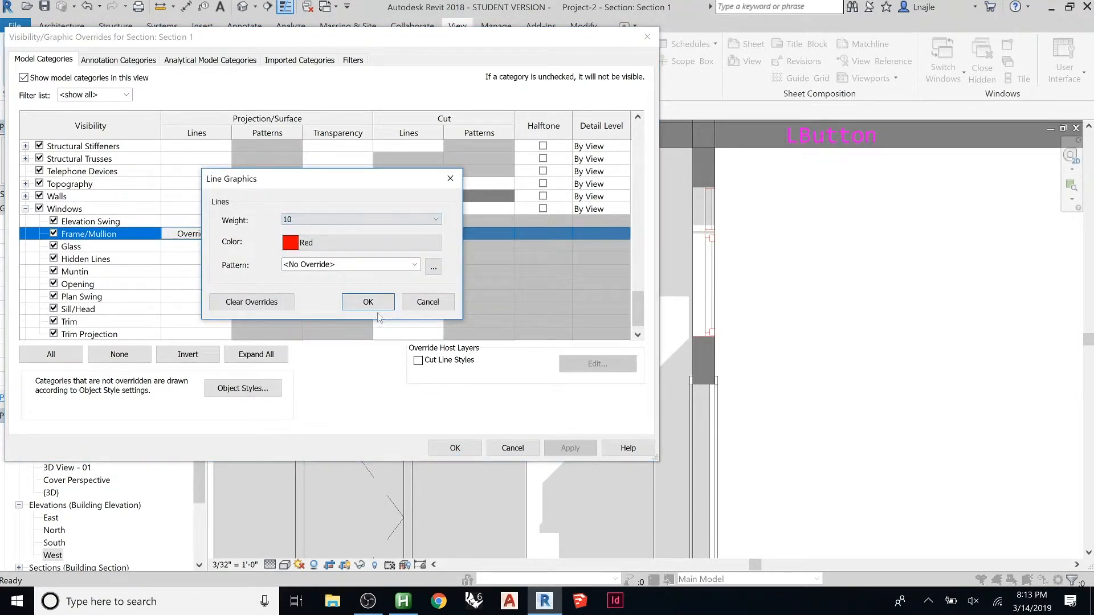
left_click(367, 301)
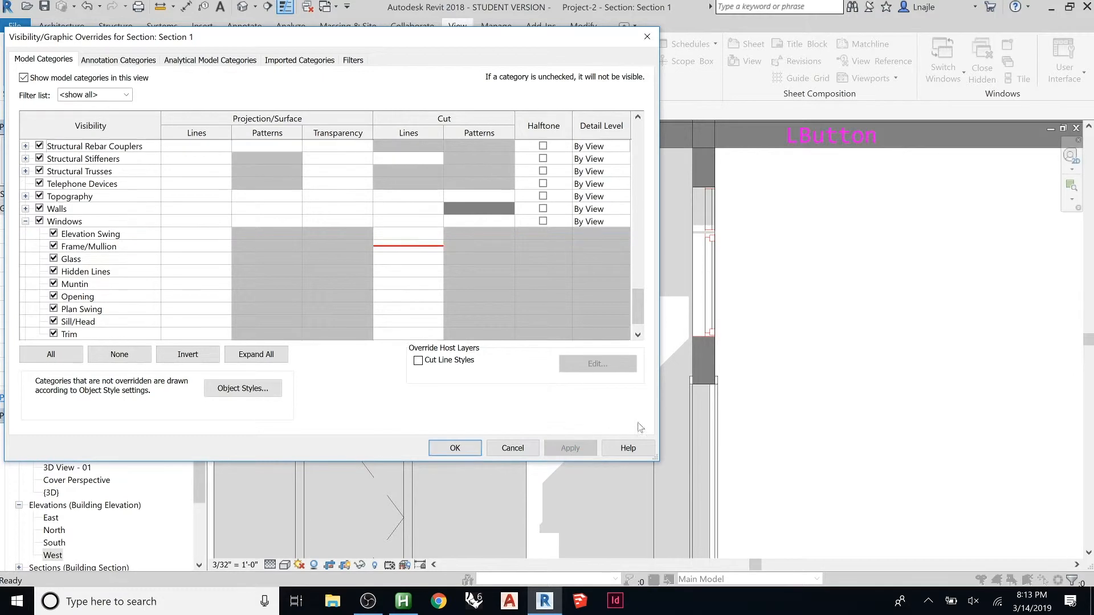
mouse_move(422, 235)
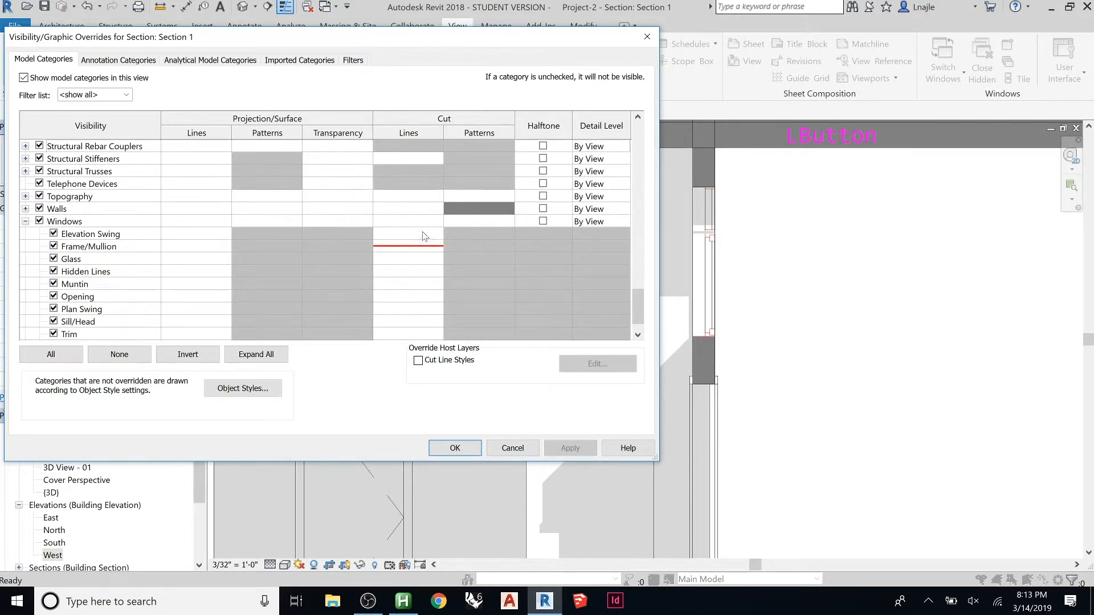
left_click(436, 220)
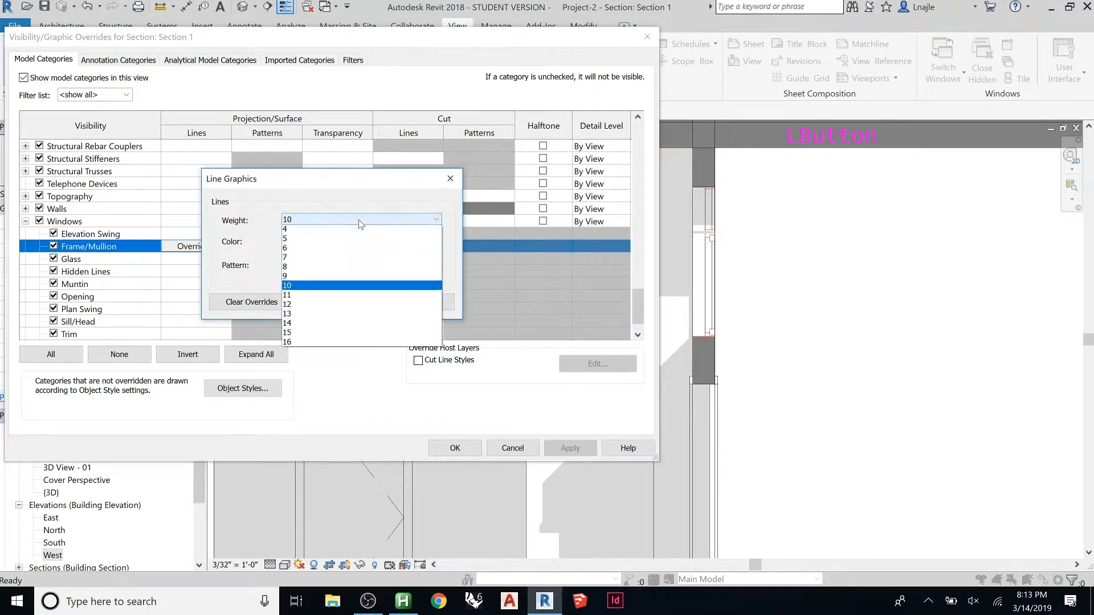
left_click(287, 342)
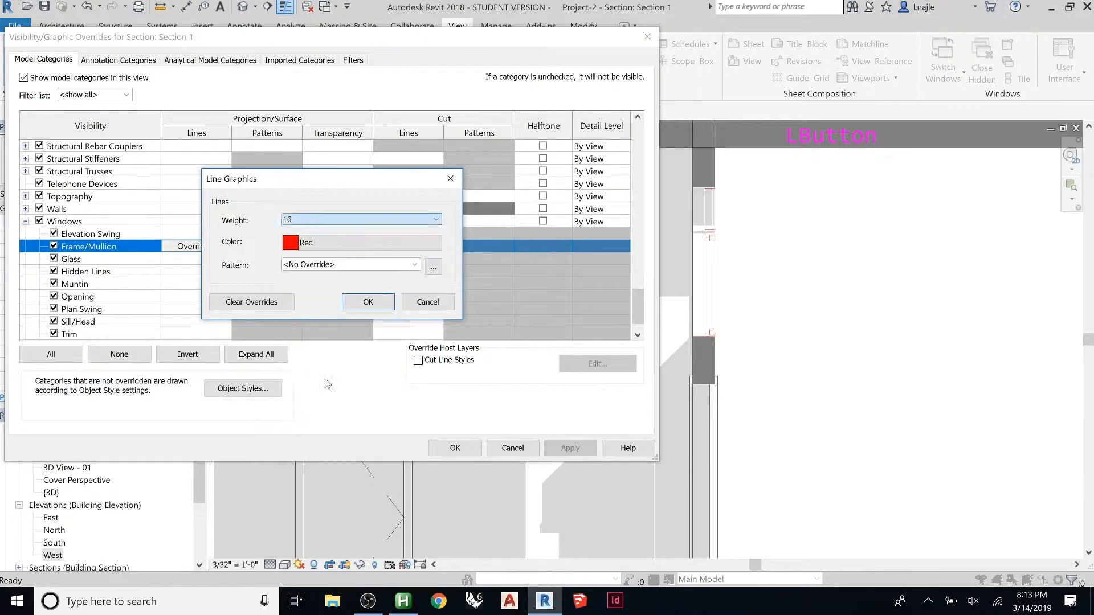
left_click(367, 301)
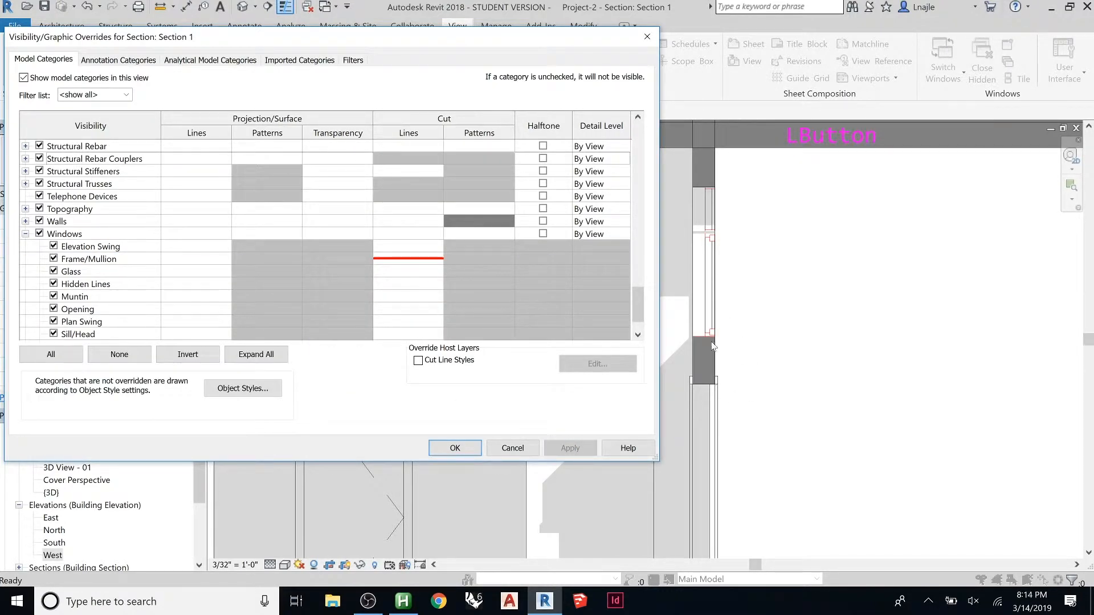
Step: Clear all Frame/Mullion cut line overrides and return to the Section 1 drawing
left_click(89, 258)
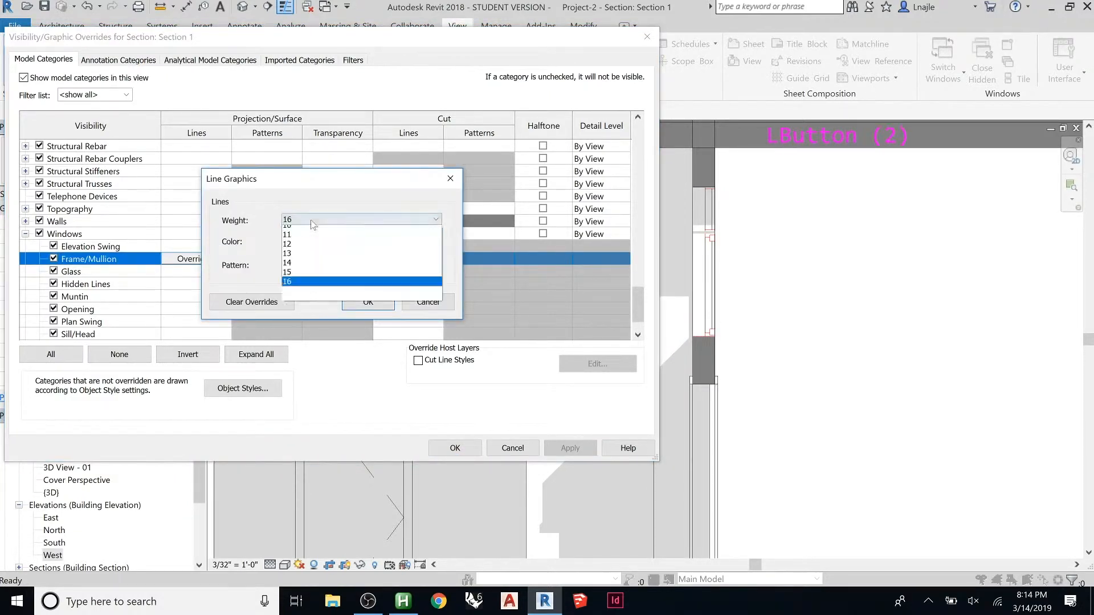
left_click(307, 219)
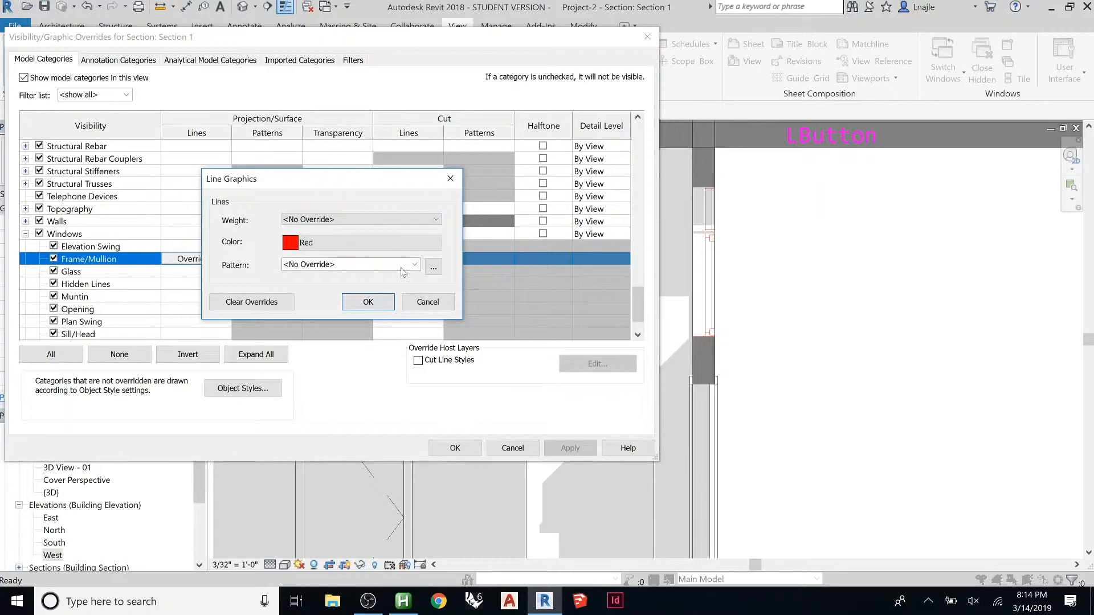
mouse_move(511, 342)
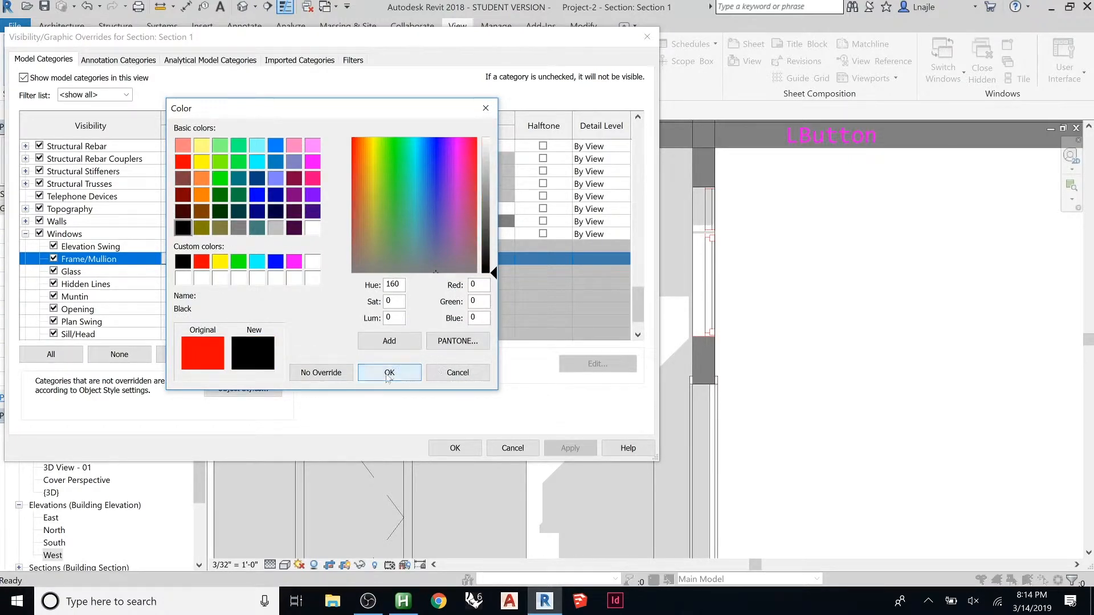
left_click(389, 372)
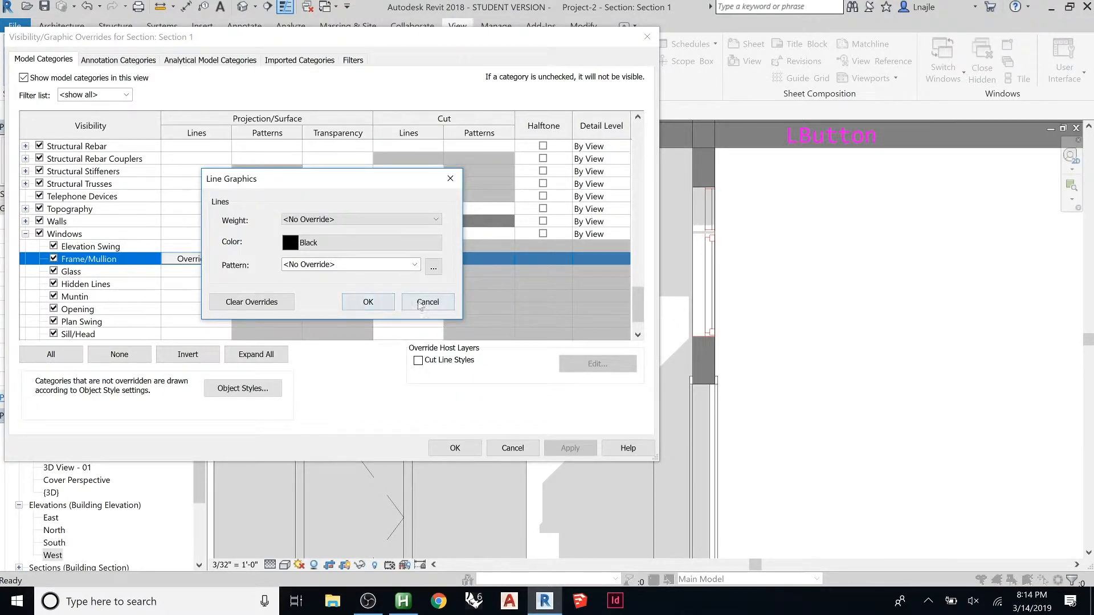
left_click(427, 301)
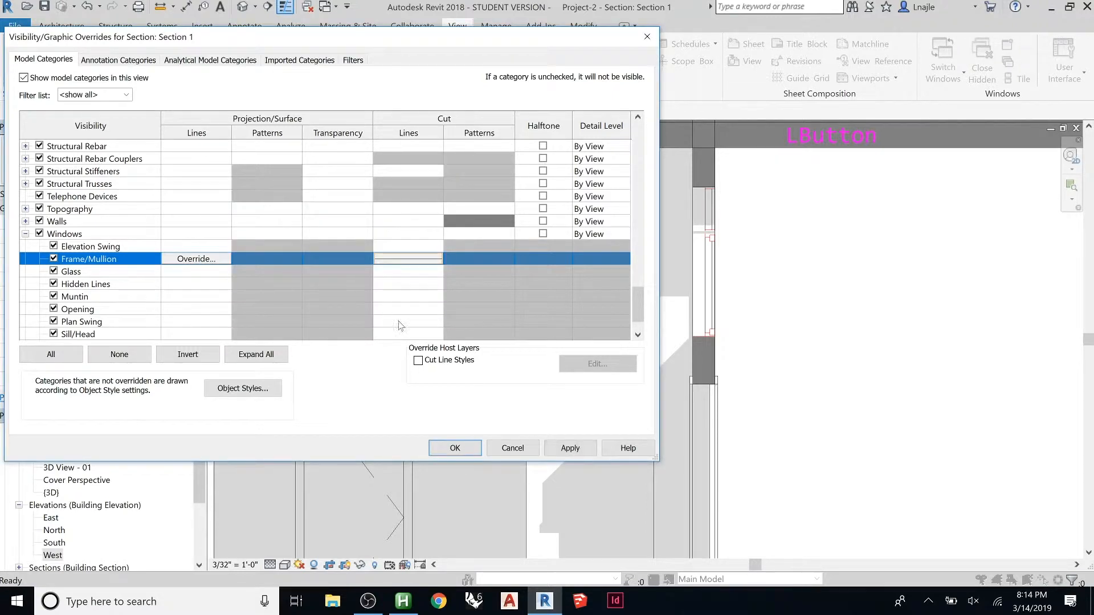
mouse_move(569, 423)
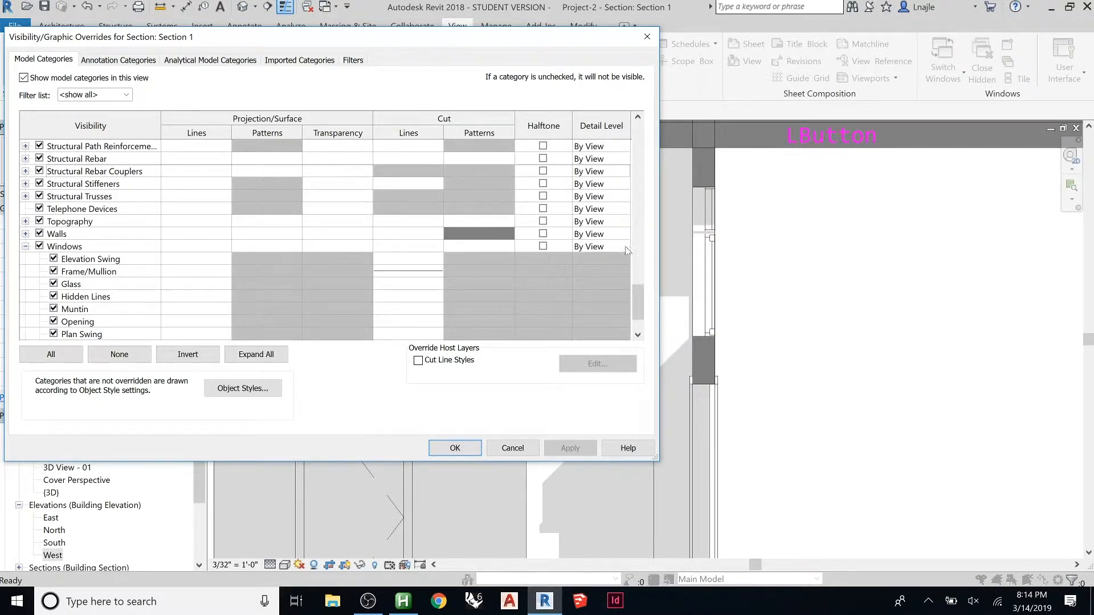
mouse_move(243, 388)
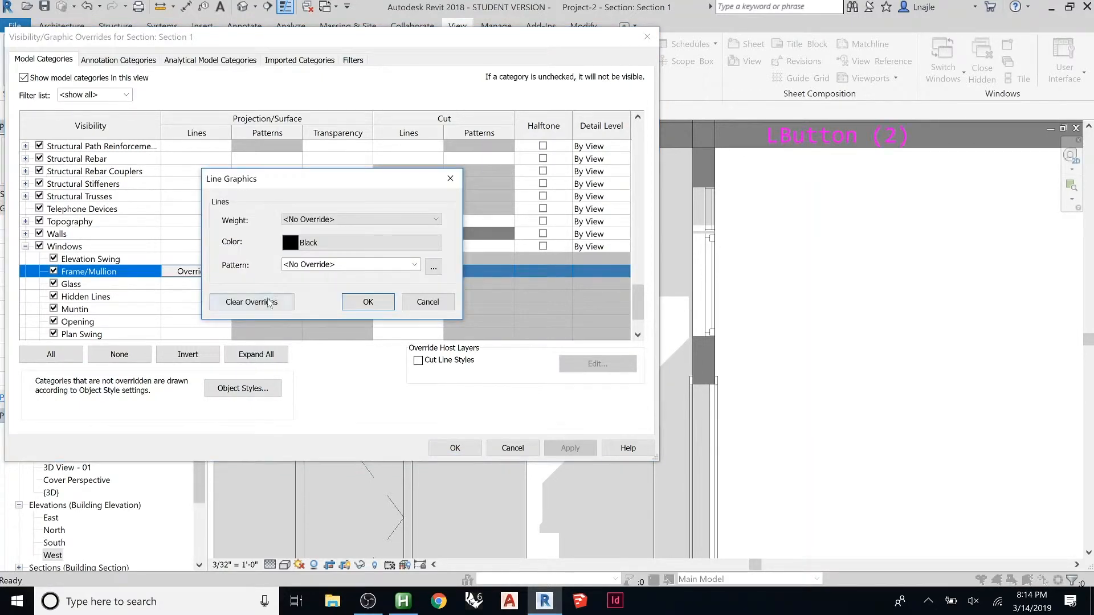
left_click(367, 301)
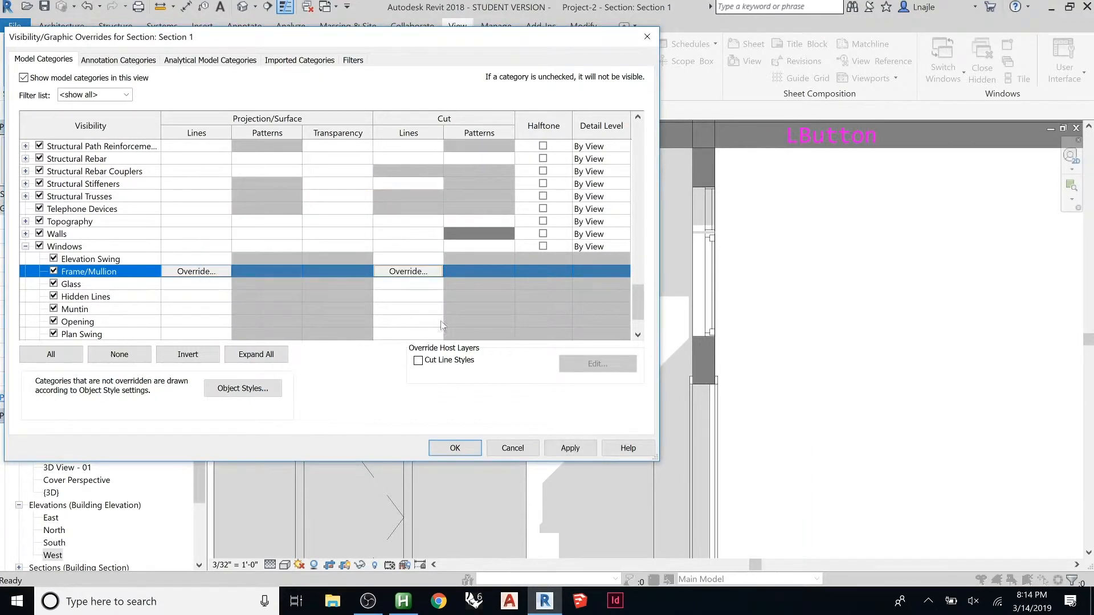
mouse_move(401, 299)
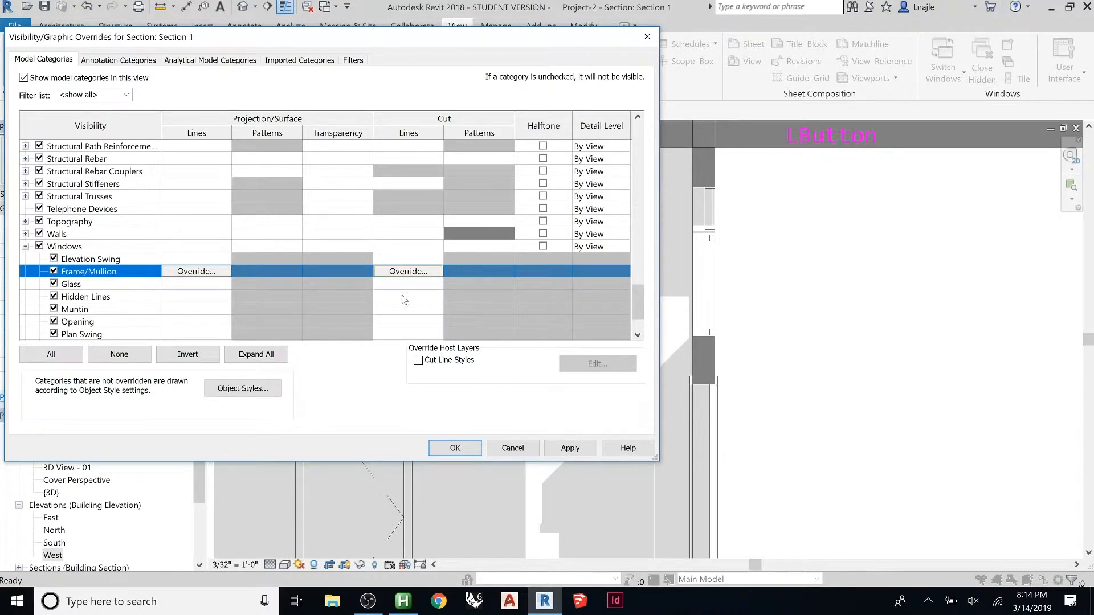
left_click(57, 234)
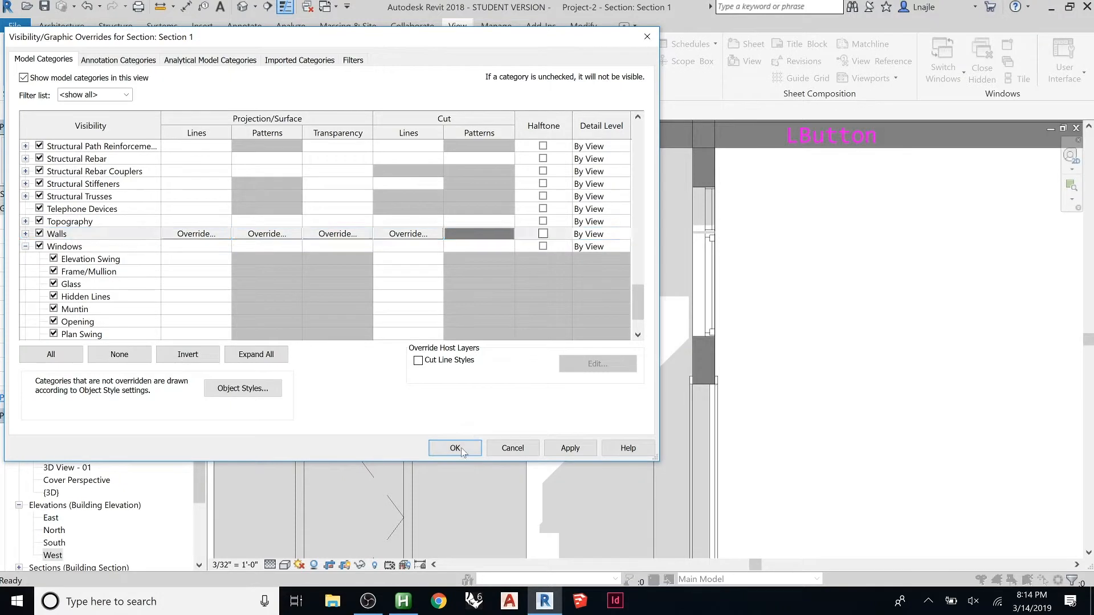
left_click(454, 448)
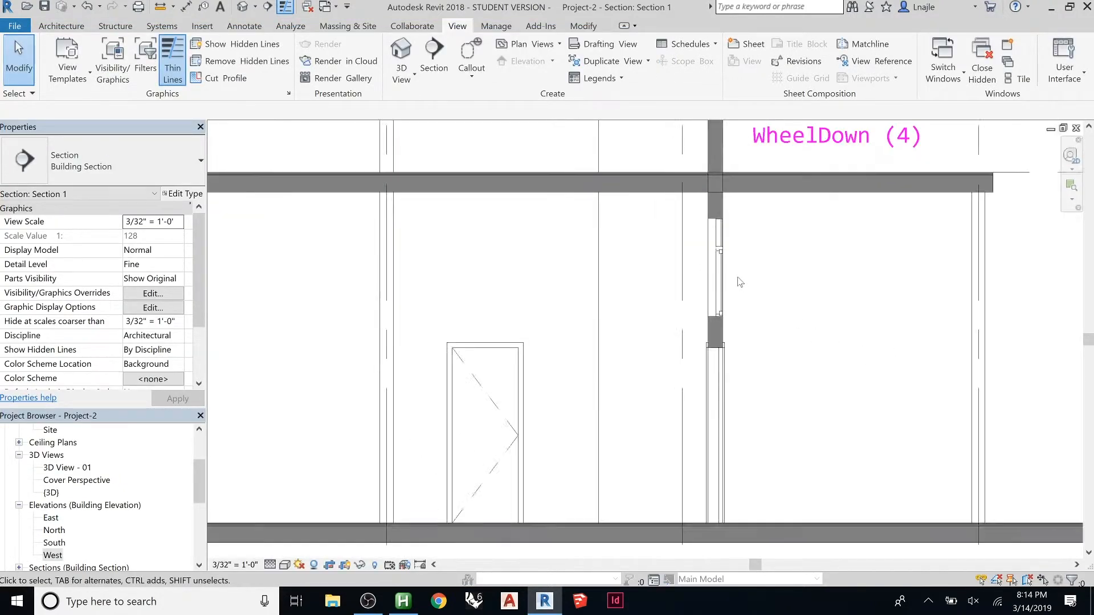
scroll("down", 3)
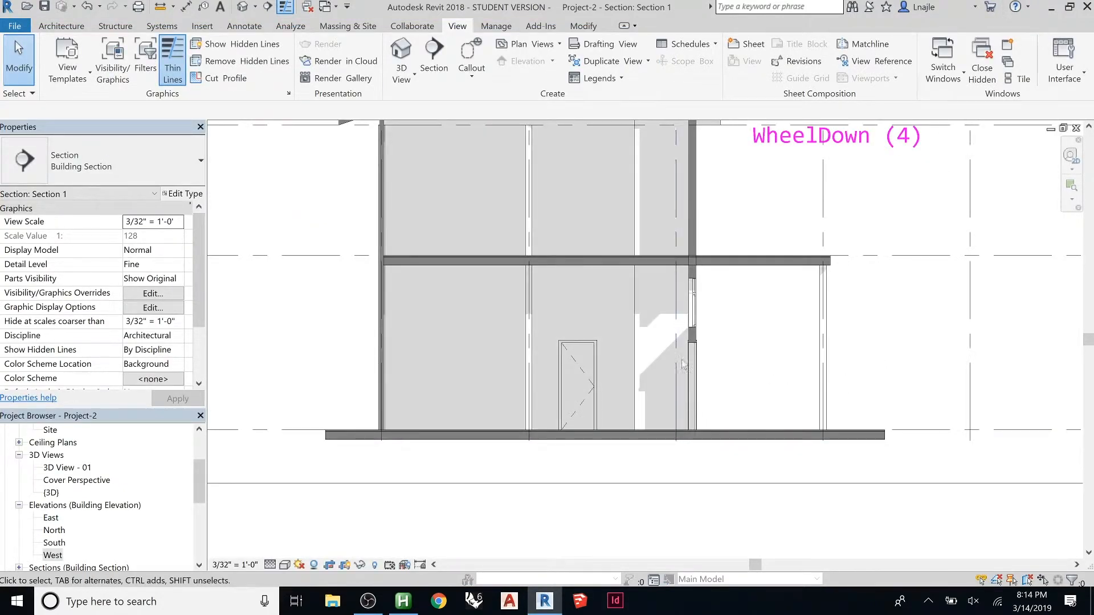
scroll("down", 3)
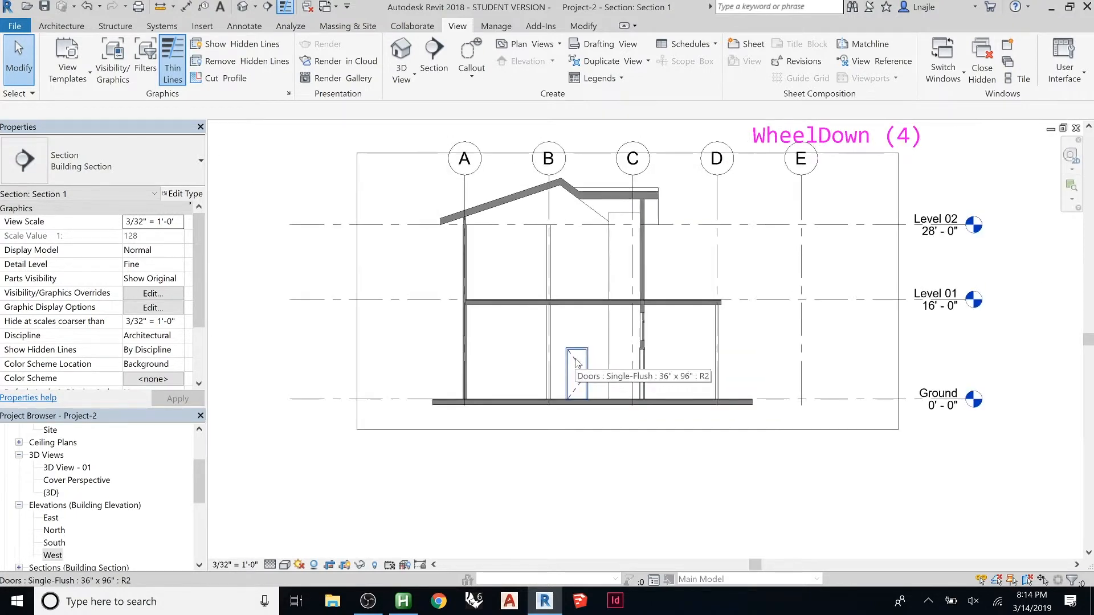
Step: In Section 1's Annotation Categories, widen the Visibility column and uncheck Grids
left_click(152, 292)
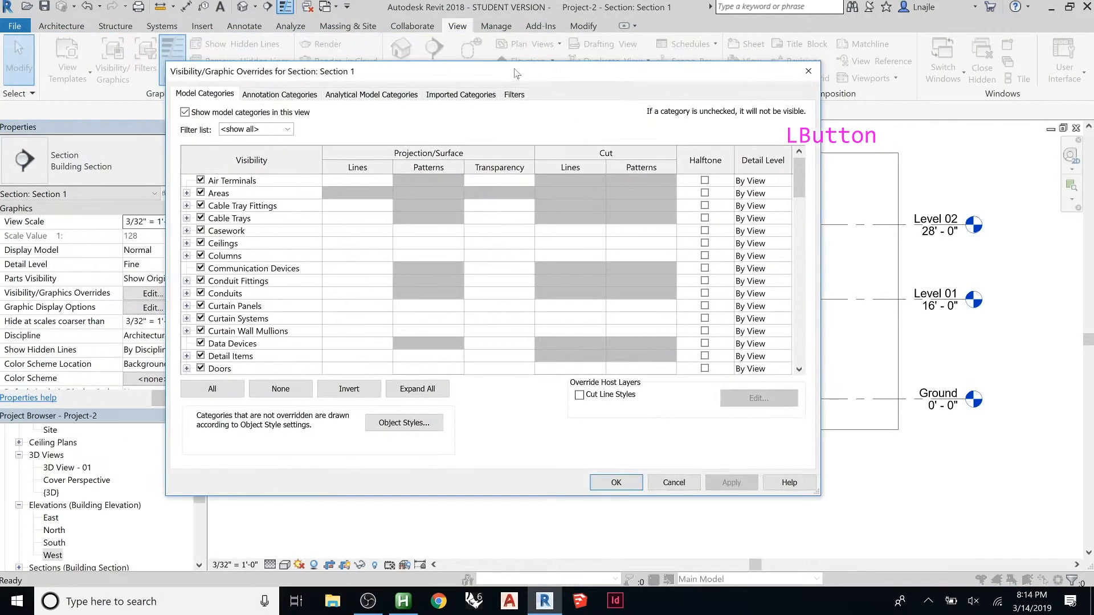
mouse_move(870, 404)
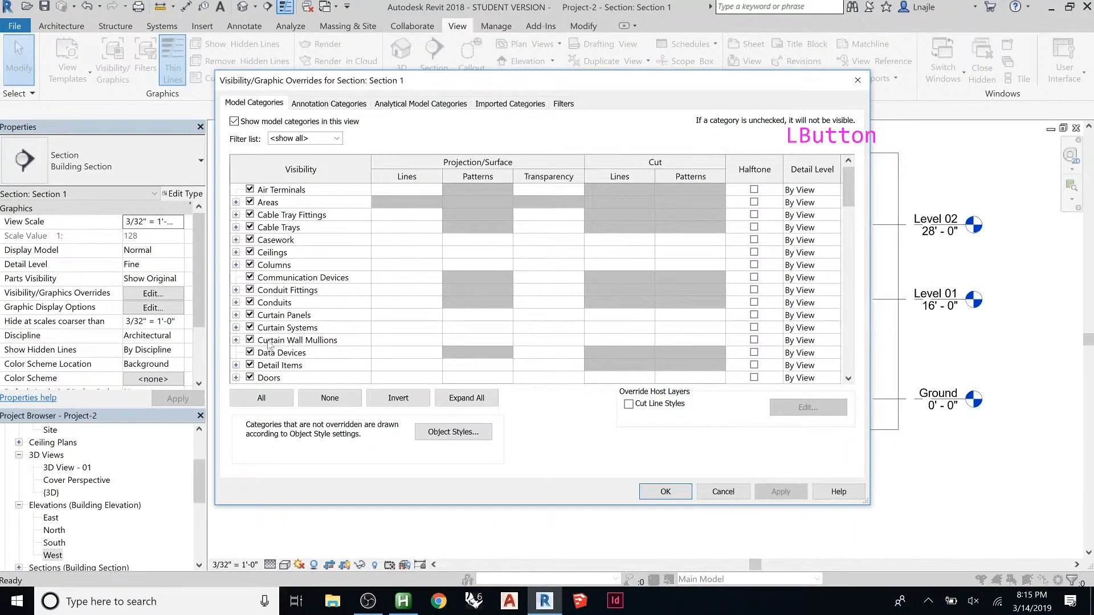
mouse_move(627, 302)
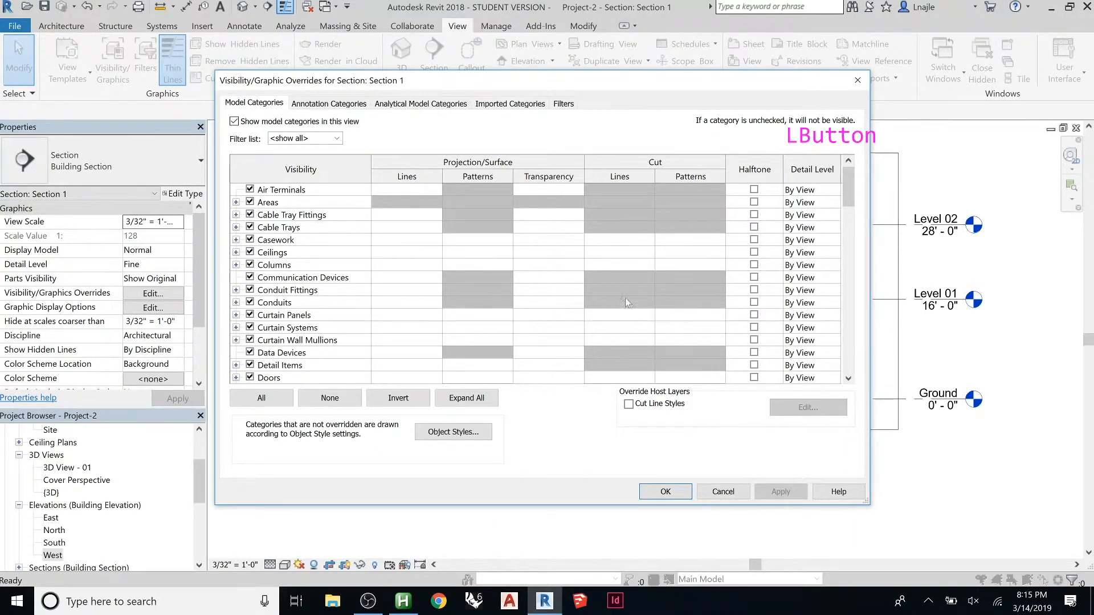
scroll("down", 3)
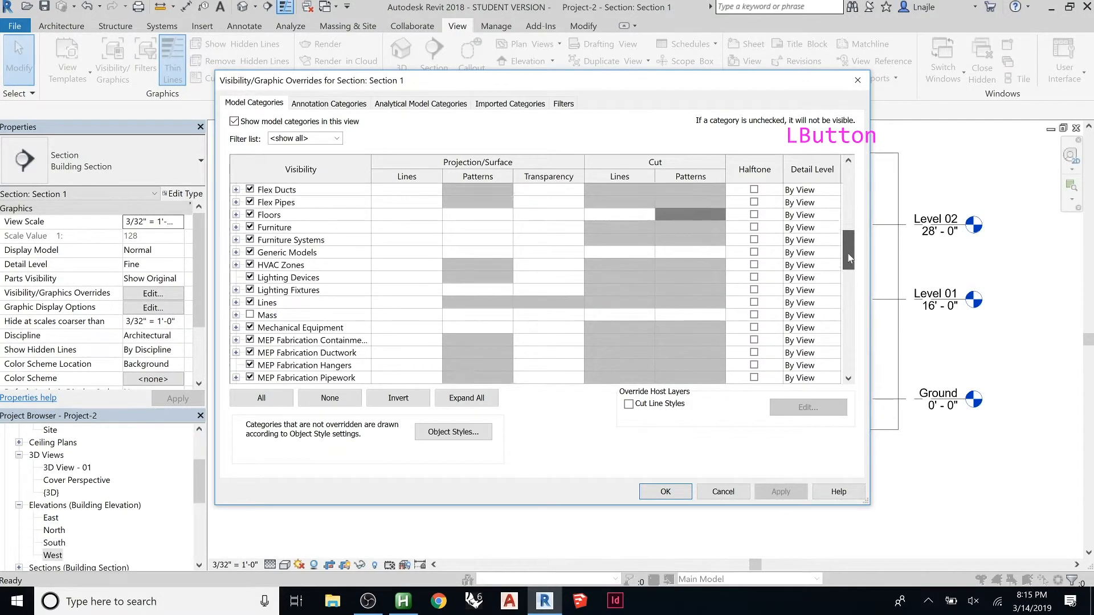
scroll("up", 3)
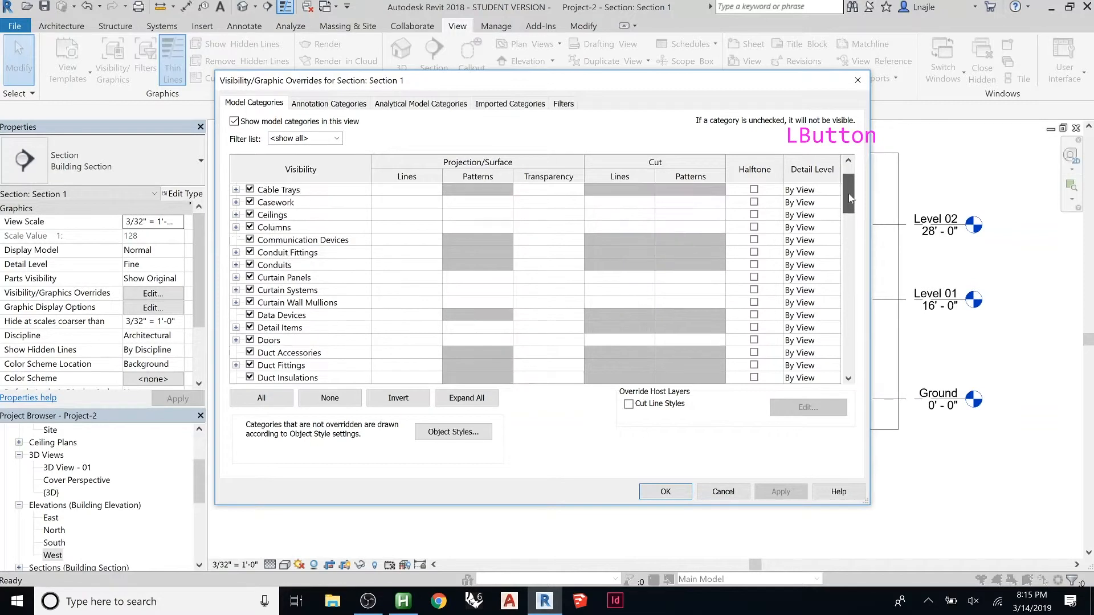
left_click(328, 103)
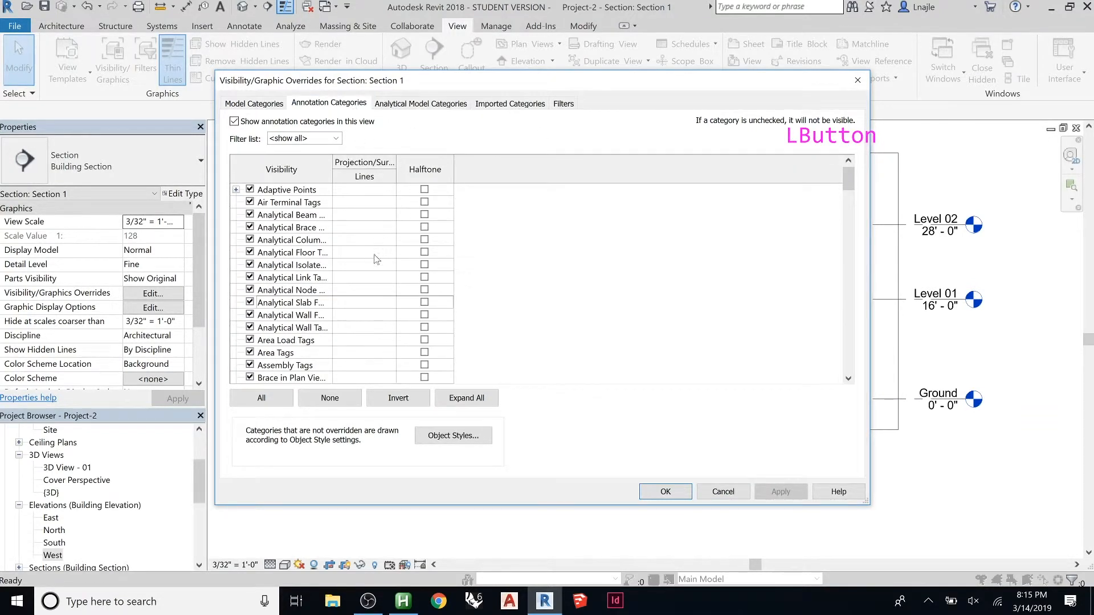
left_click_drag(323, 169, 373, 169)
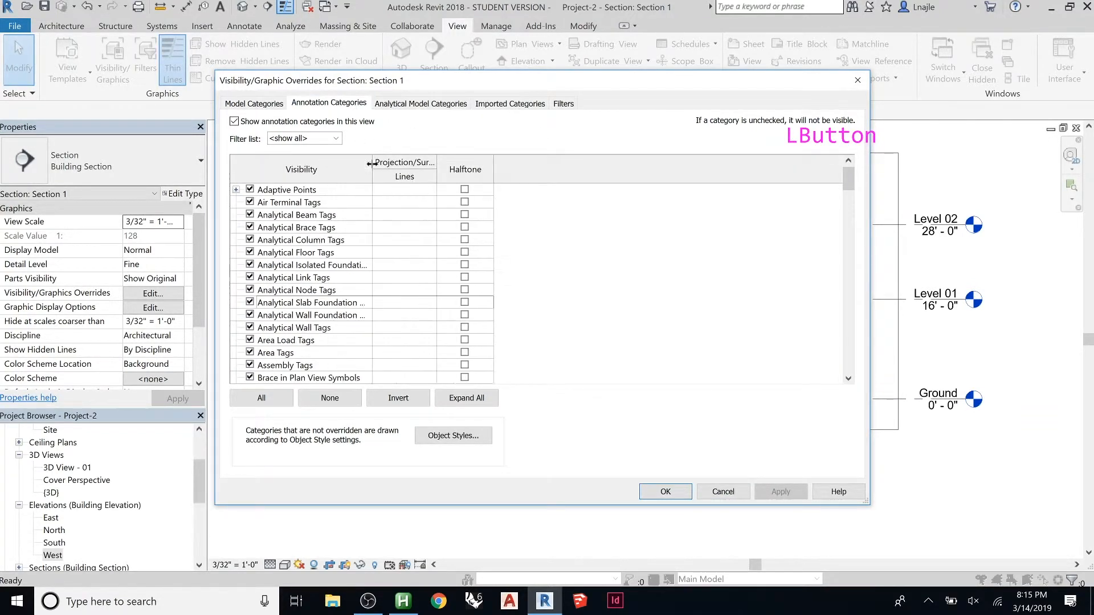
scroll("down", 3)
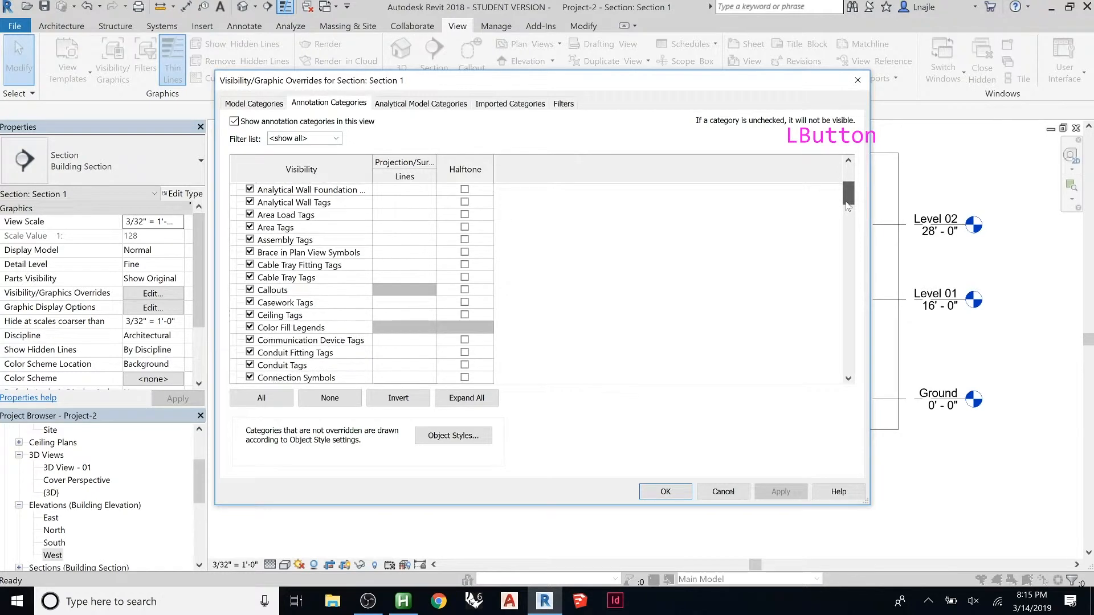
scroll("down", 3)
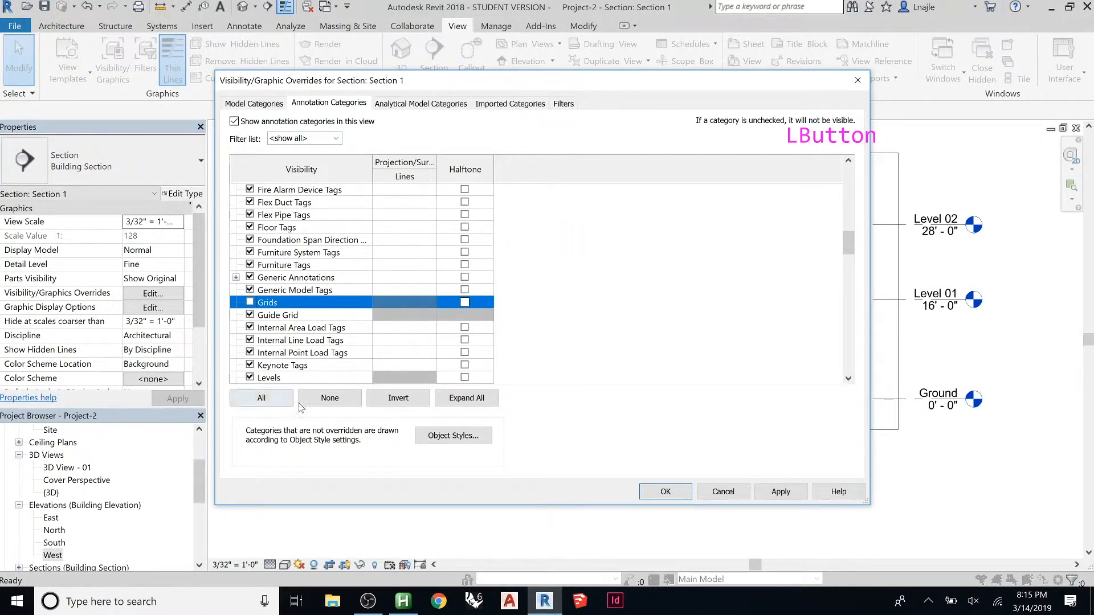
left_click(663, 491)
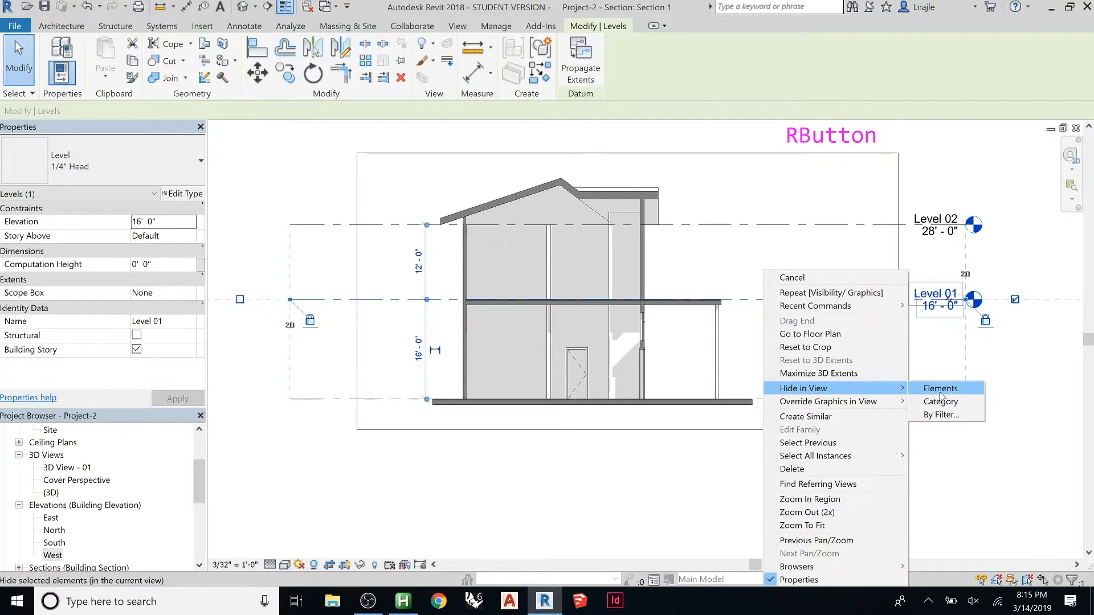
mouse_move(944, 415)
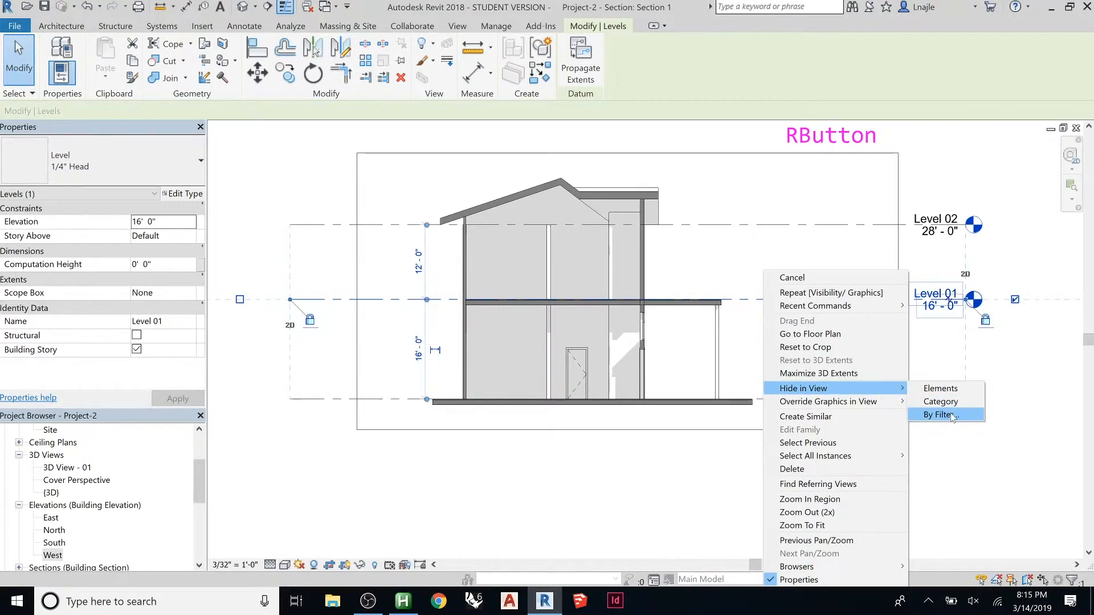
mouse_move(827, 401)
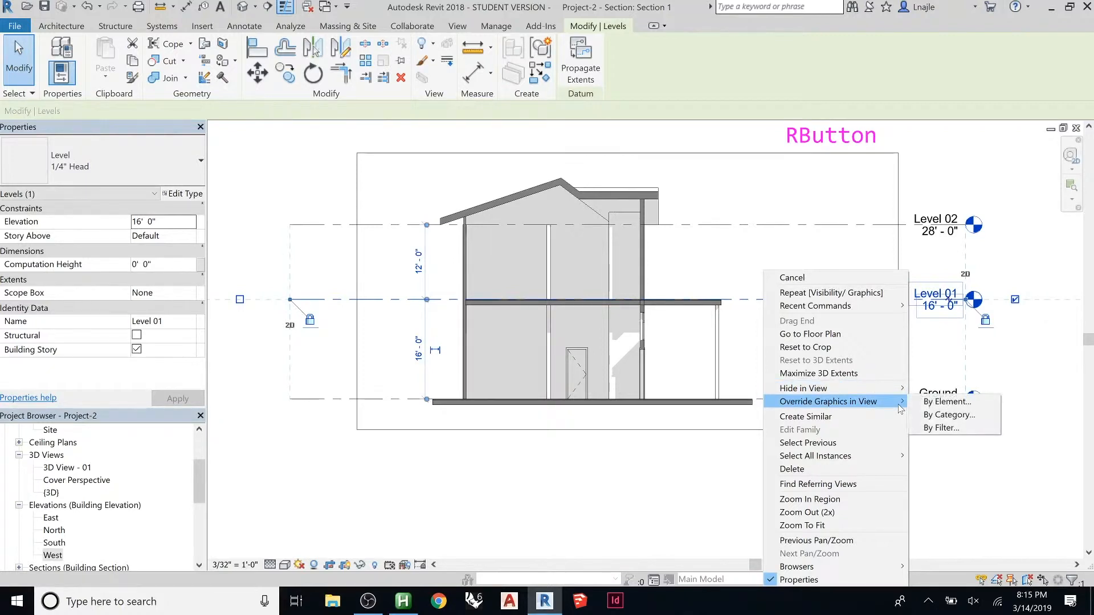
mouse_move(848, 401)
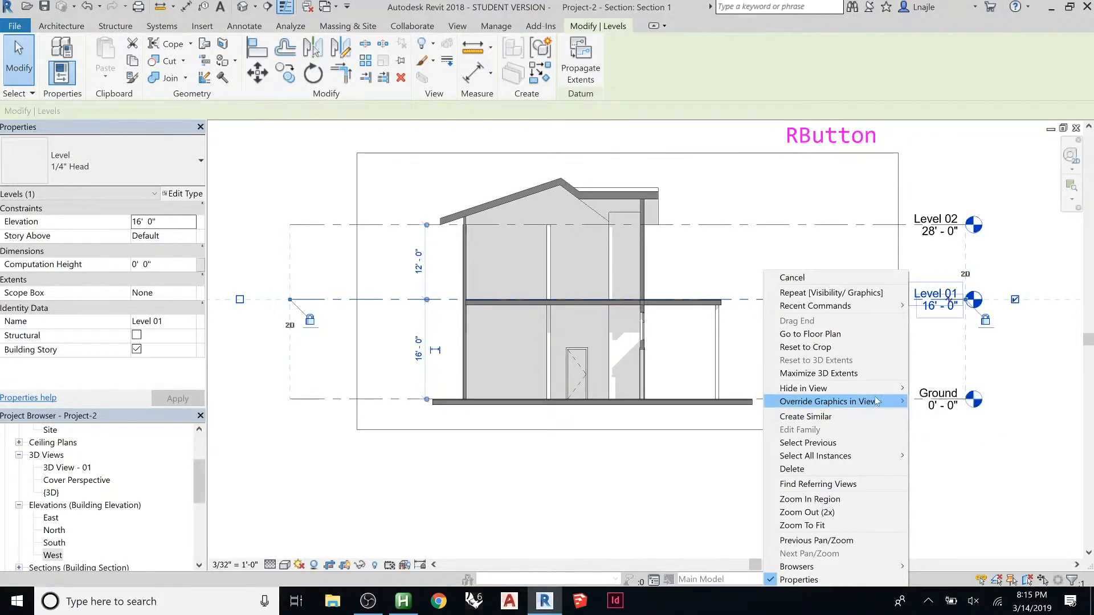
Step: Open By Element graphic overrides for the Level 01 level line
left_click(829, 401)
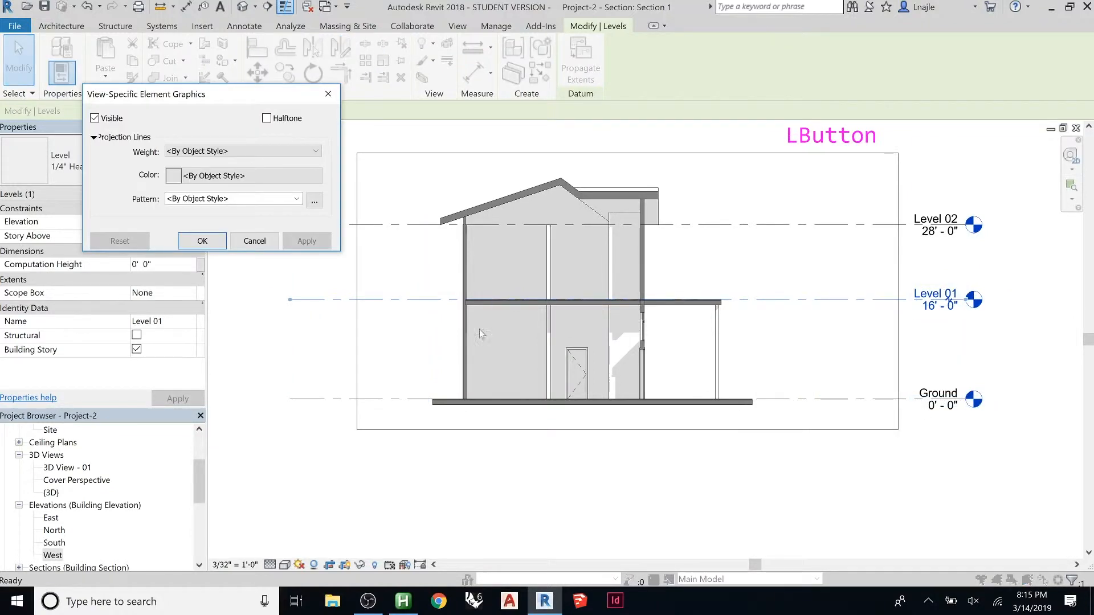
mouse_move(144, 96)
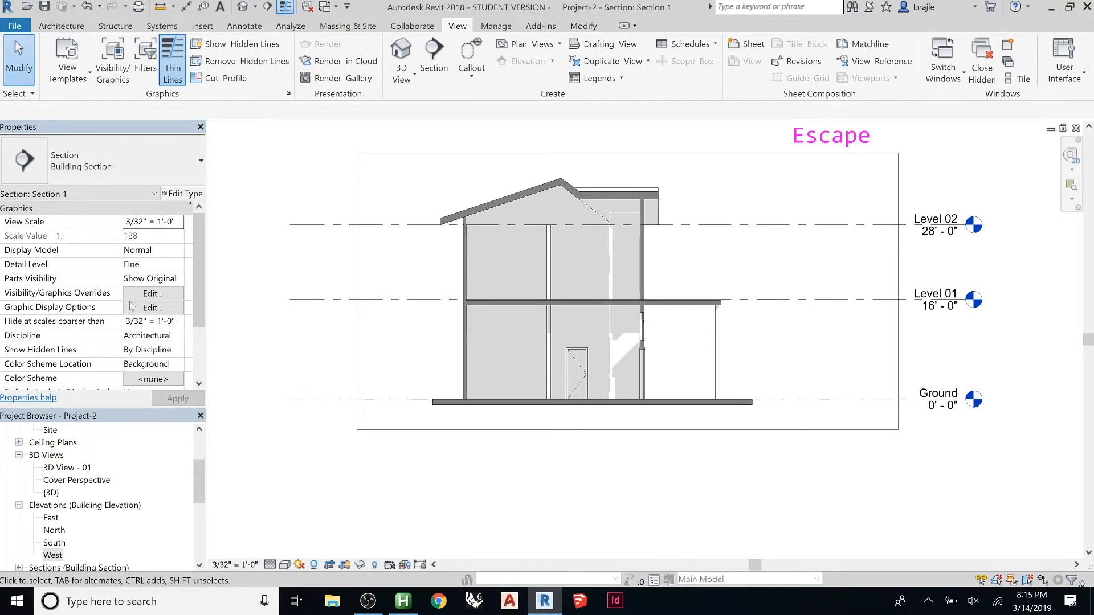
mouse_move(534, 302)
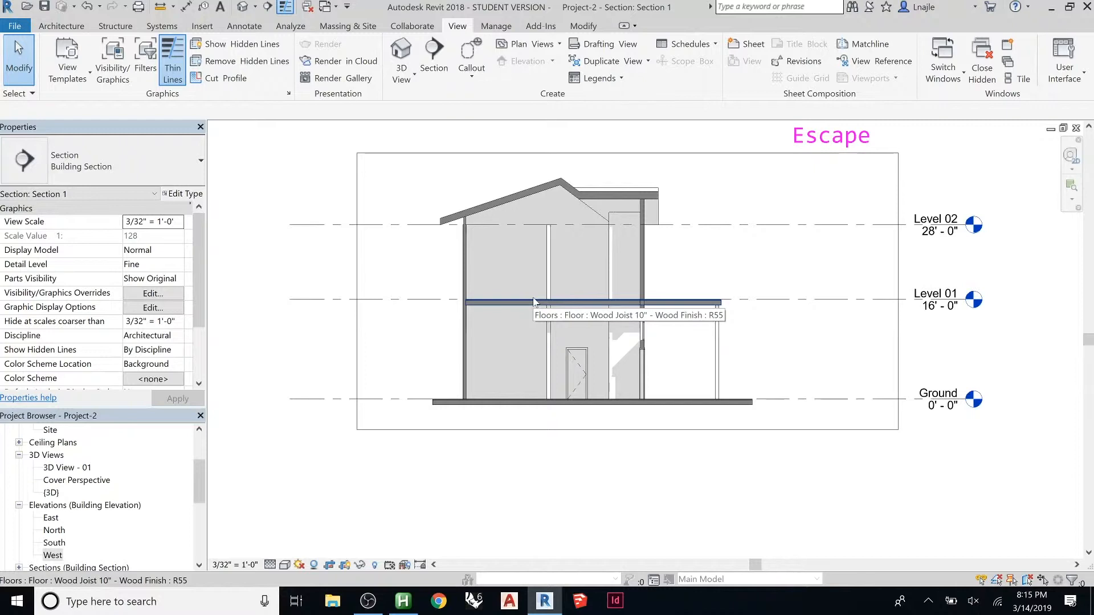
mouse_move(532, 307)
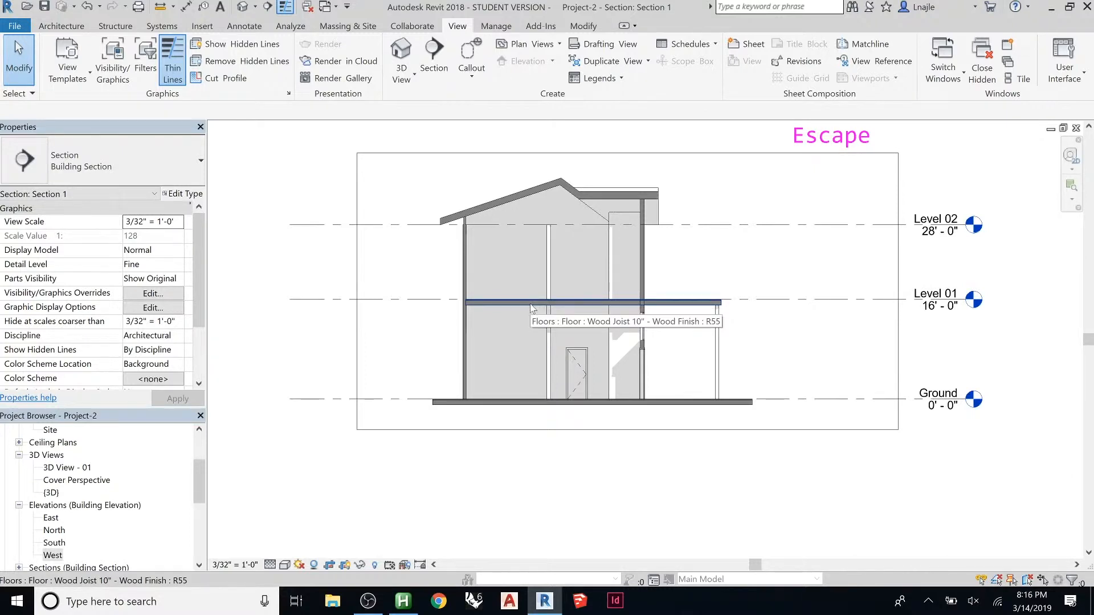
Step: Bring up the shortcut menu for the Level 01 wood-joist floor
right_click(531, 302)
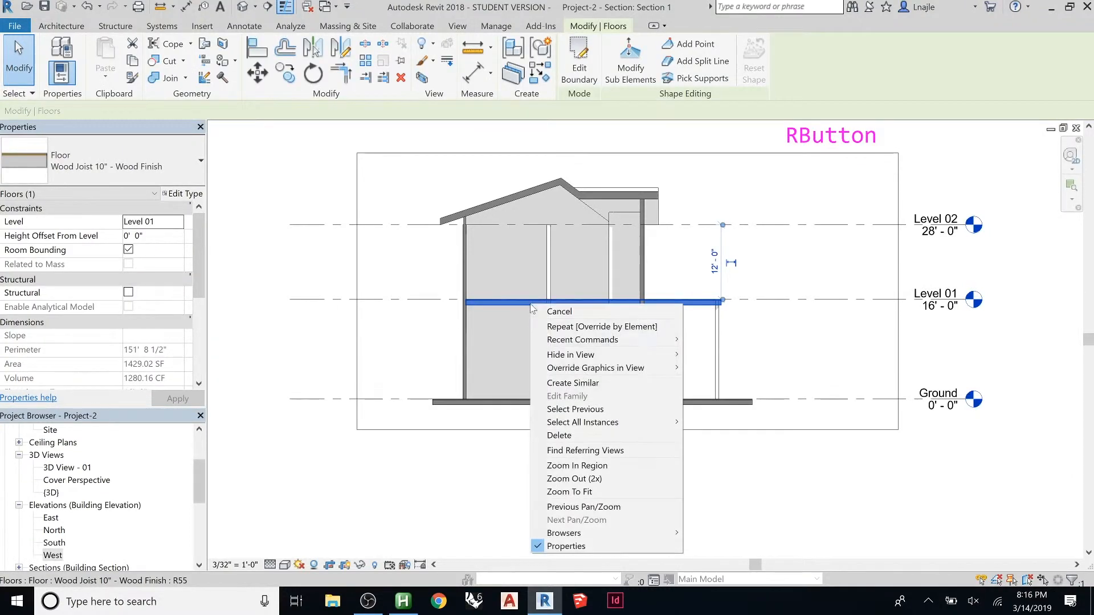
mouse_move(572, 383)
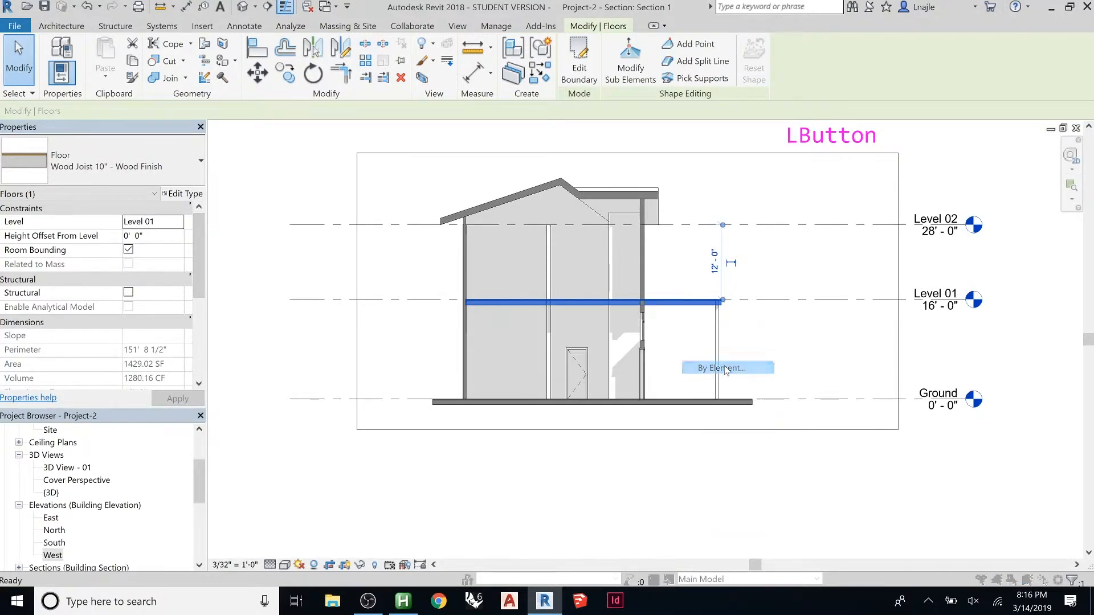
left_click(727, 367)
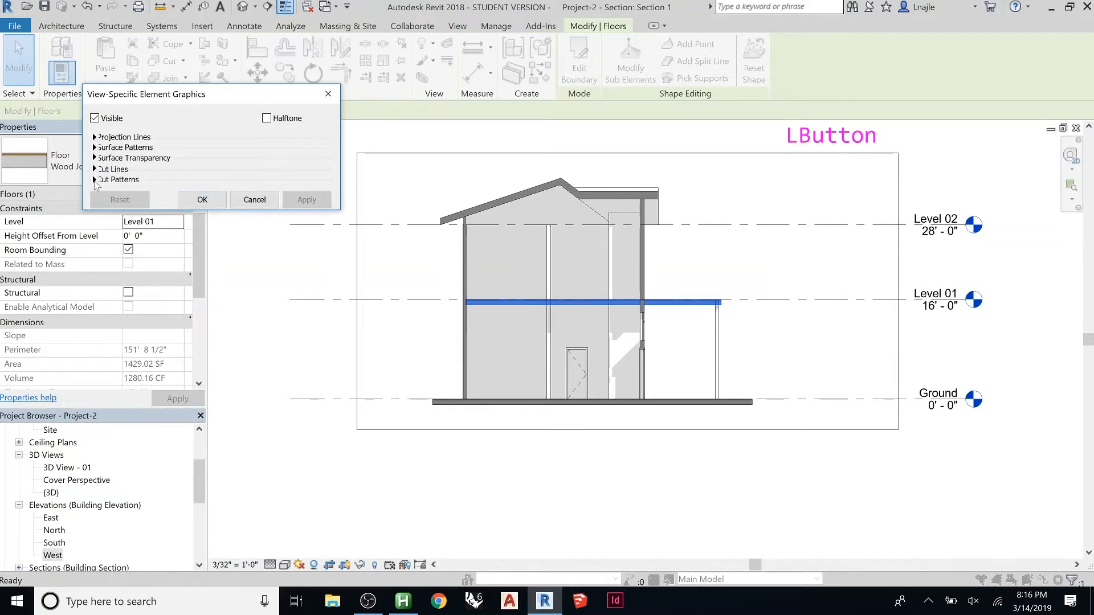
left_click(94, 180)
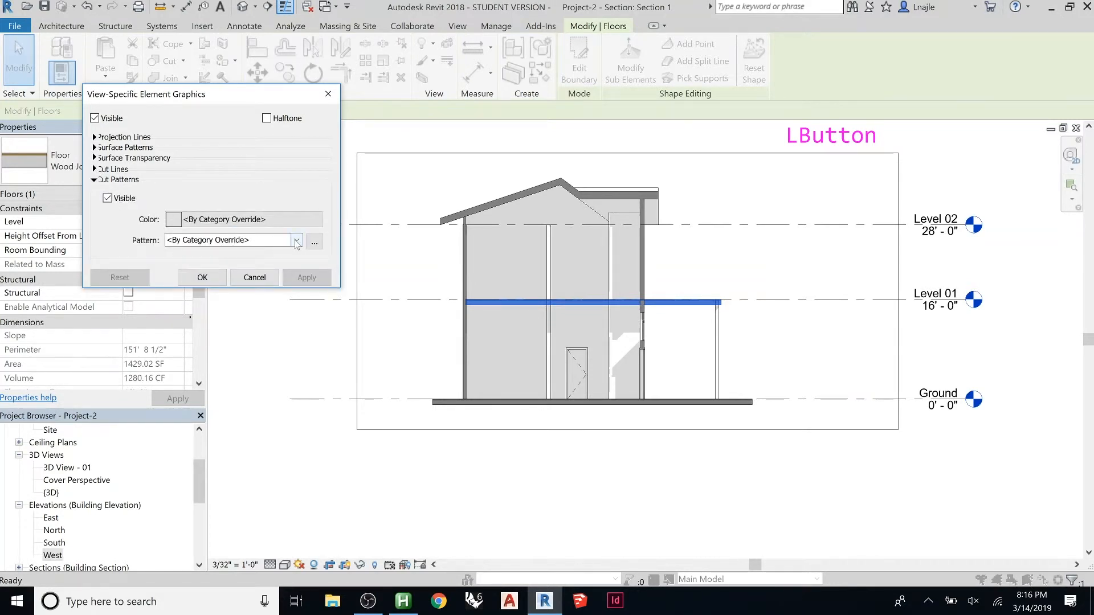
left_click(296, 239)
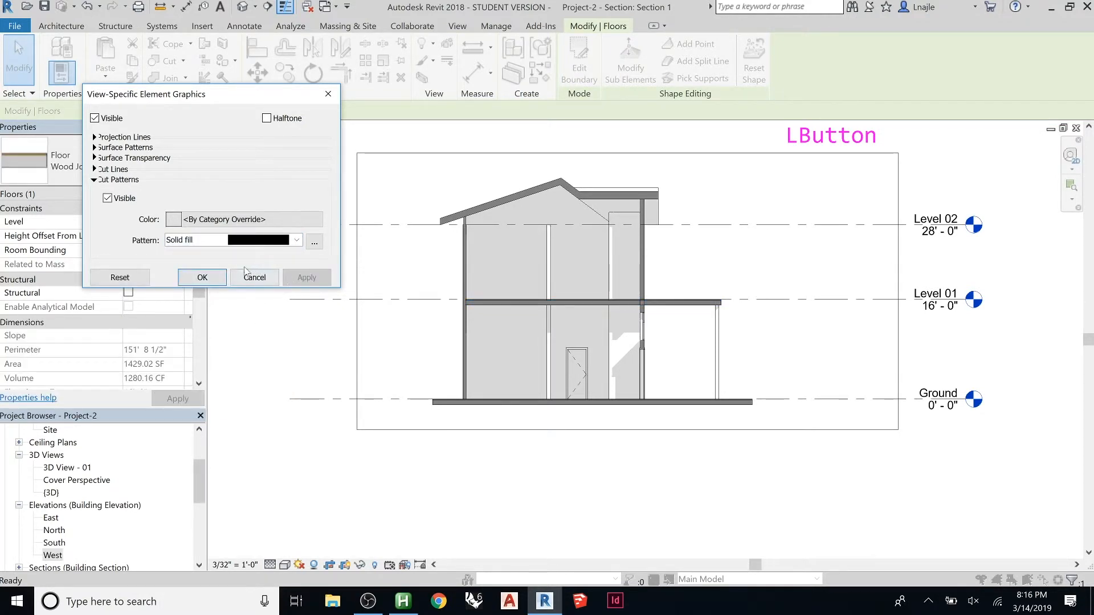
left_click(175, 219)
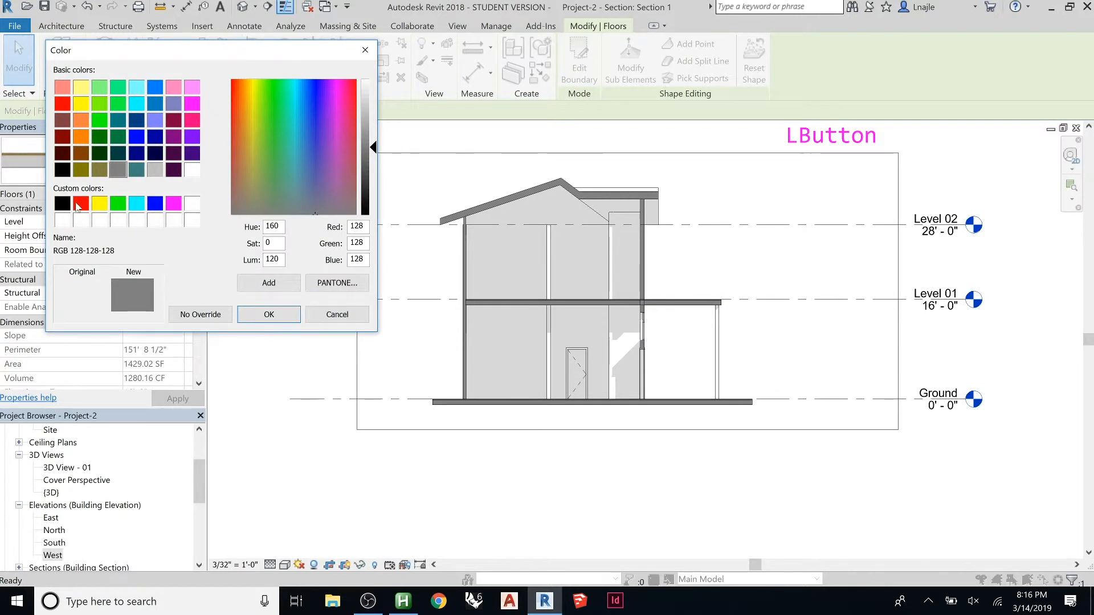
left_click(269, 314)
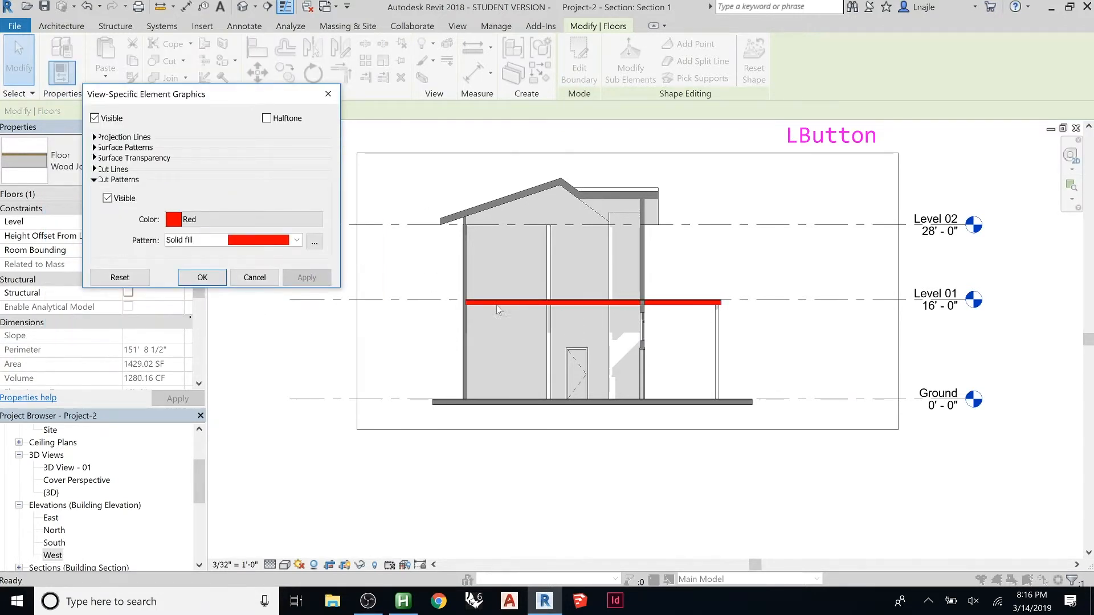
mouse_move(444, 315)
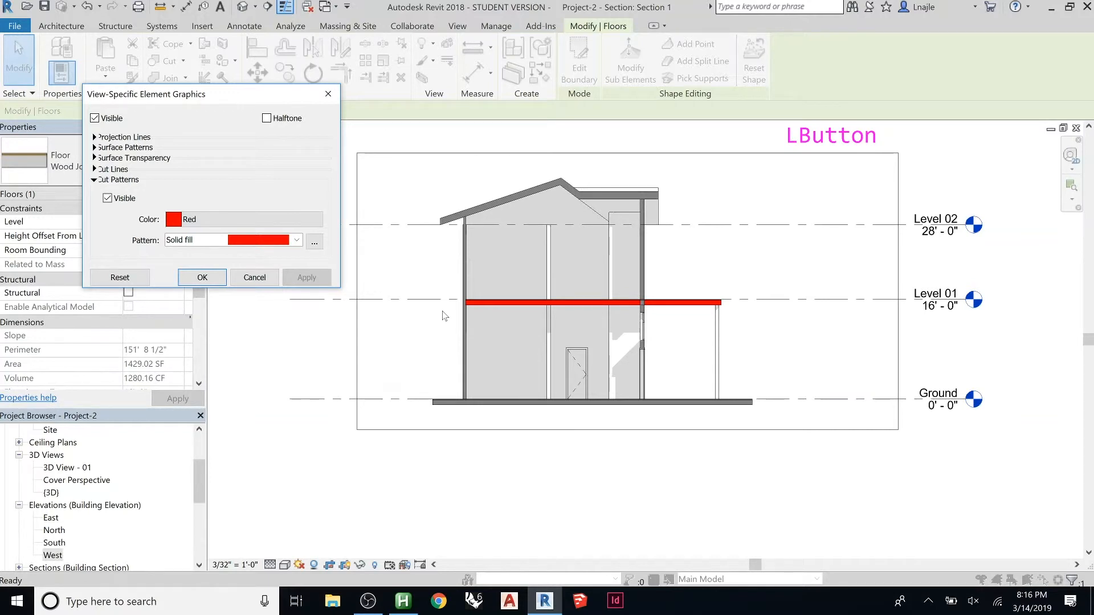
mouse_move(415, 319)
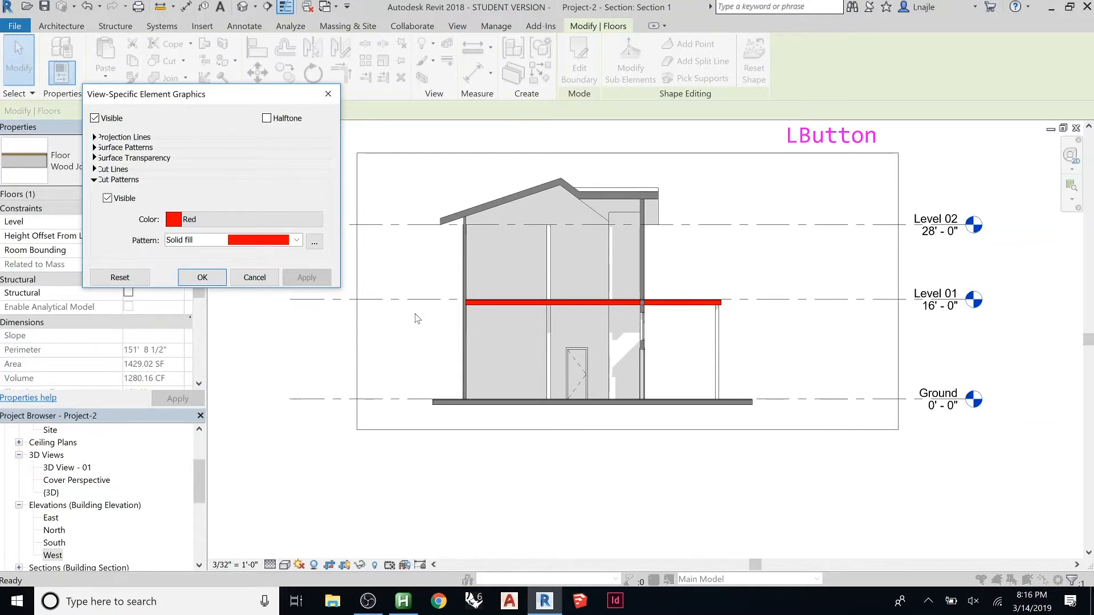
left_click(175, 218)
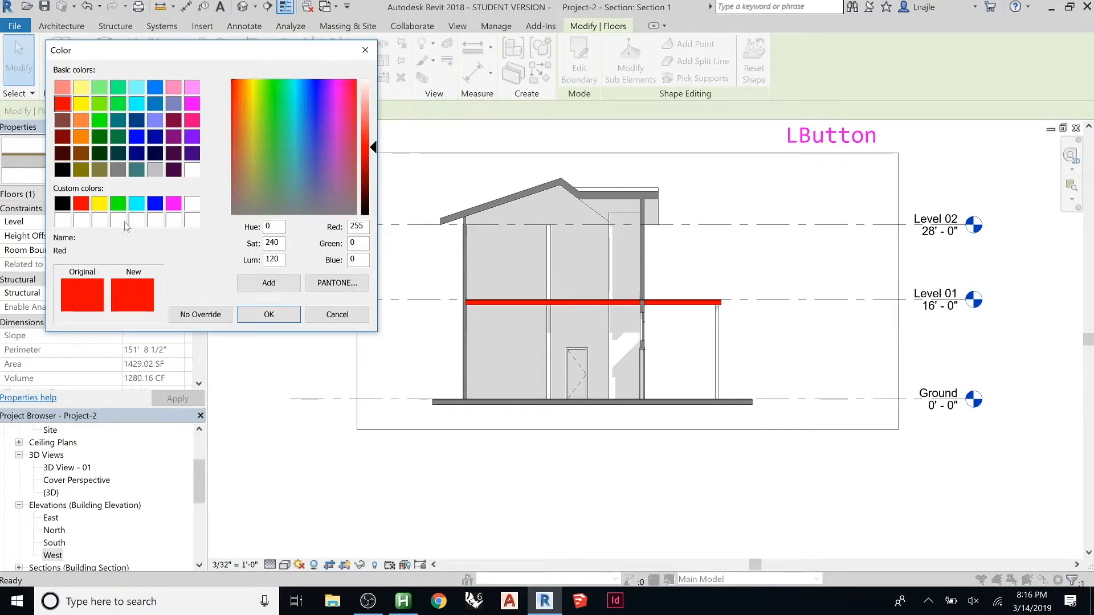
left_click(268, 314)
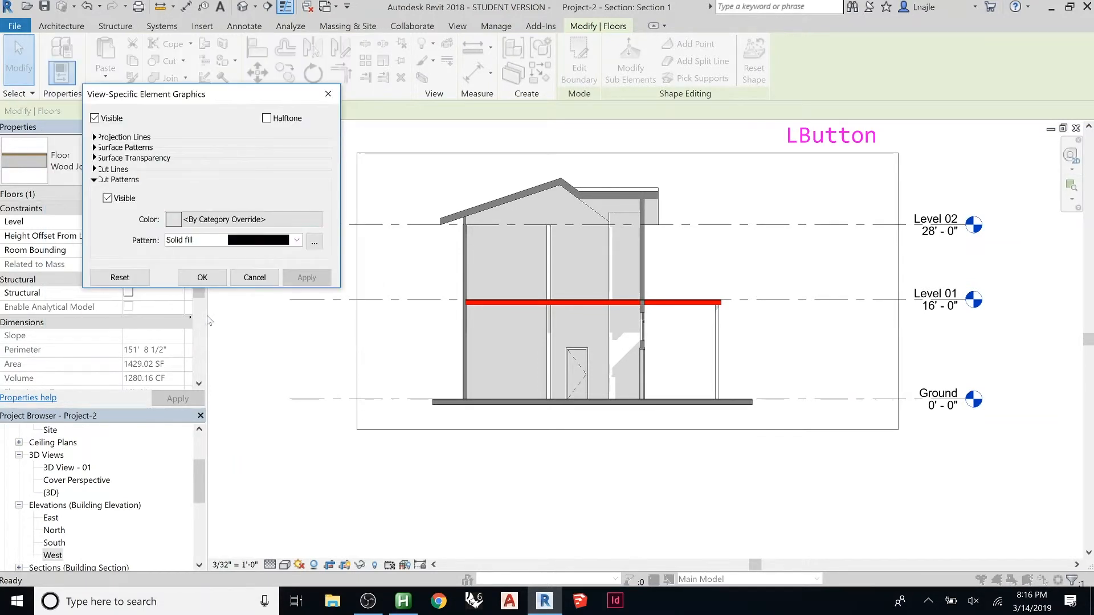
left_click(296, 240)
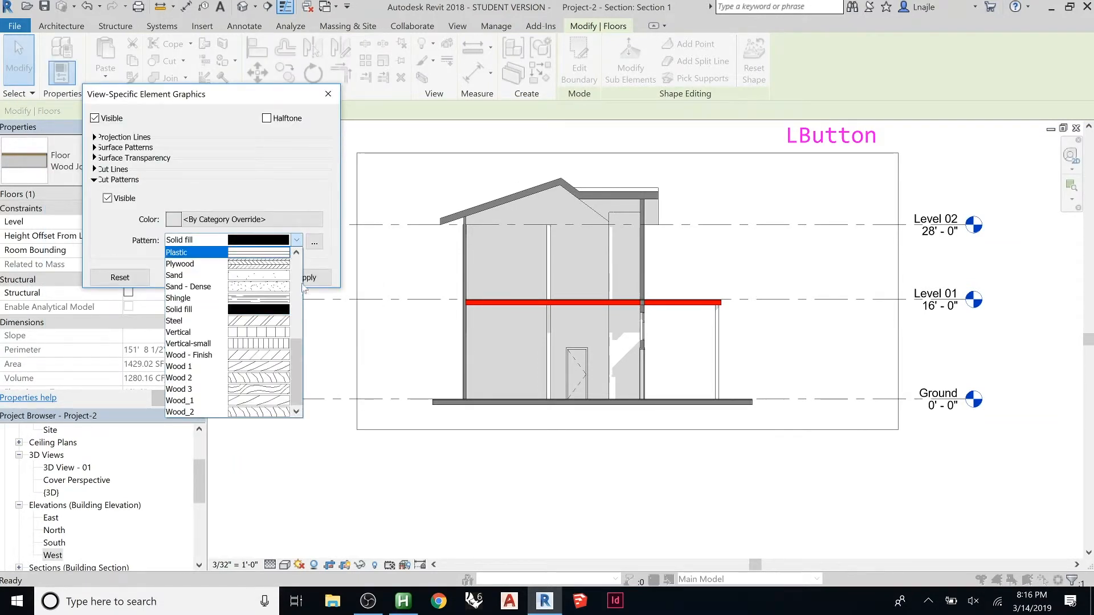
left_click(222, 239)
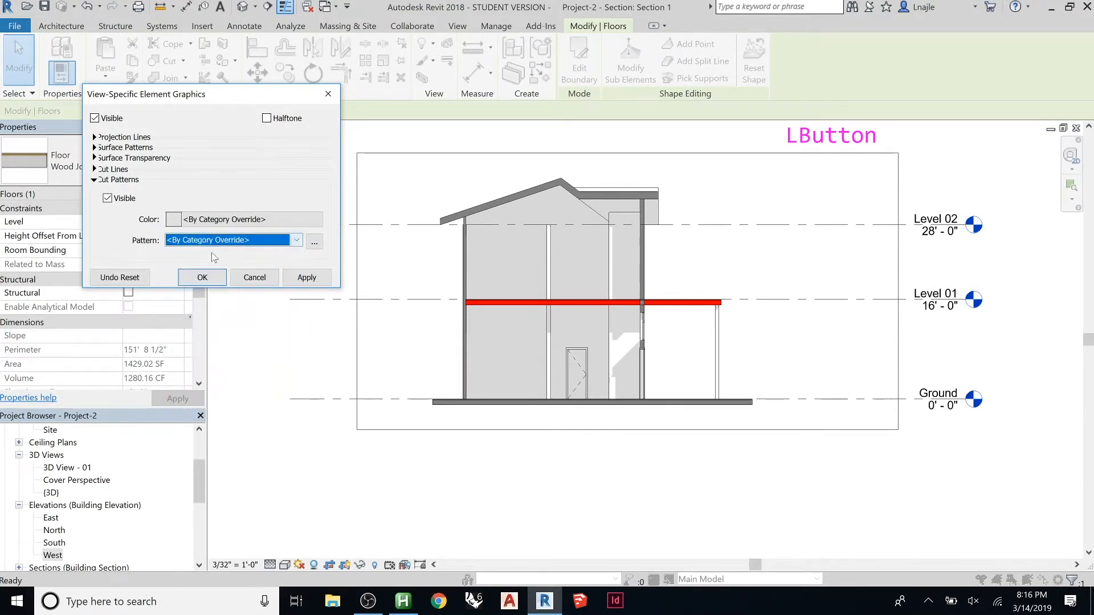
left_click(201, 277)
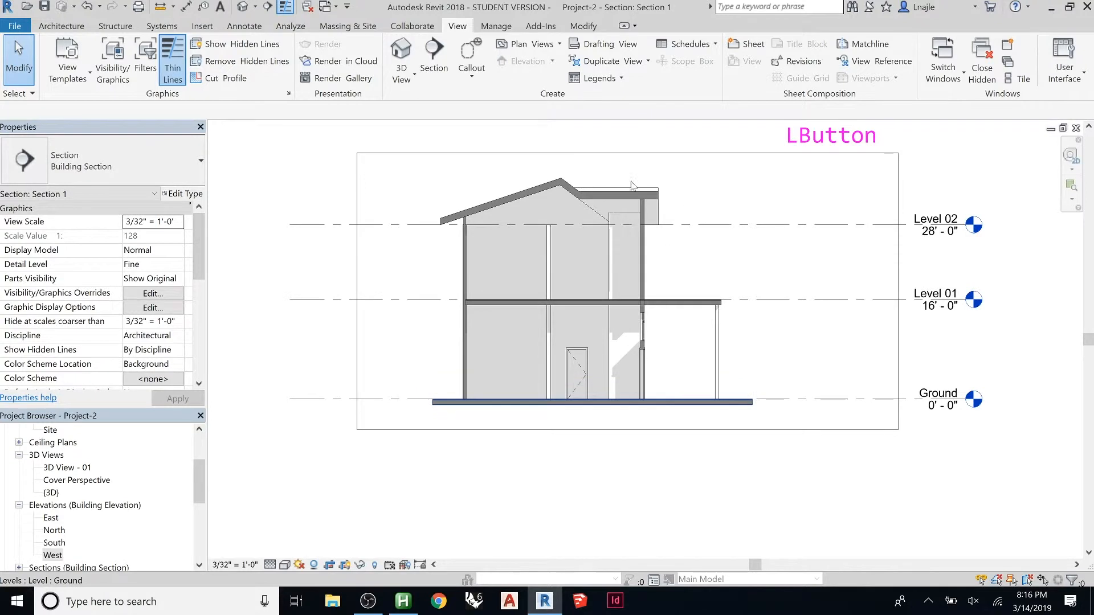
Step: Switch to the Level 01 floor plan, zoom out, and expand Sheets (all)
left_click(520, 302)
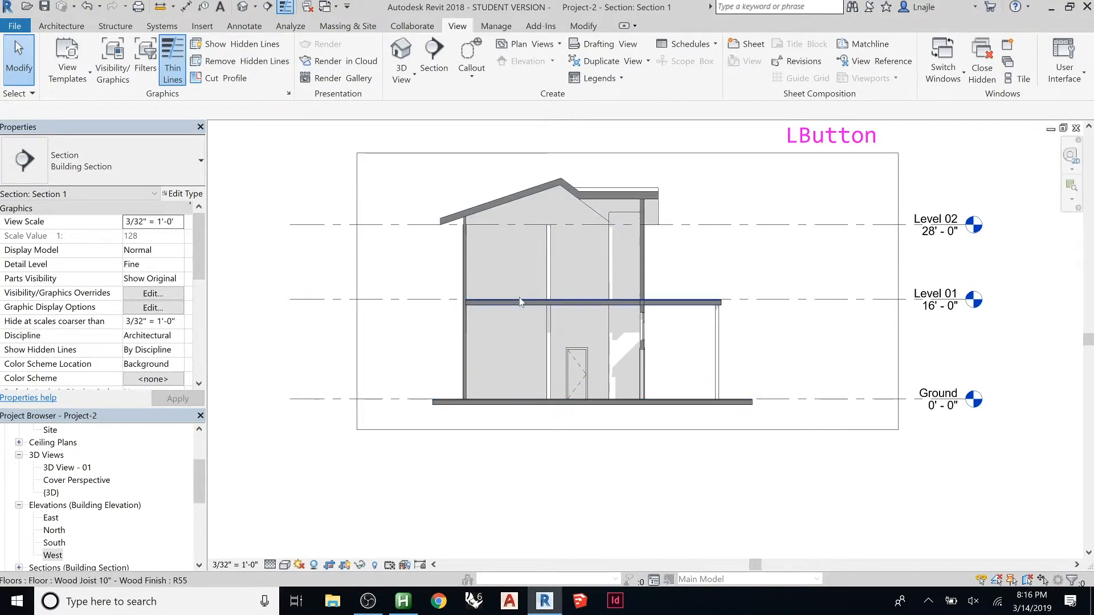
left_click(359, 297)
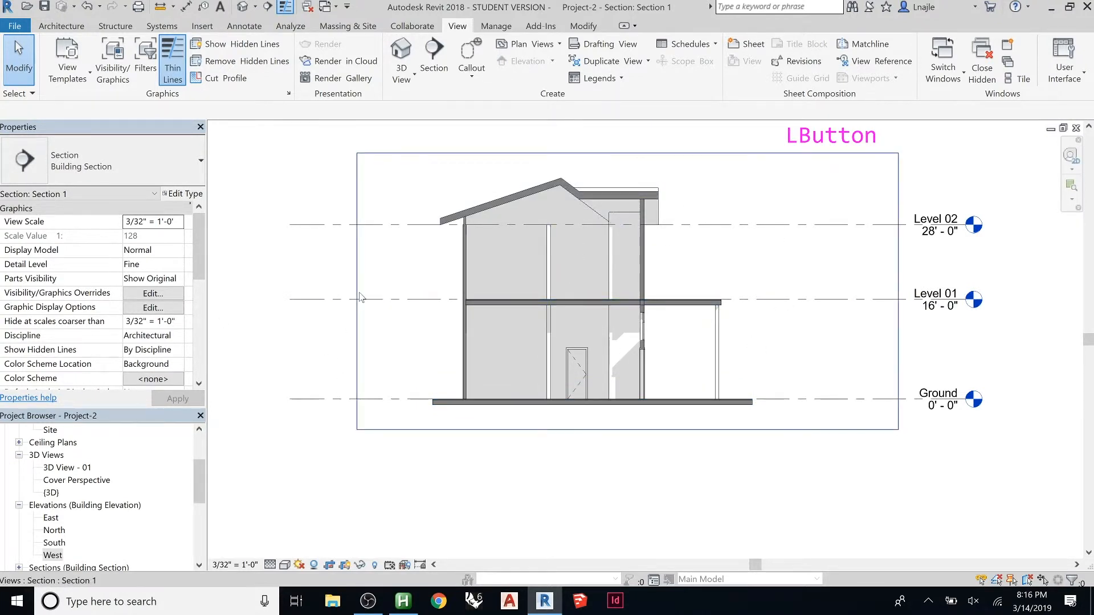
mouse_move(628, 368)
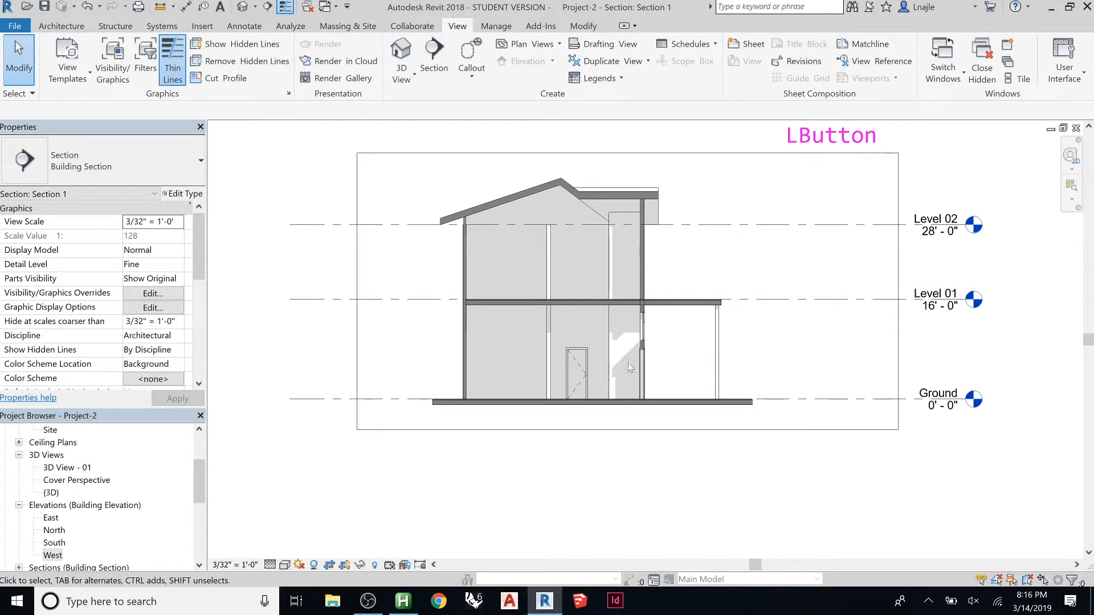
key("ctrl+Tab")
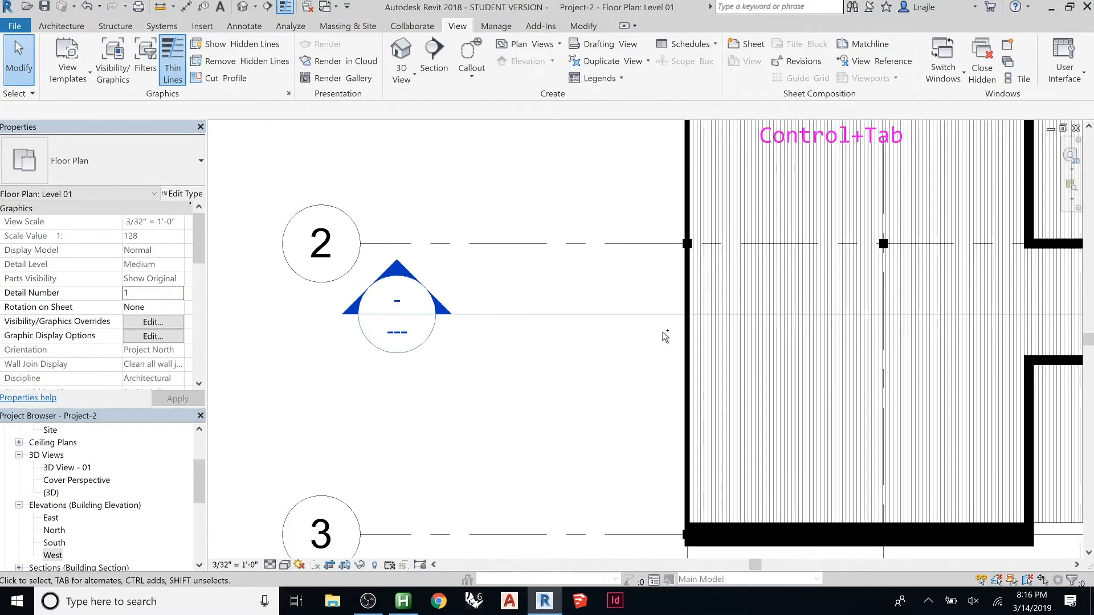
scroll("down", 3)
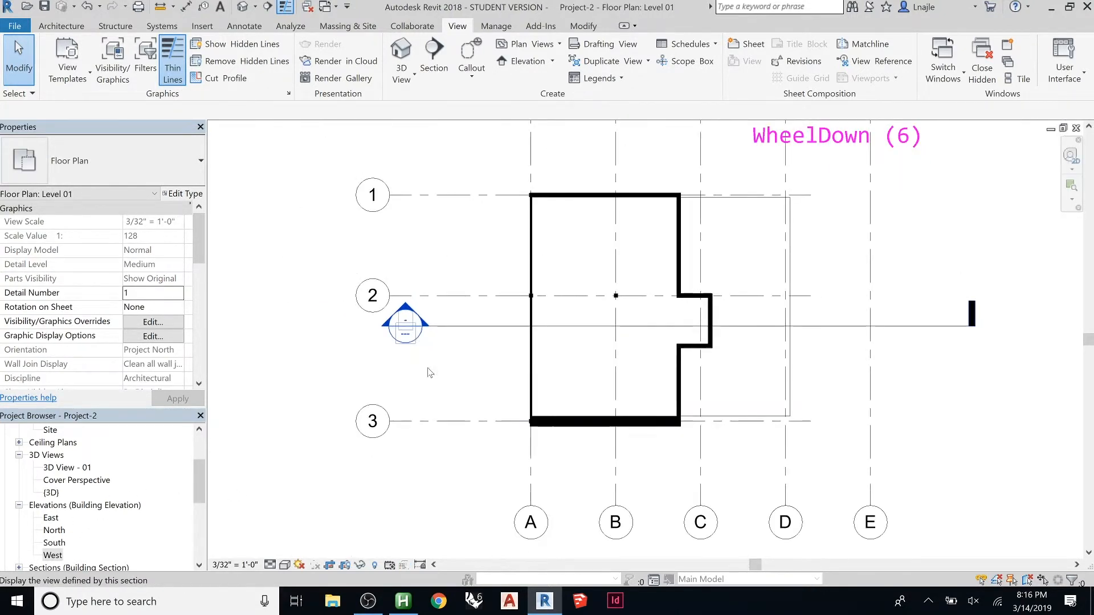
left_click(615, 307)
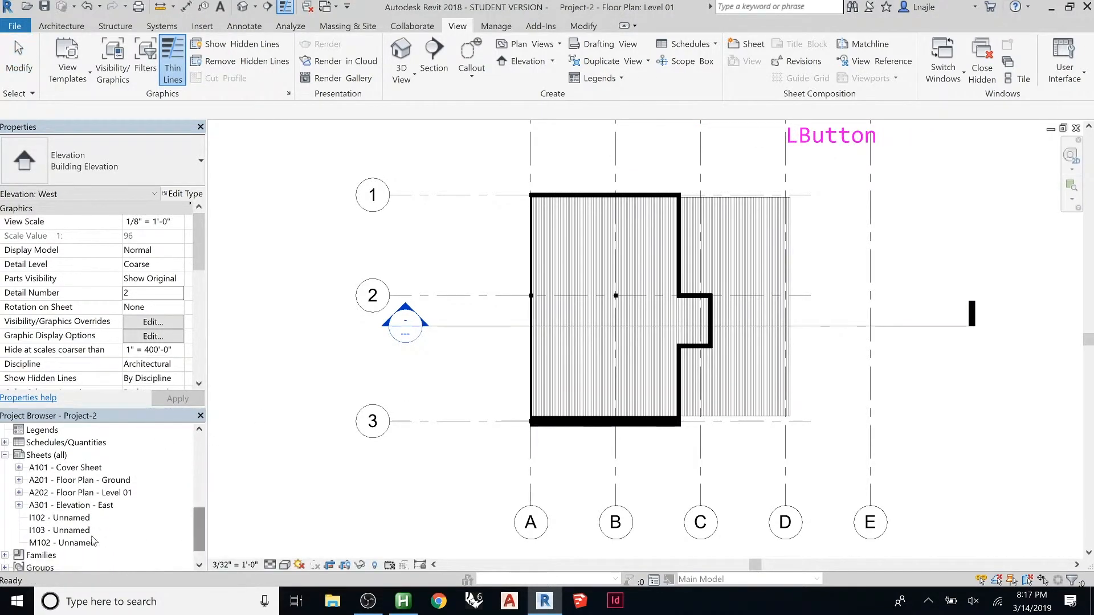
Step: Open the blank sheet M102 and select its title block to renumber it A402
double_click(63, 543)
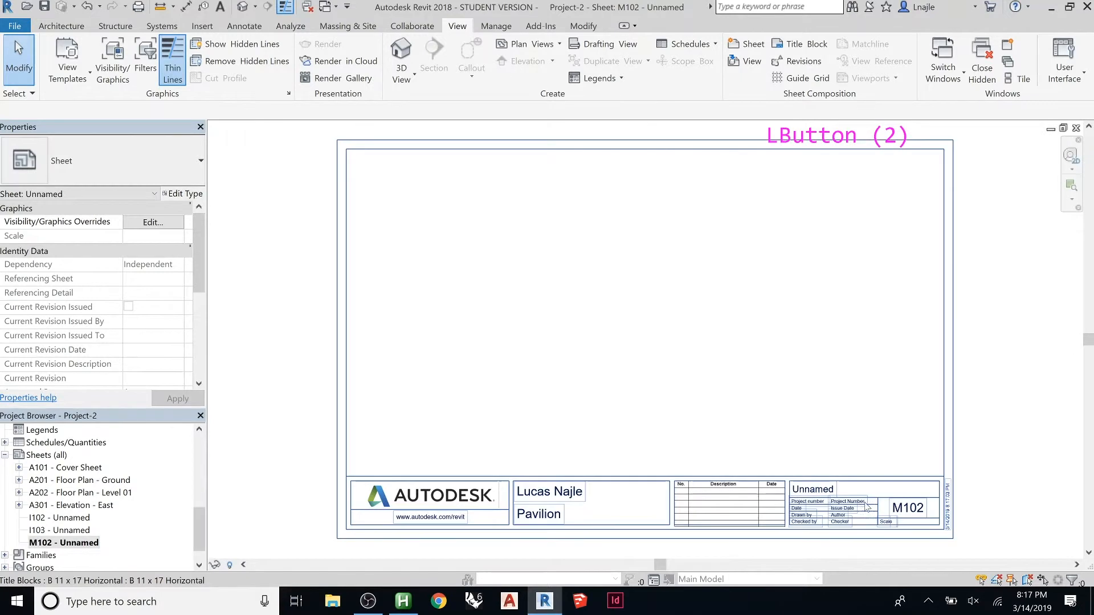
left_click(865, 507)
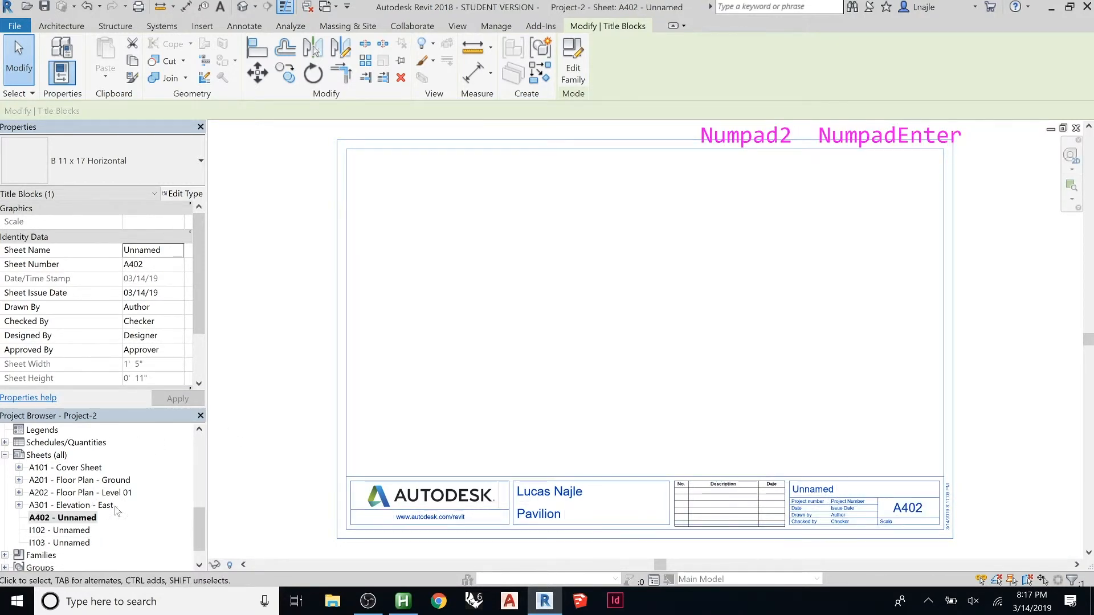
mouse_move(454, 191)
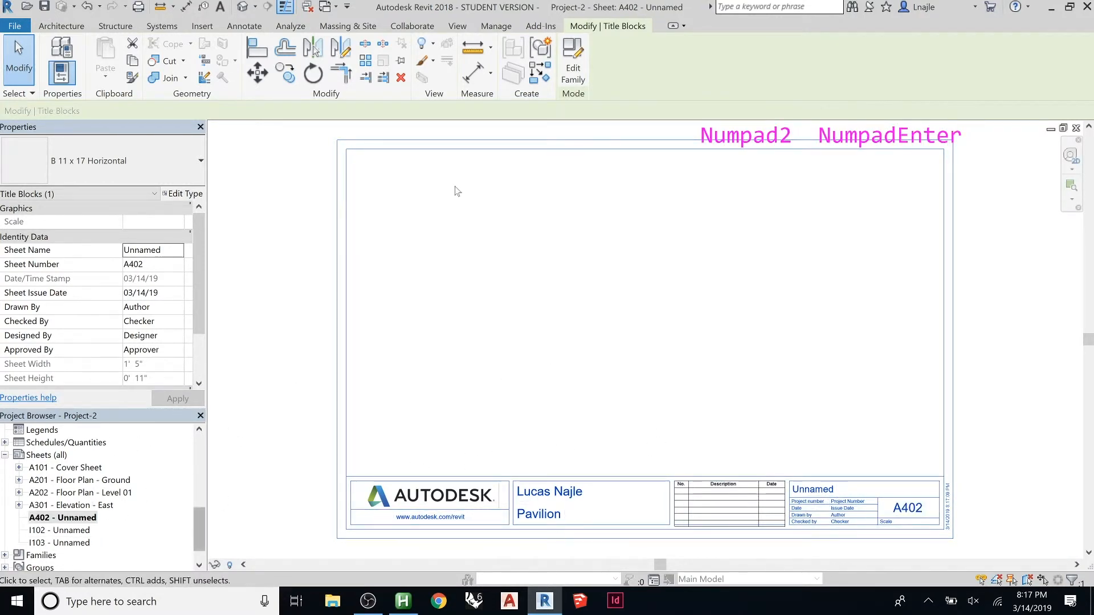
right_click(495, 335)
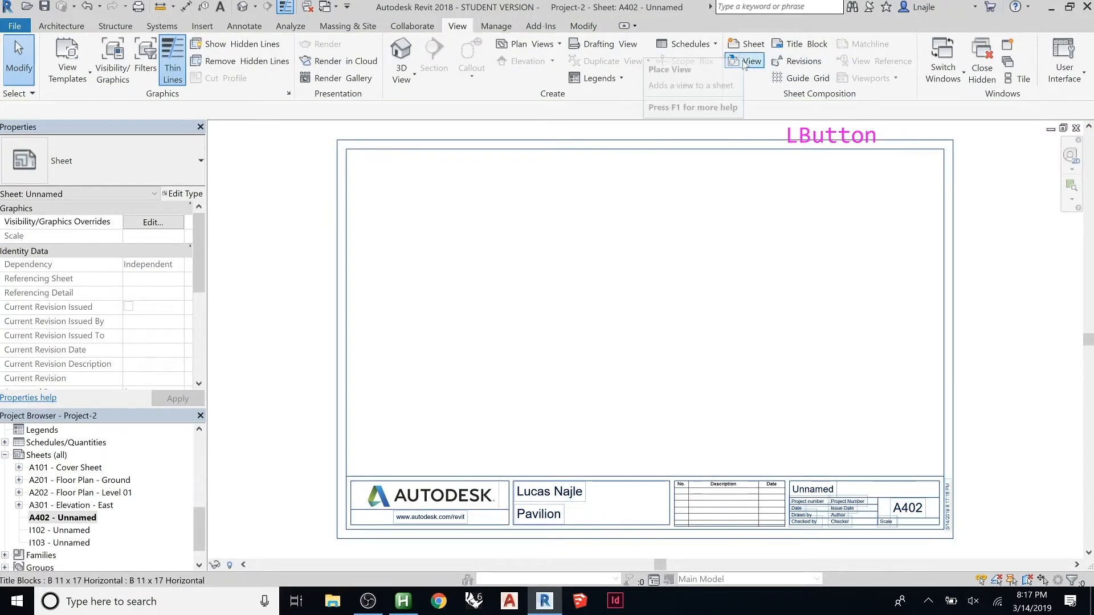
Step: Place the Section 1 viewport near the top of sheet A402
left_click(752, 61)
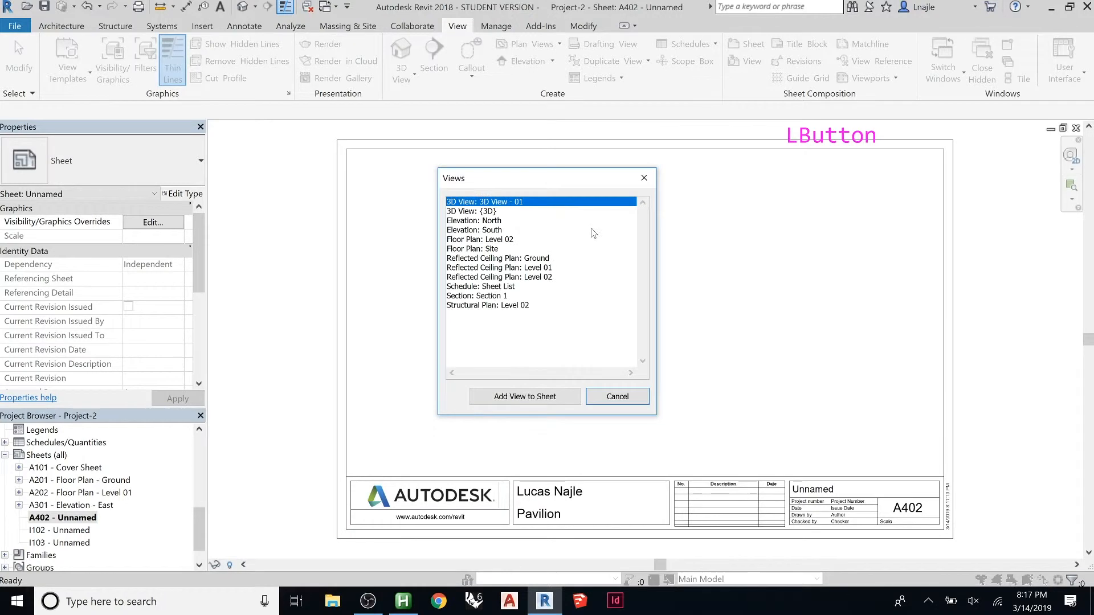
mouse_move(478, 228)
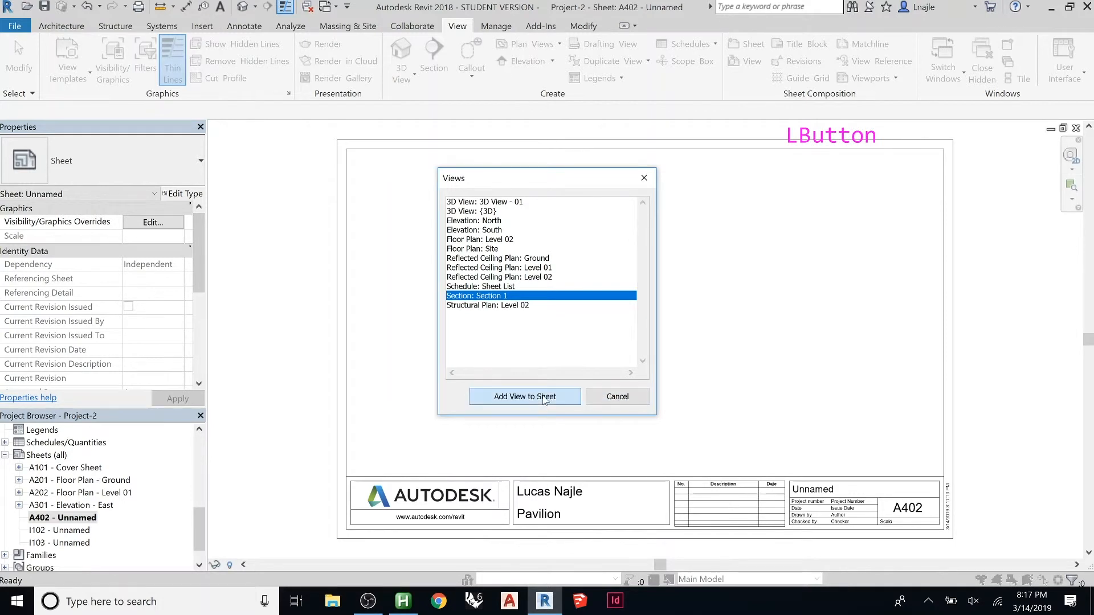
left_click(524, 396)
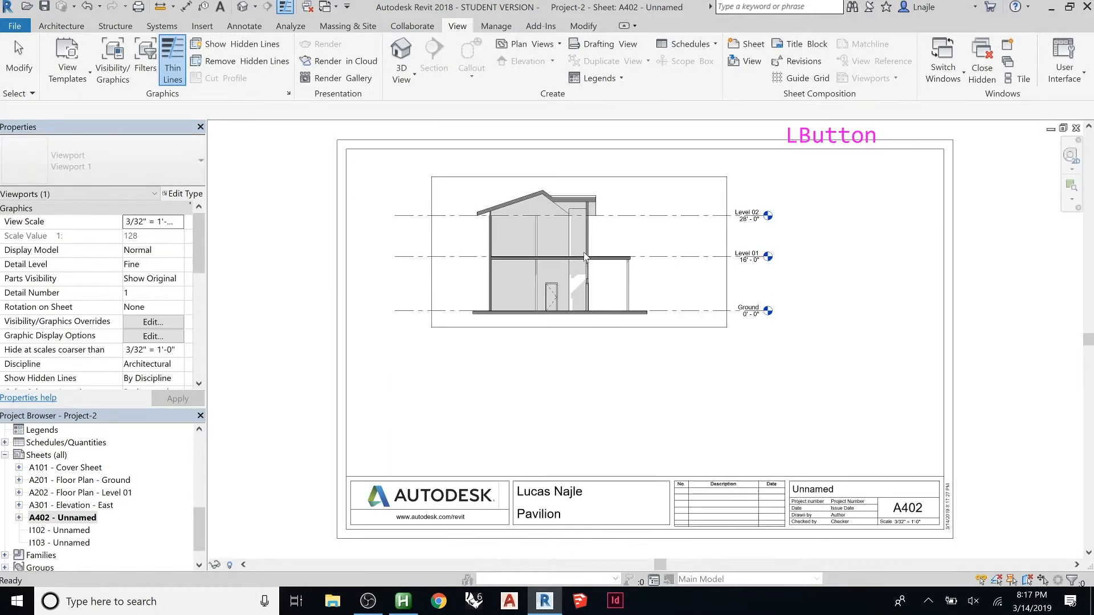
left_click(583, 258)
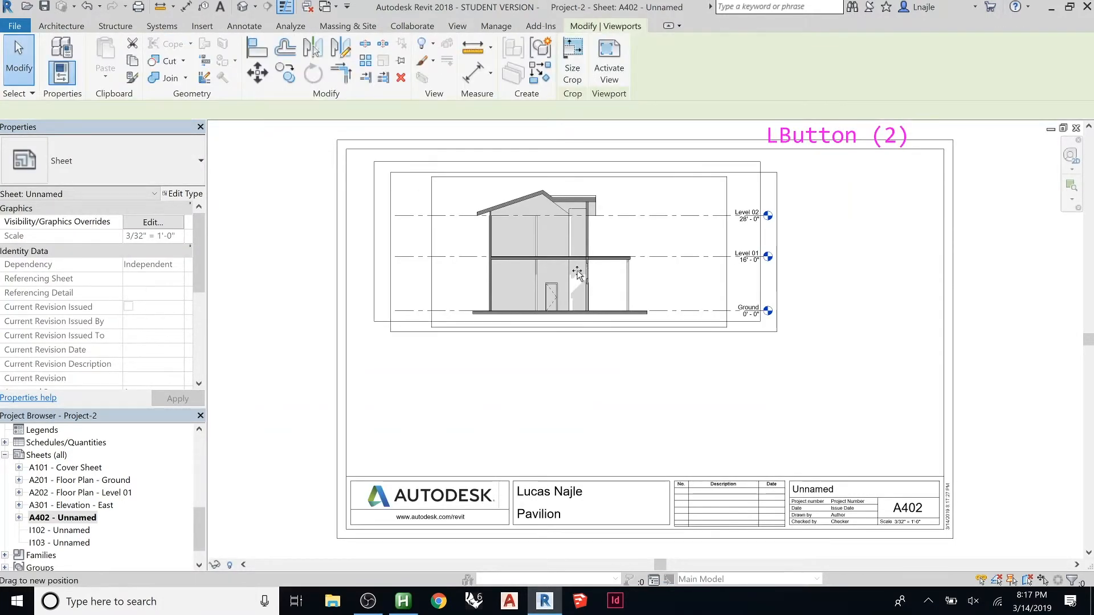
left_click(670, 304)
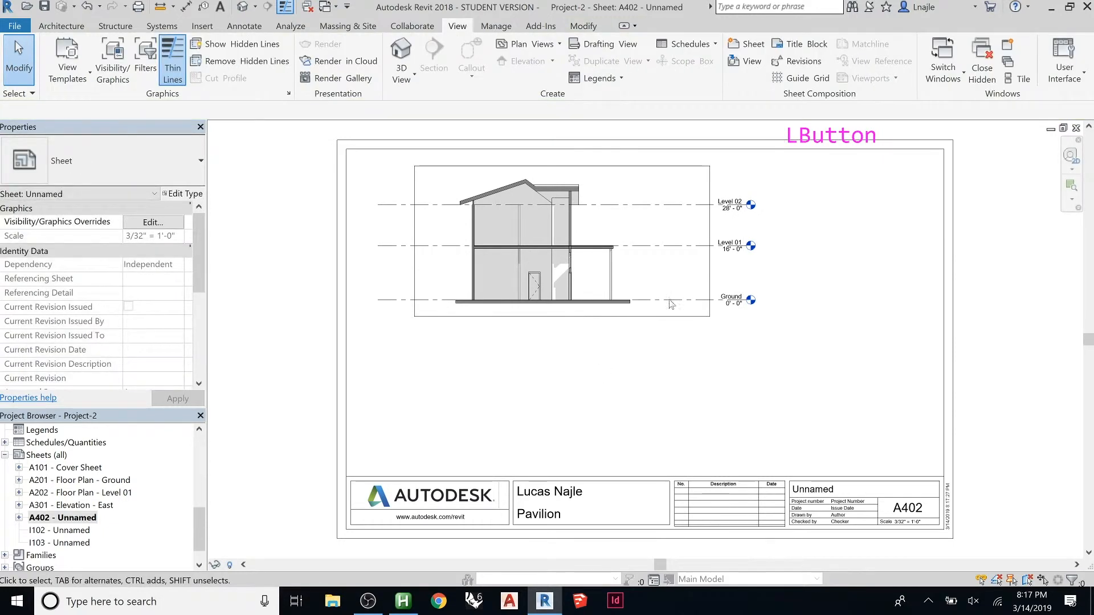
key("ctrl+Tab")
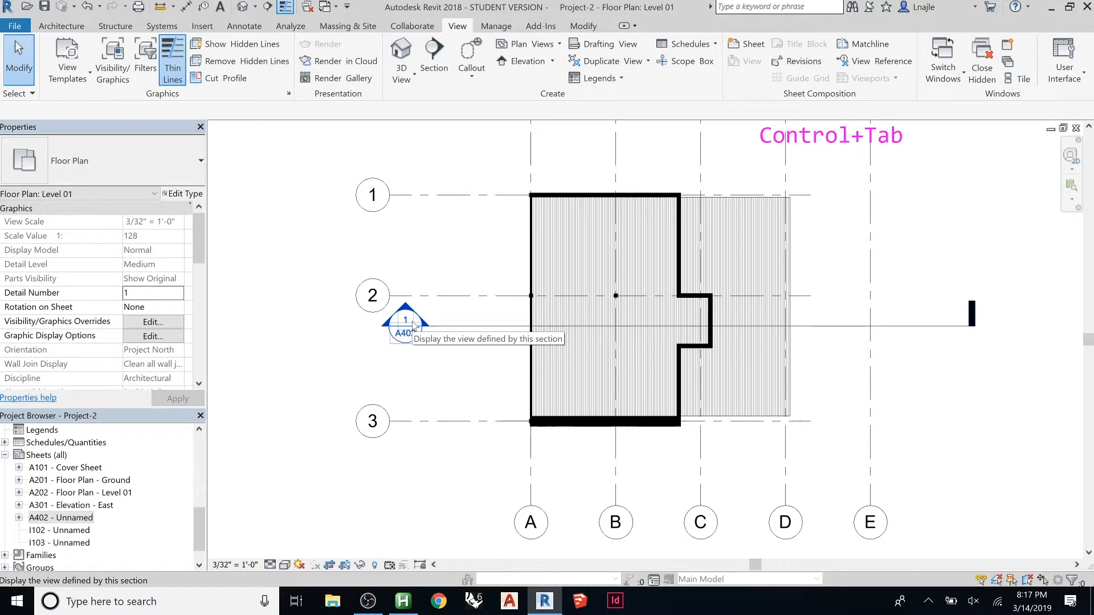
mouse_move(413, 350)
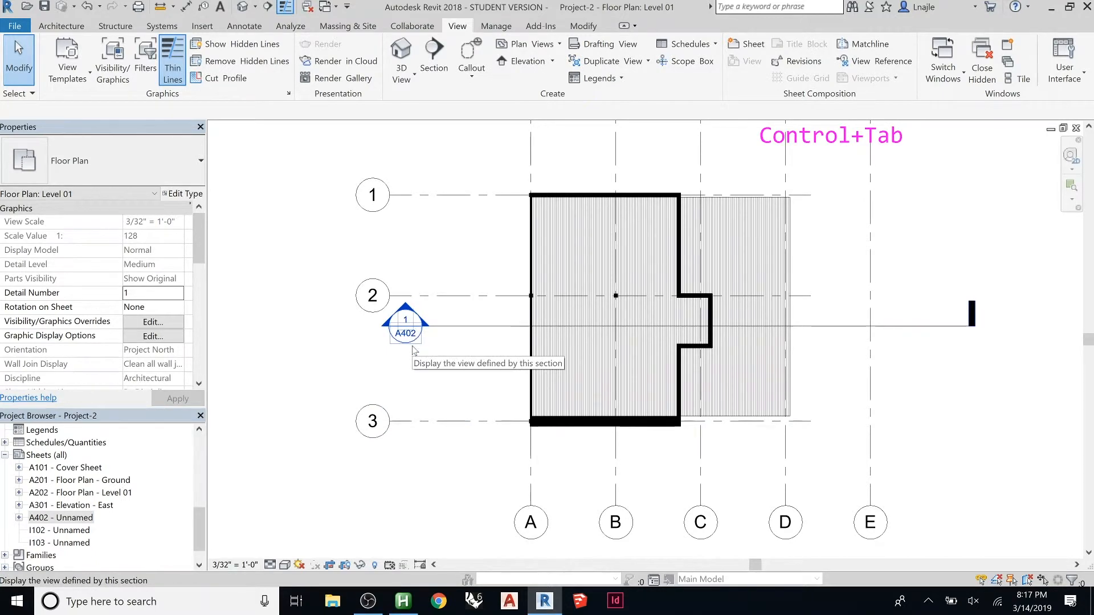
mouse_move(355, 371)
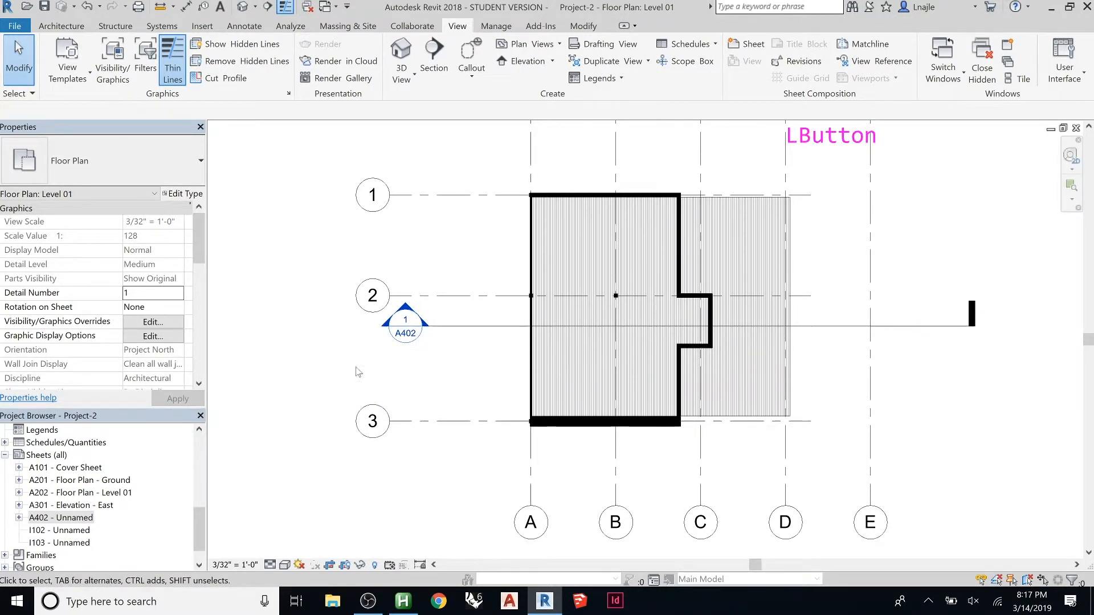
Step: Delete the misplaced section, redraw Section 2 vertically across the plan, and open its view
left_click(405, 324)
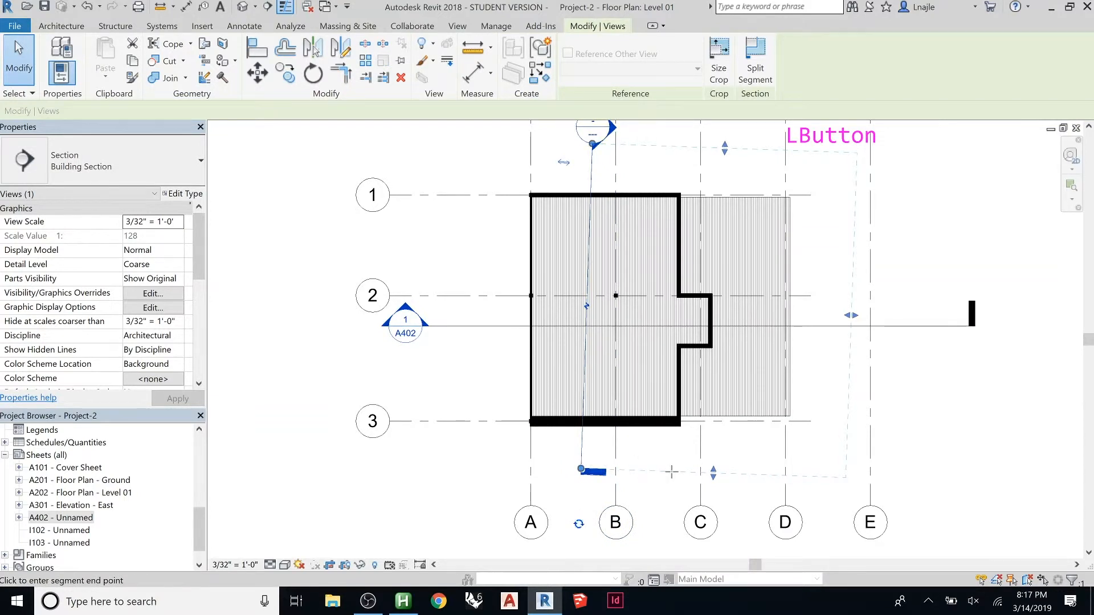
key("Delete")
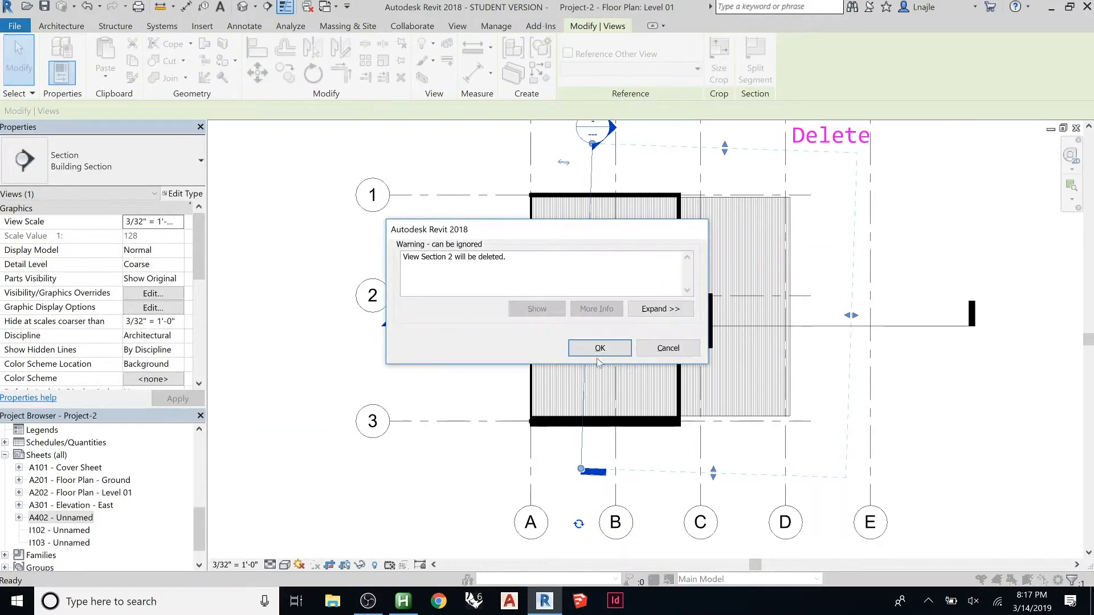
left_click(599, 348)
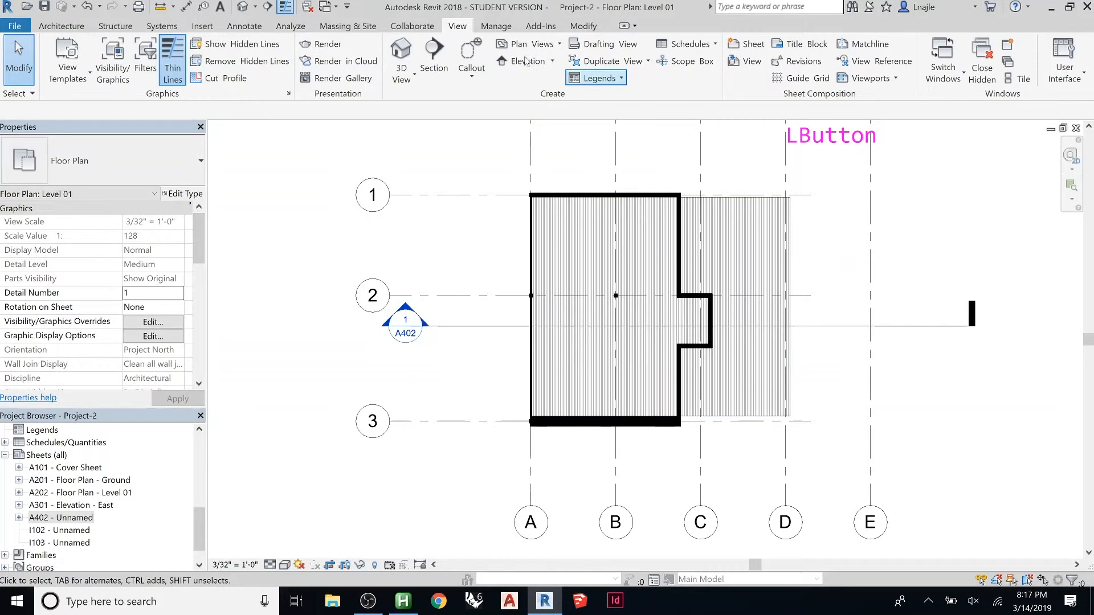
left_click(433, 59)
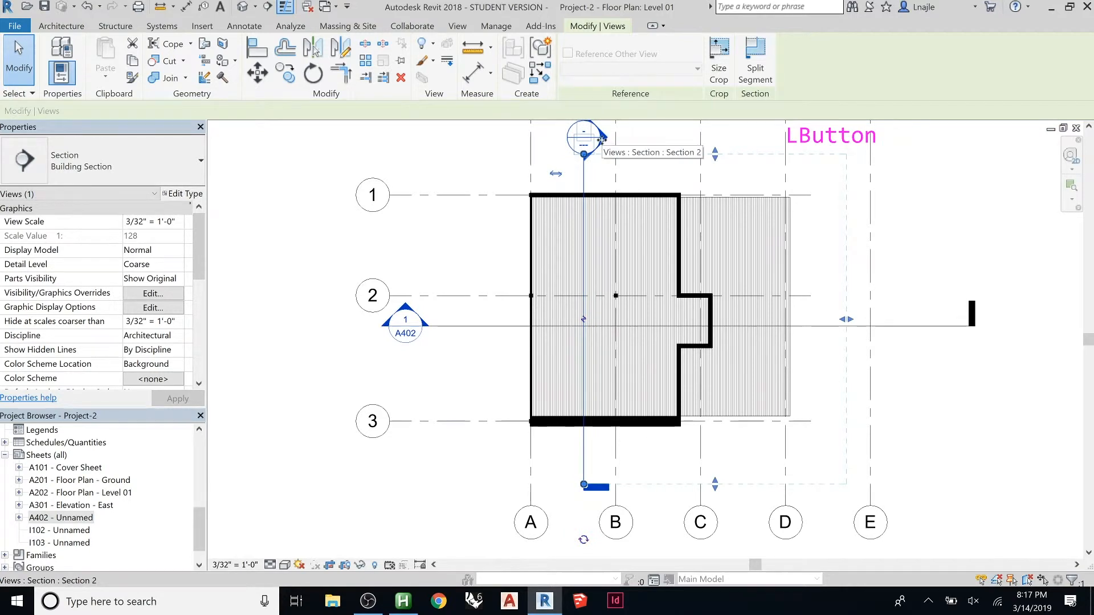
right_click(601, 143)
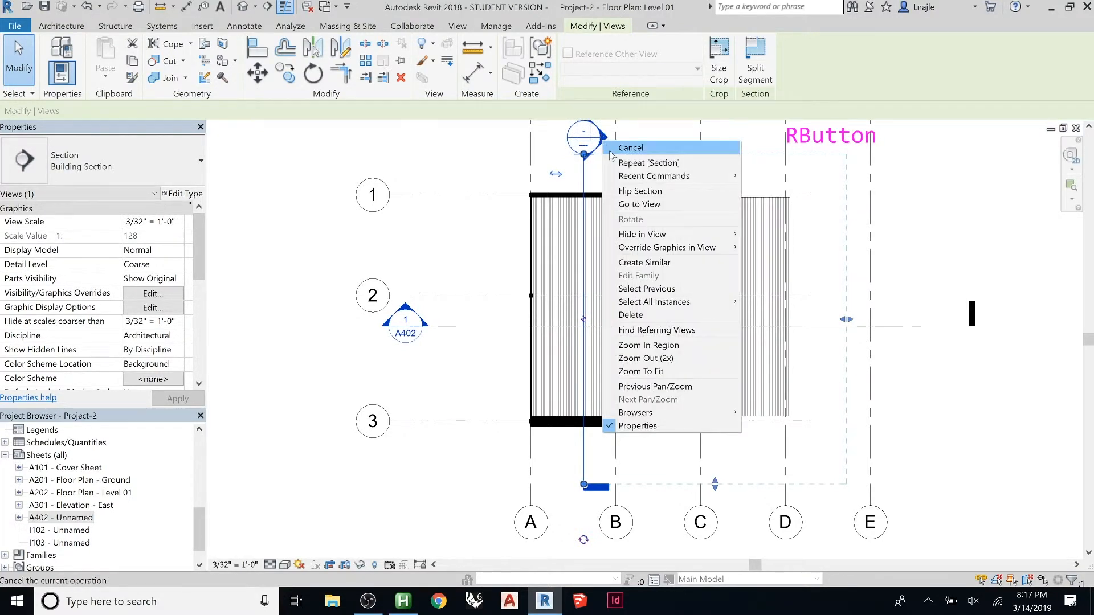
left_click(638, 204)
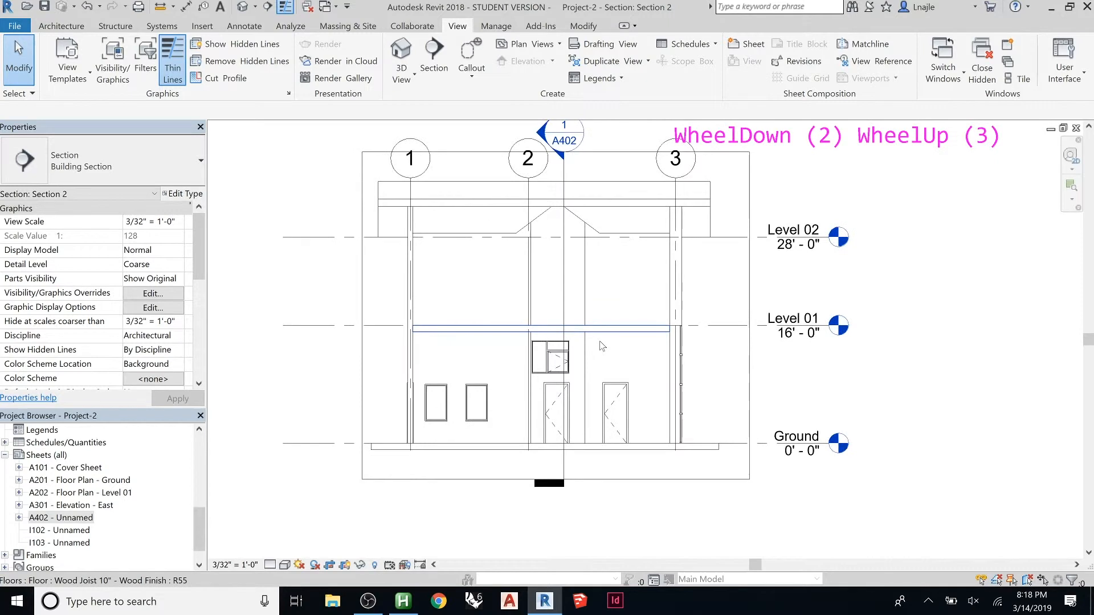
Step: Zoom around the Section 2 view, then reopen sheet A402
scroll("down", 3)
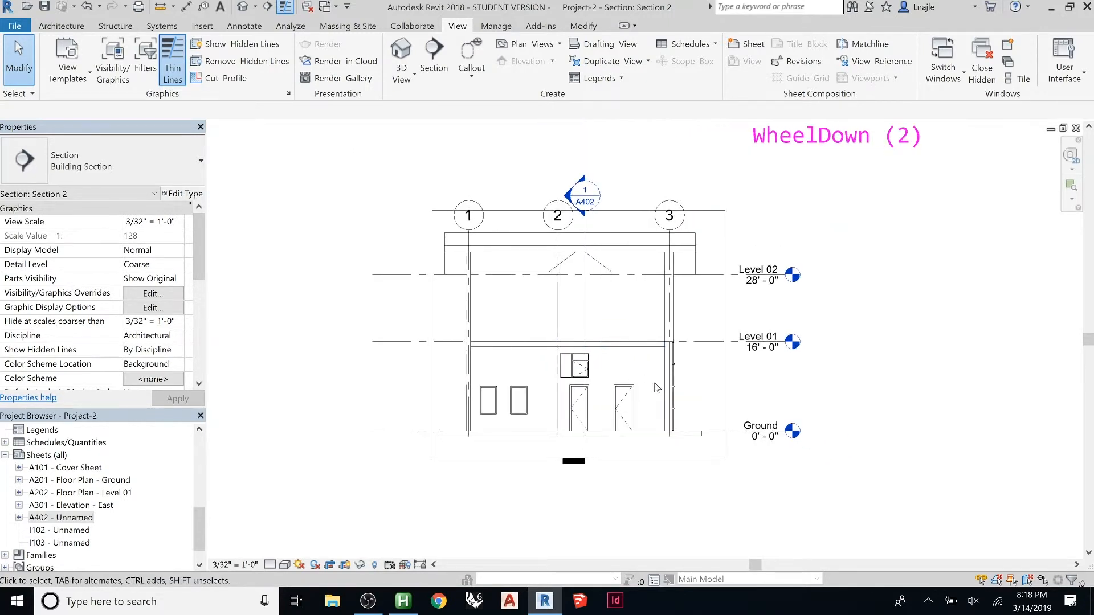
scroll("up", 3)
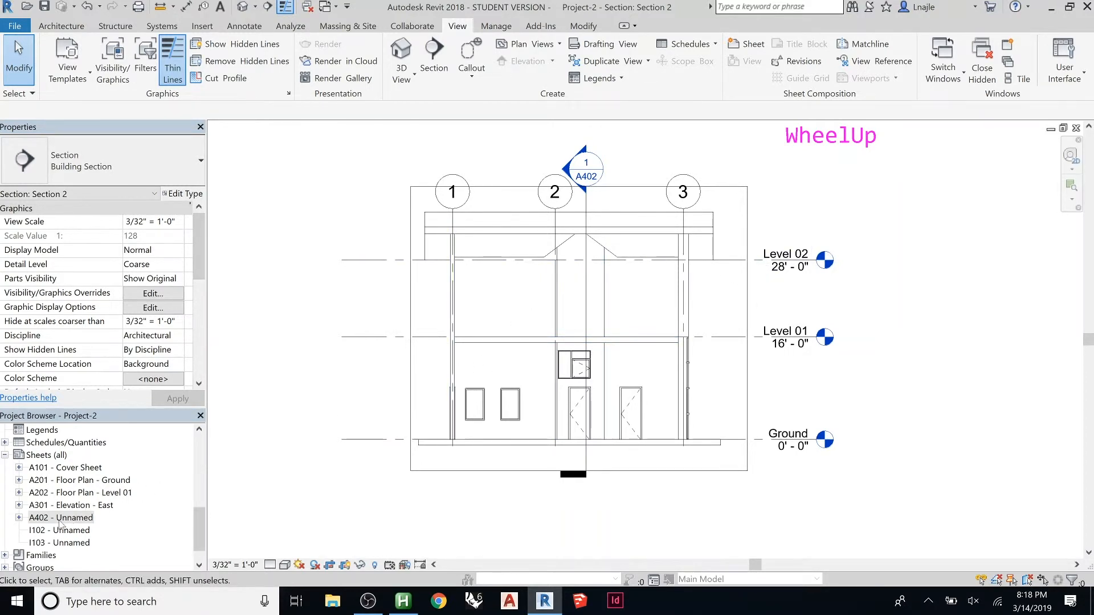
double_click(60, 518)
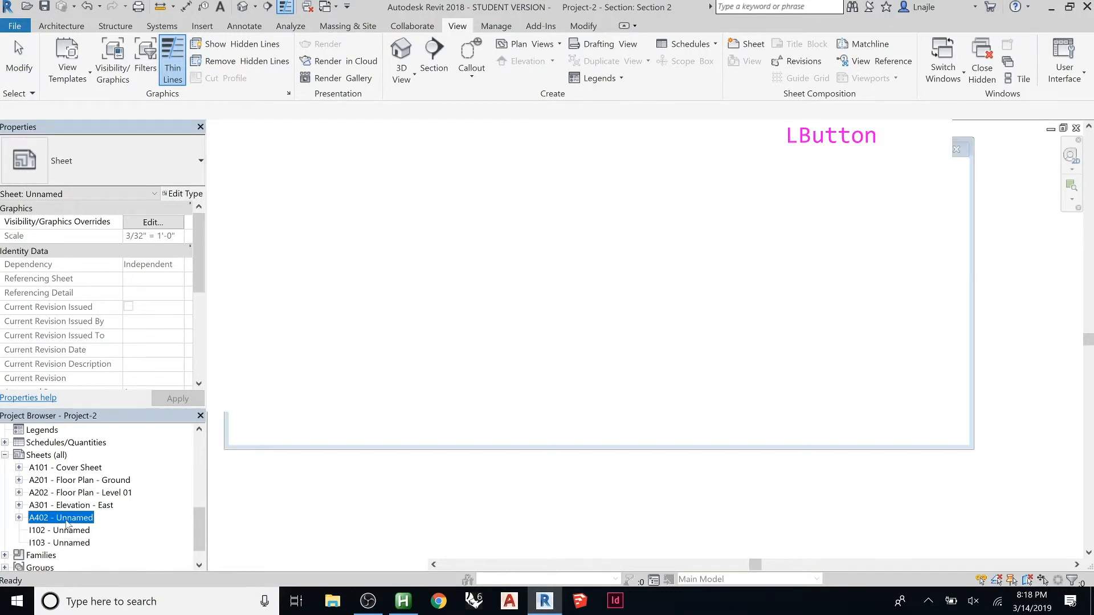
Step: Rename sheet A402 to 'Building Sections' from the Project Browser
right_click(61, 518)
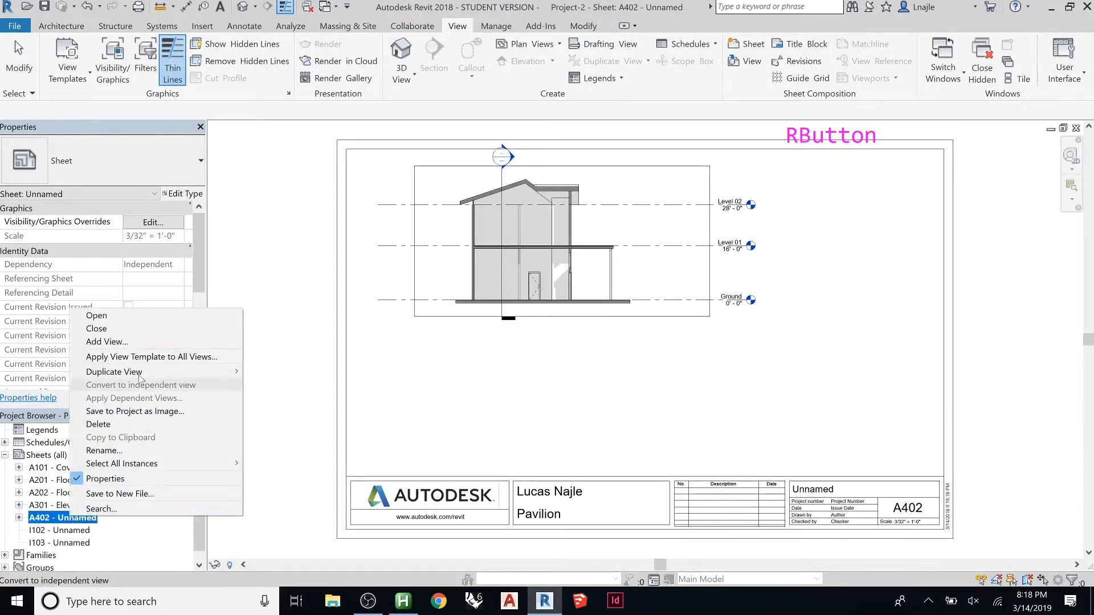
mouse_move(177, 447)
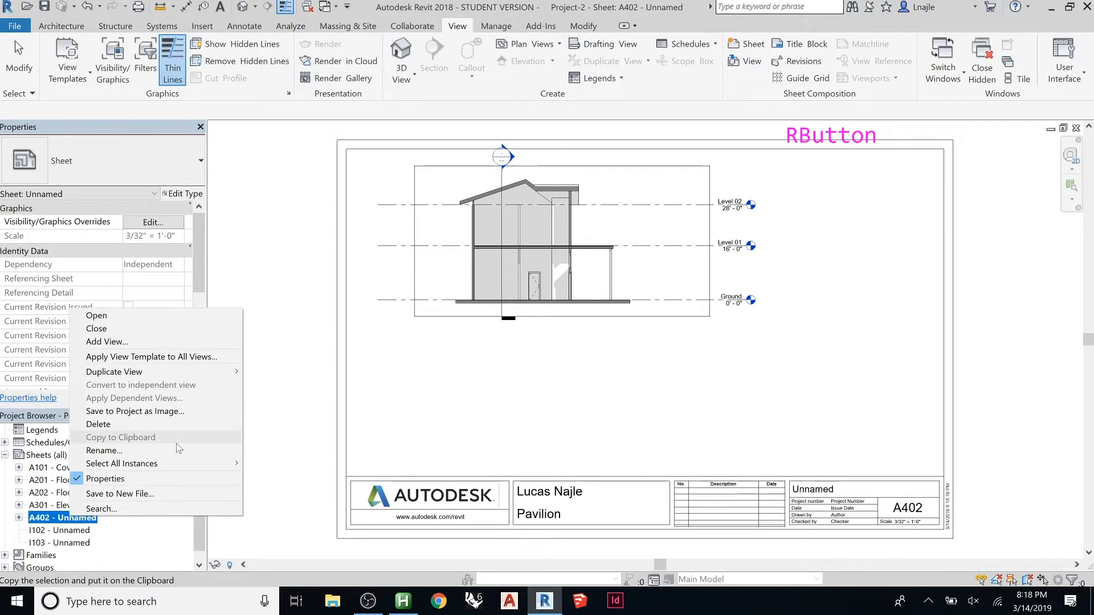
left_click(104, 451)
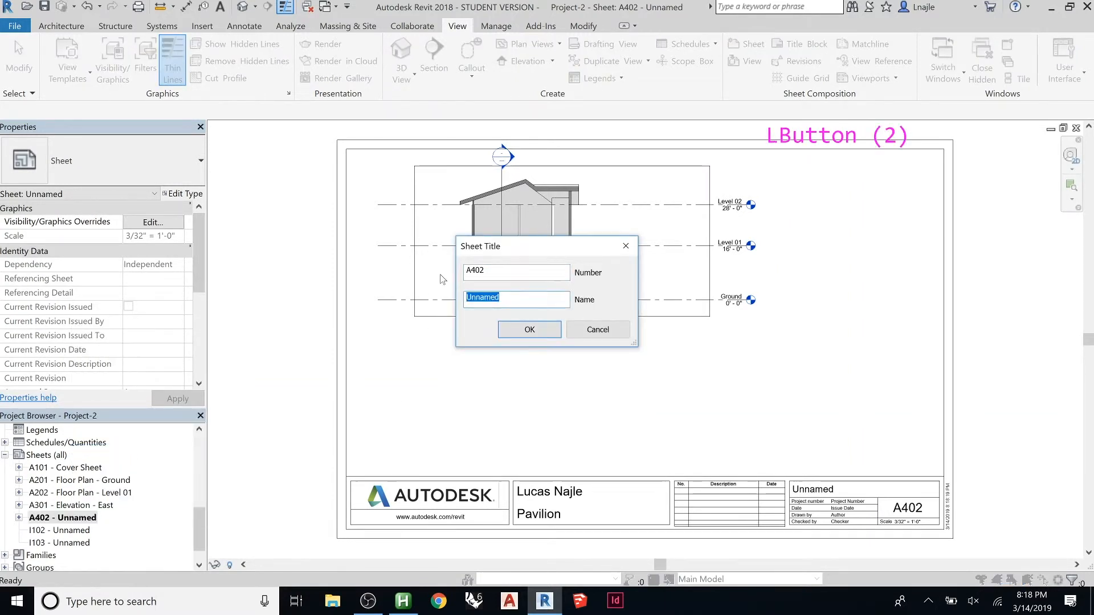
type("Building Section")
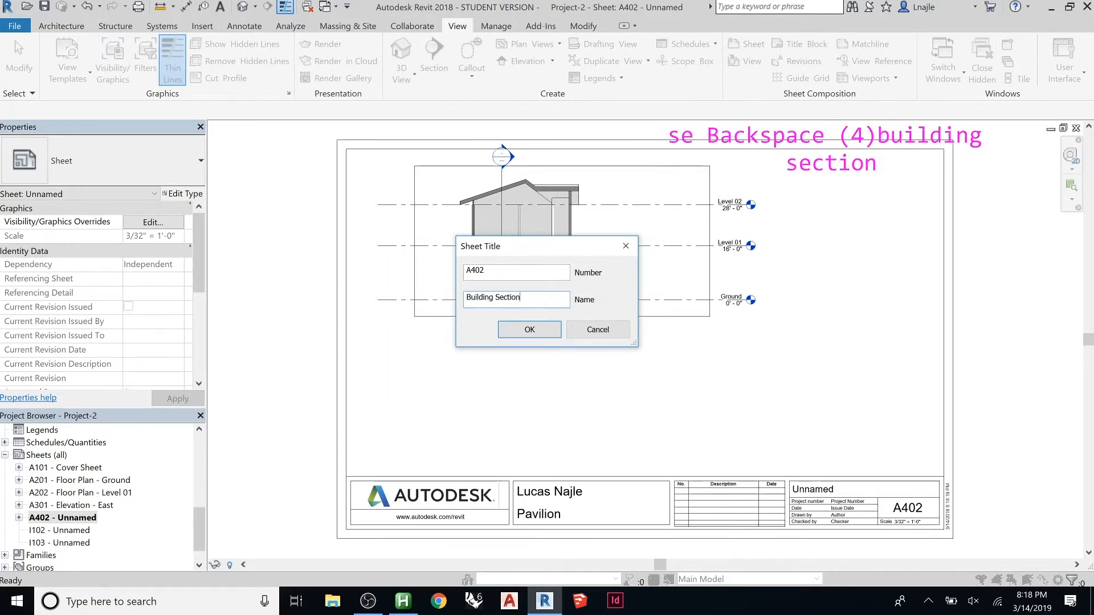
type("s")
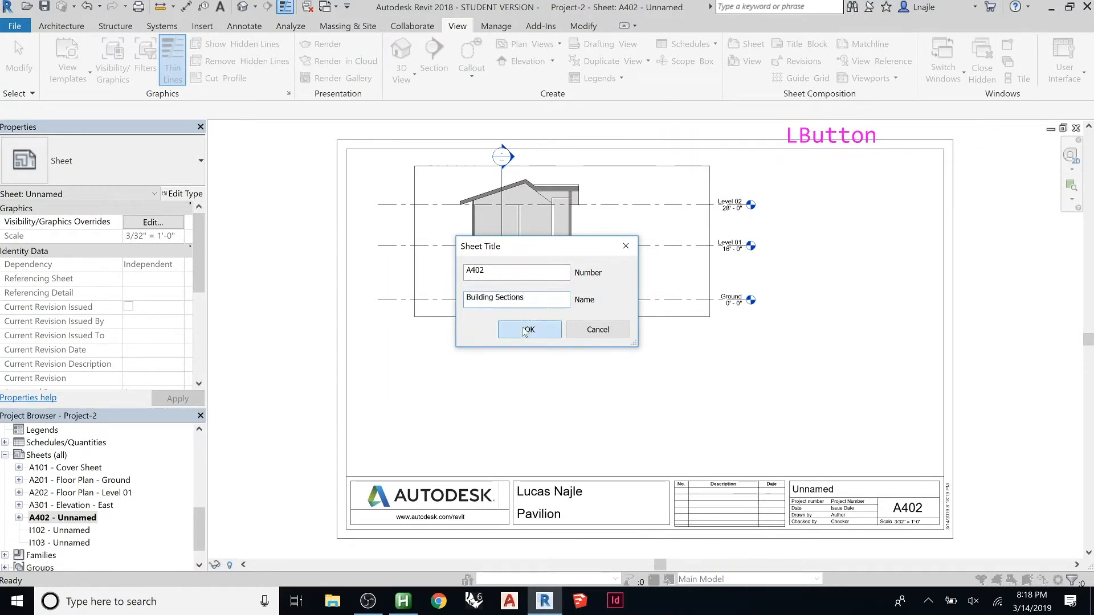
left_click(528, 329)
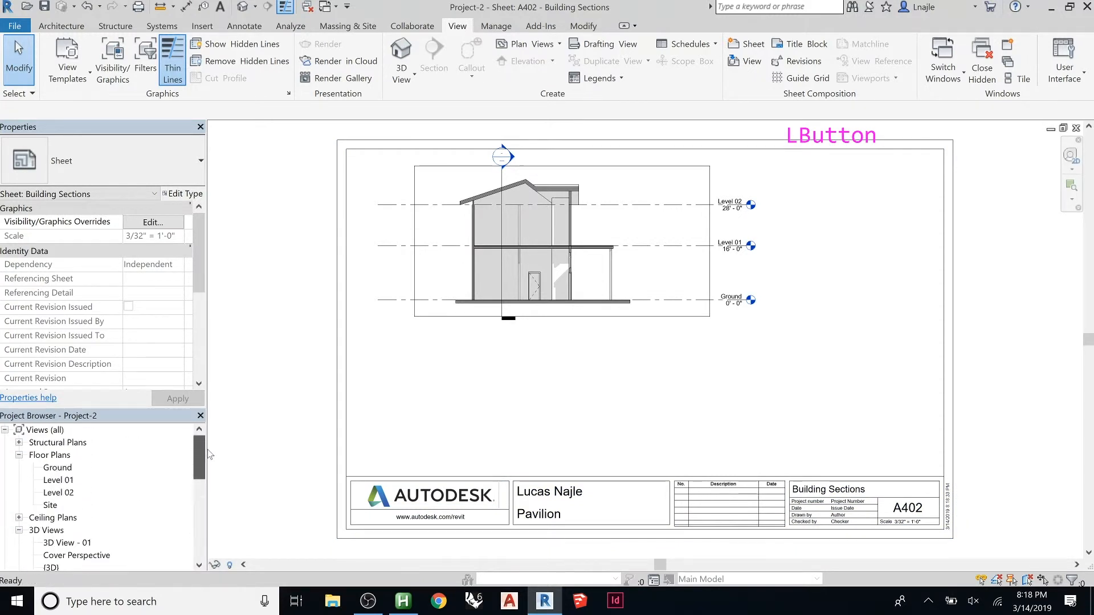
Step: Place the Section 2 viewport on sheet A402 to the right of Section 1
scroll("down", 3)
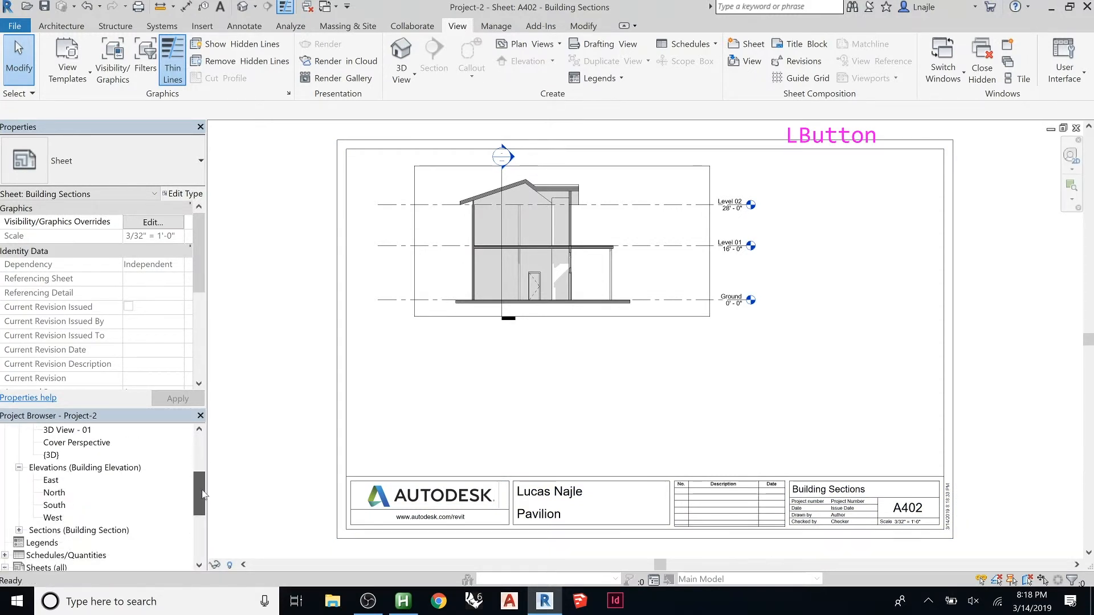
scroll("down", 3)
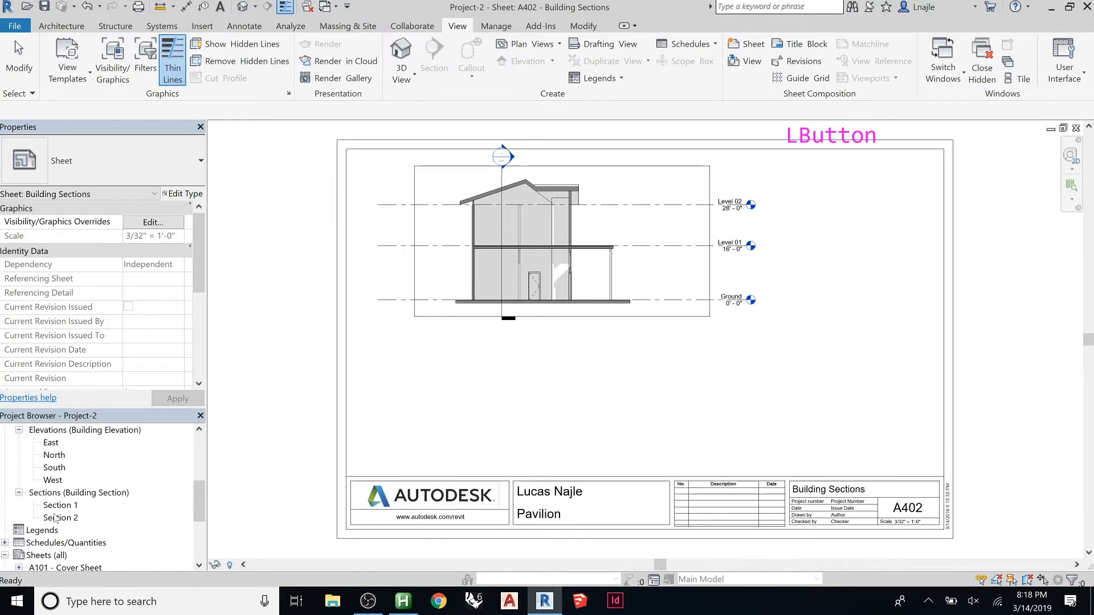
left_click(61, 518)
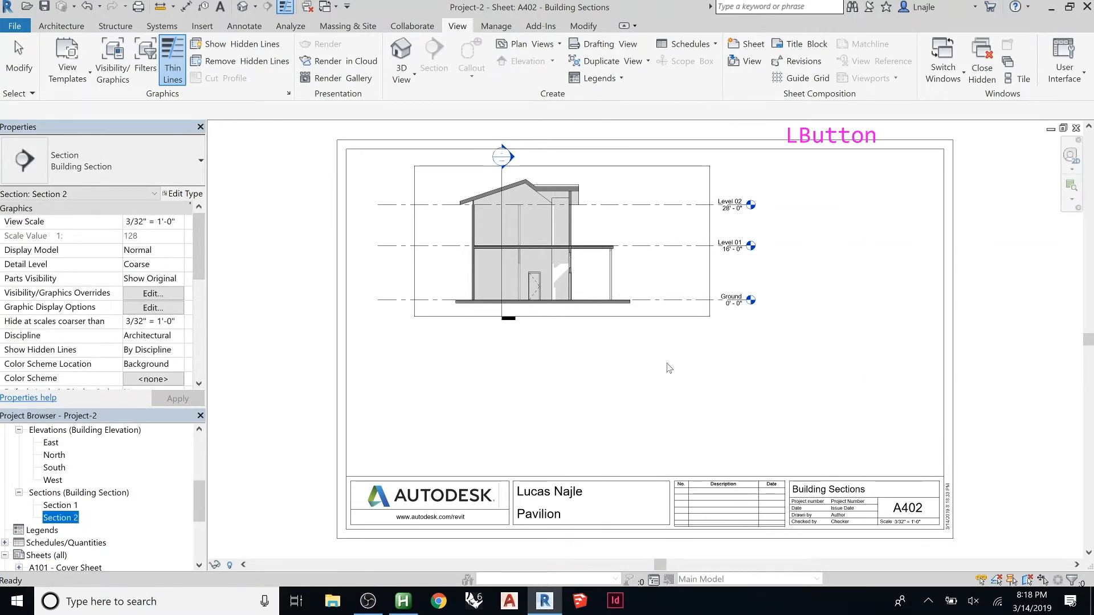
left_click(558, 240)
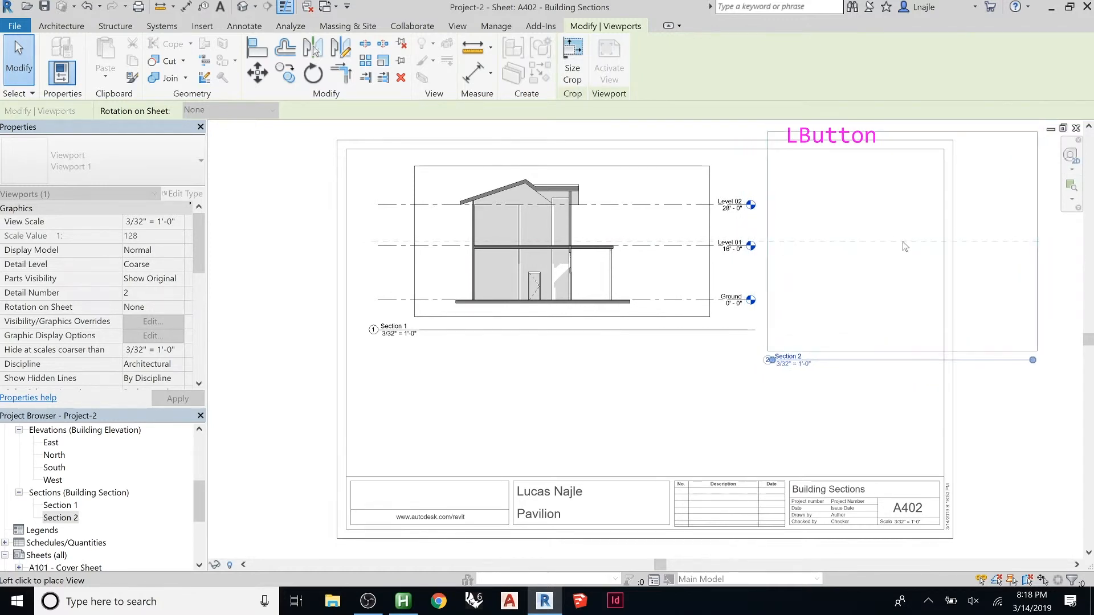
mouse_move(908, 247)
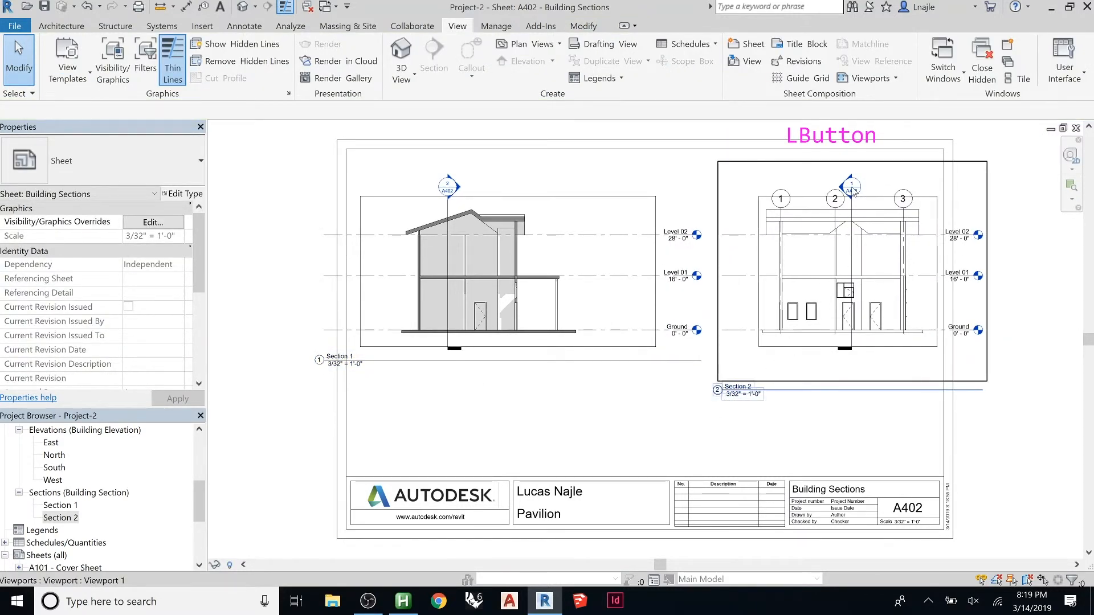
left_click(450, 272)
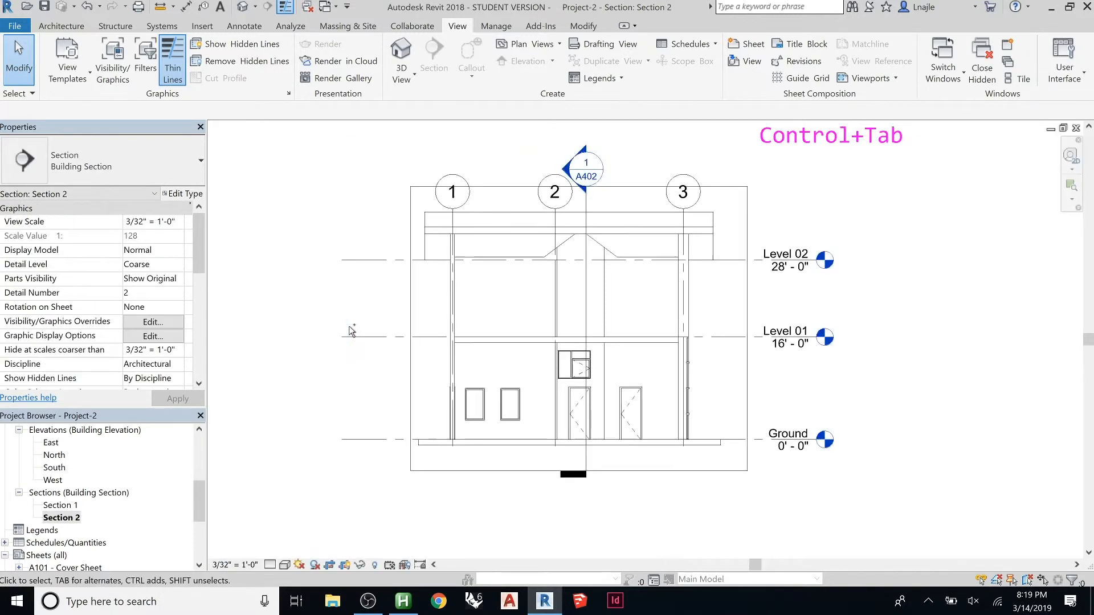
Step: Cycle through open windows (A101, A301, East elevation, 3D) until Section 1 is active
key("ctrl+Tab")
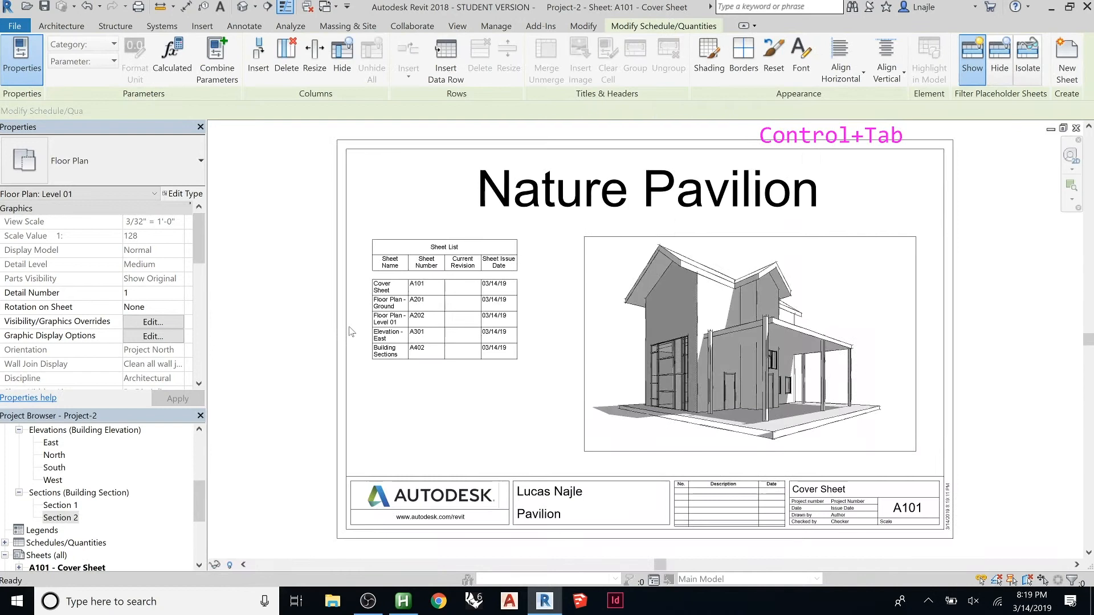
key("ctrl+Tab")
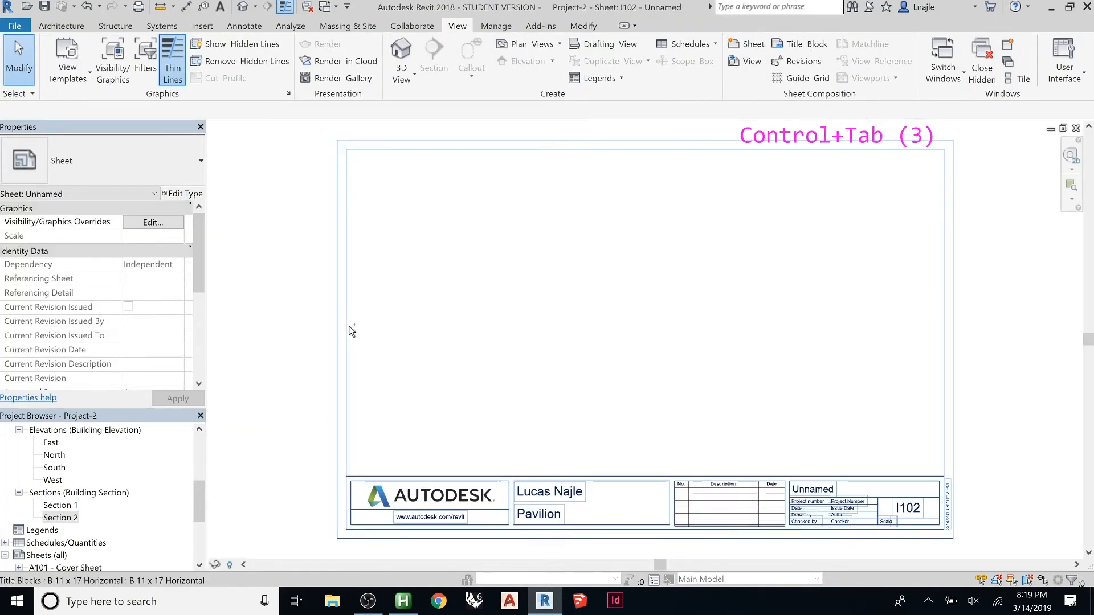
key("ctrl+tab")
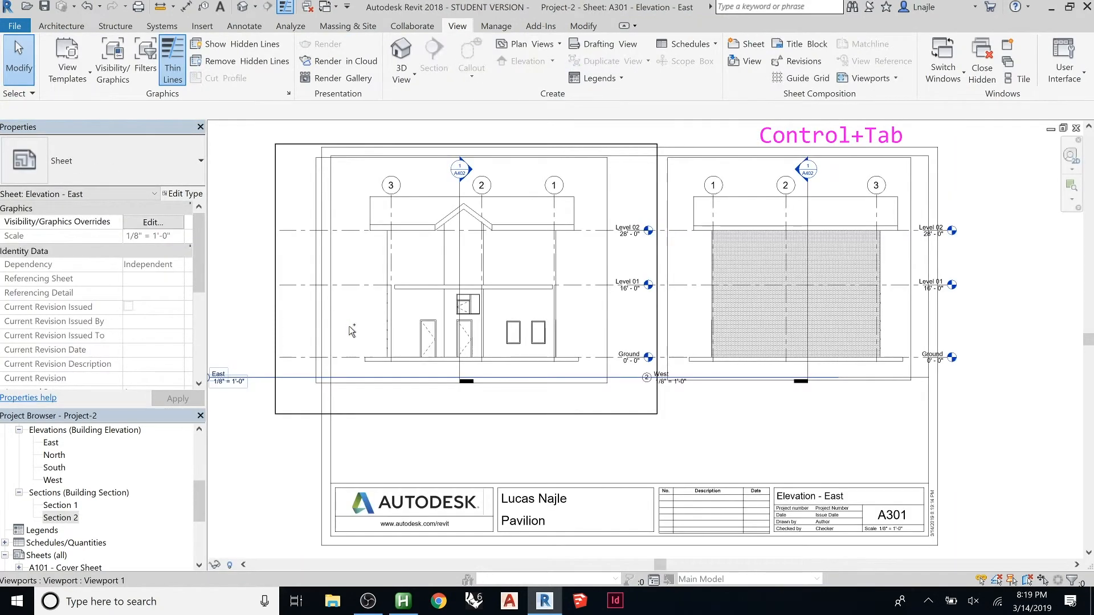
key("ctrl+Tab")
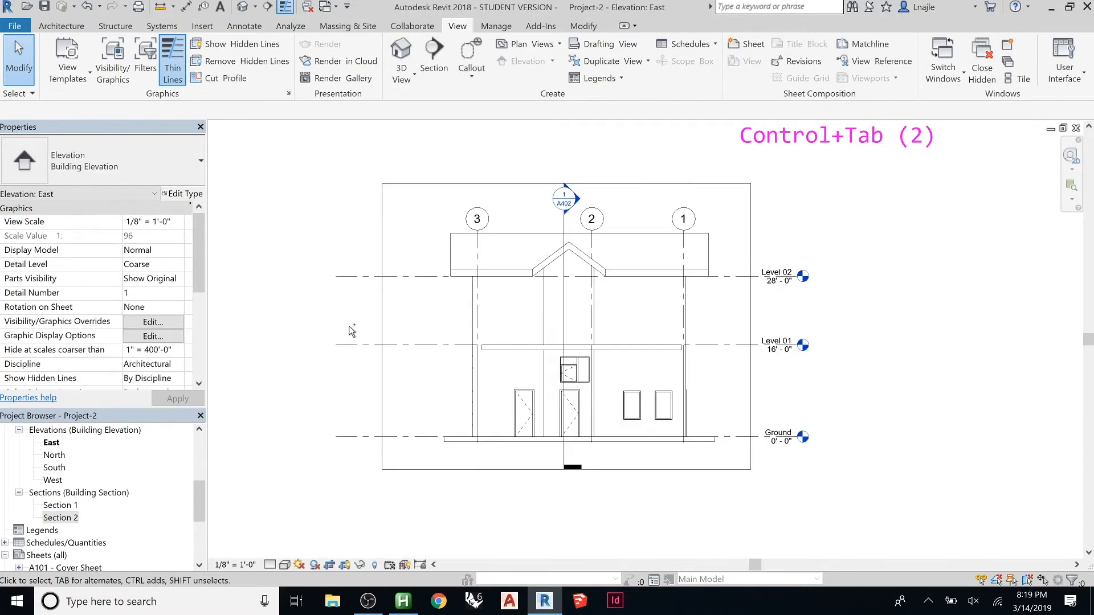
key("ctrl+Tab")
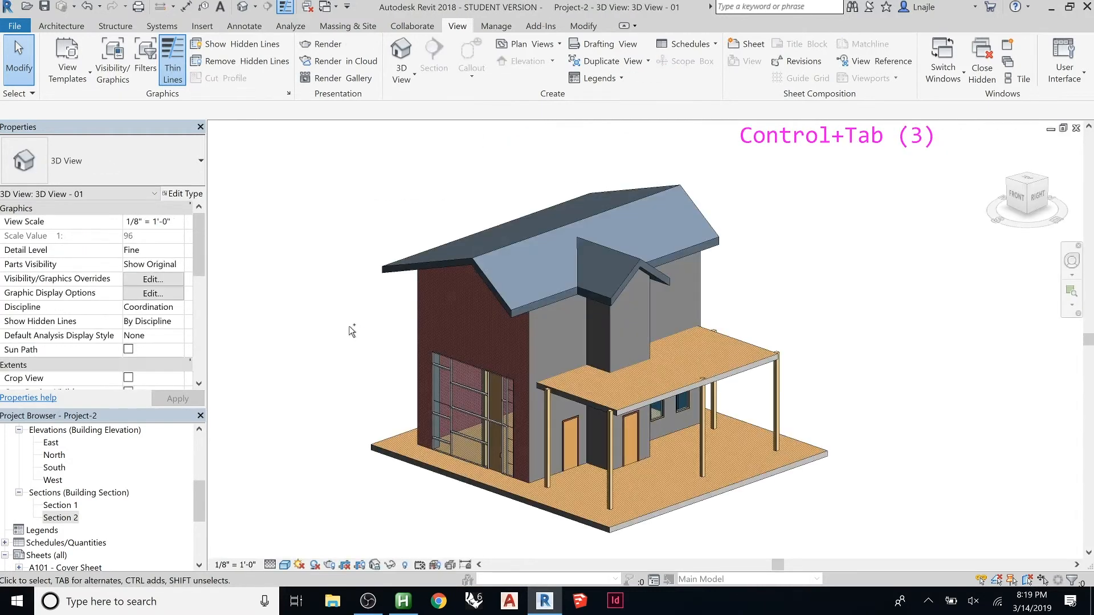
key("Ctrl+Tab")
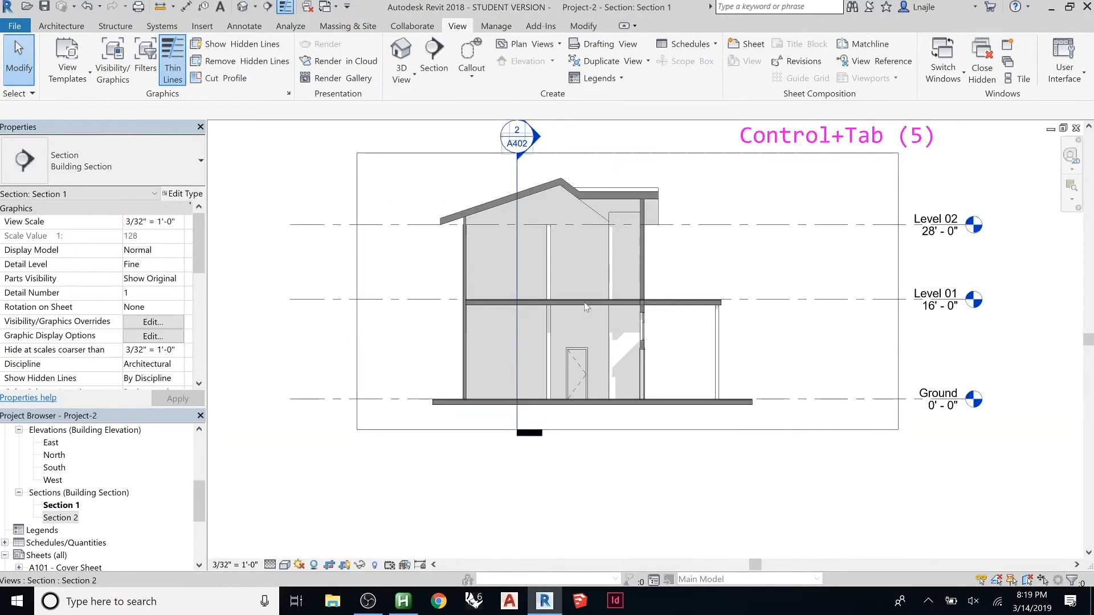
scroll("down", 3)
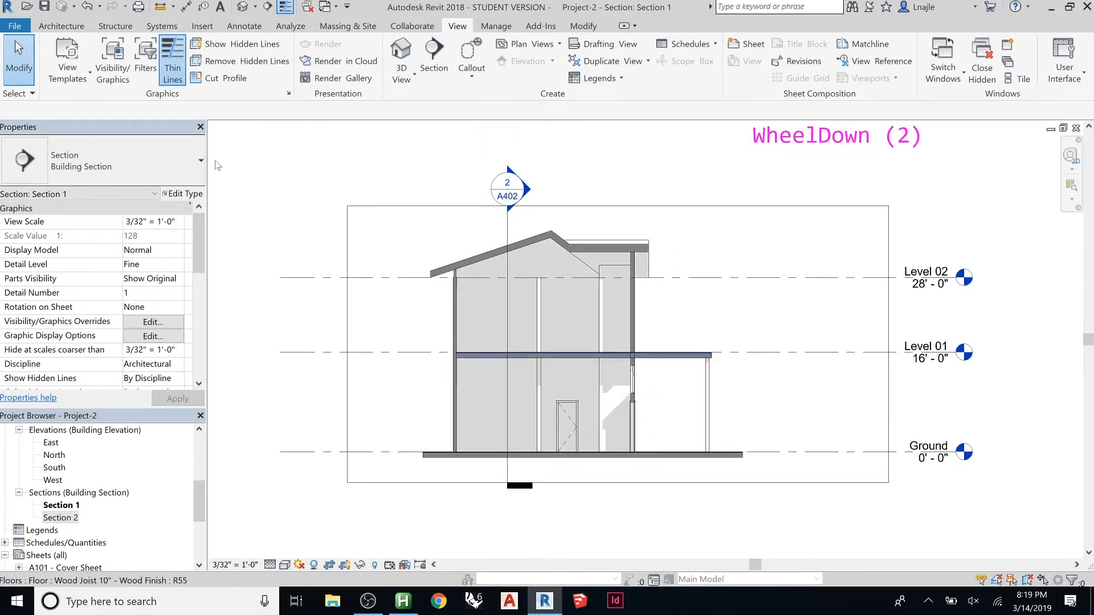
Step: Create view template 'Building Section - 01' from Section 1 and assign it to Section 1
left_click(67, 59)
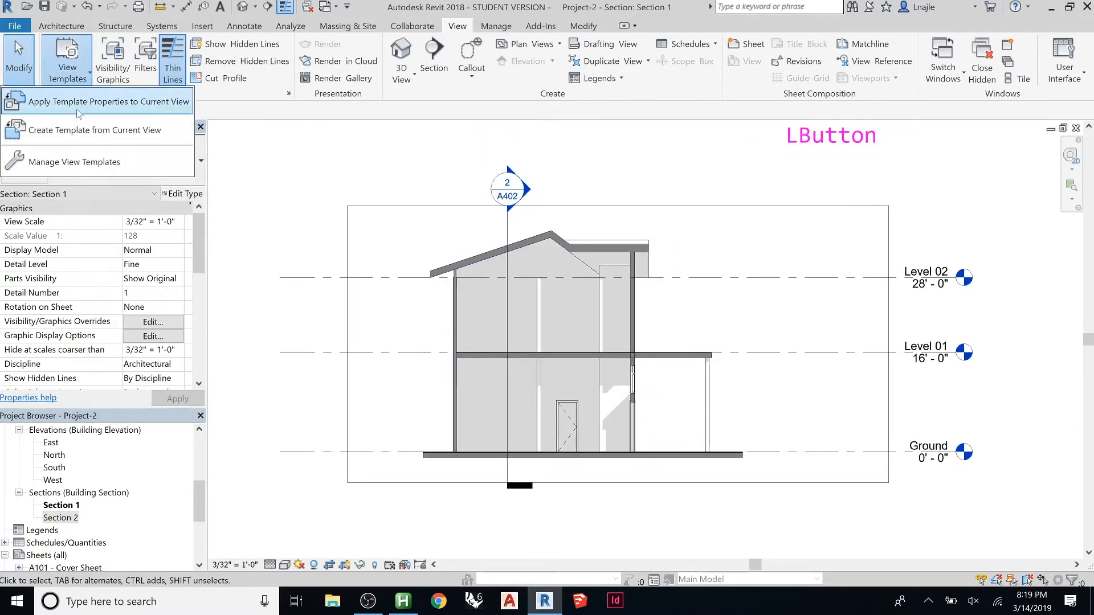
left_click(95, 130)
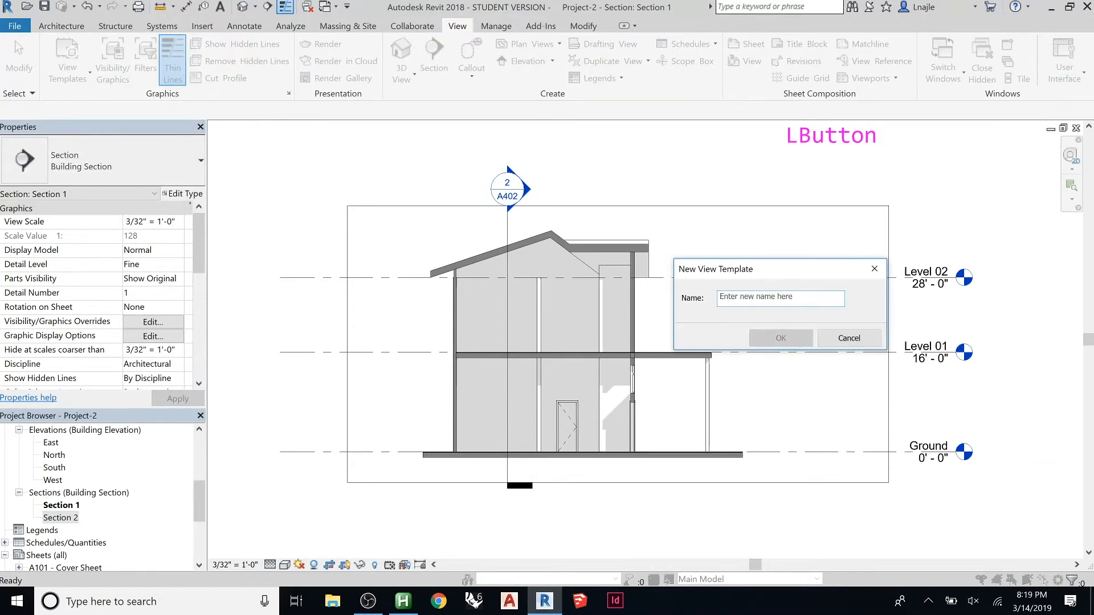
type("Building")
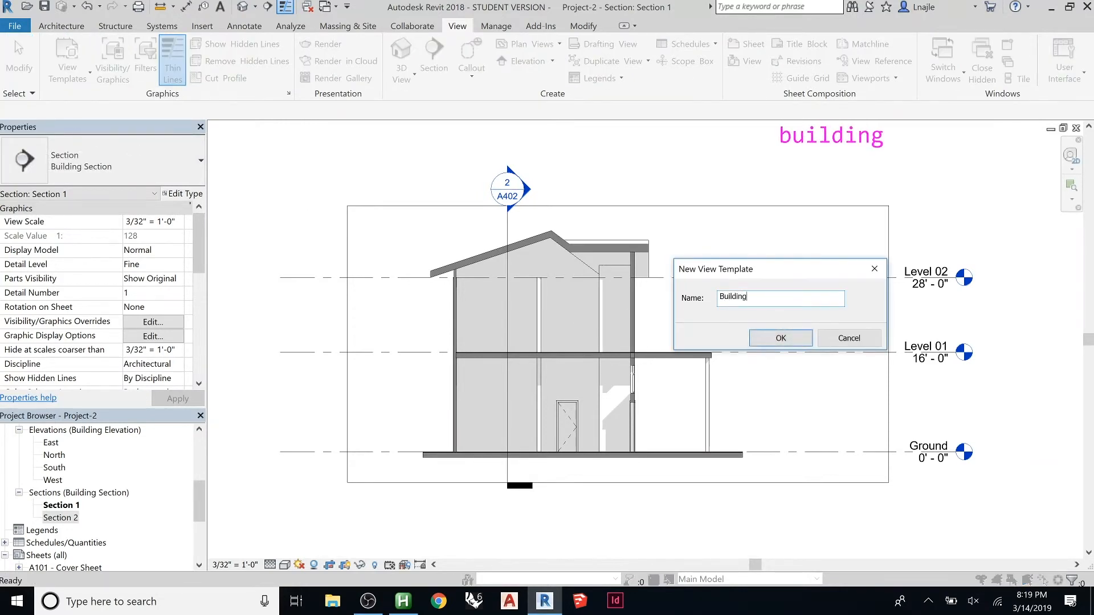
type("Section -")
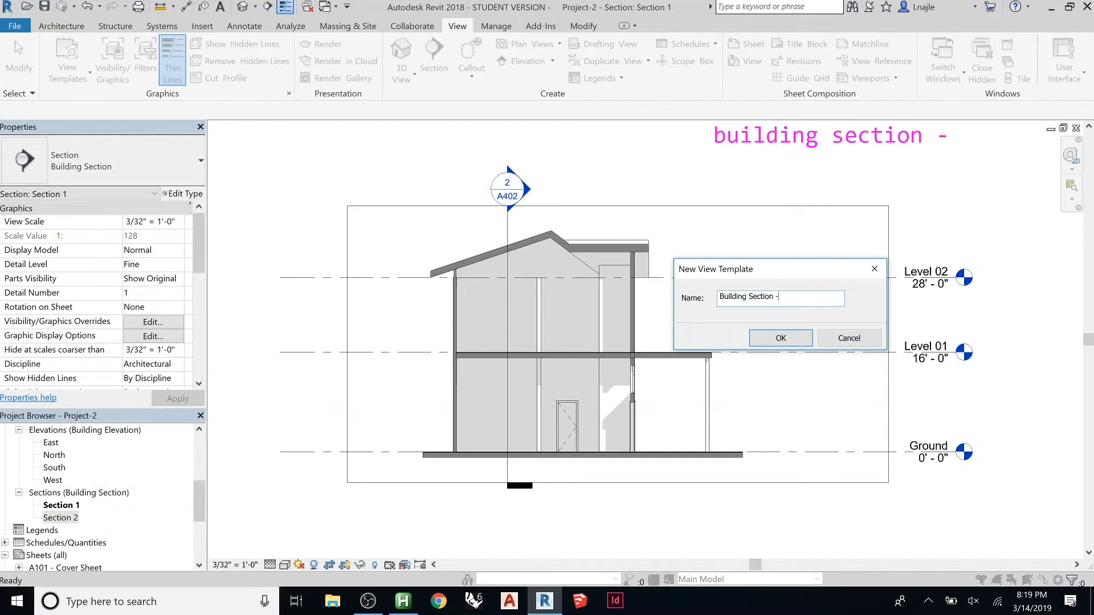
type("01")
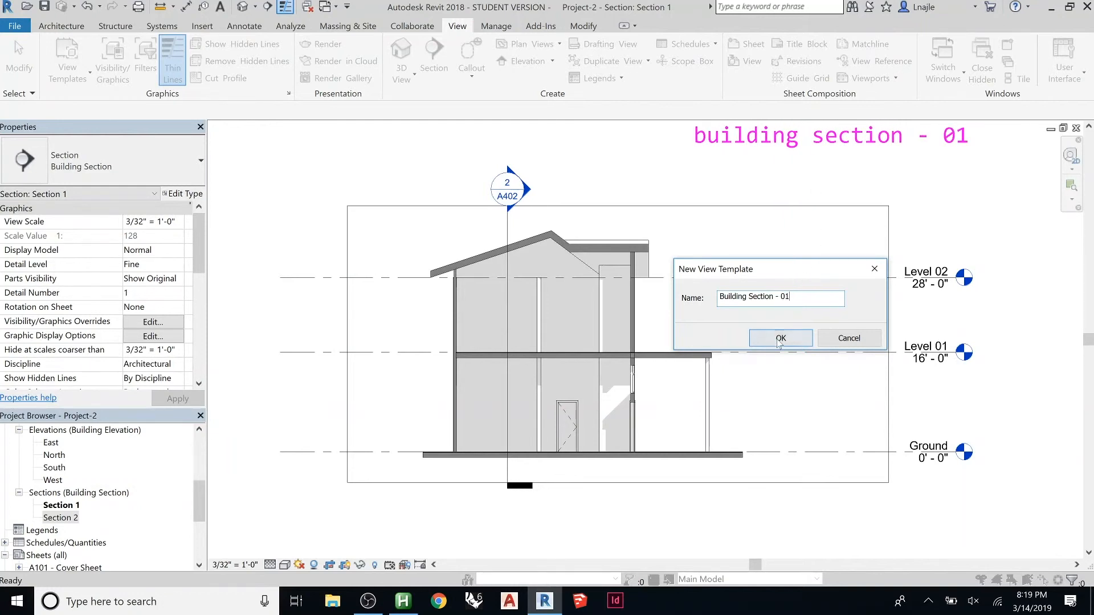
left_click(779, 337)
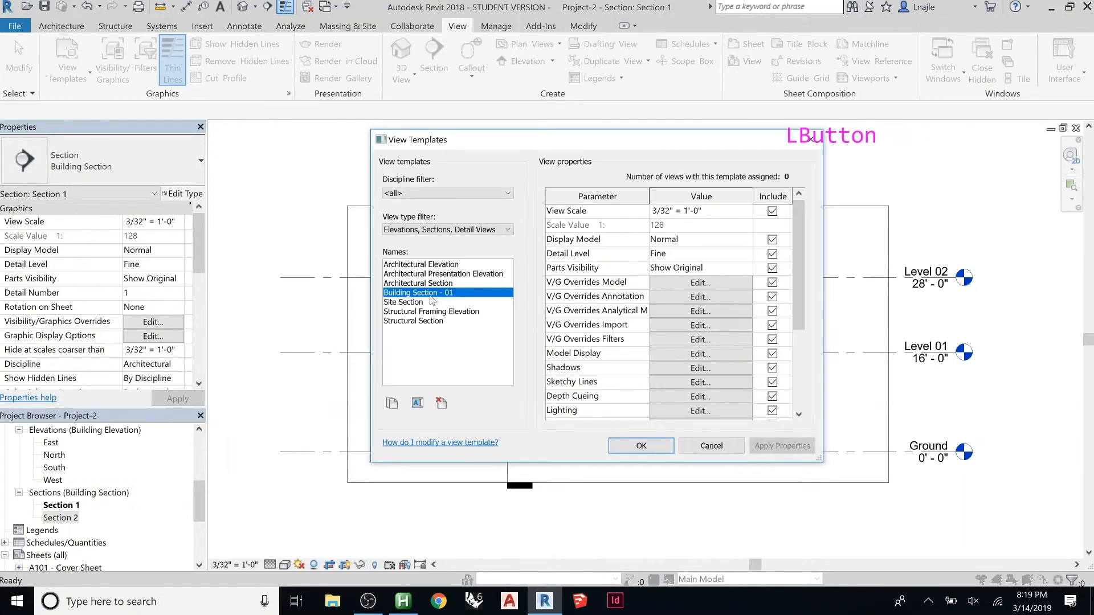
left_click(640, 444)
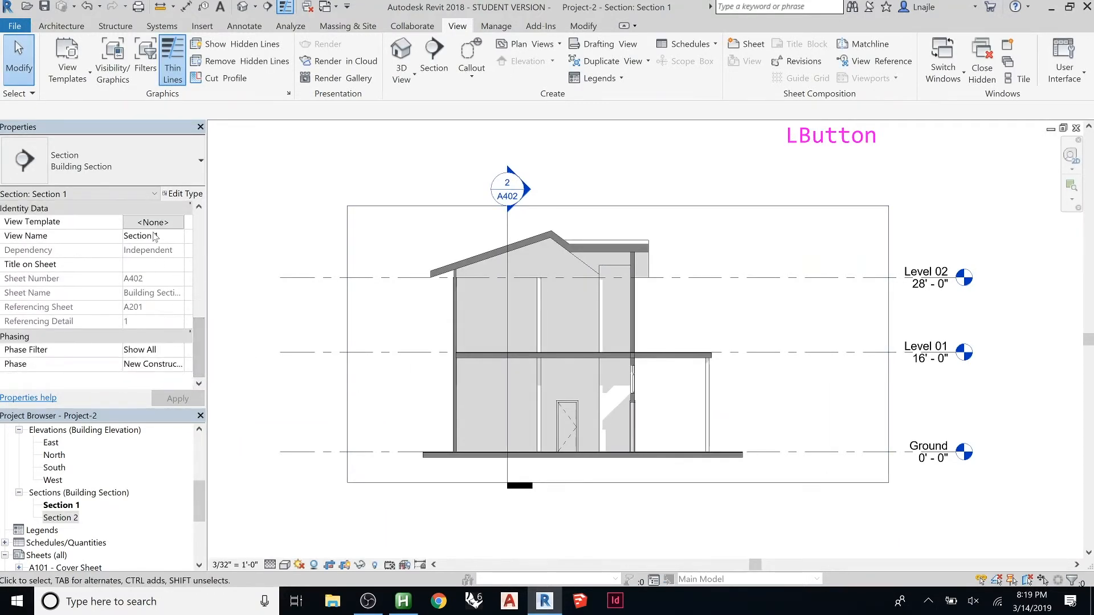
left_click(152, 221)
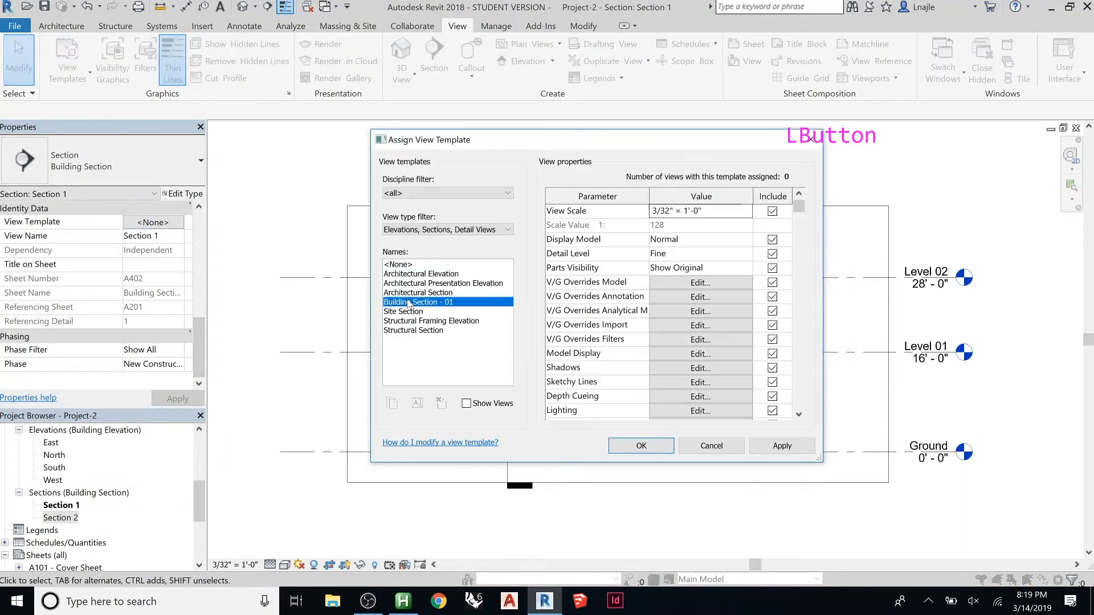
left_click(640, 446)
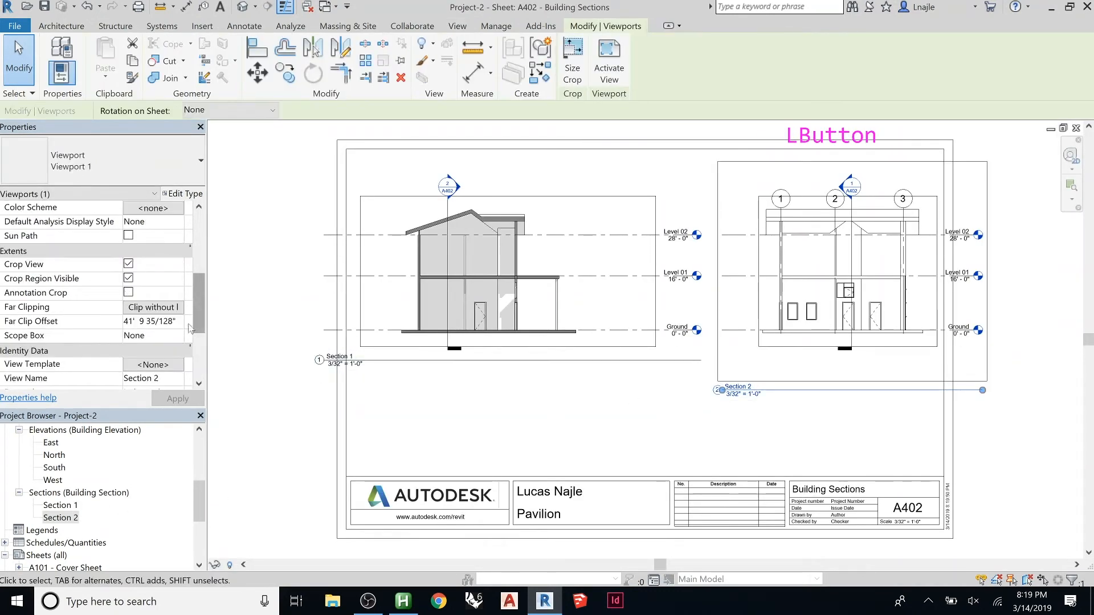
Step: Assign the Building Section - 01 view template to the Section 2 viewport
left_click(152, 364)
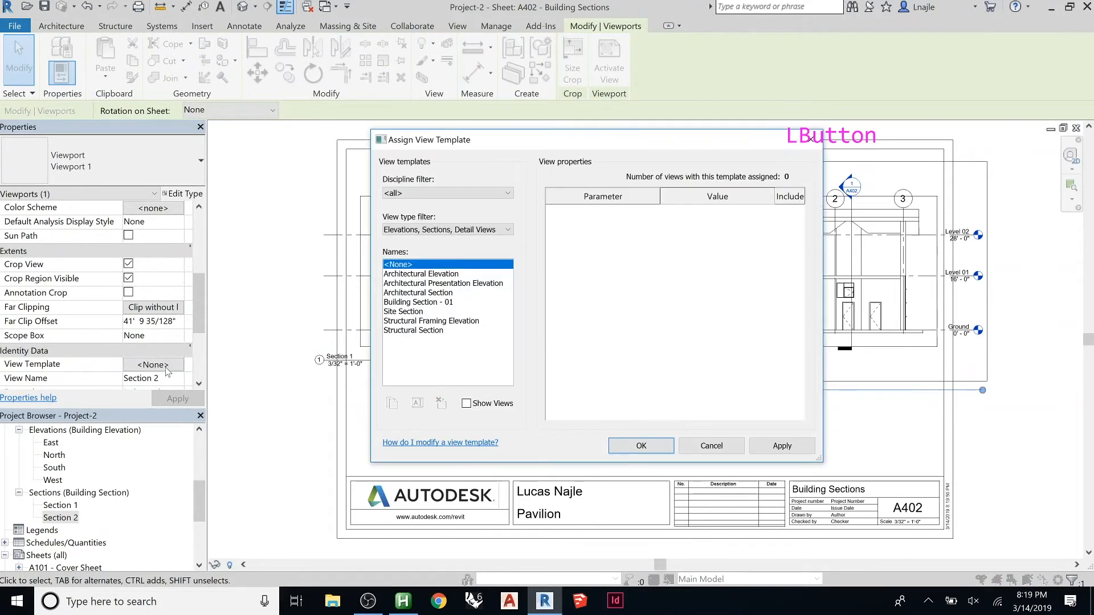
left_click(417, 302)
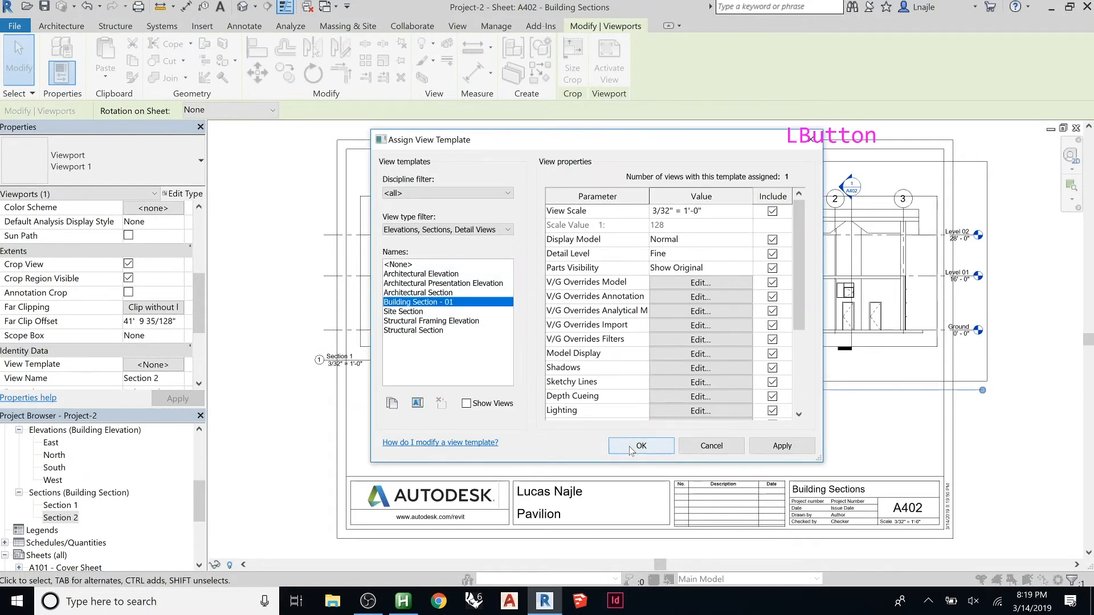
left_click(640, 445)
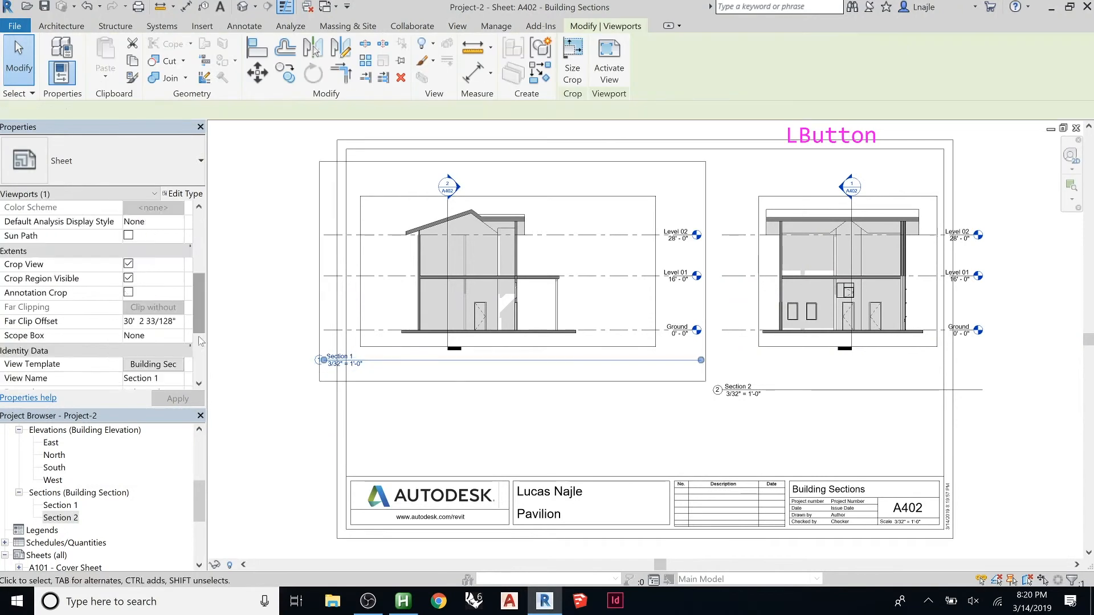
left_click(151, 307)
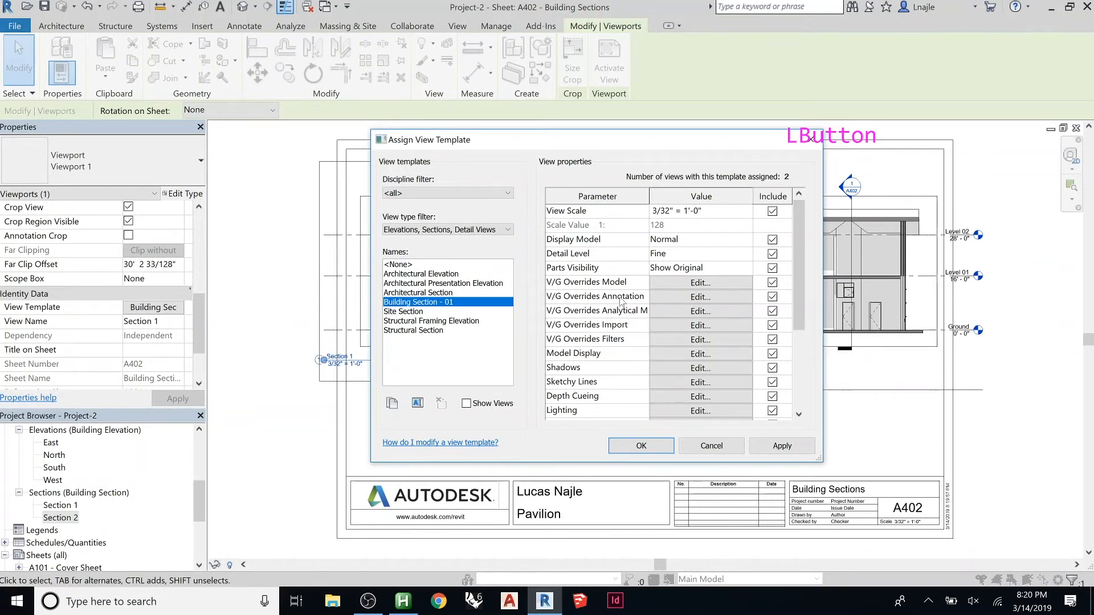
Step: Uncheck the Sections annotation category in Building Section - 01's visibility overrides, then select Section 2
left_click(700, 296)
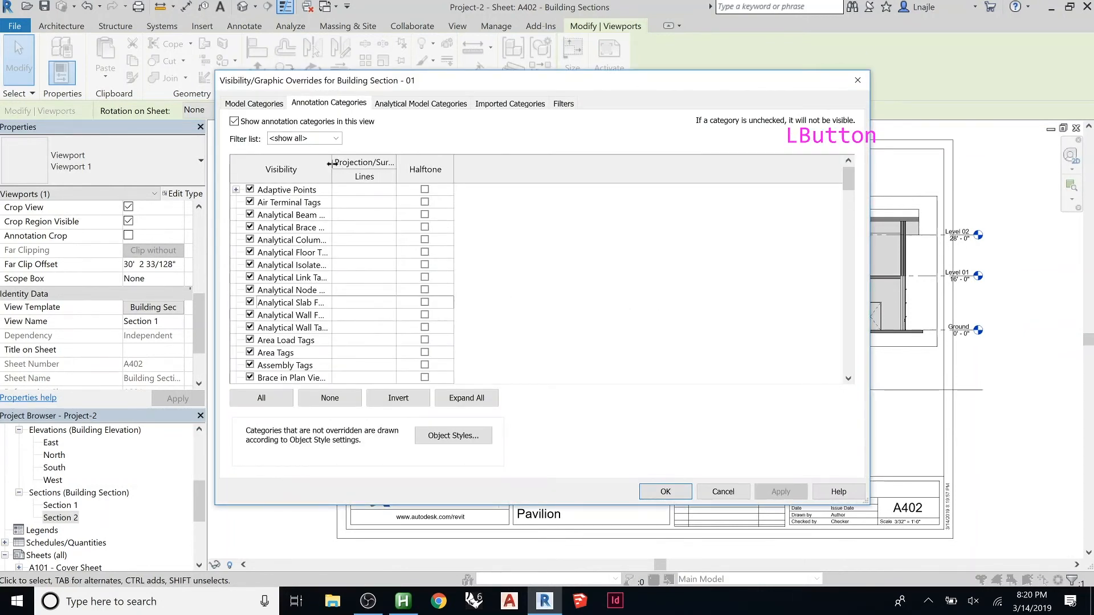
scroll("down", 3)
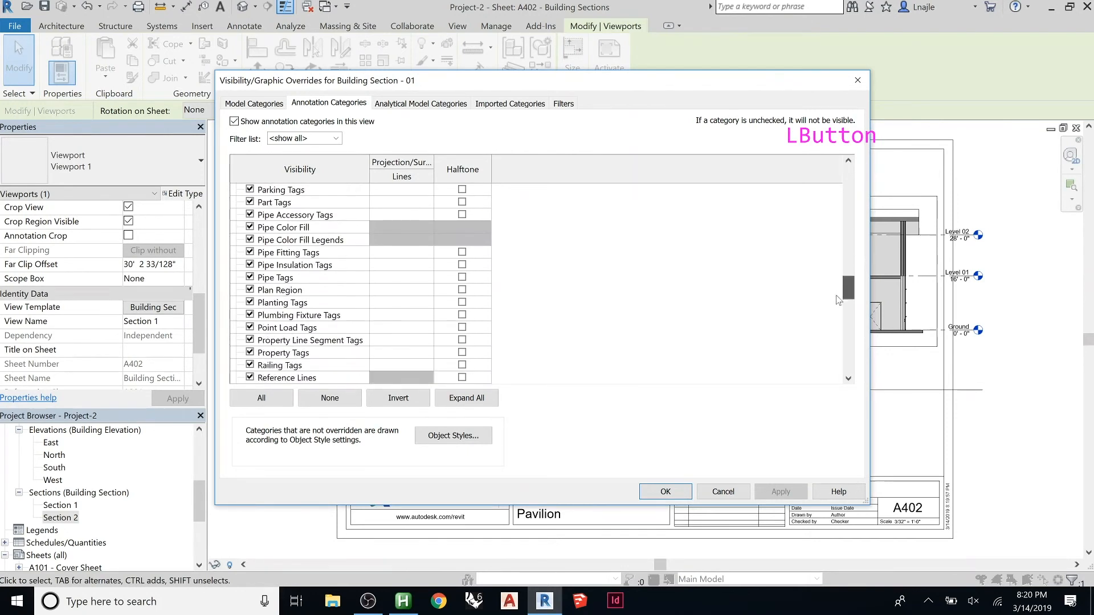
scroll("down", 3)
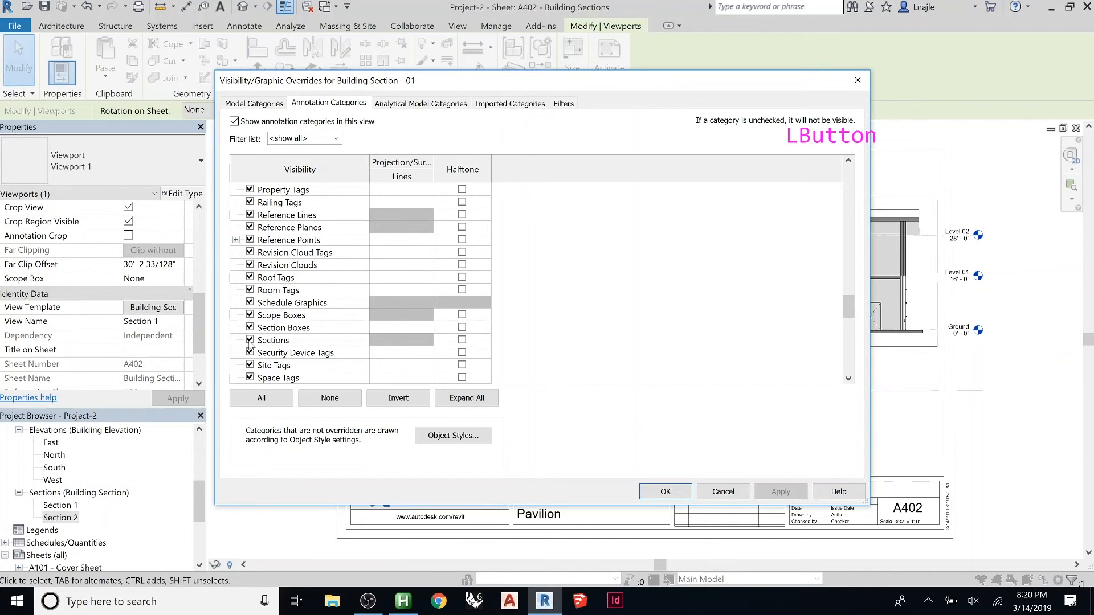
left_click(249, 339)
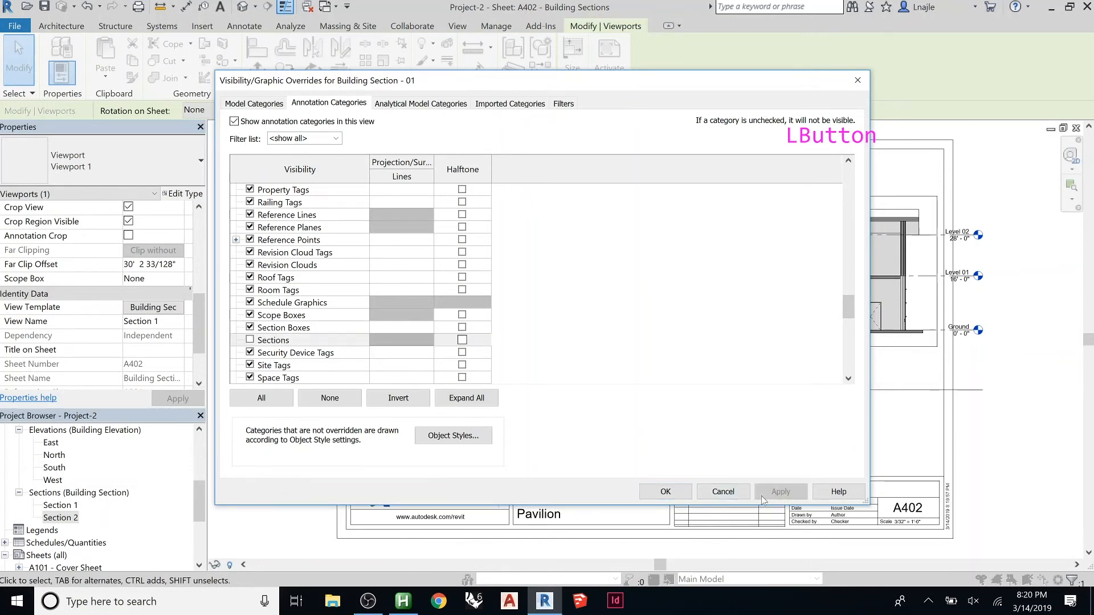
left_click(663, 491)
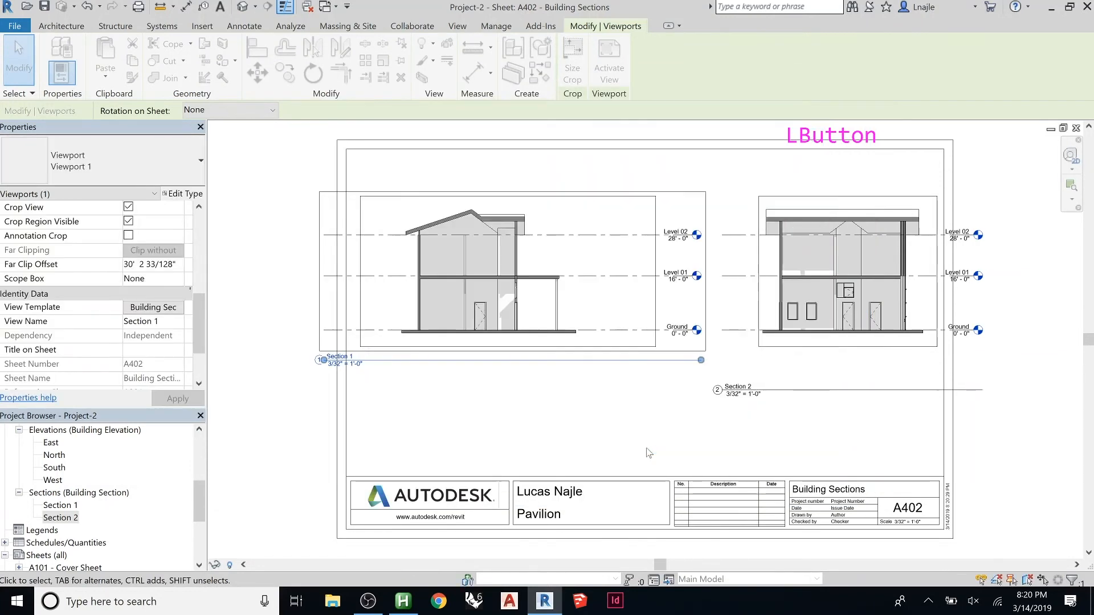
left_click(837, 273)
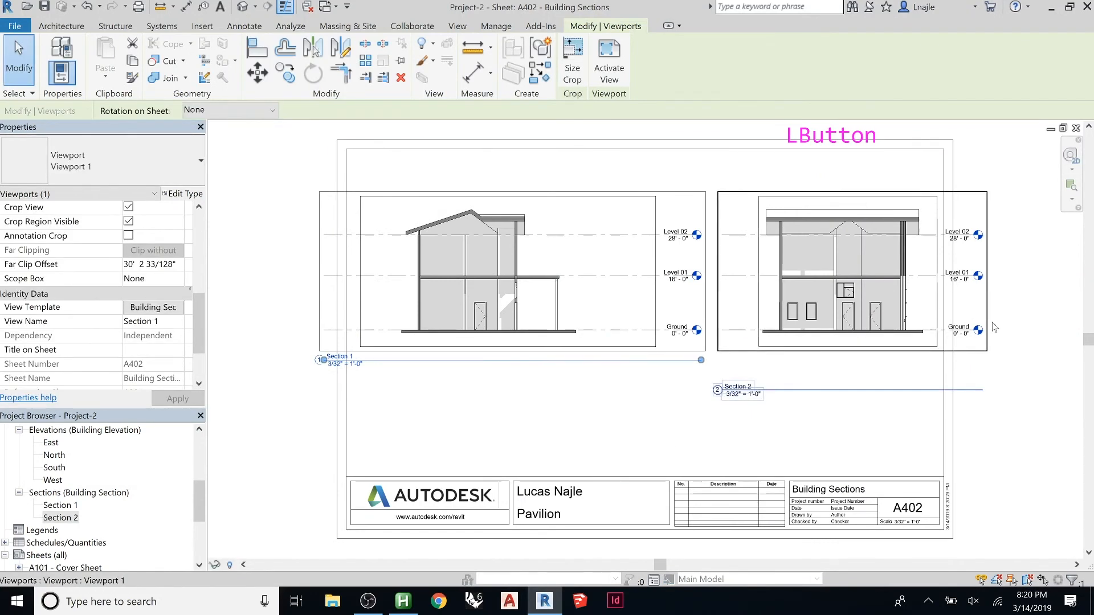